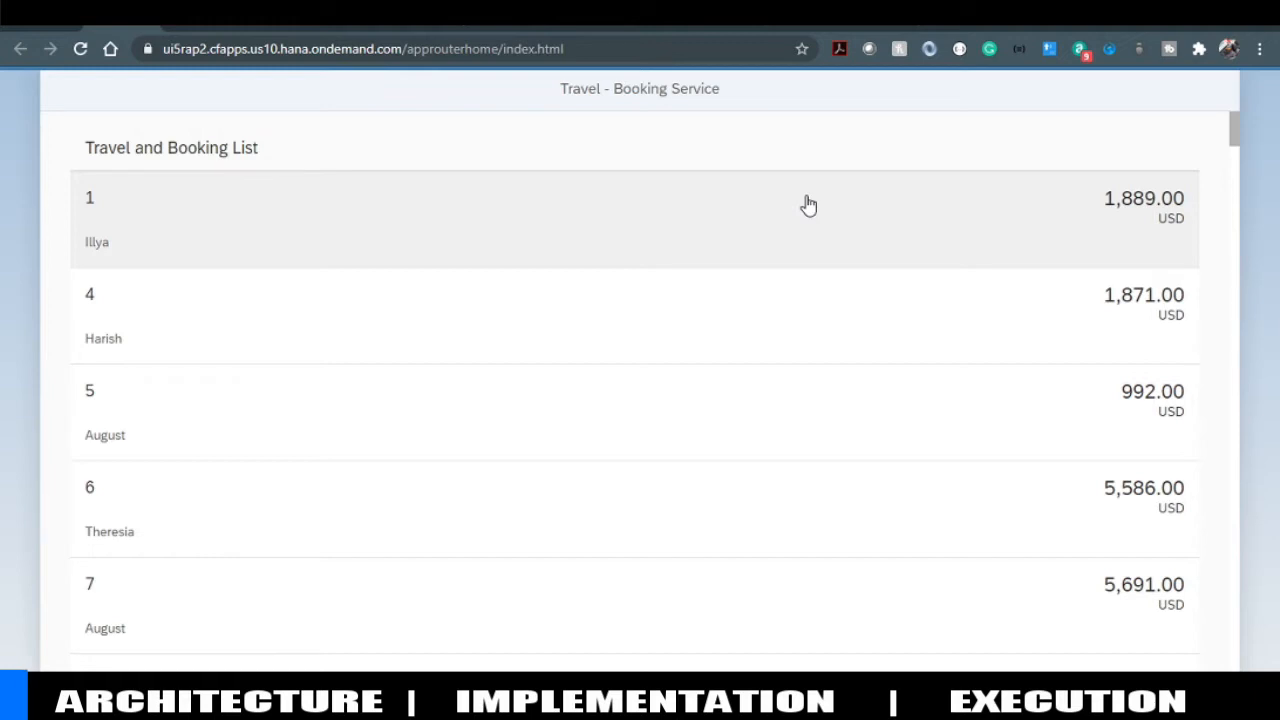
mouse_move(727, 336)
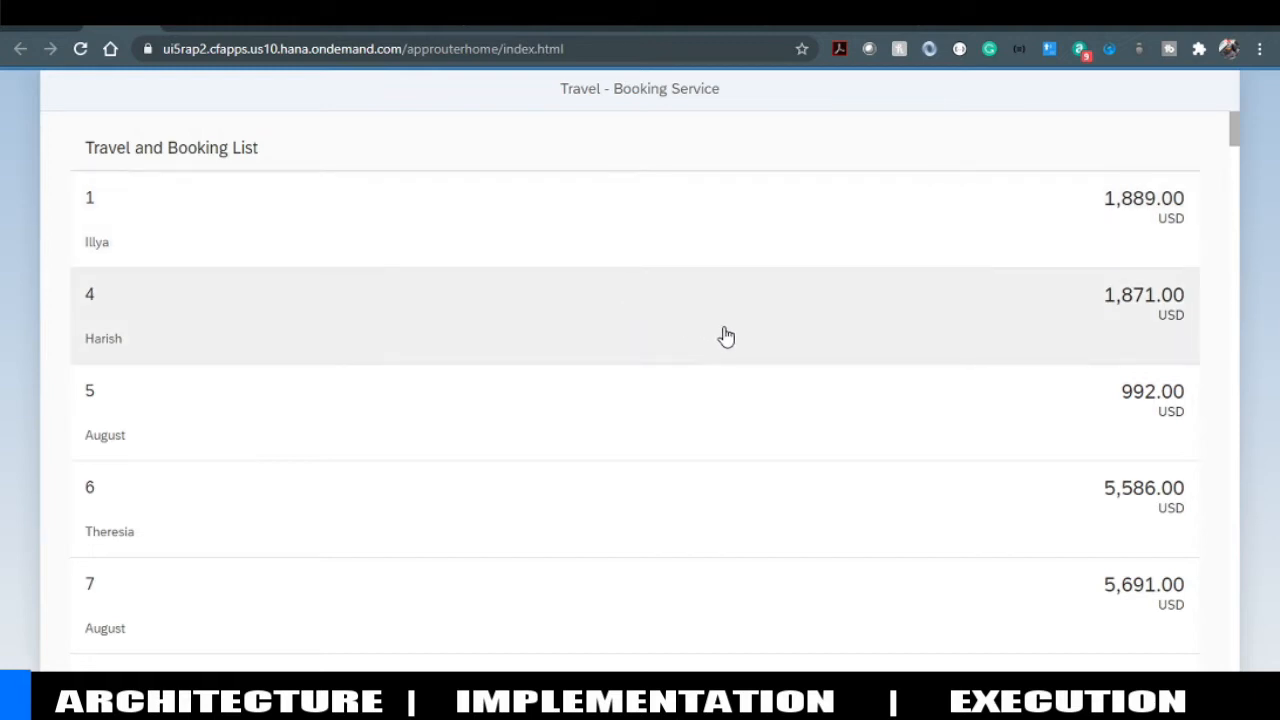
mouse_move(454, 289)
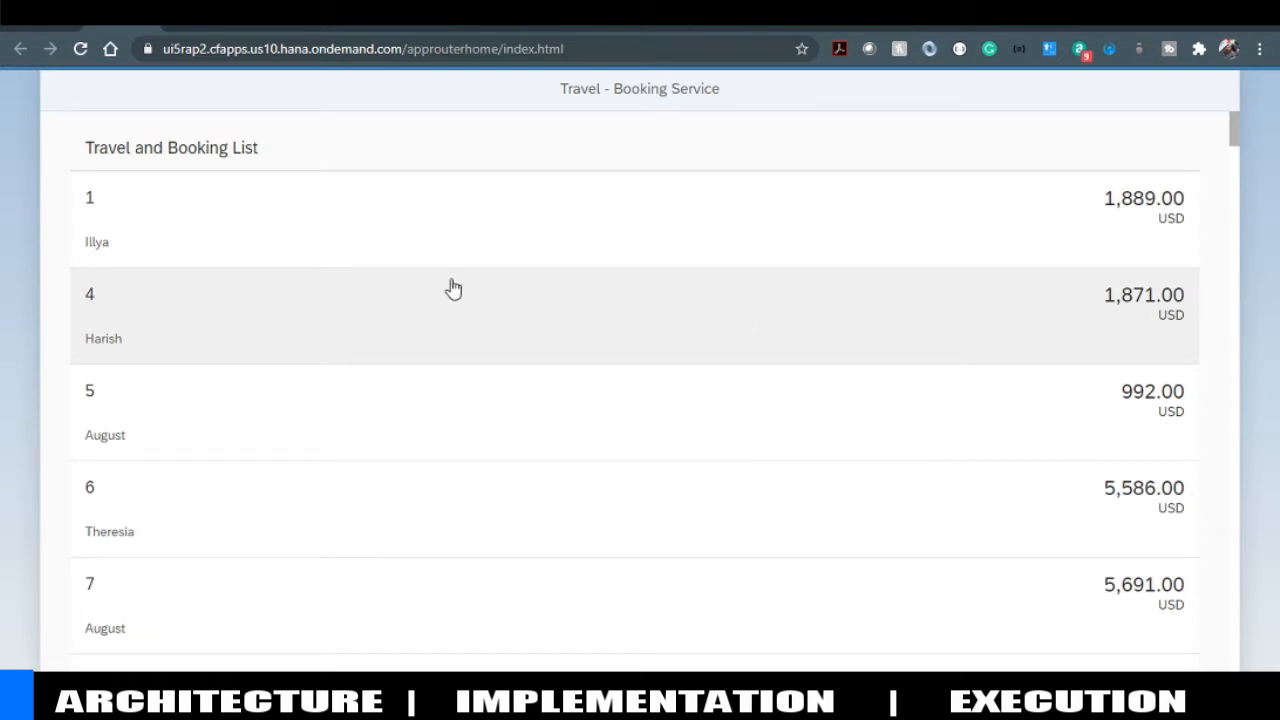
mouse_move(283, 100)
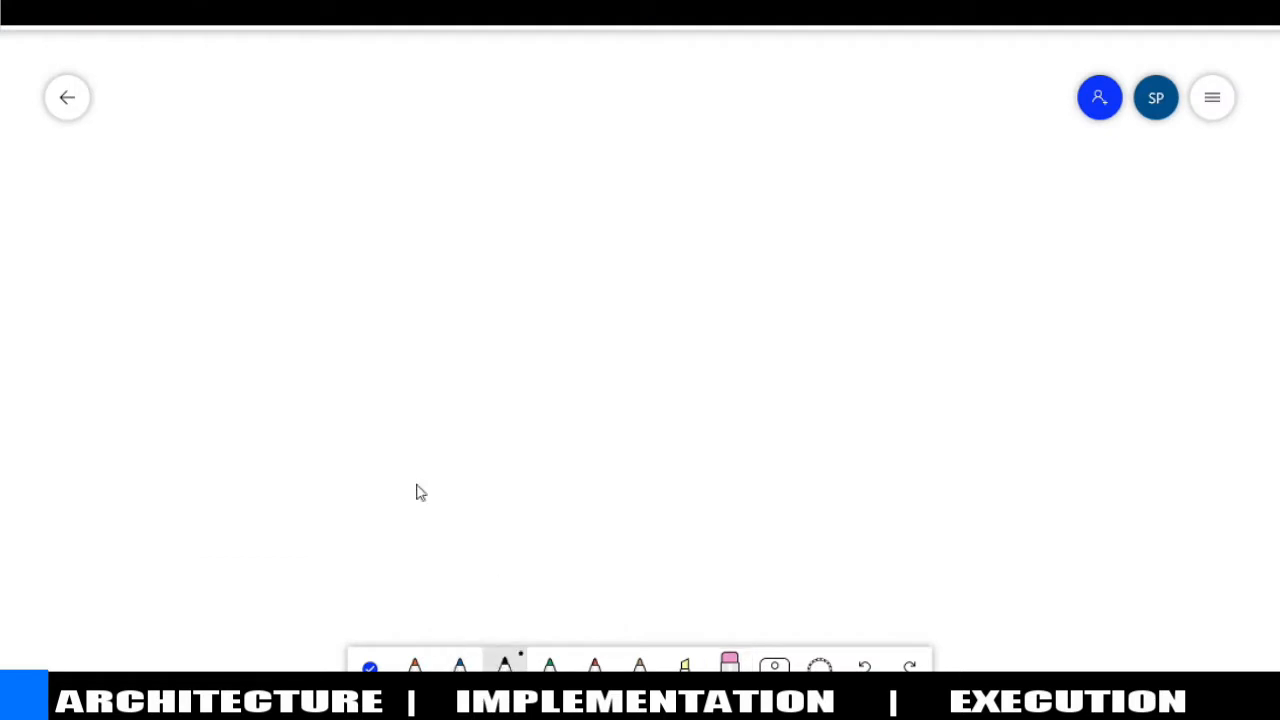
Draw a black horizontal divider and handwrite Cloud Env above and Local Env below it
drag(222, 344, 725, 343)
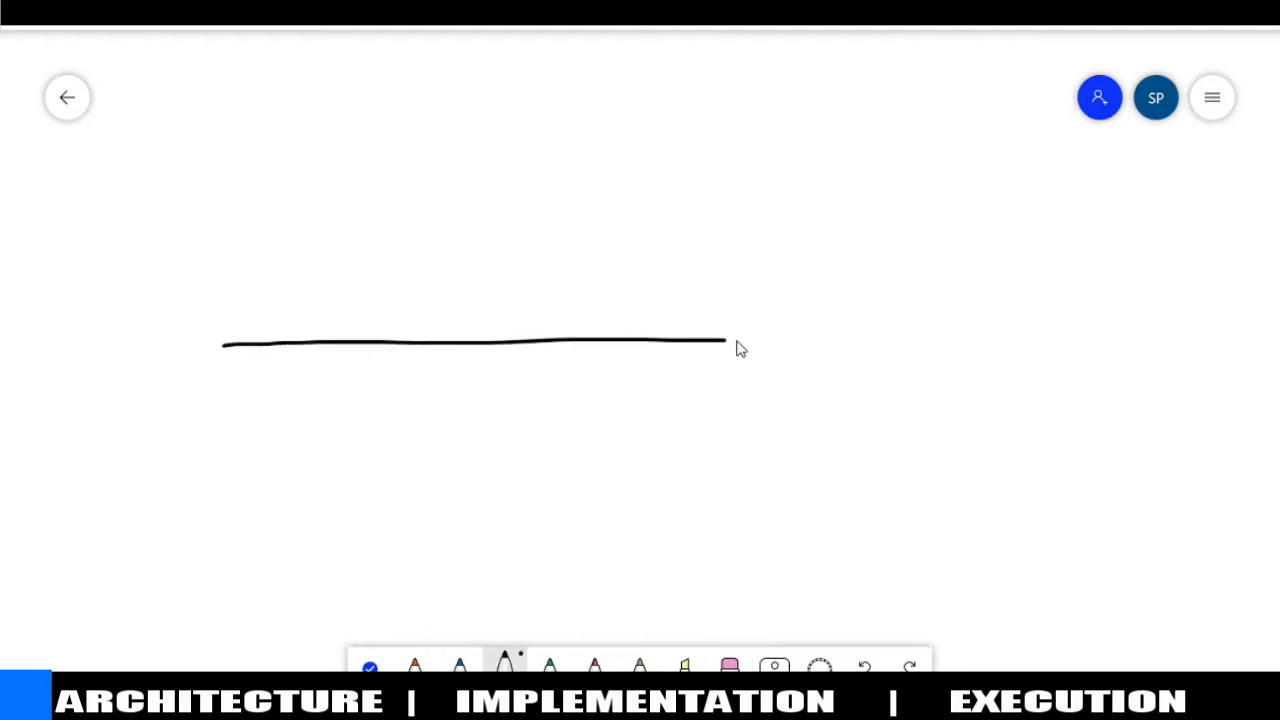
drag(725, 343, 890, 332)
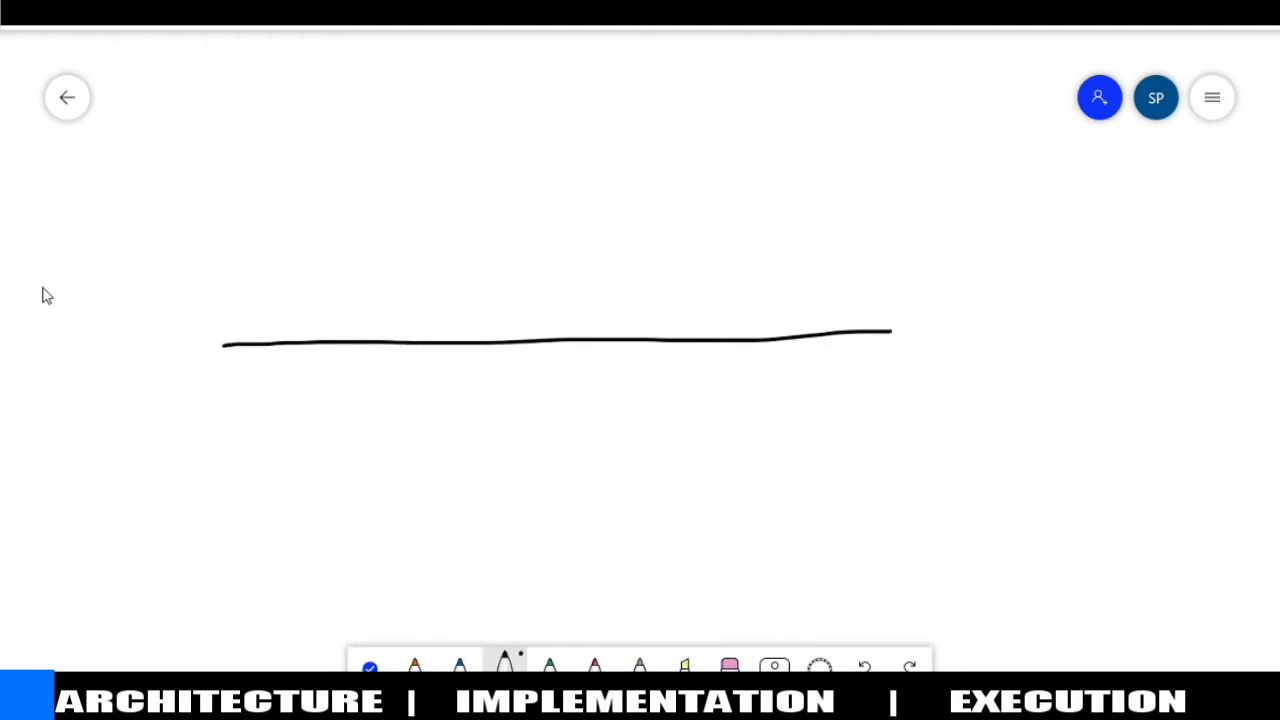
drag(30, 285, 100, 245)
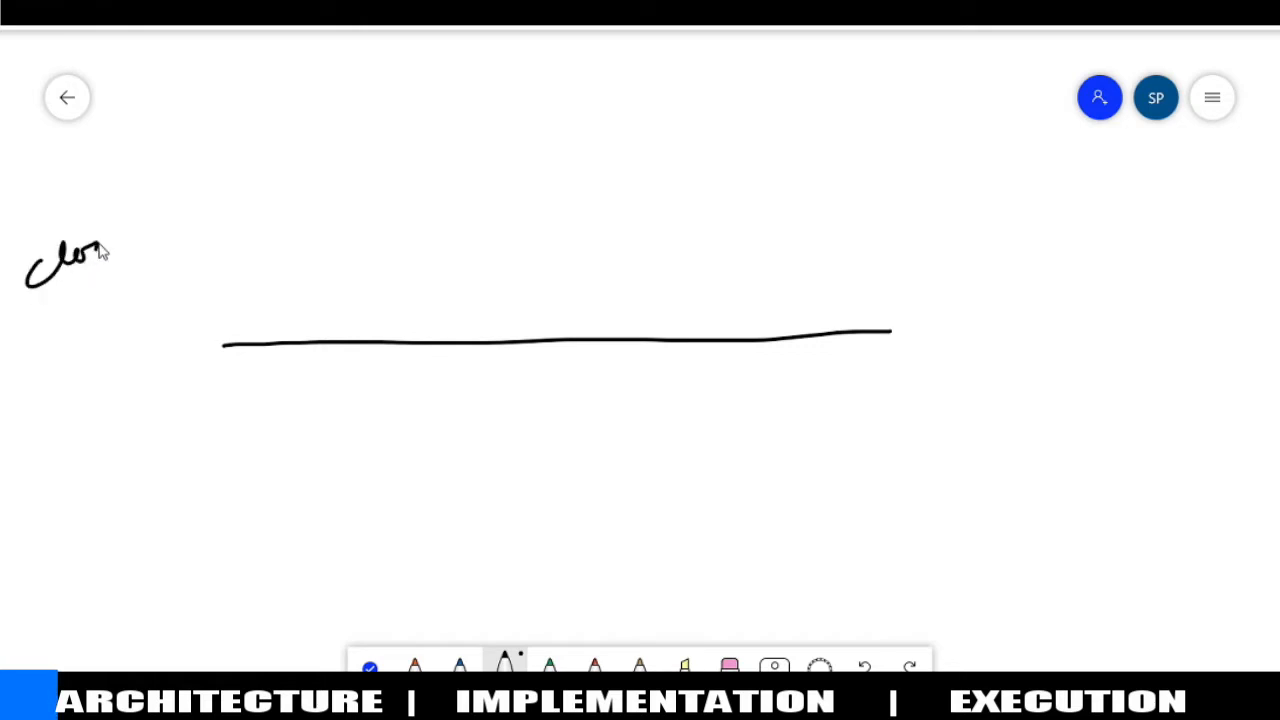
drag(105, 240, 185, 225)
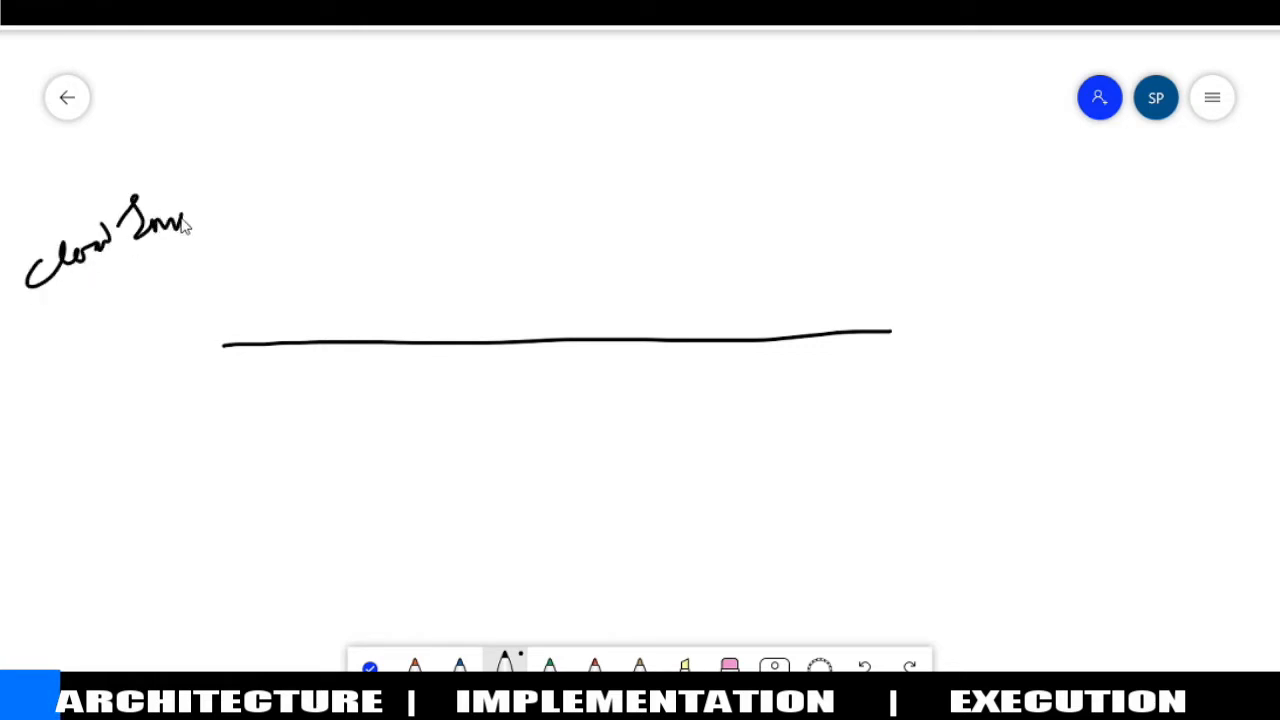
drag(20, 500, 45, 540)
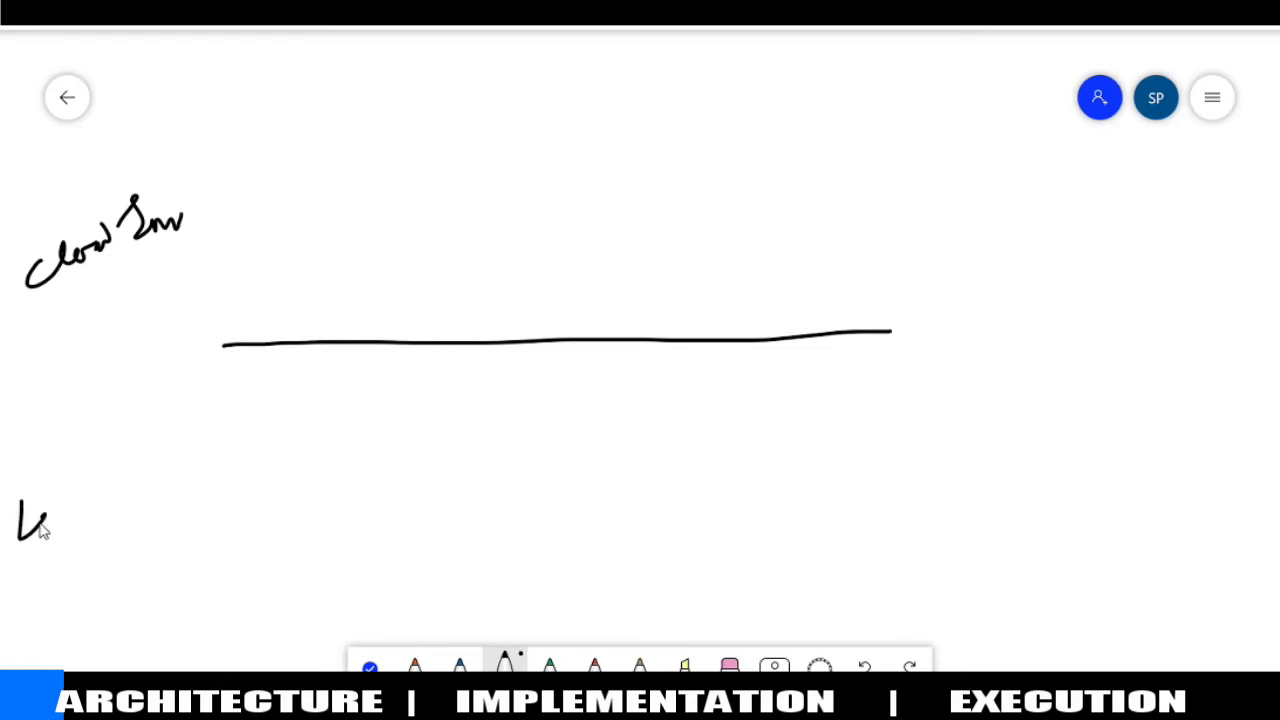
drag(30, 520, 150, 500)
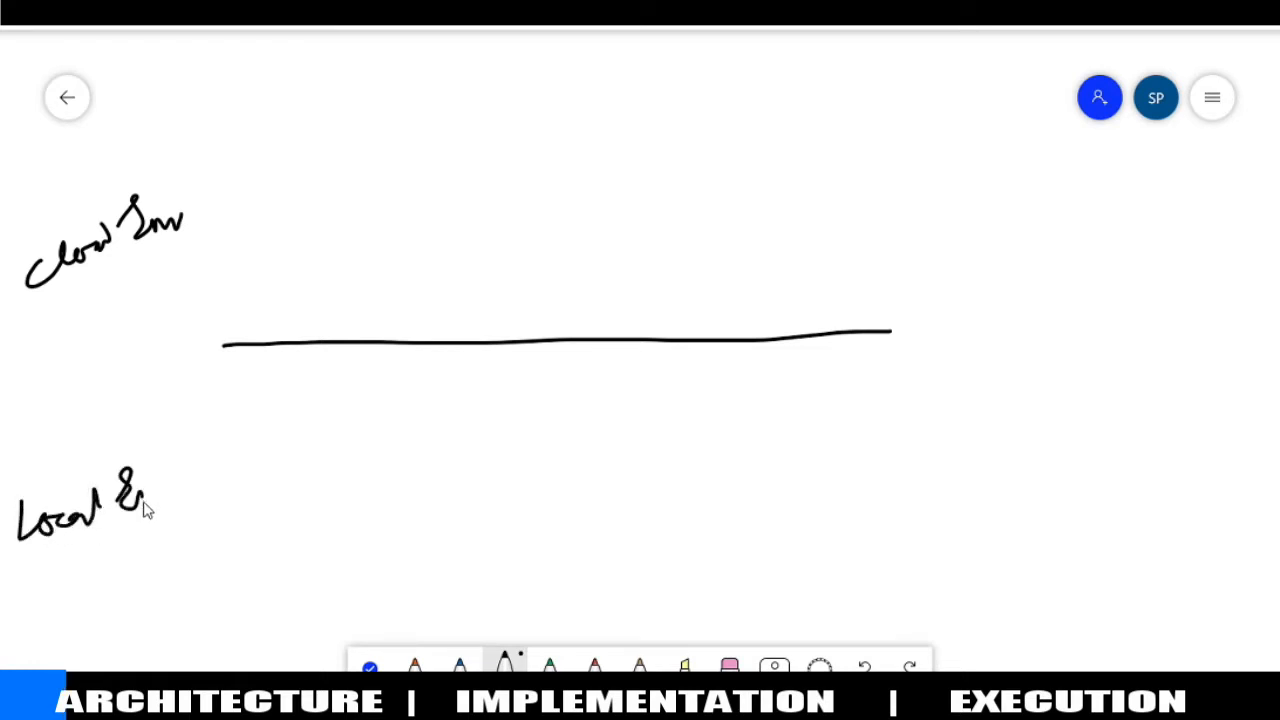
drag(130, 505, 170, 490)
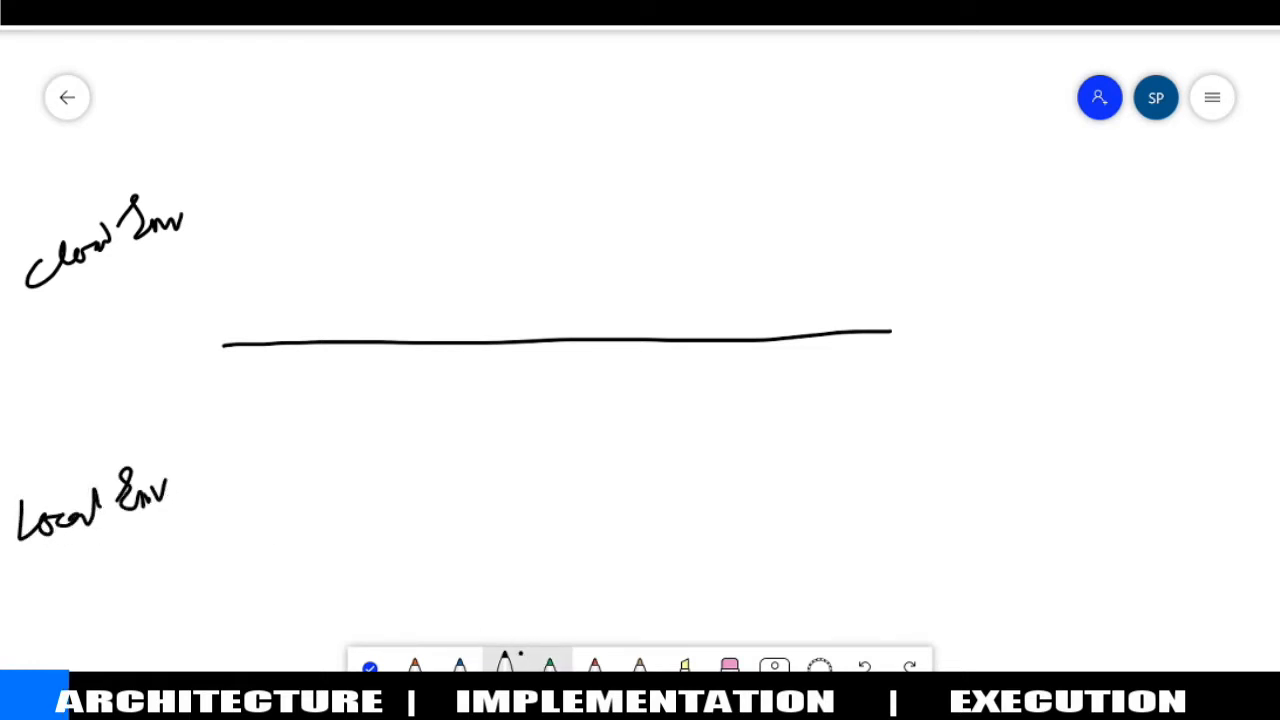
Draw green UI5 boxes on the local and cloud sides of the divider
drag(222, 388, 233, 595)
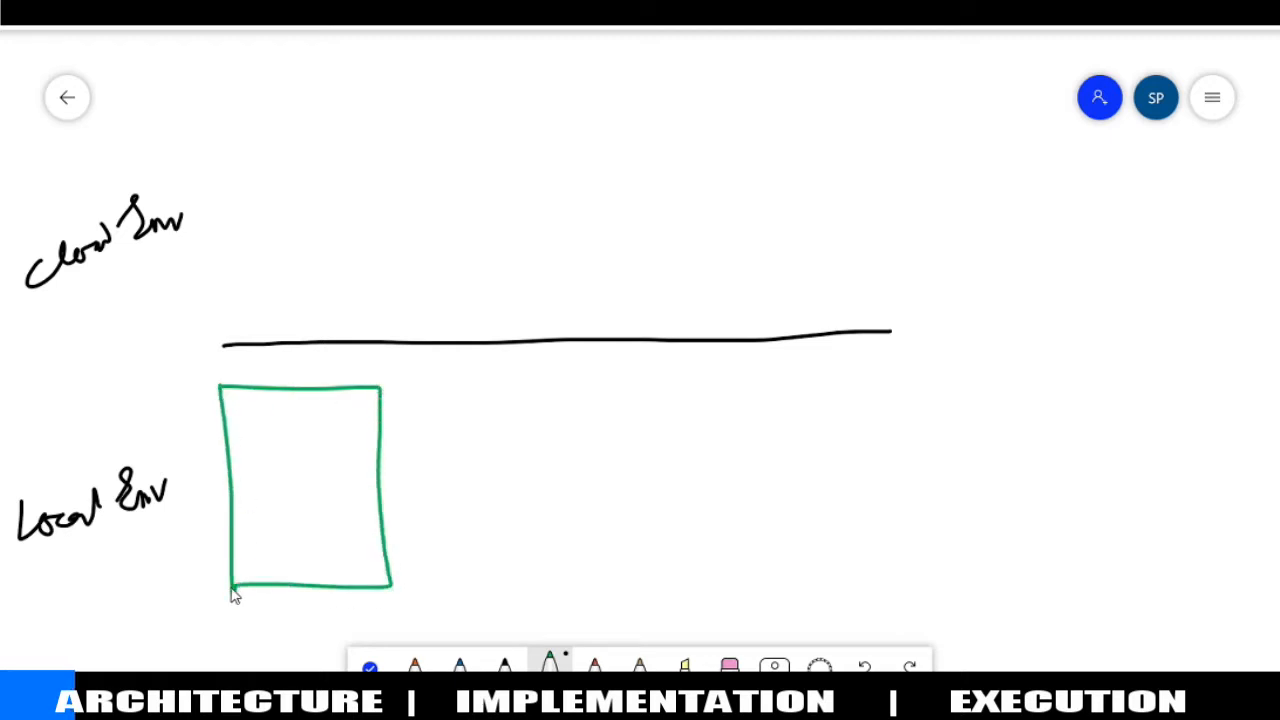
drag(245, 445, 310, 425)
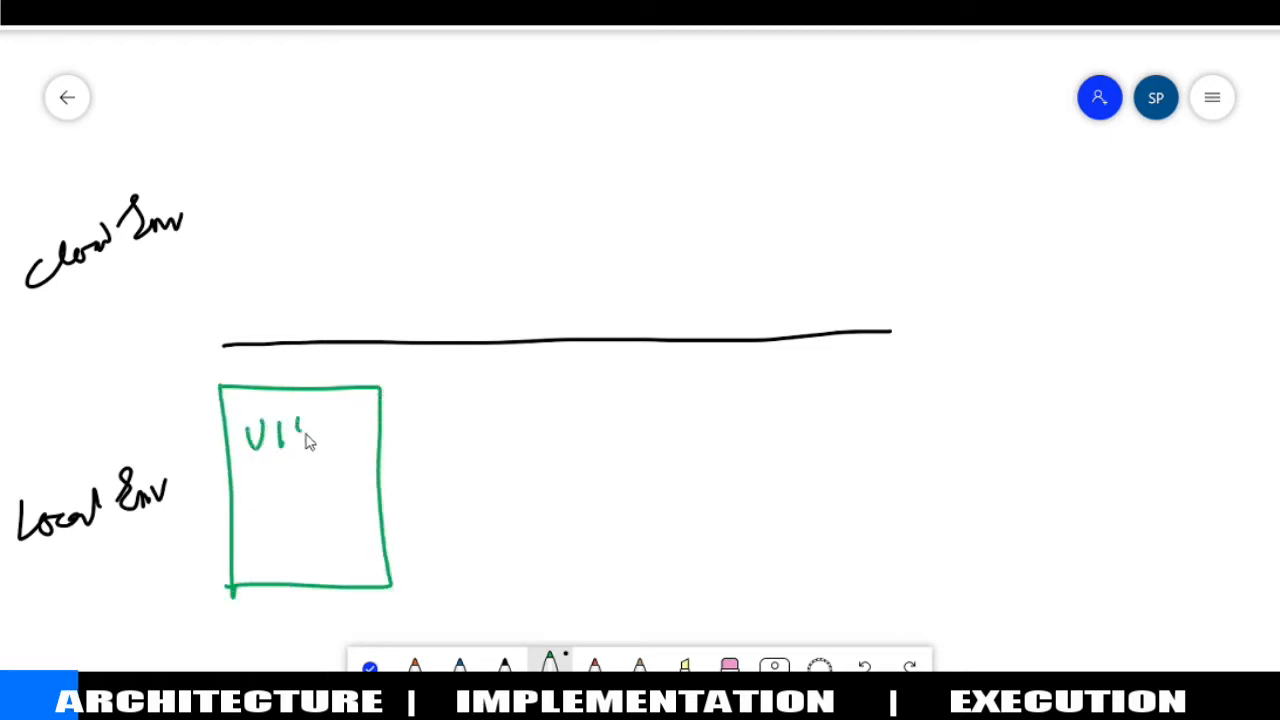
drag(300, 420, 305, 445)
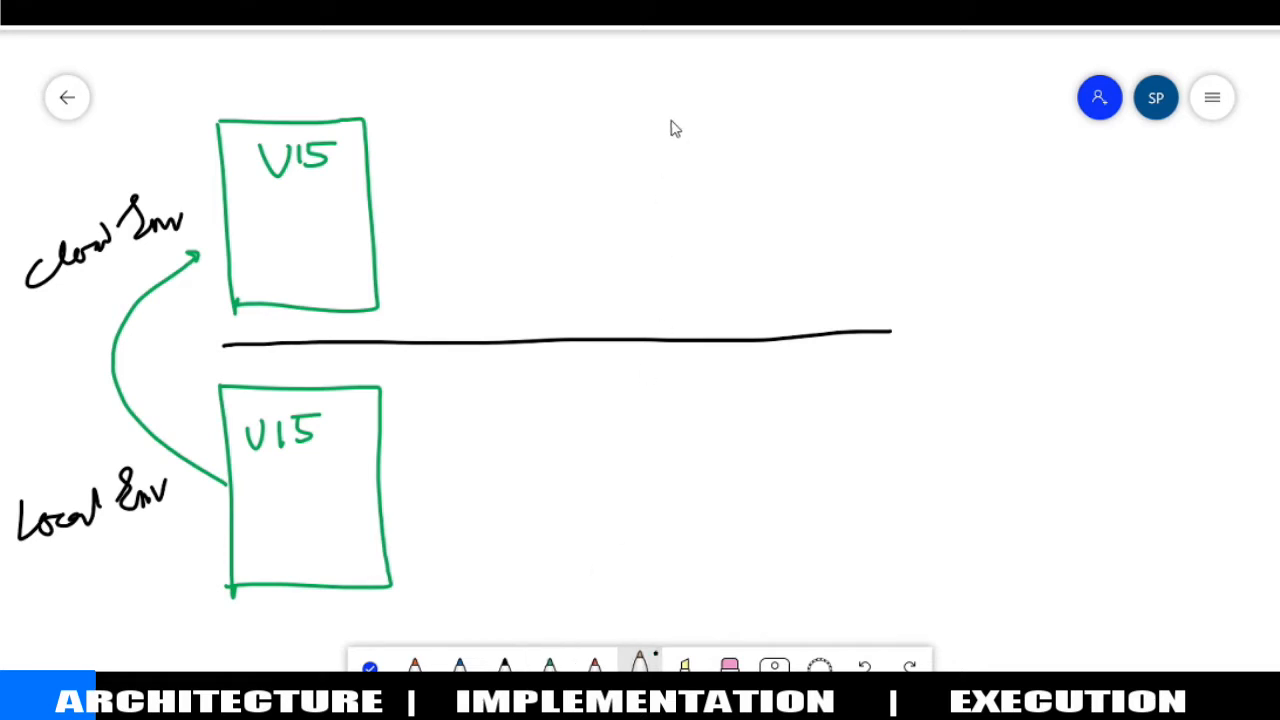
Draw a brown box on the cloud side and label it RAP
drag(673, 110, 688, 295)
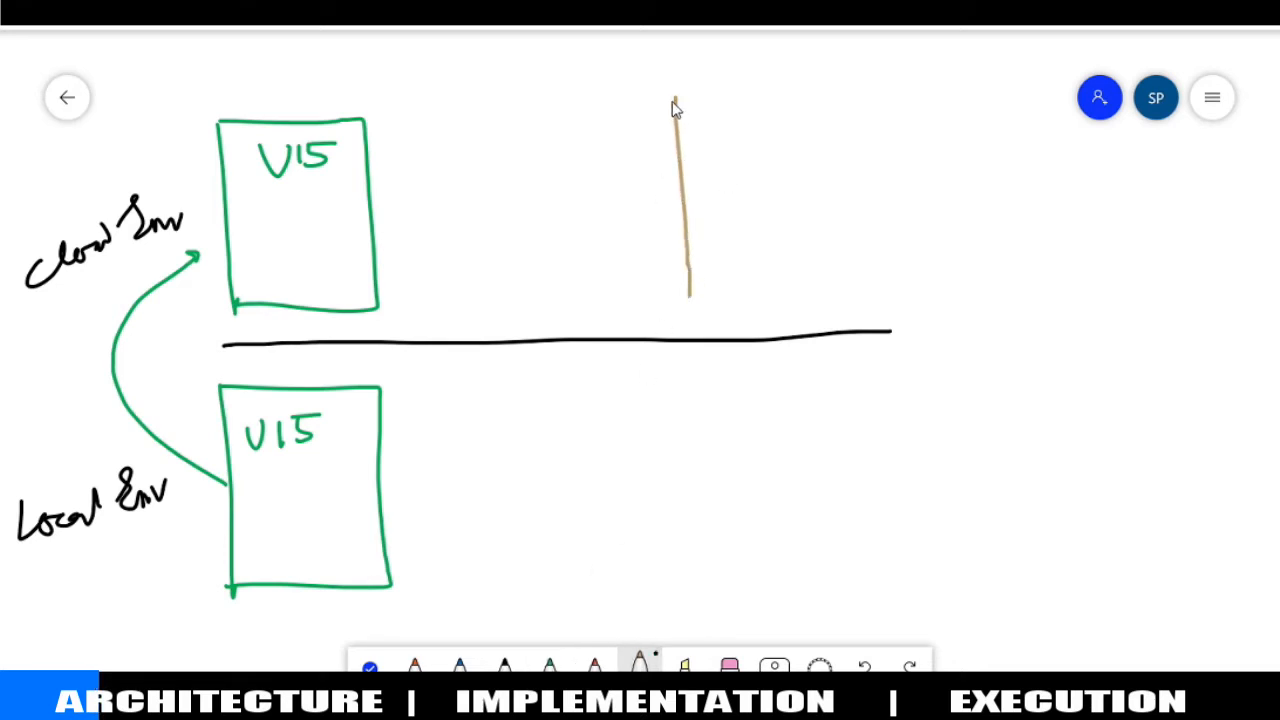
drag(687, 95, 845, 295)
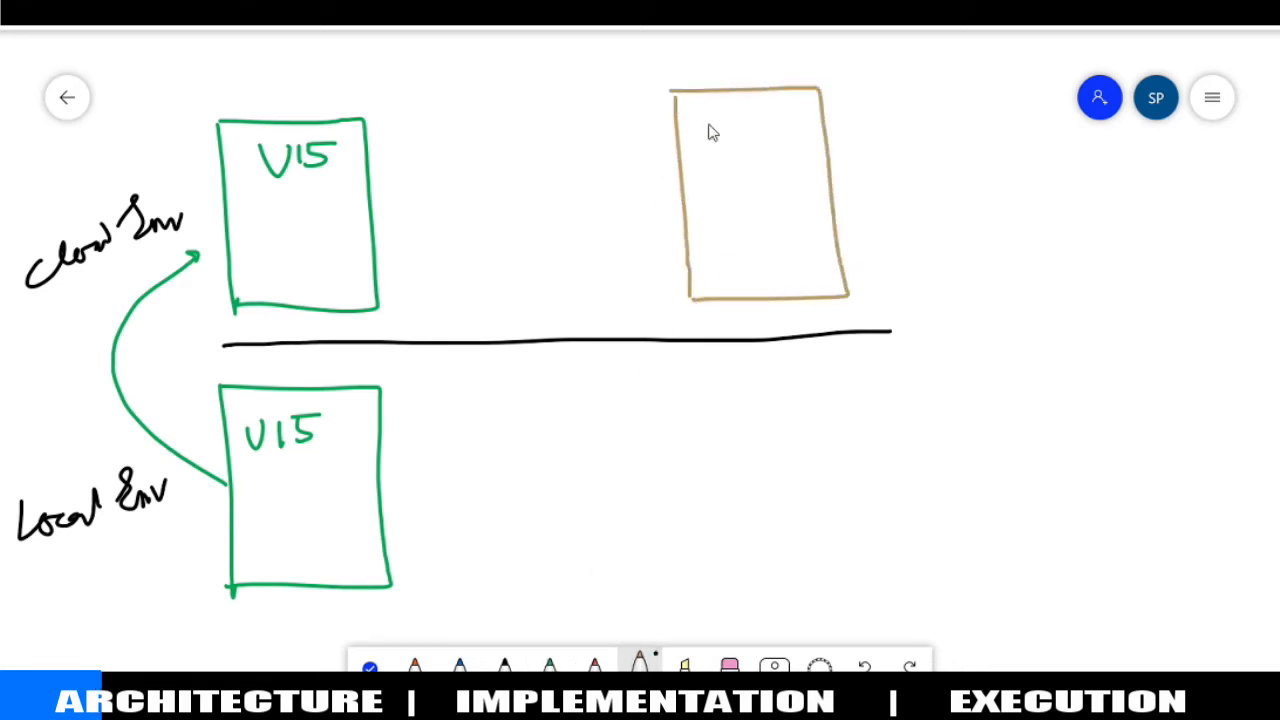
drag(710, 130, 740, 145)
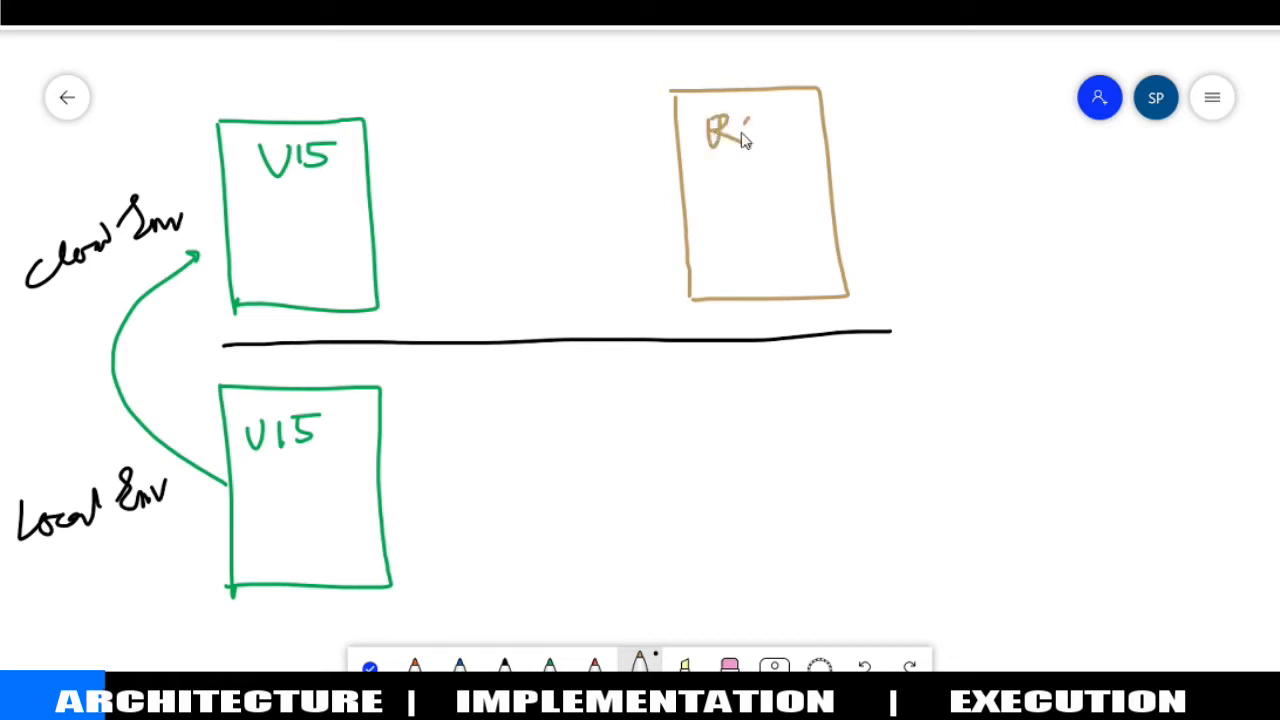
drag(720, 130, 780, 125)
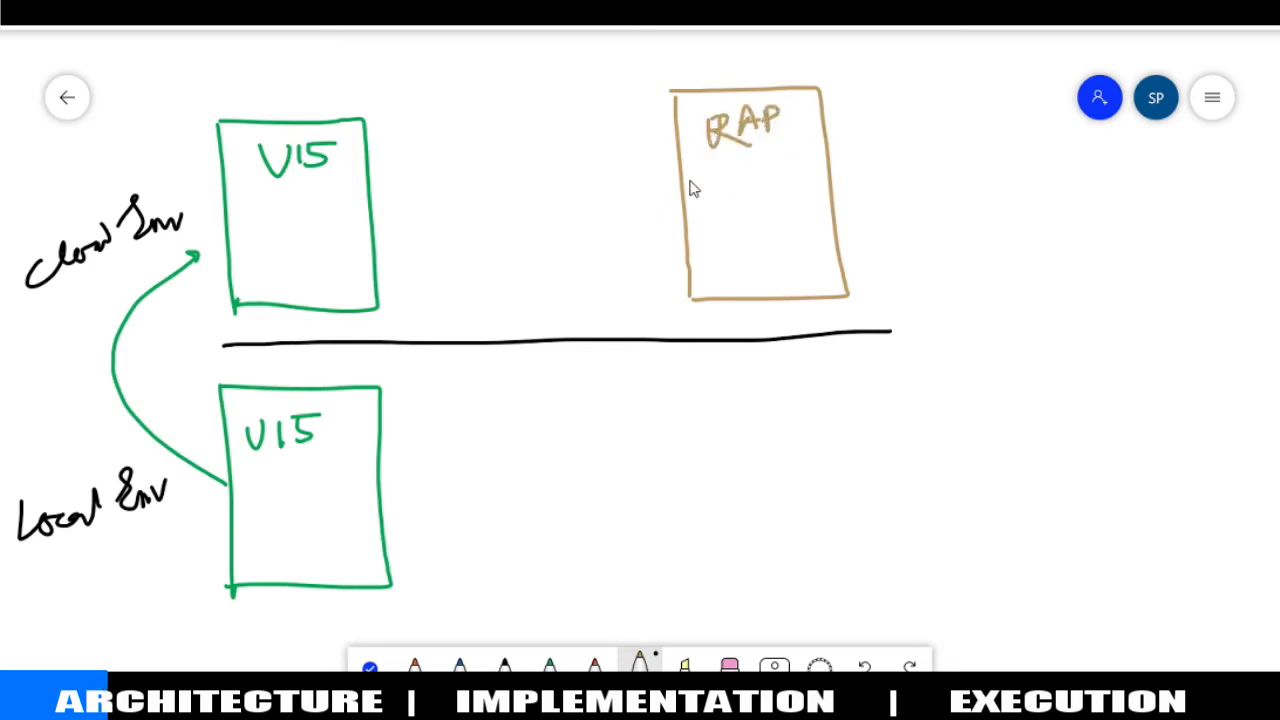
mouse_move(692, 235)
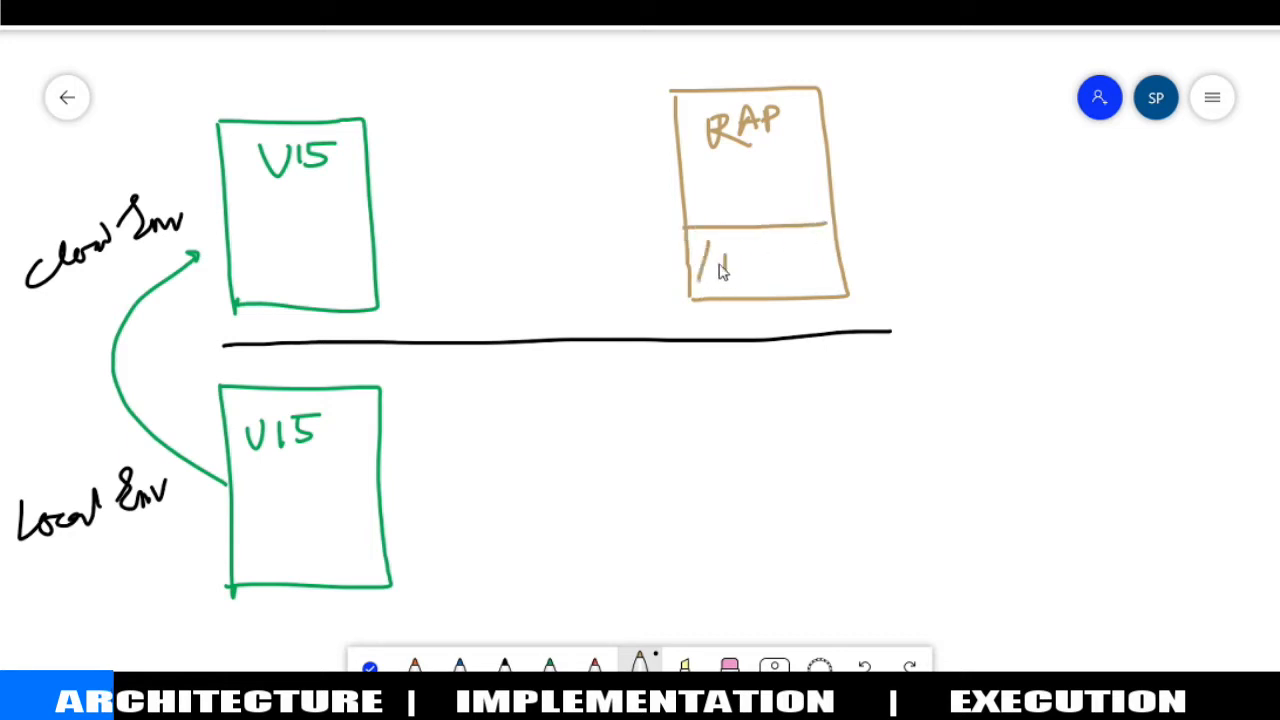
Write /Travel in the RAP box's lower section and add a blue triangle in the cloud UI5 box
drag(720, 270, 790, 270)
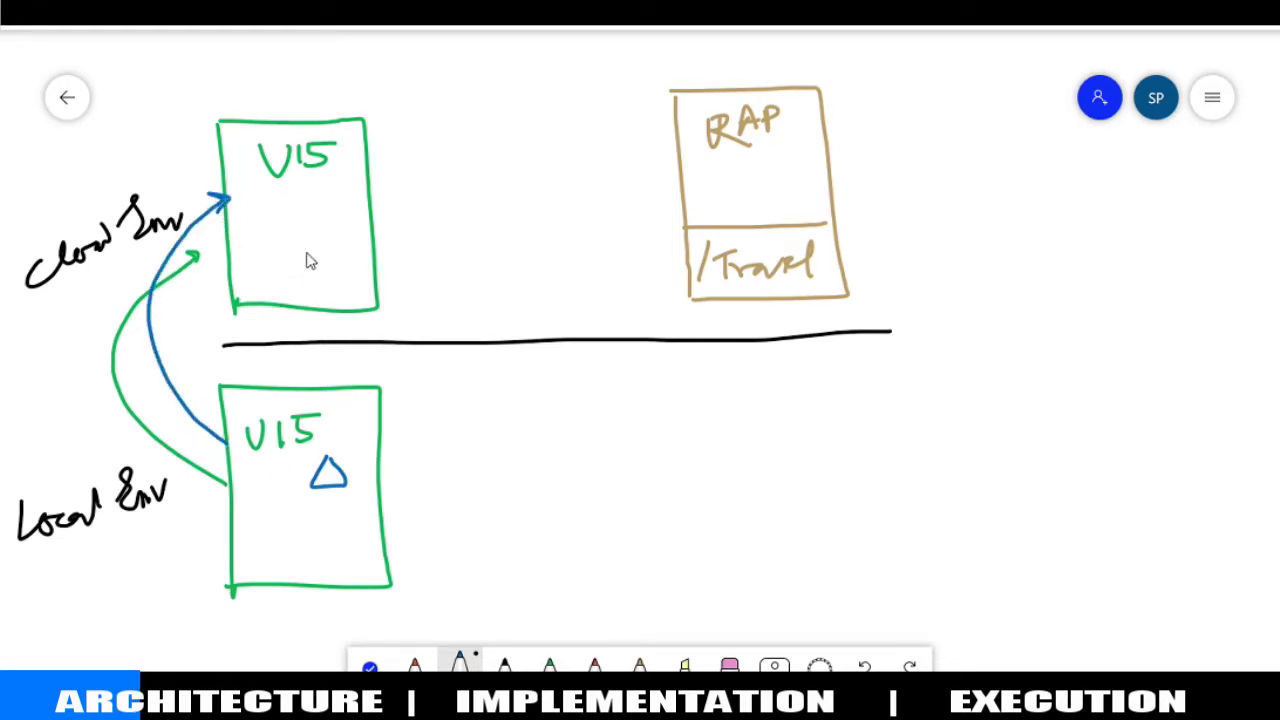
drag(300, 230, 335, 210)
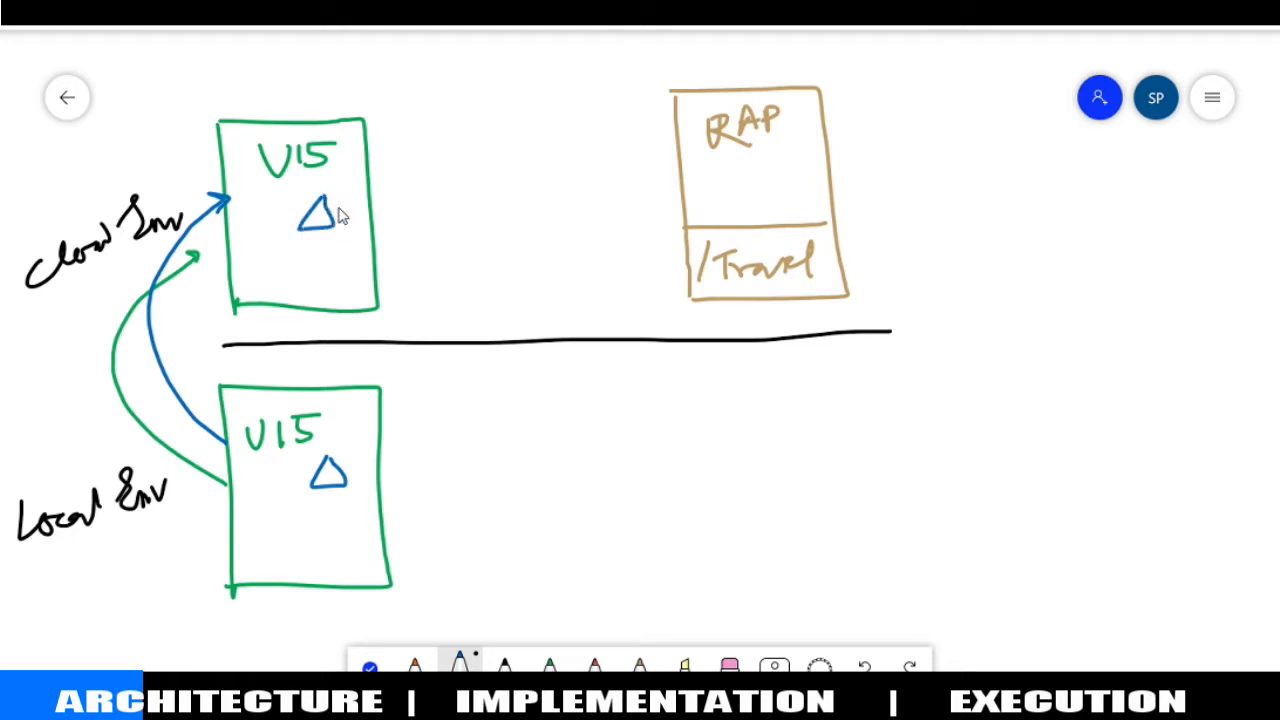
mouse_move(365, 258)
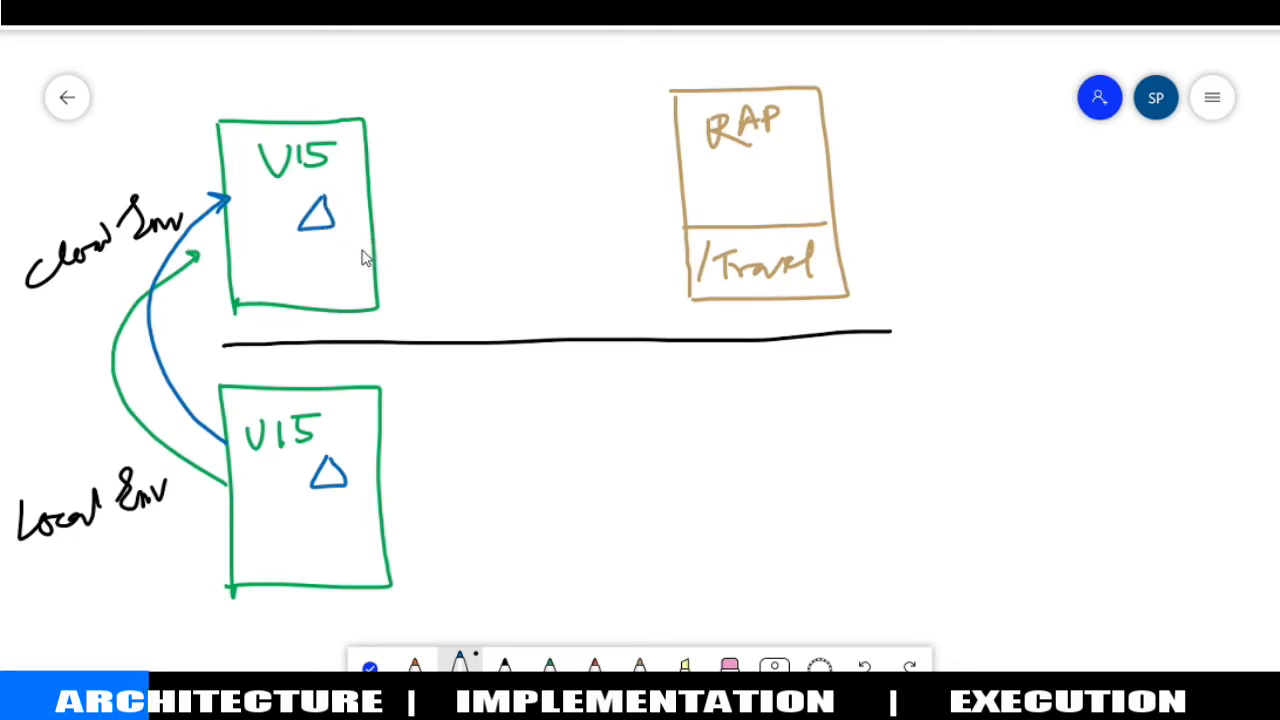
mouse_move(459, 665)
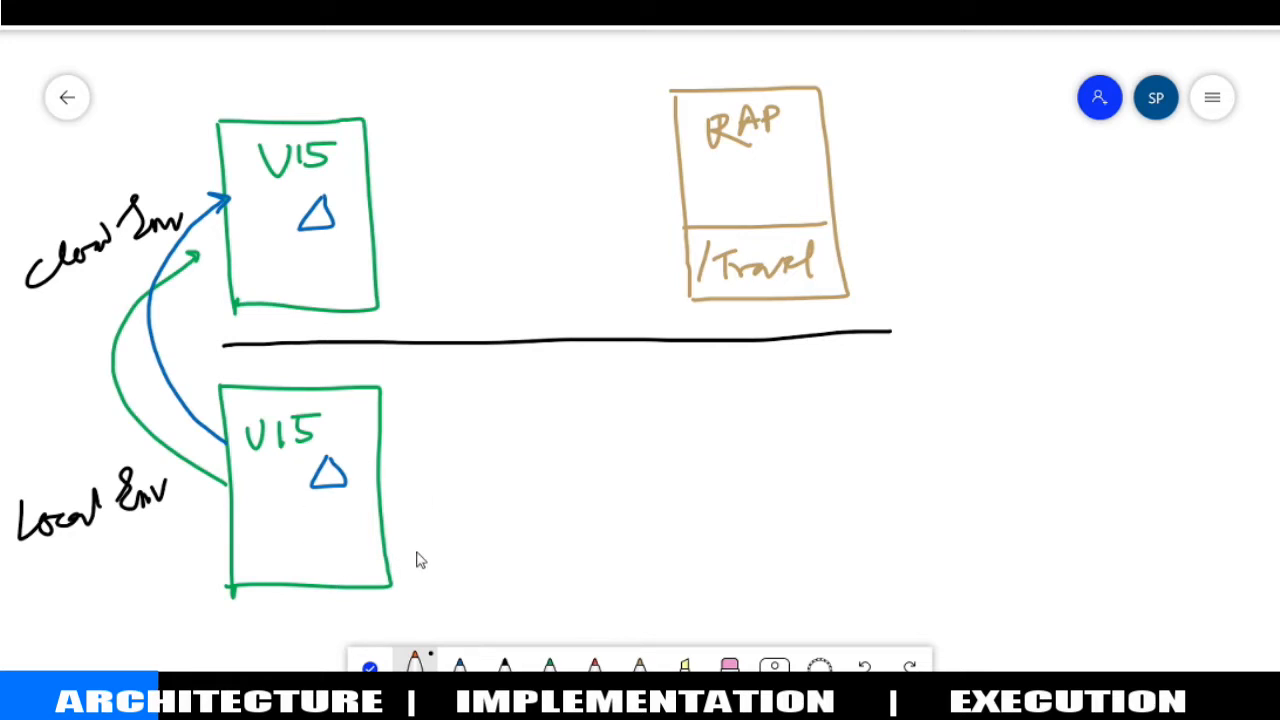
Handwrite an orange 'Local host / port' note beside the local UI5 box
drag(420, 575, 440, 595)
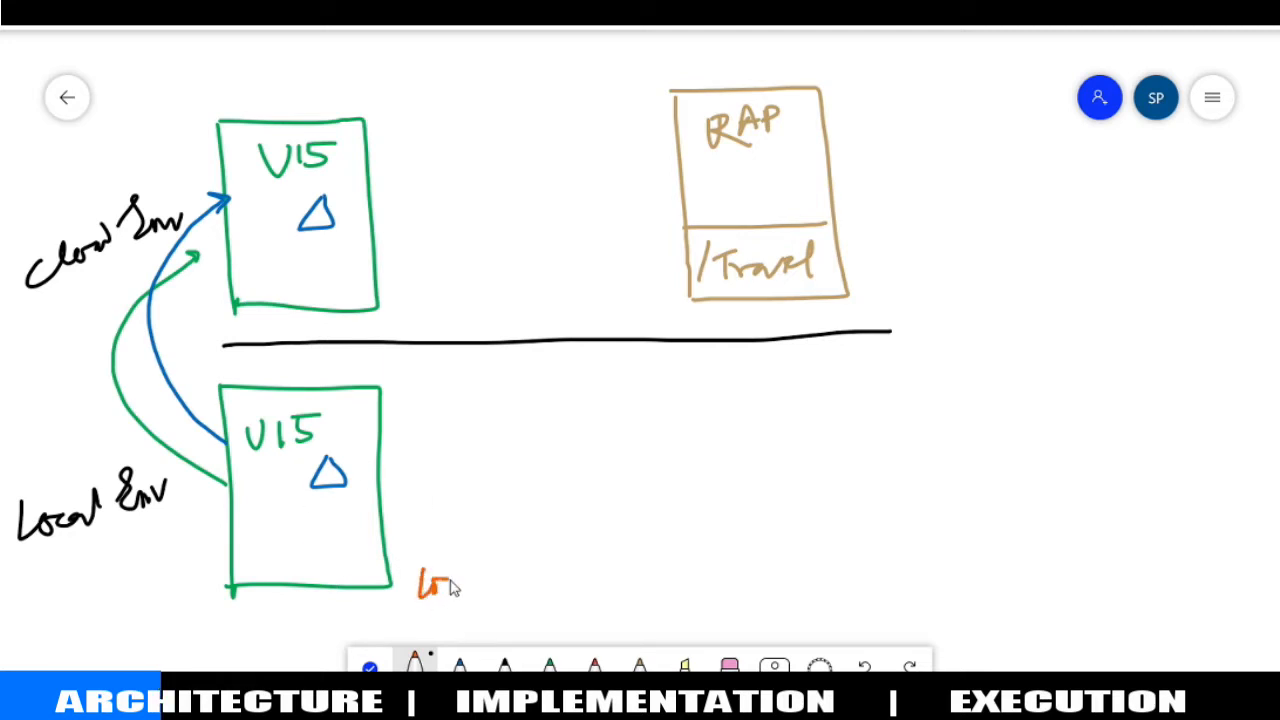
drag(420, 585, 555, 595)
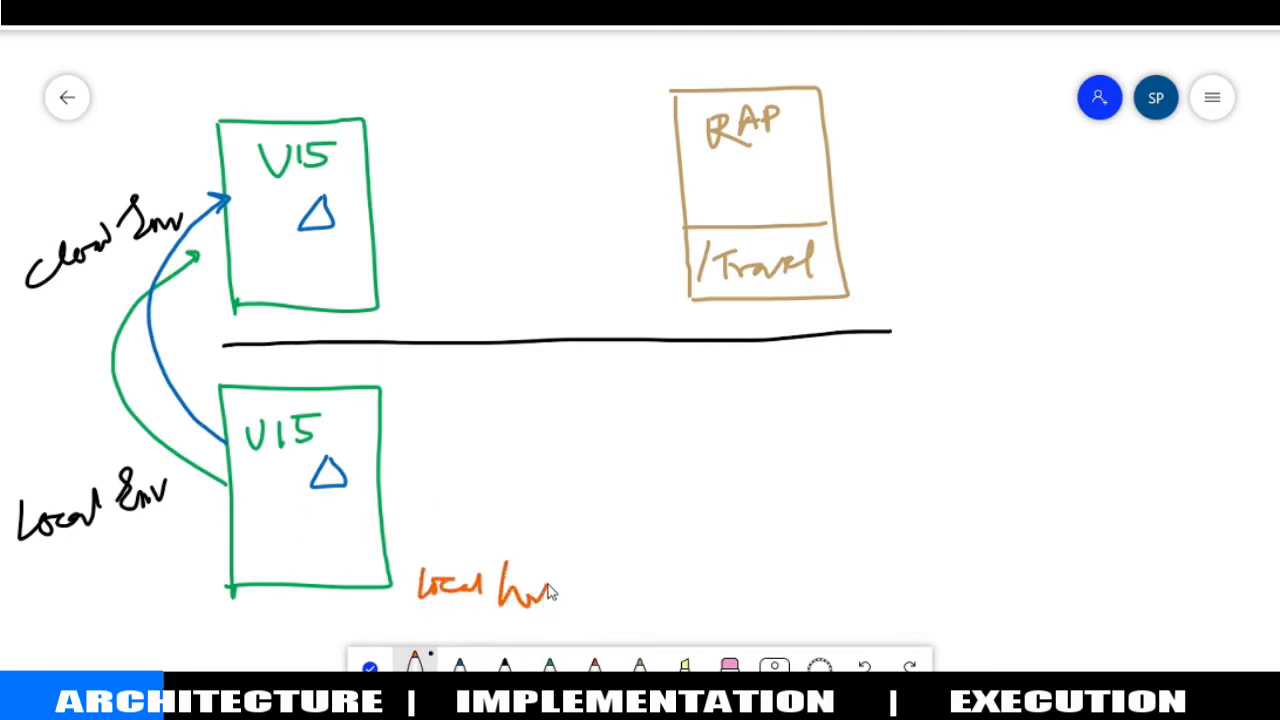
drag(550, 590, 650, 590)
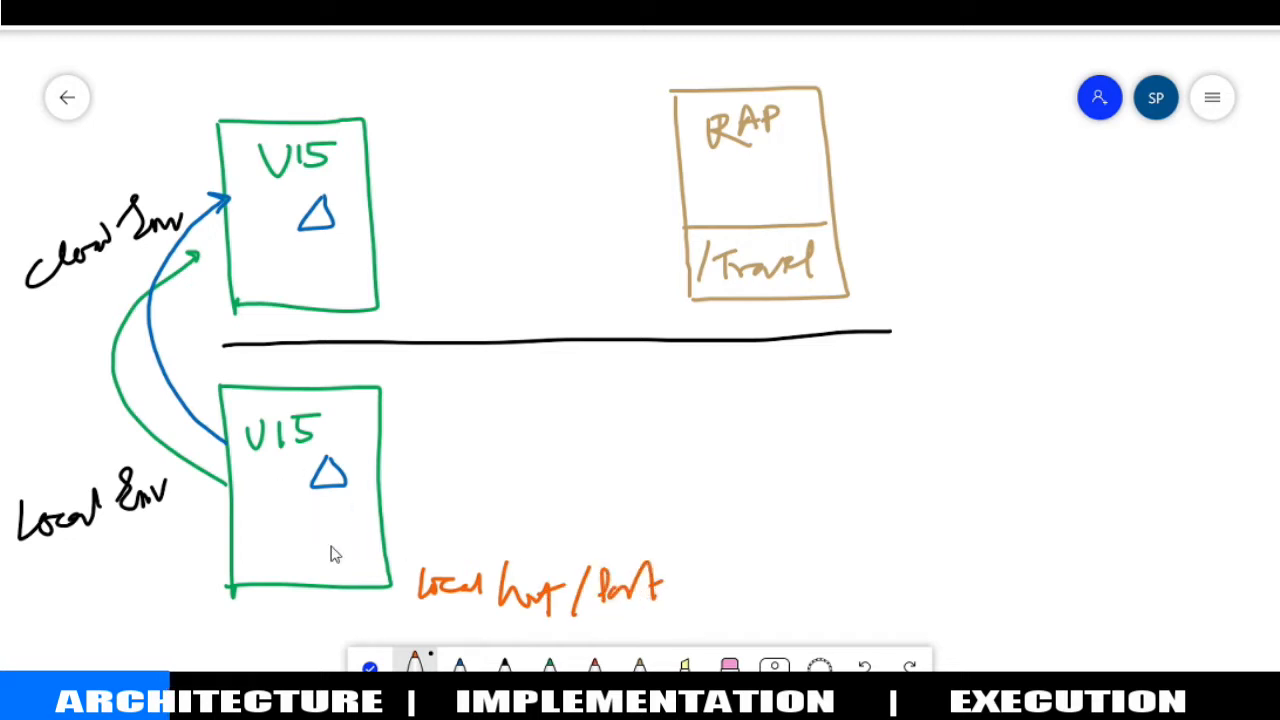
mouse_move(315, 512)
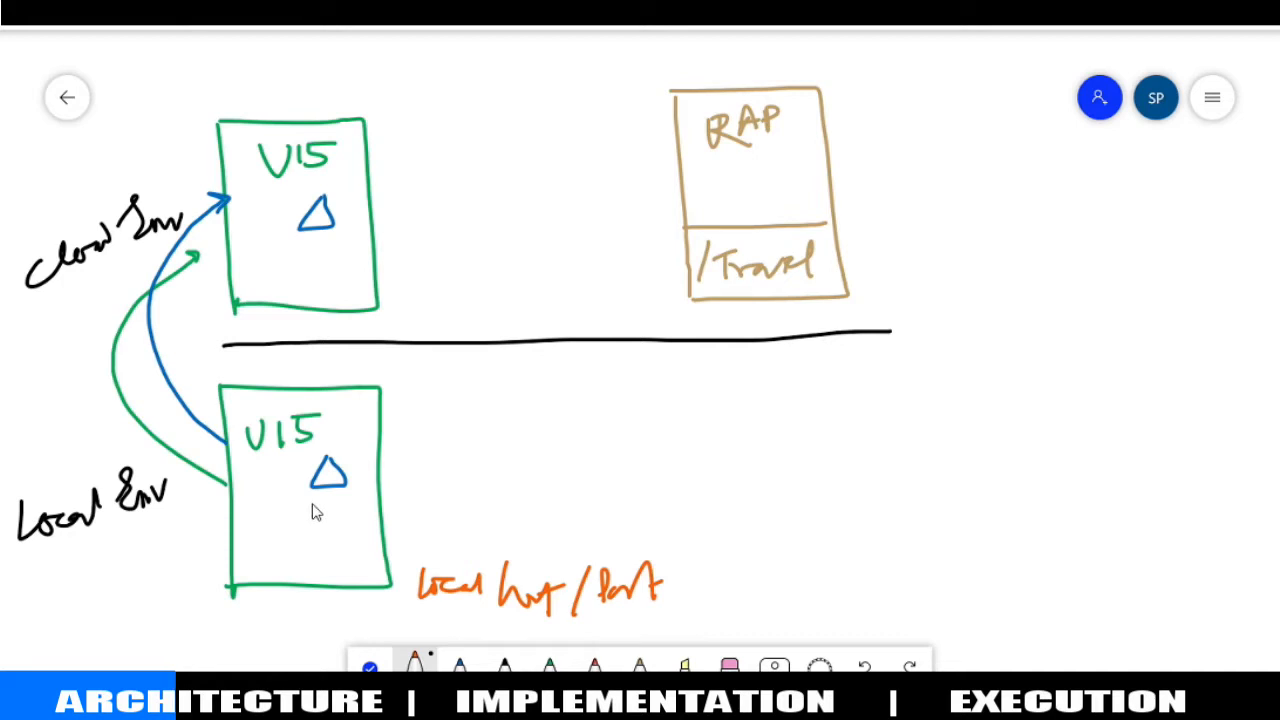
mouse_move(366, 481)
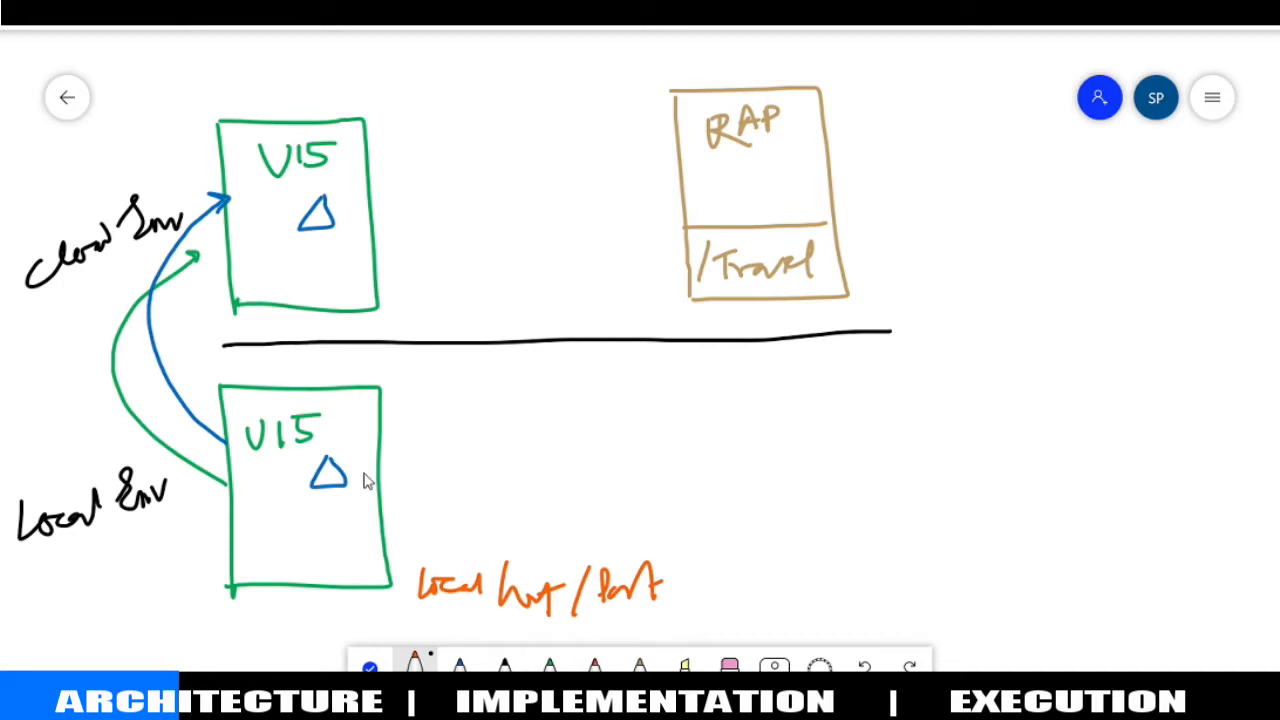
mouse_move(220, 450)
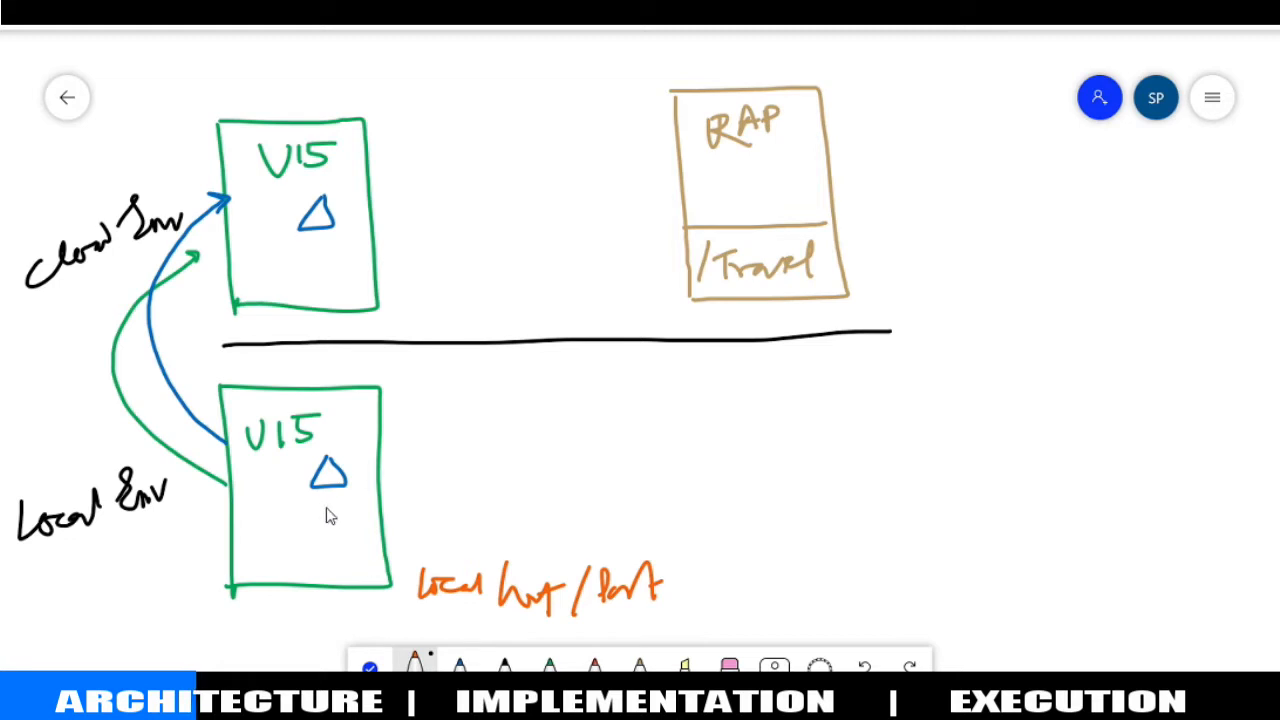
In black, divide both UI5 boxes with an AR section and note Nodejs by the local one
click(505, 665)
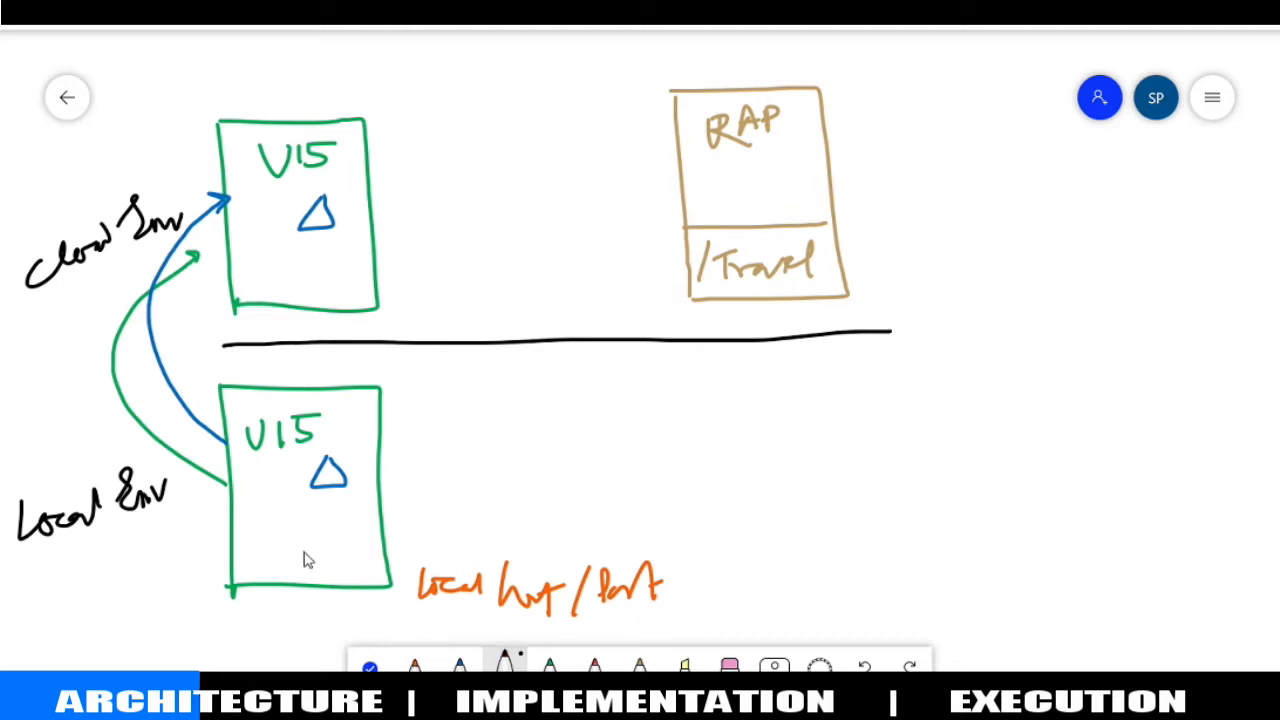
drag(230, 523, 375, 522)
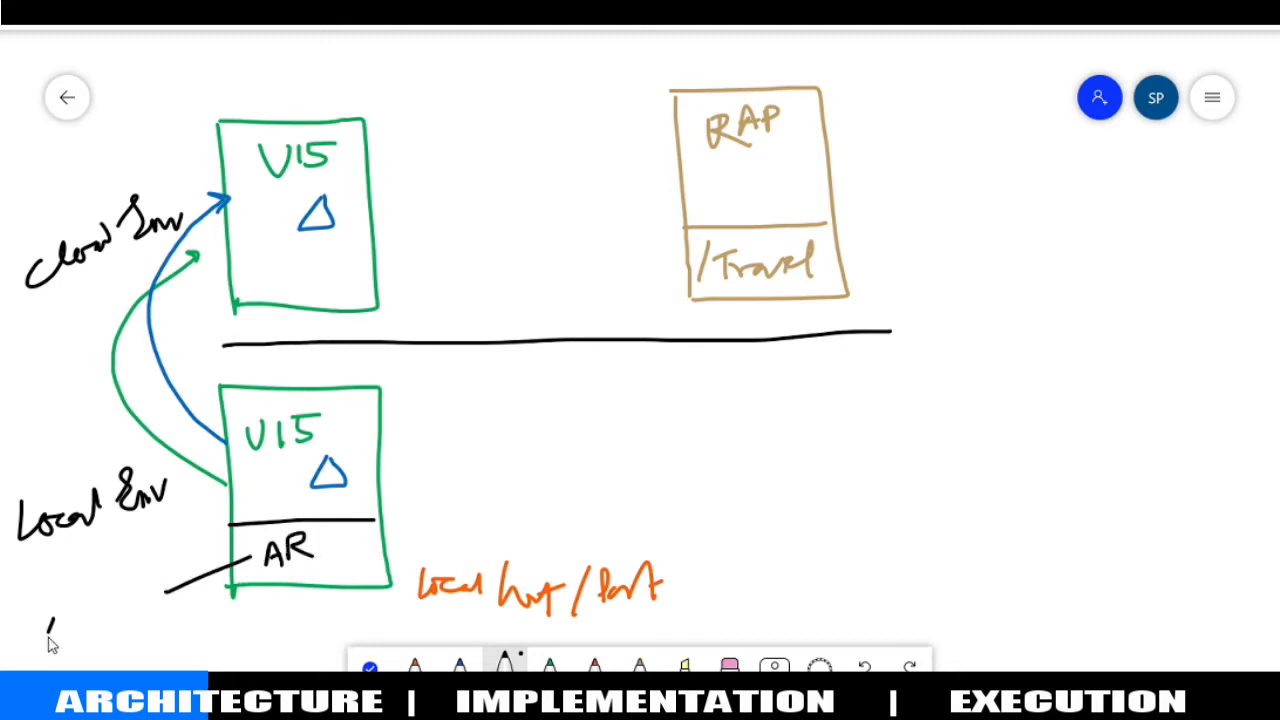
drag(45, 635, 140, 620)
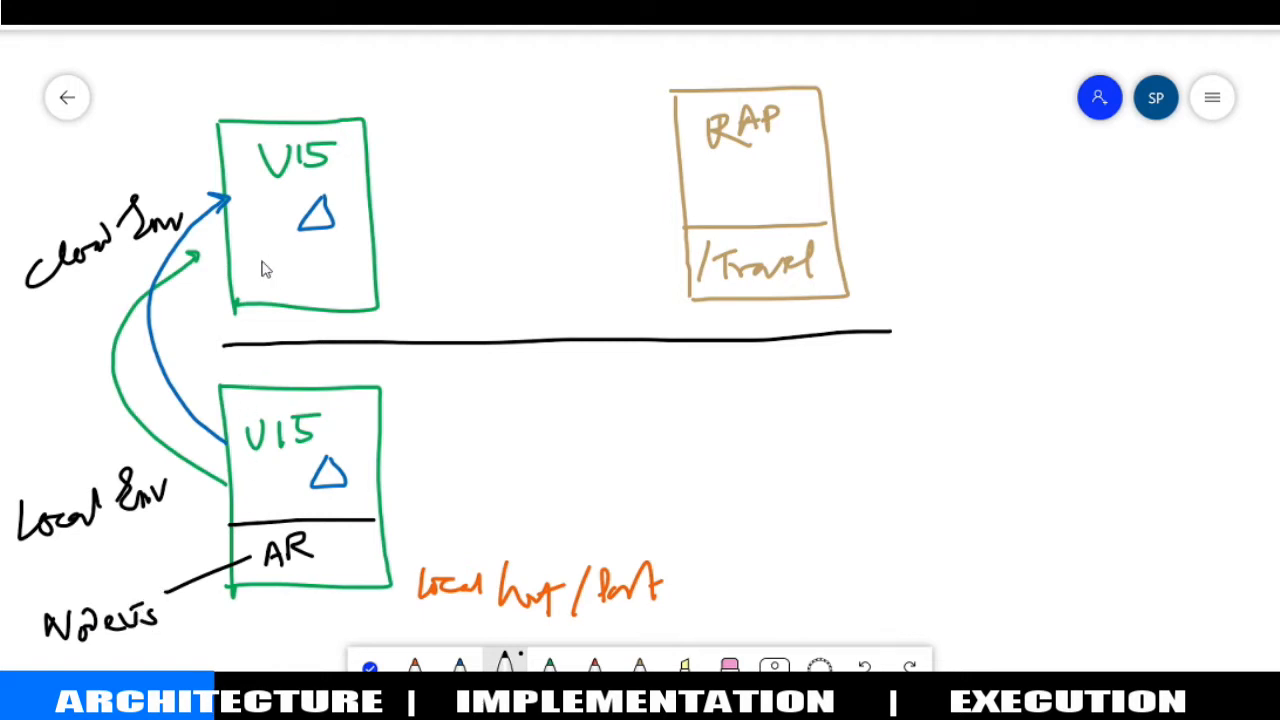
drag(230, 262, 377, 262)
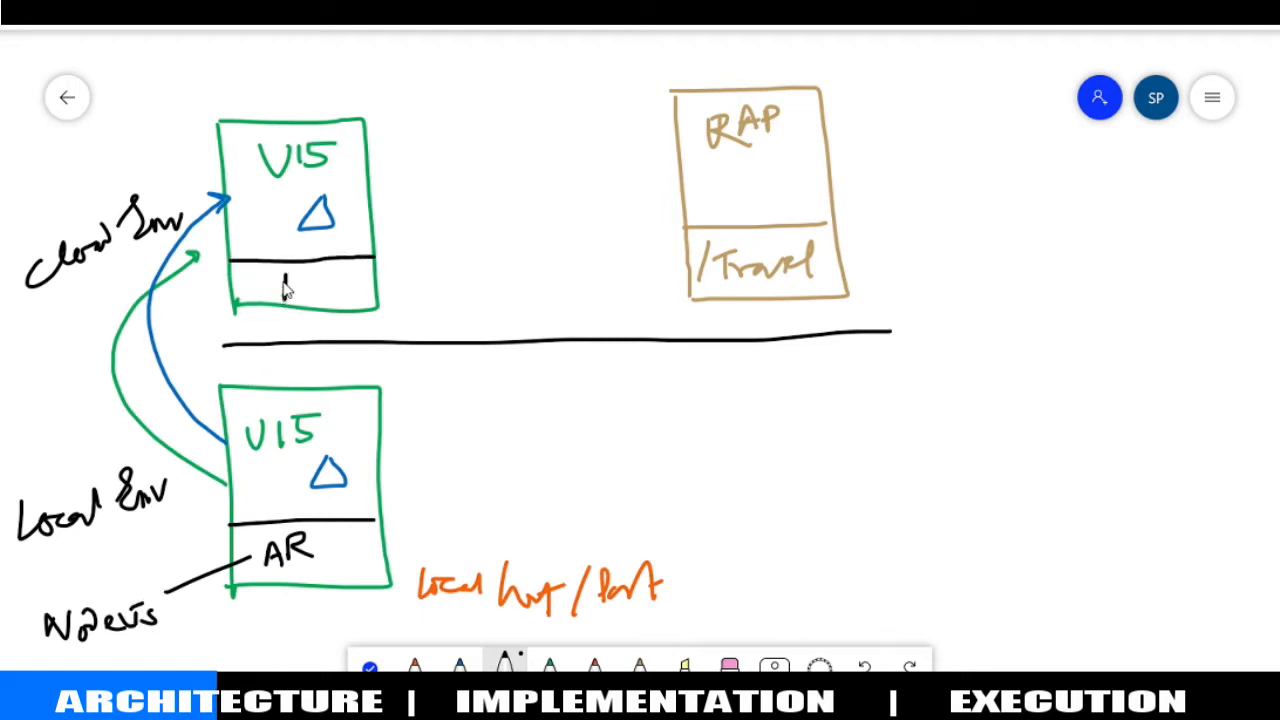
drag(270, 285, 320, 290)
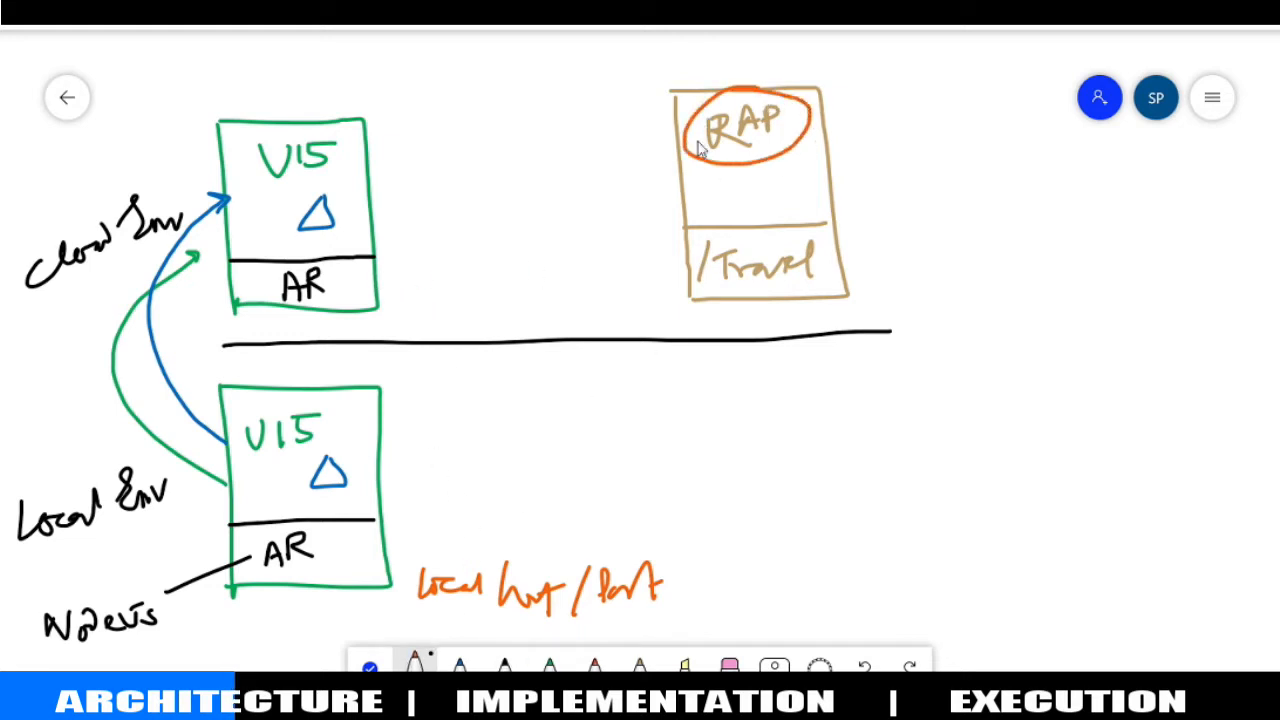
Write OAuth beside the circled RAP and start an orange box between UI5 and RAP
drag(845, 160, 905, 130)
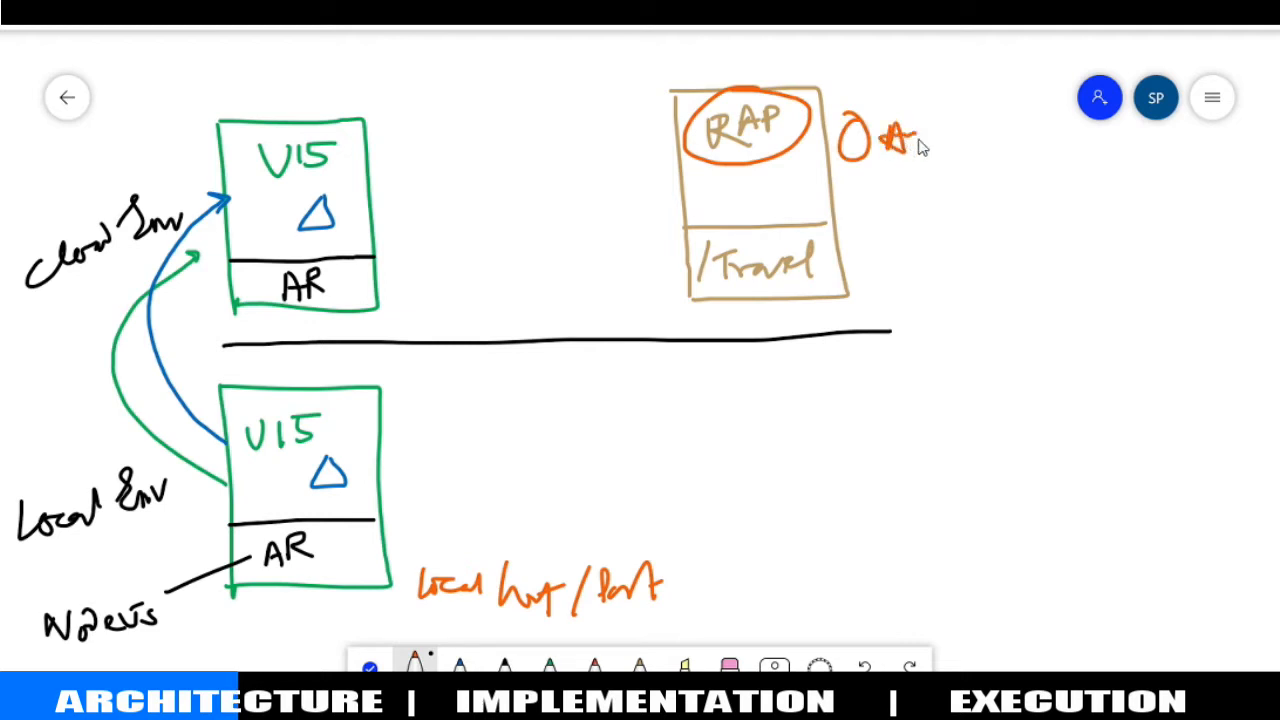
drag(900, 135, 945, 125)
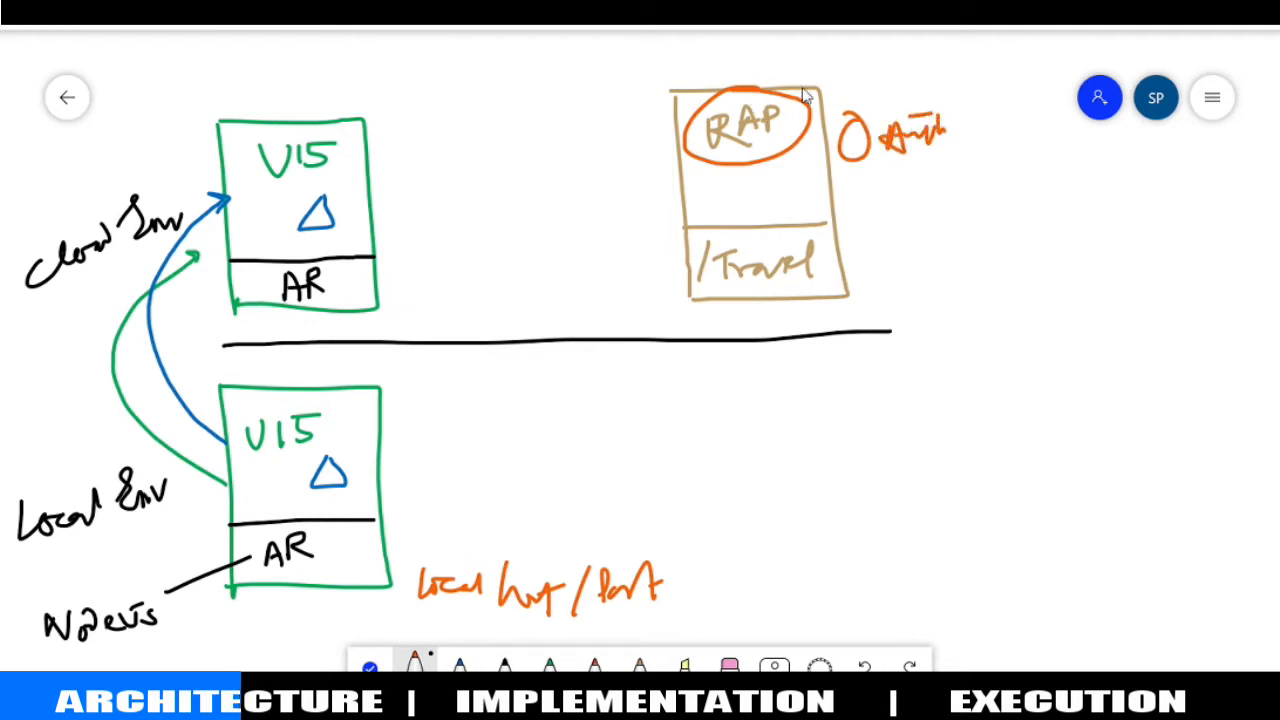
mouse_move(785, 199)
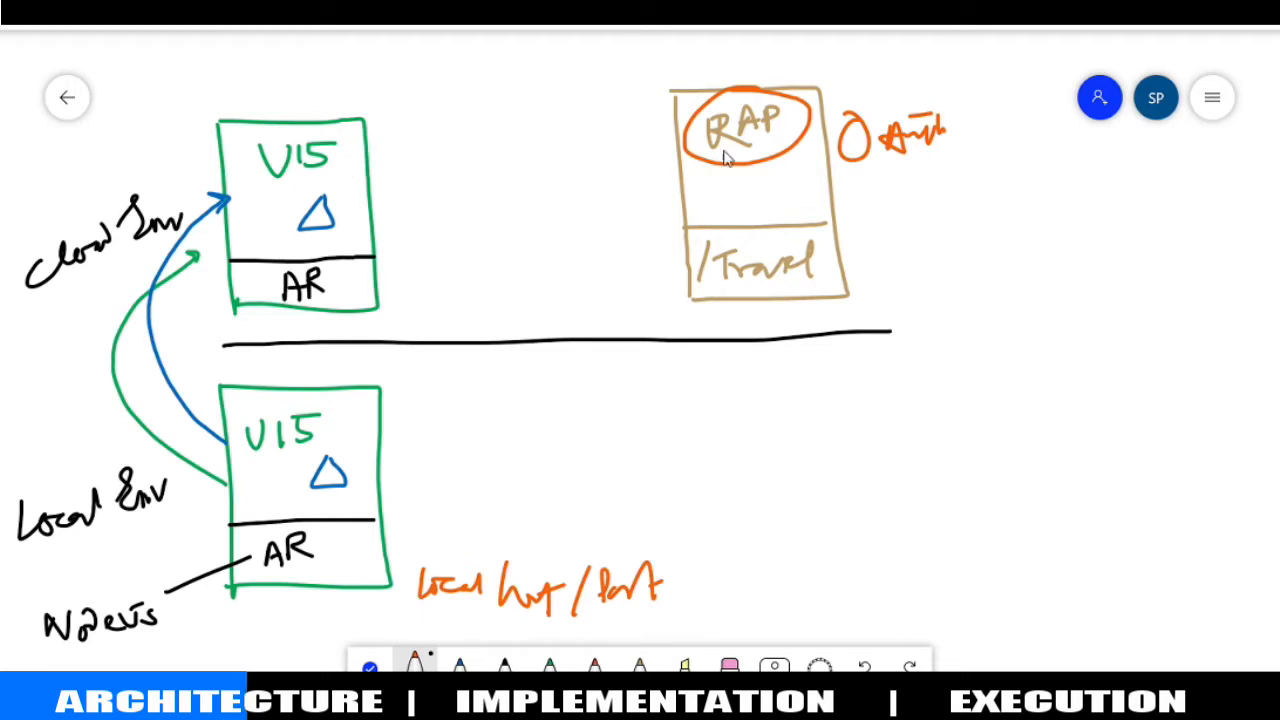
mouse_move(590, 97)
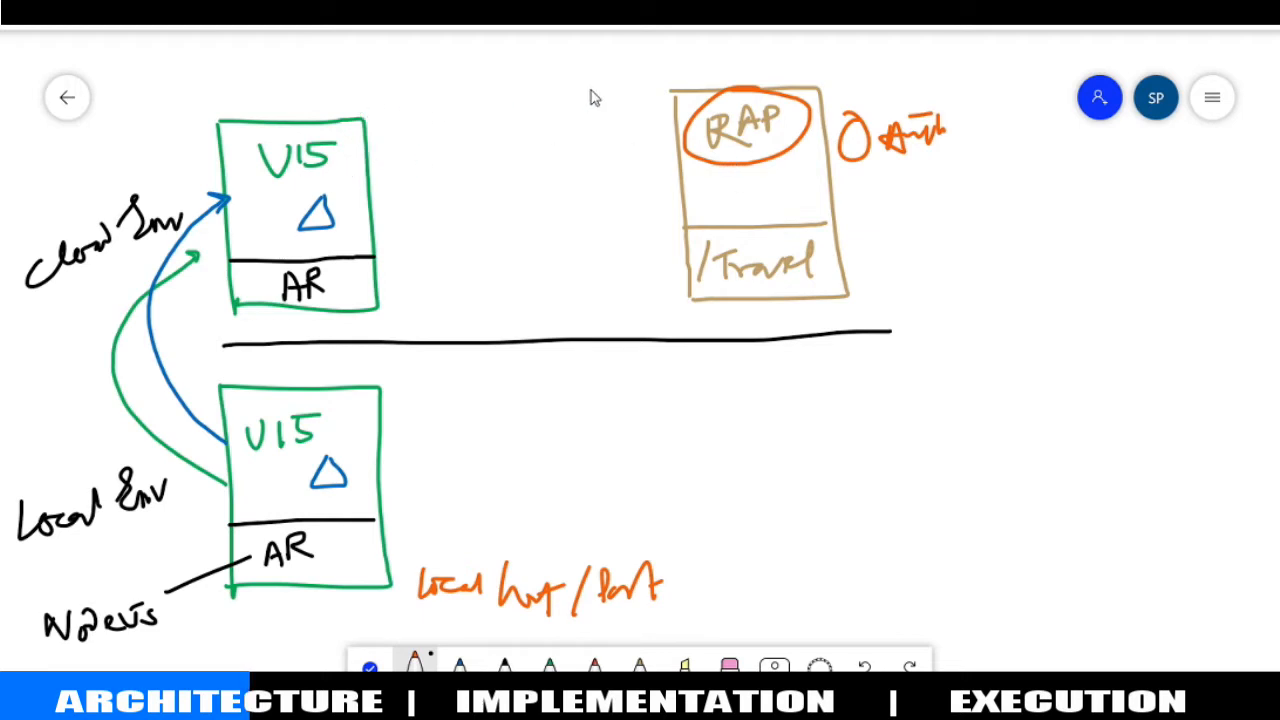
mouse_move(565, 104)
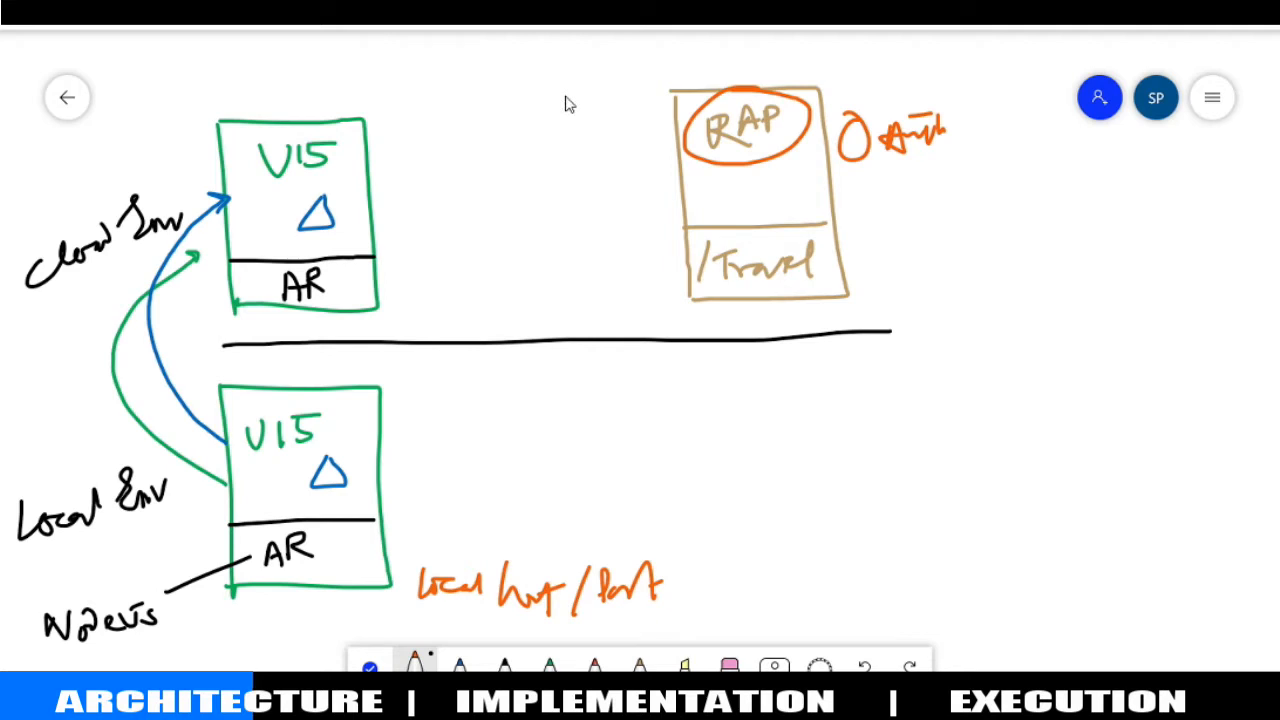
drag(419, 95, 419, 140)
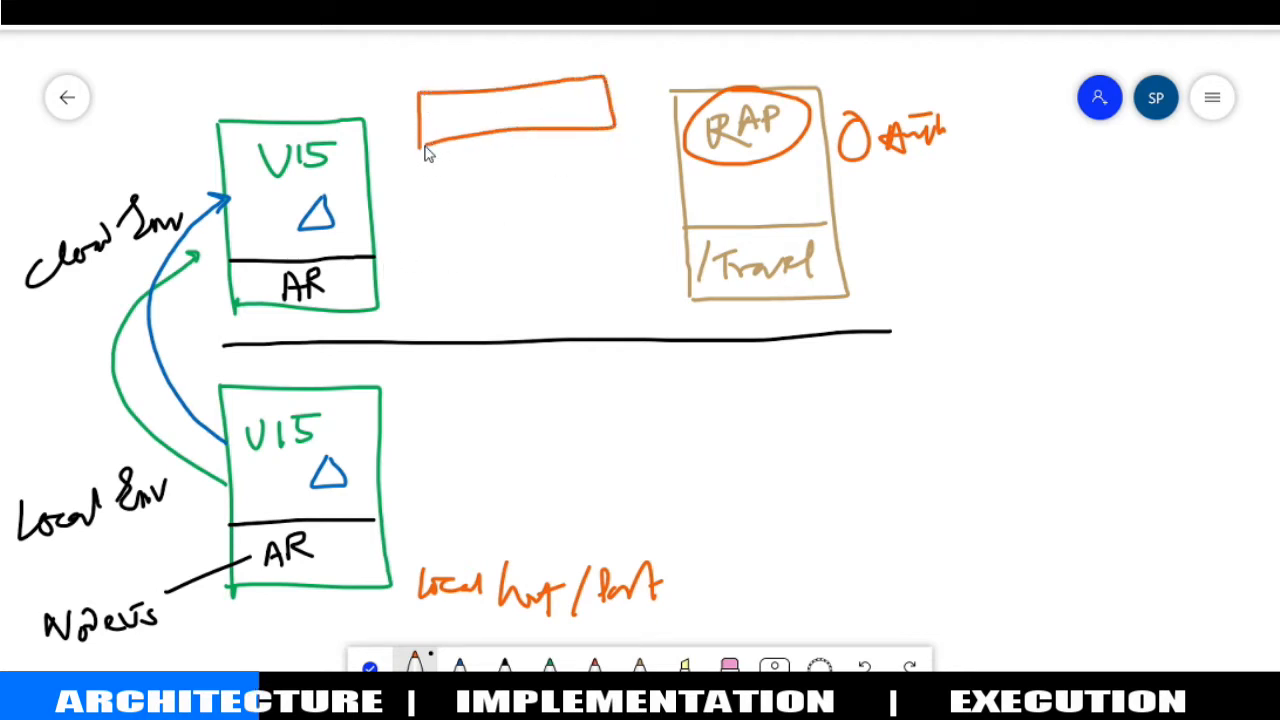
Label the box XSUAA, draw arrows between AR and XSUAA, and a Session arrow to /Travel
drag(440, 125, 490, 115)
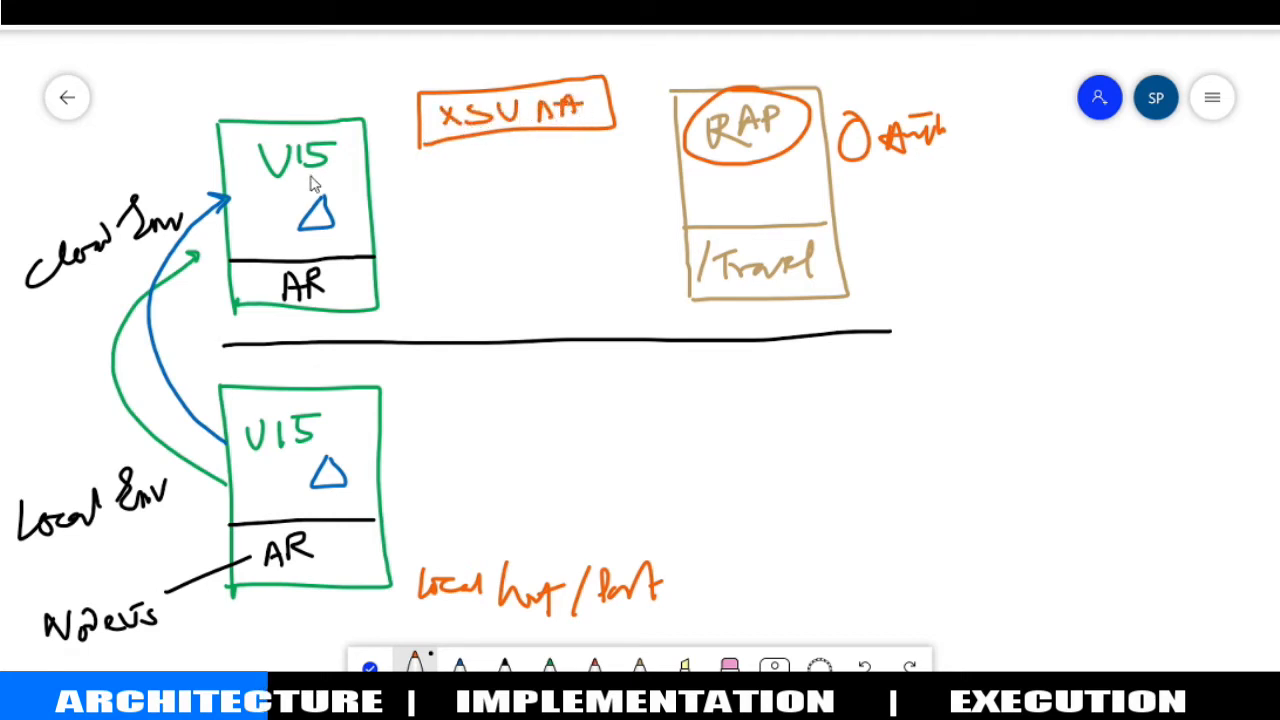
mouse_move(805, 292)
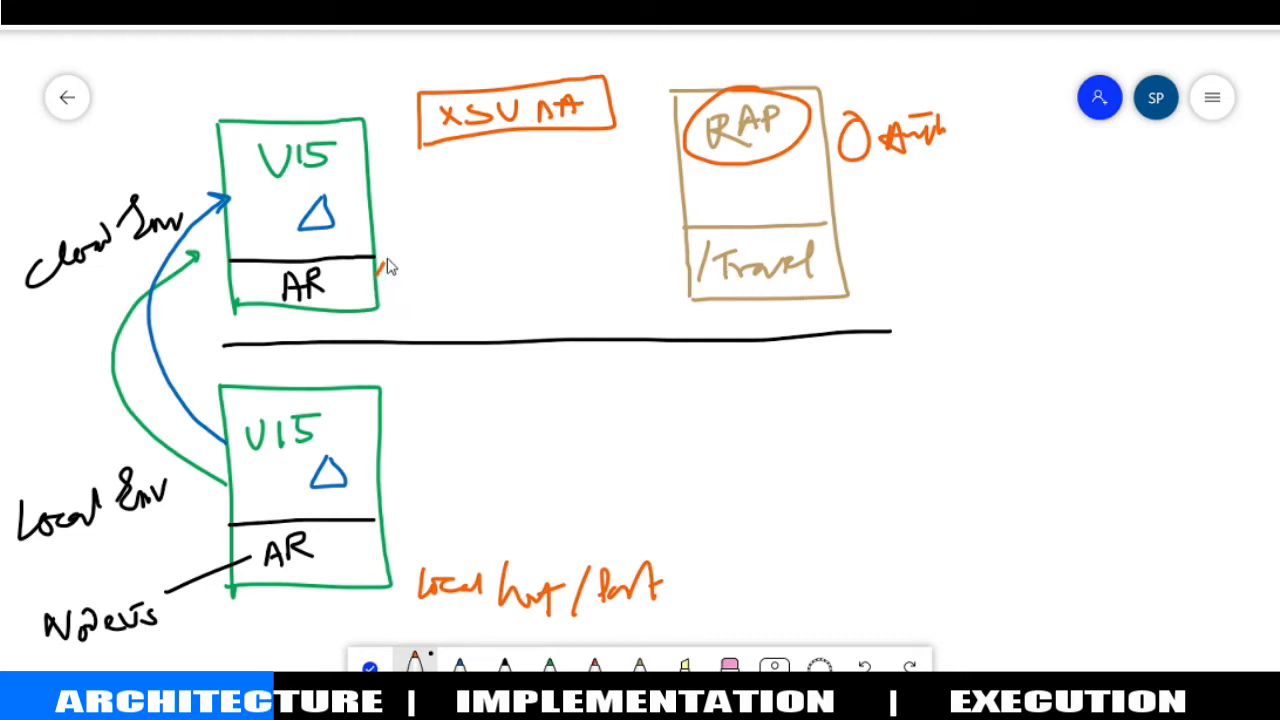
drag(380, 275, 450, 145)
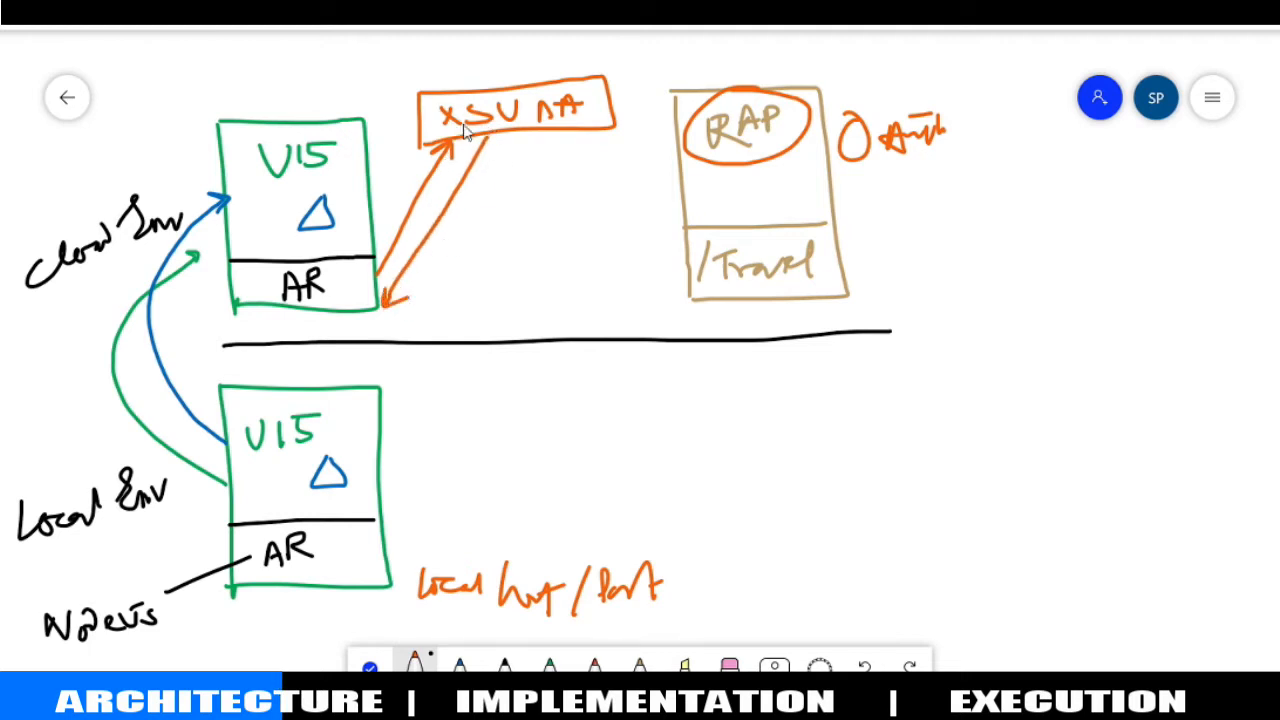
mouse_move(445, 315)
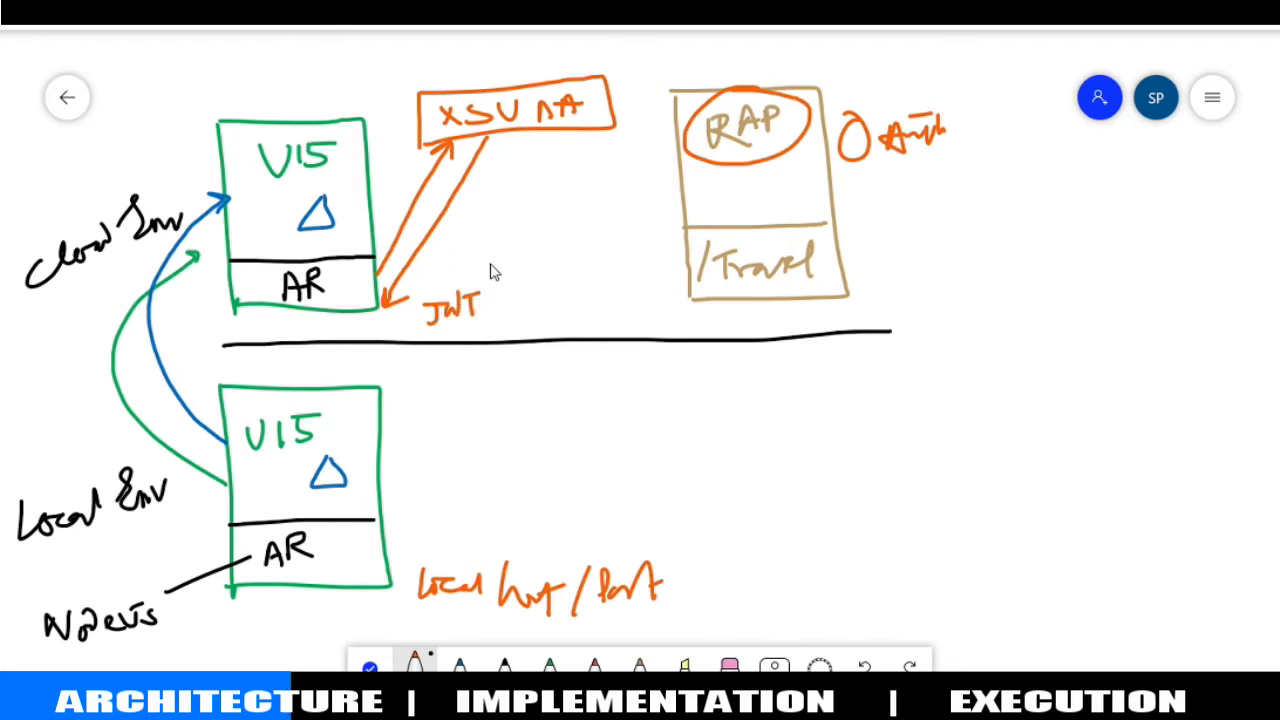
drag(385, 295, 675, 240)
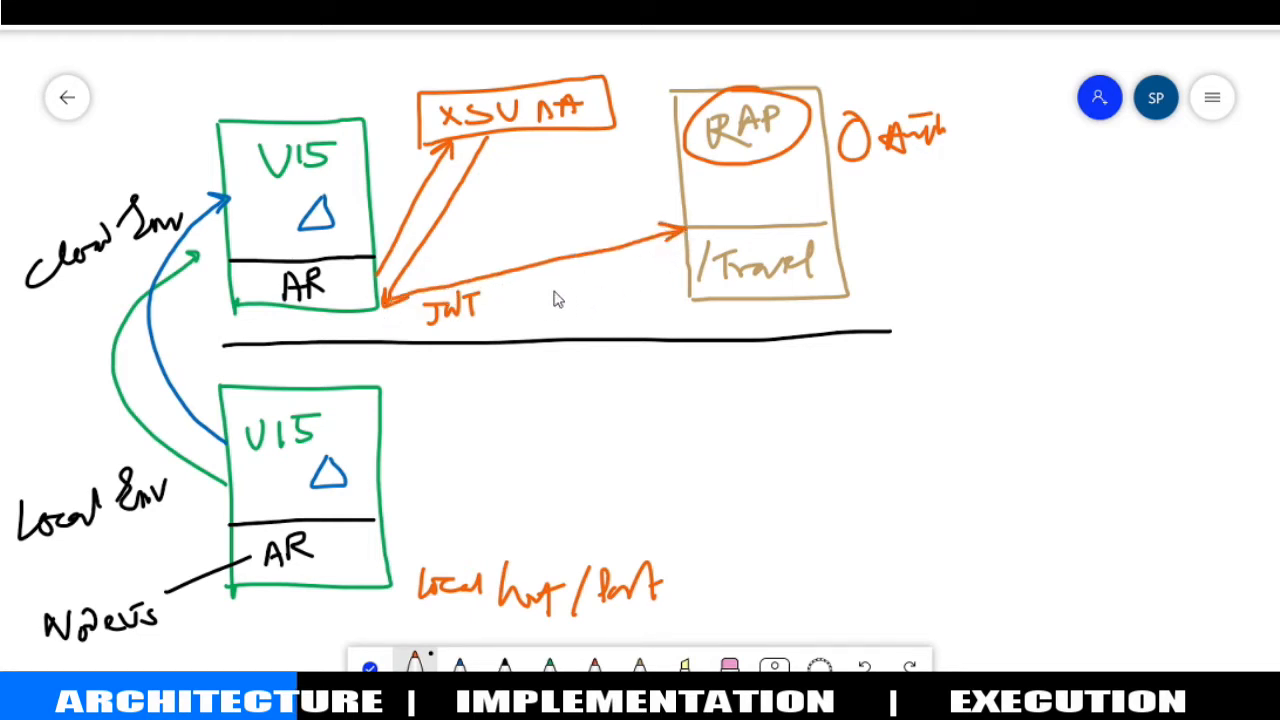
drag(540, 310, 620, 300)
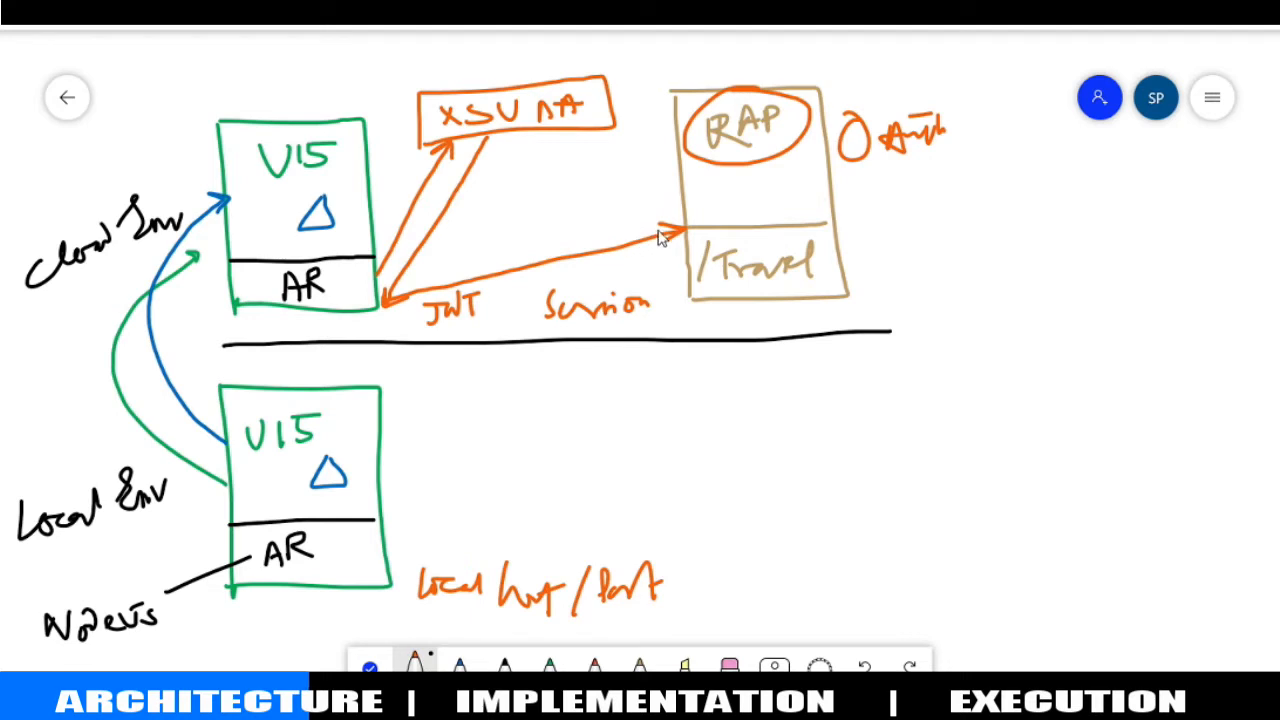
mouse_move(295, 270)
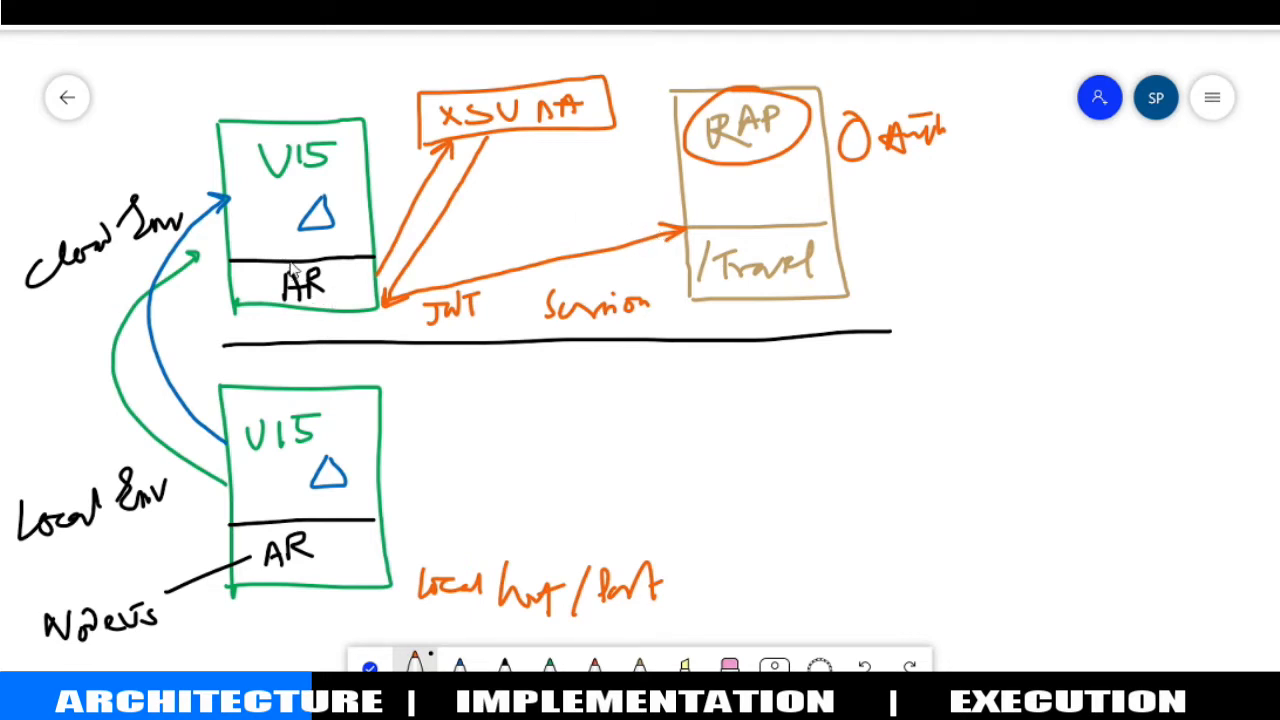
Circle AR in the cloud box and write item 1 'AR' beside the local UI5 box
drag(270, 265, 310, 300)
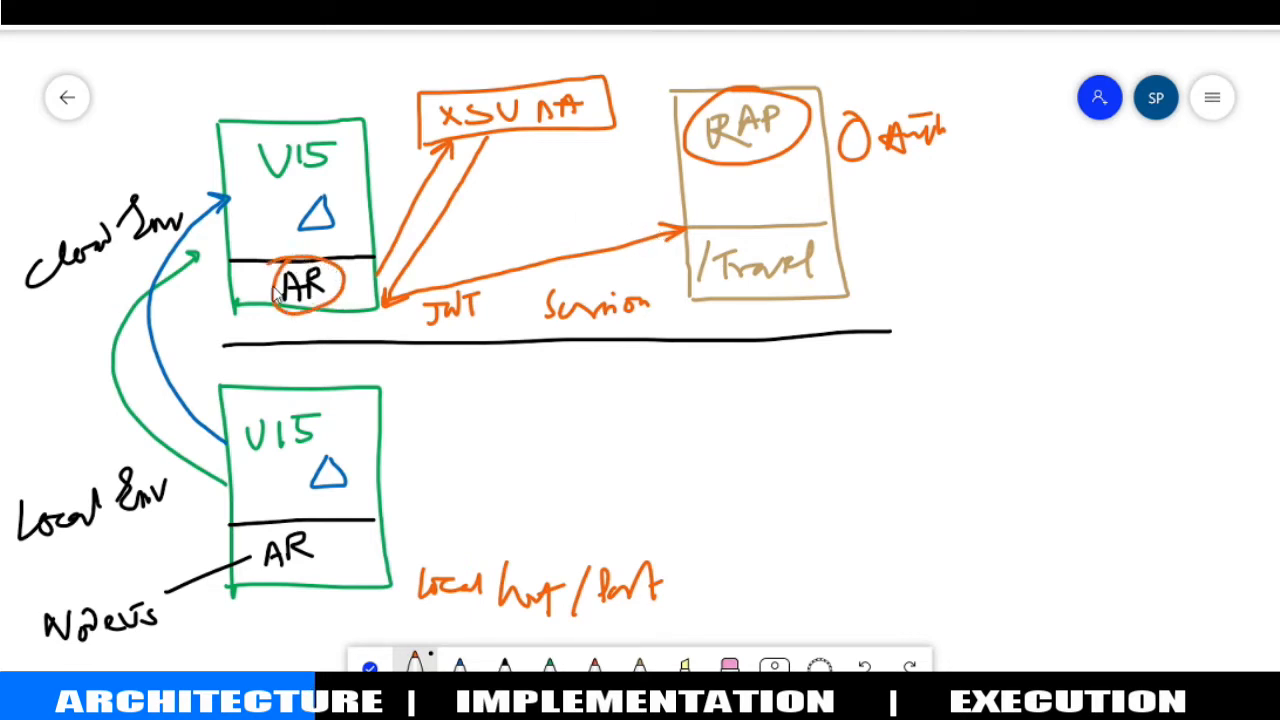
mouse_move(370, 320)
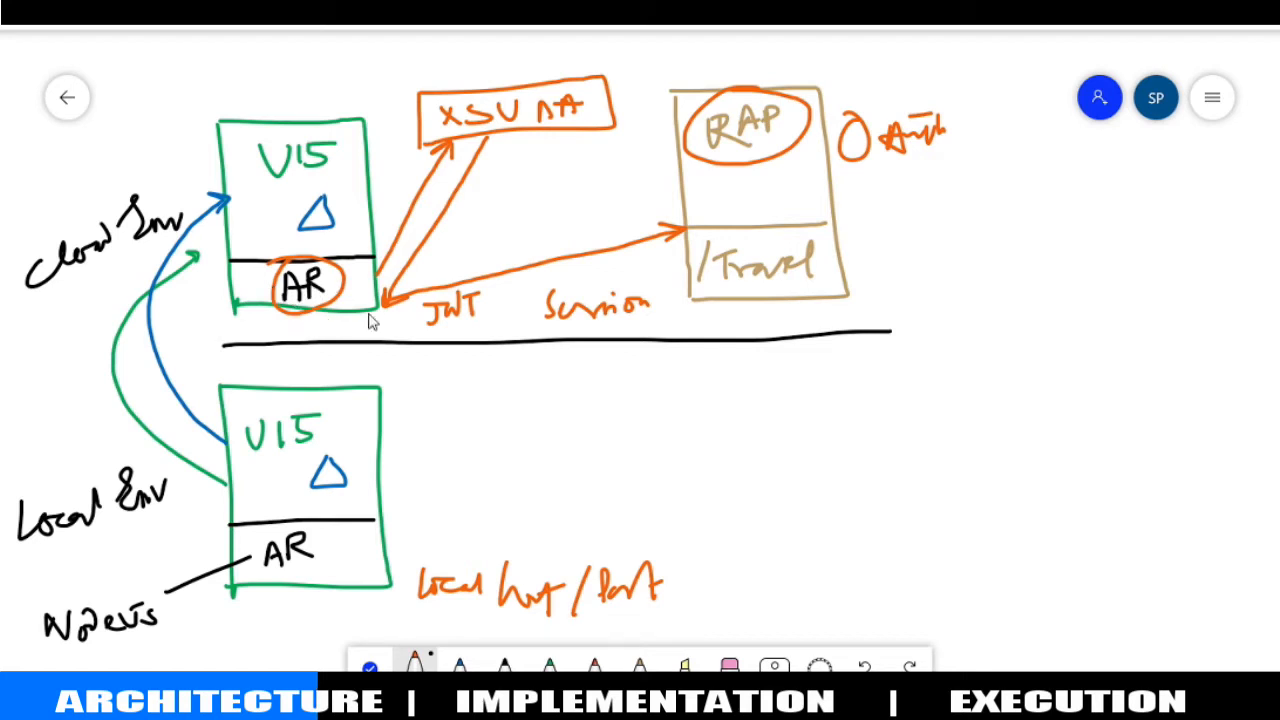
mouse_move(337, 318)
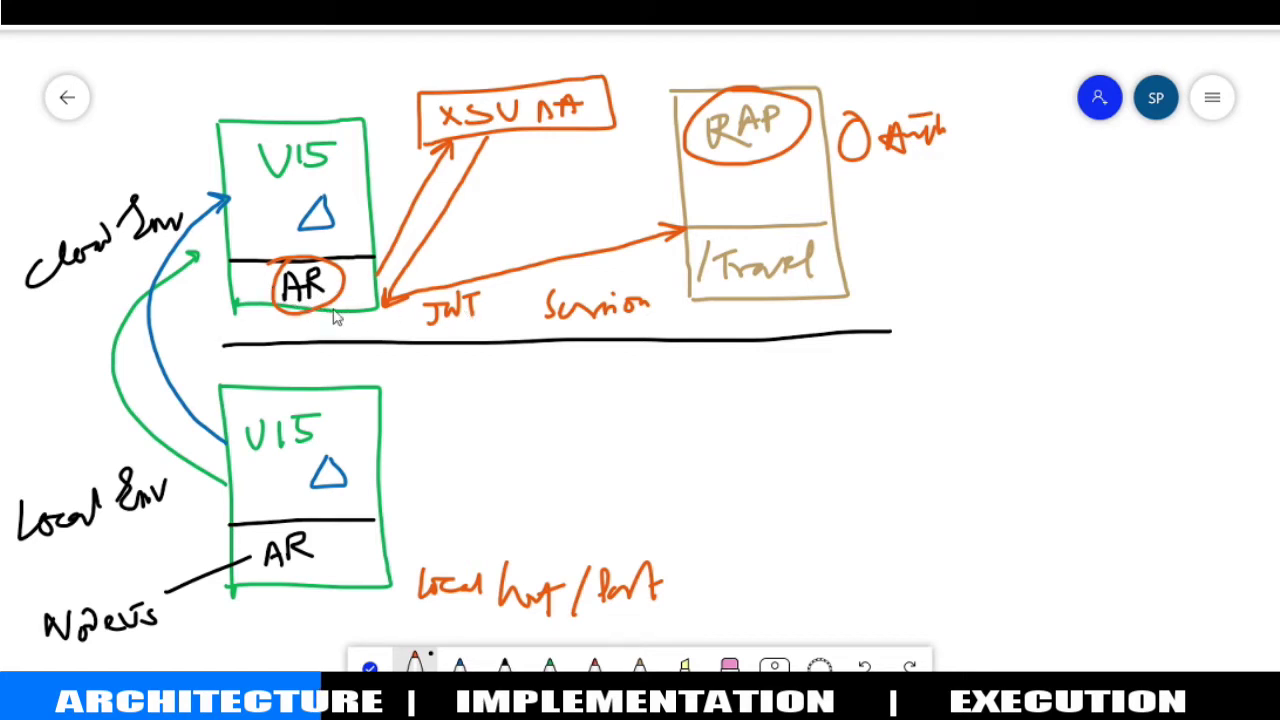
drag(400, 405, 412, 425)
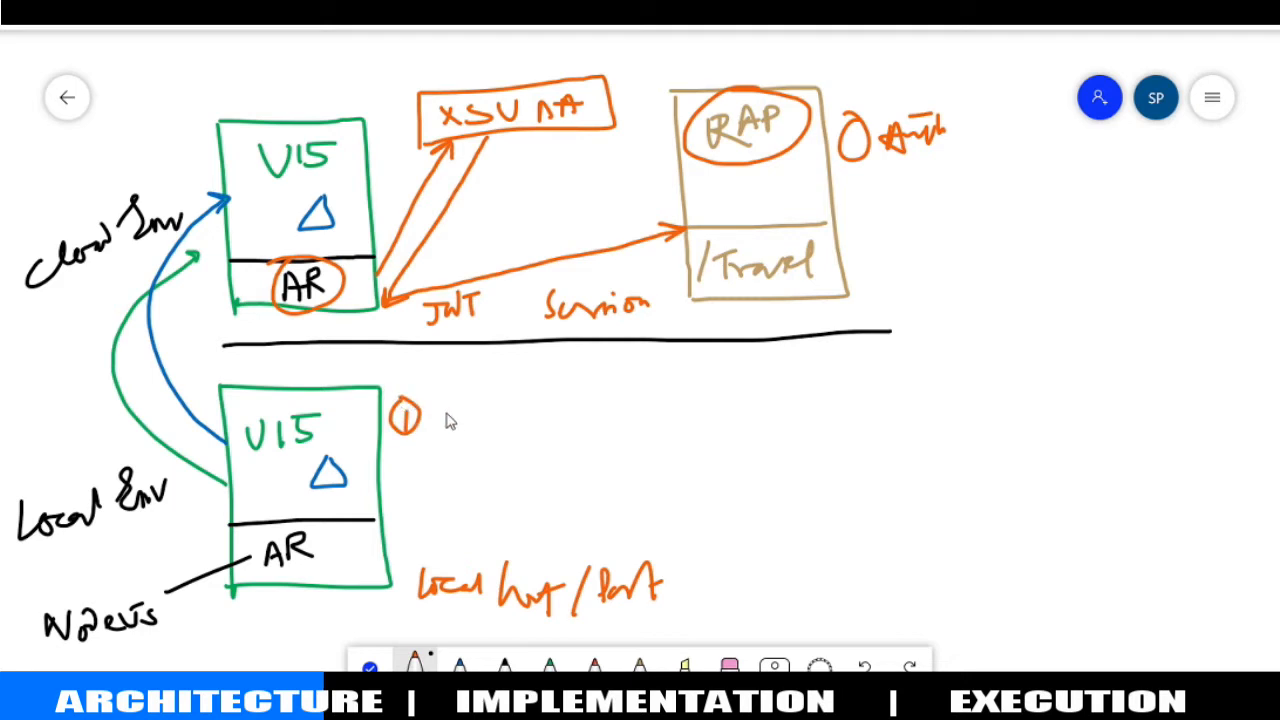
text(AR)
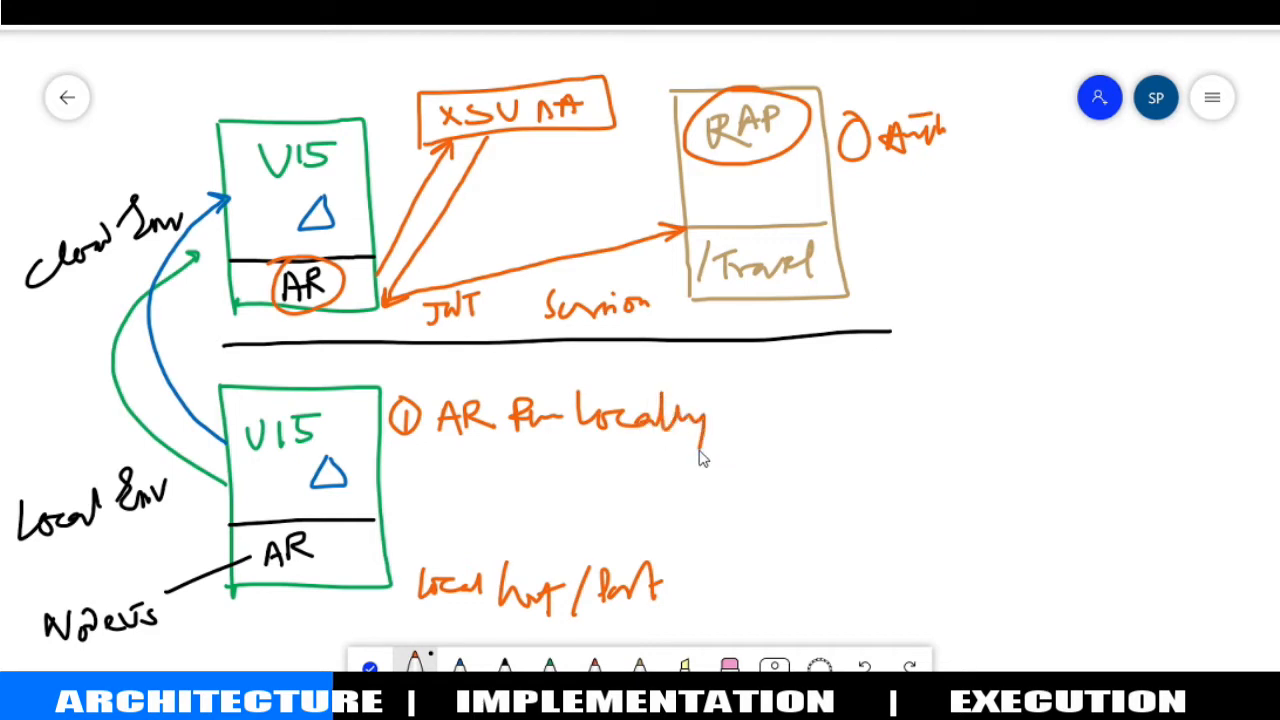
mouse_move(623, 387)
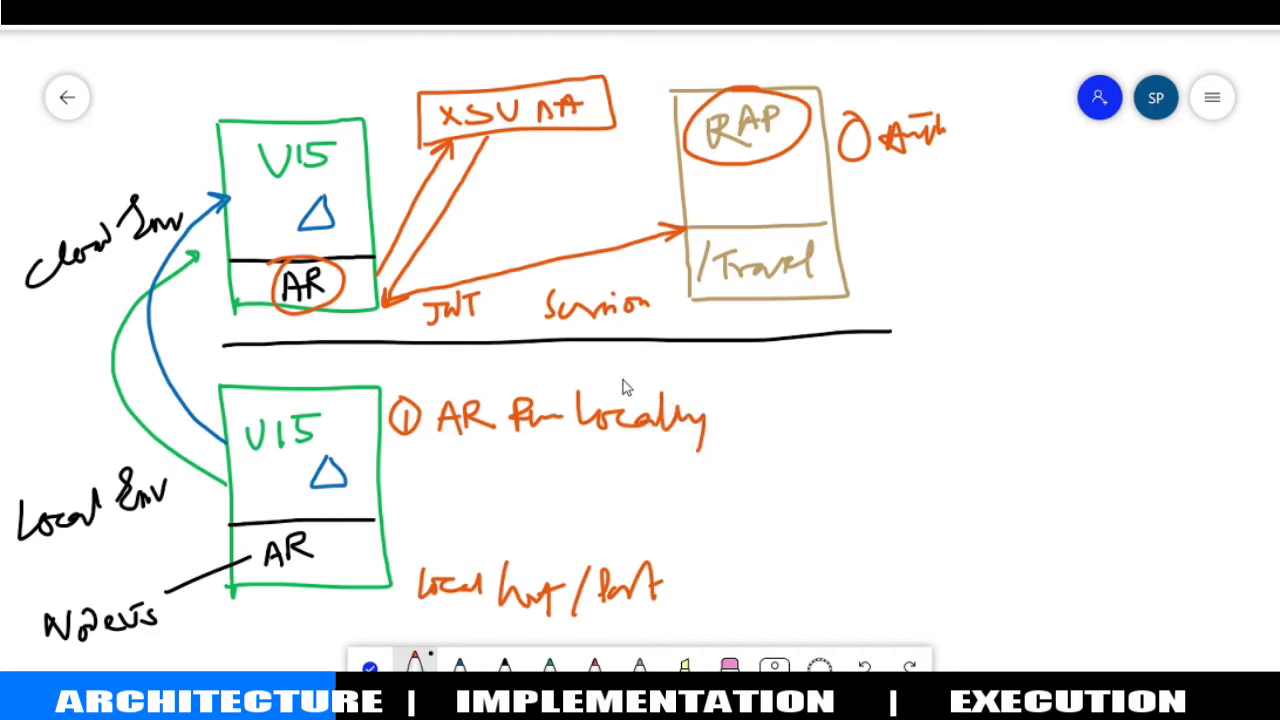
mouse_move(210, 497)
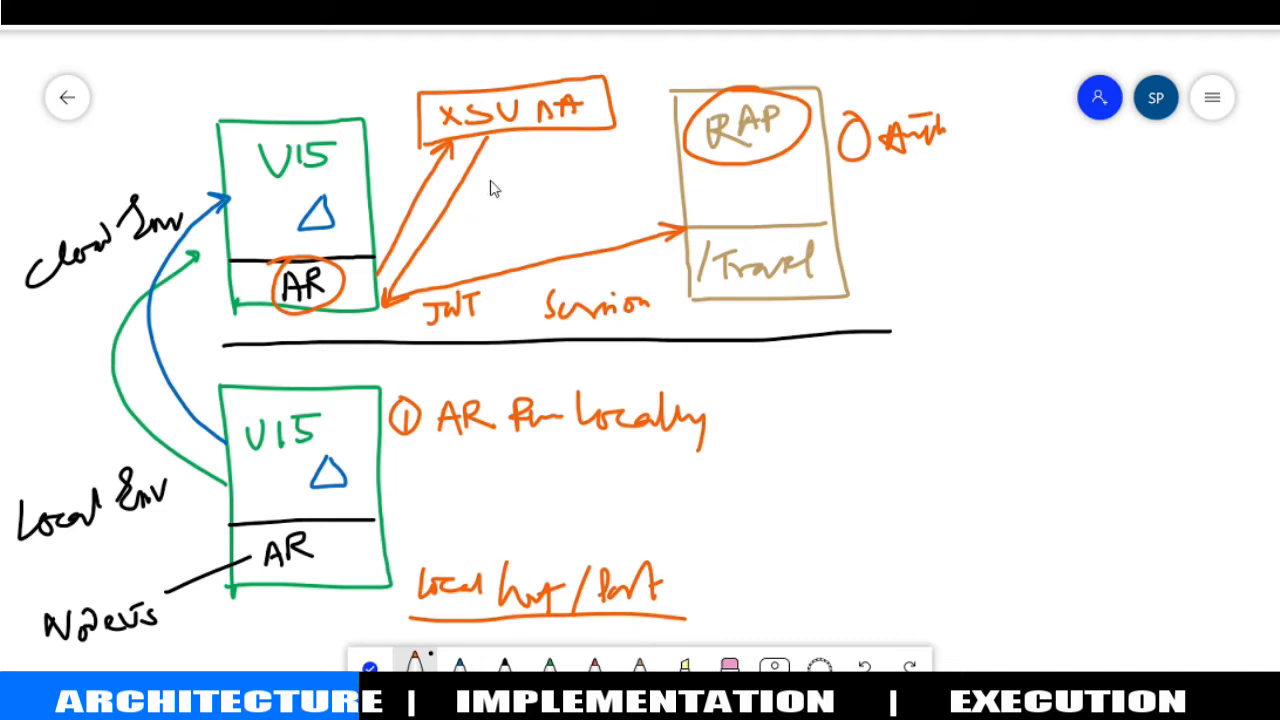
mouse_move(471, 491)
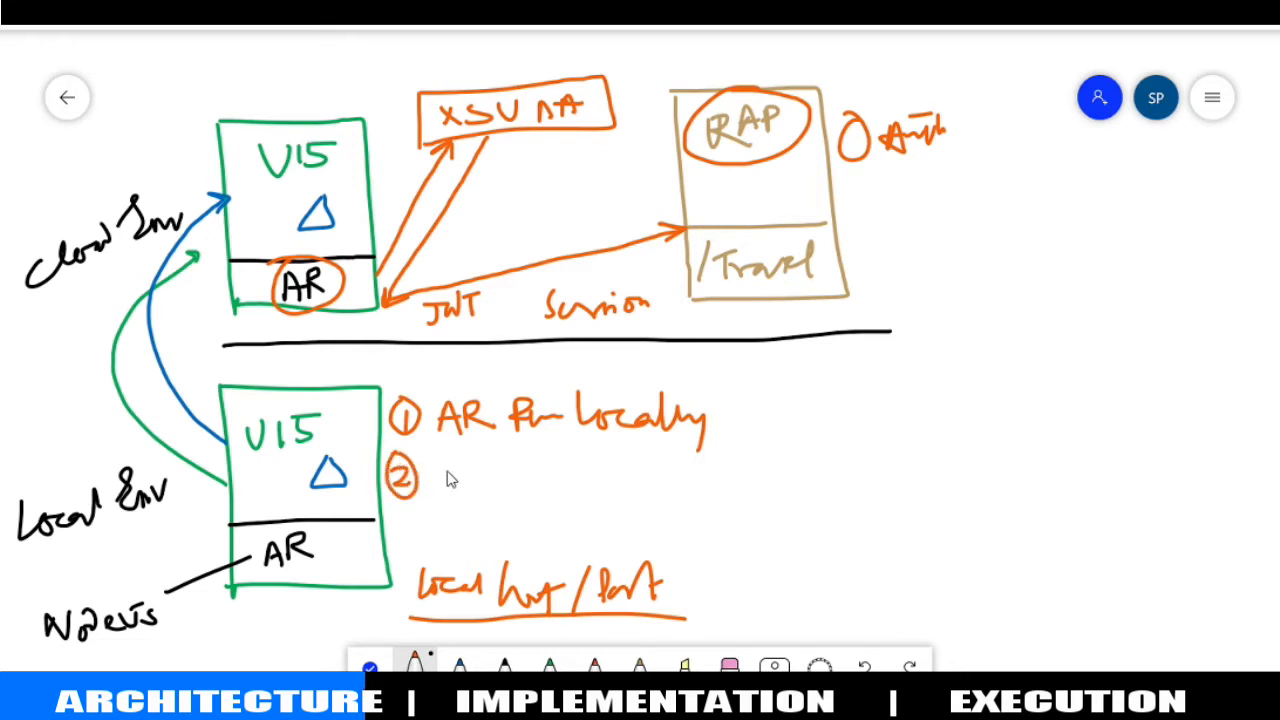
Write item 2 'Accessing Authentication' and tick both listed items
drag(440, 490, 530, 500)
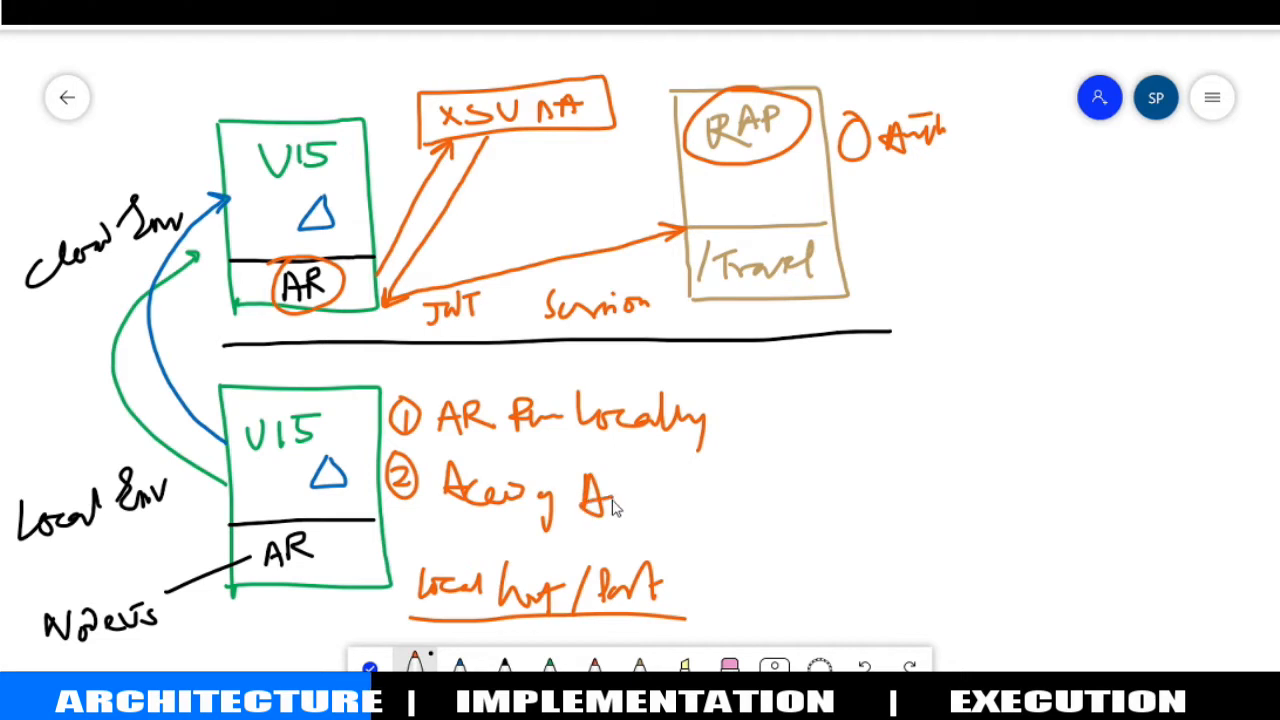
drag(620, 500, 700, 510)
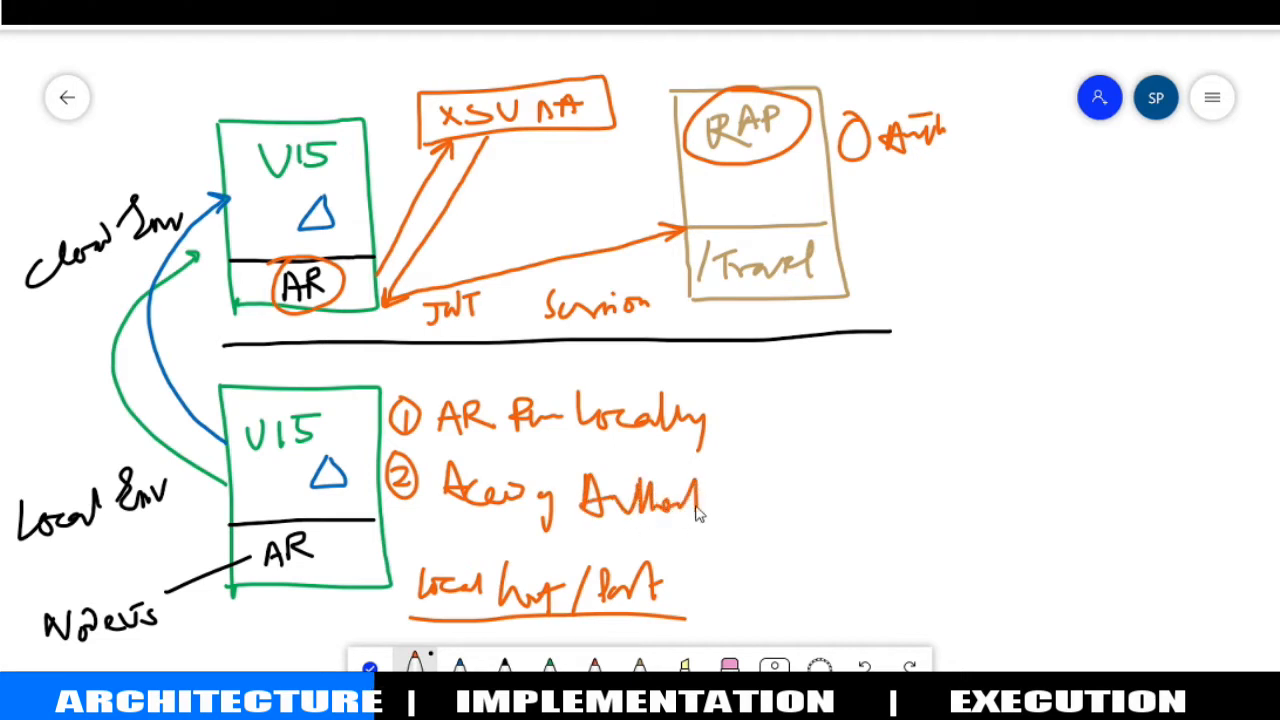
drag(700, 500, 785, 505)
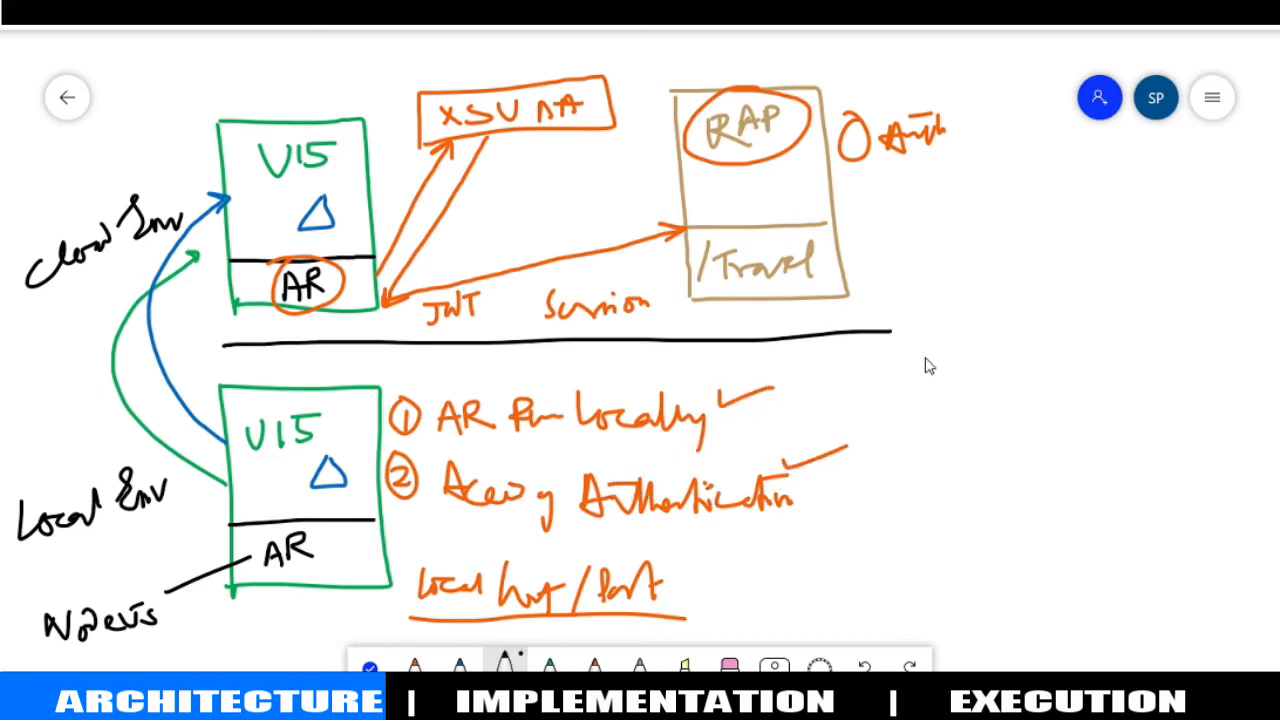
Draw a right-hand rectangle headed Local host/port with ruled lines inside
drag(920, 340, 1165, 590)
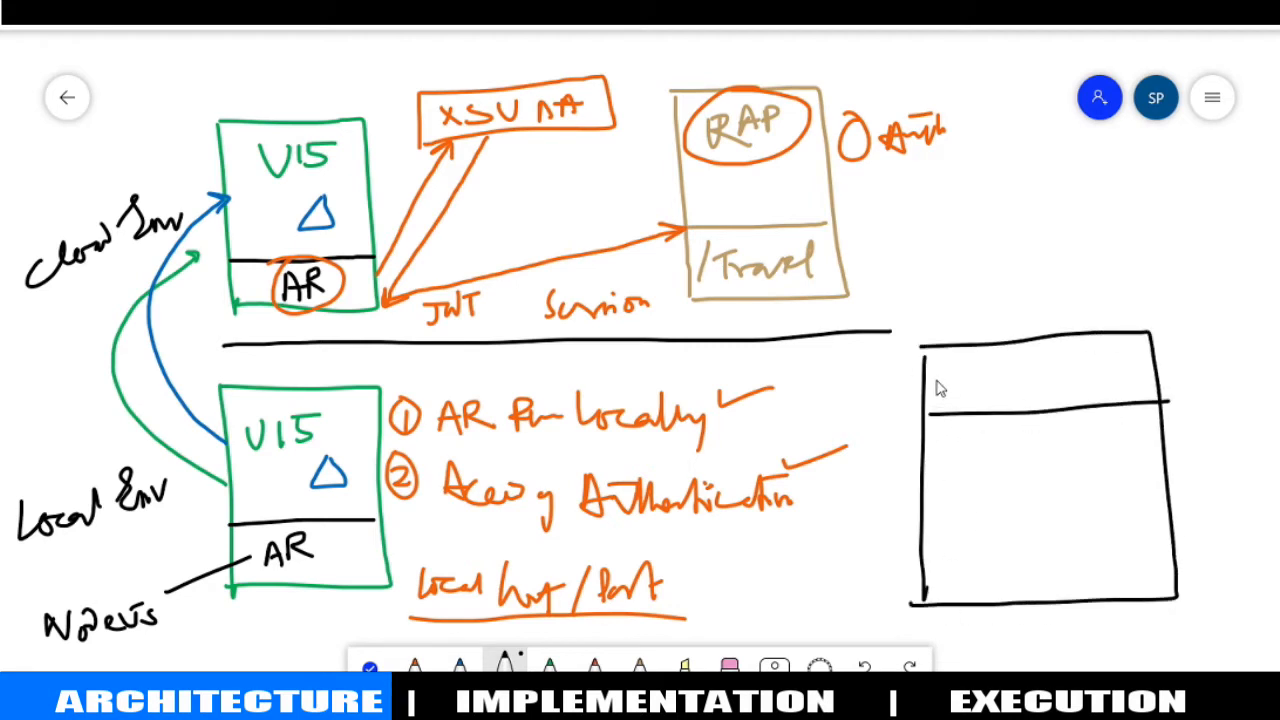
drag(935, 385, 1035, 385)
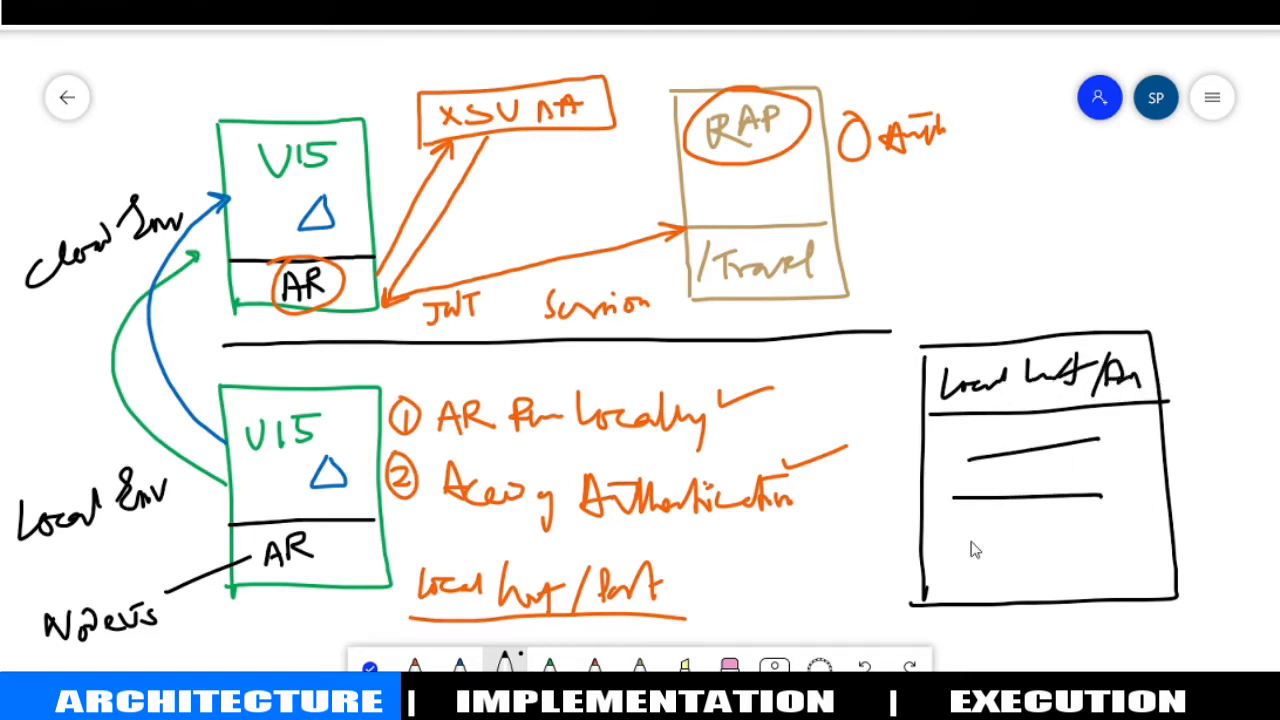
drag(970, 543, 1100, 540)
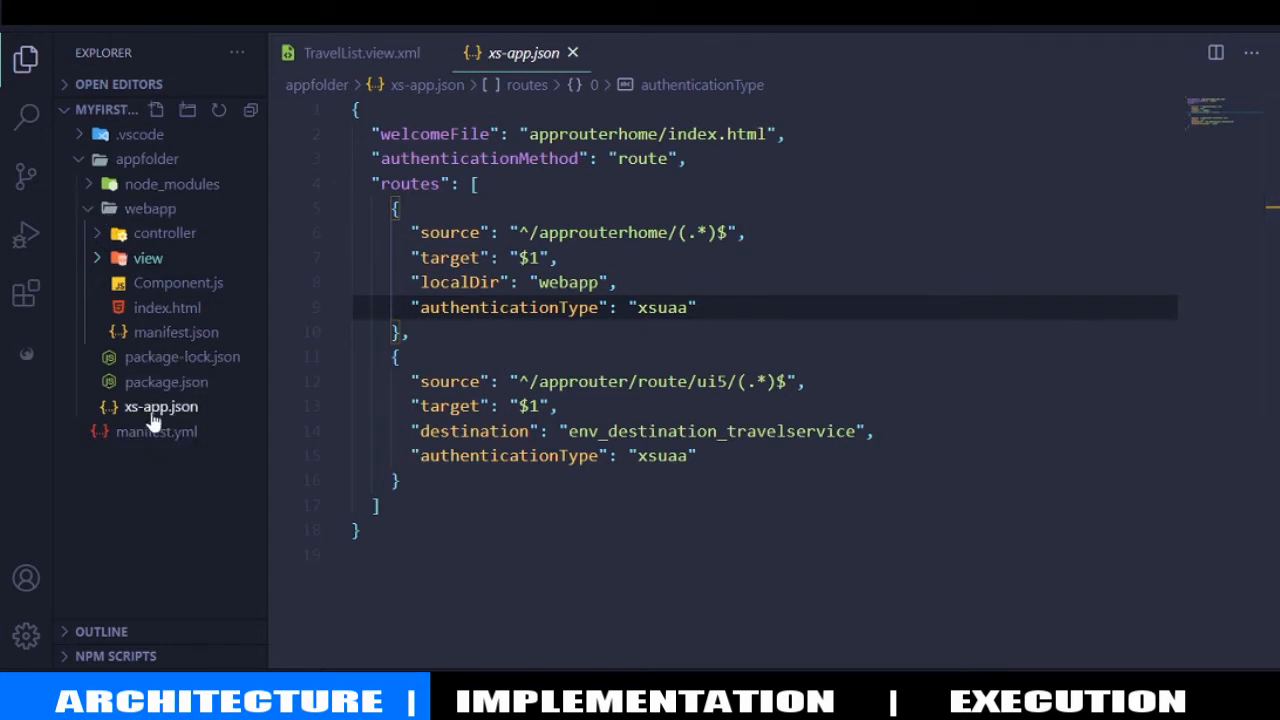
mouse_move(147, 258)
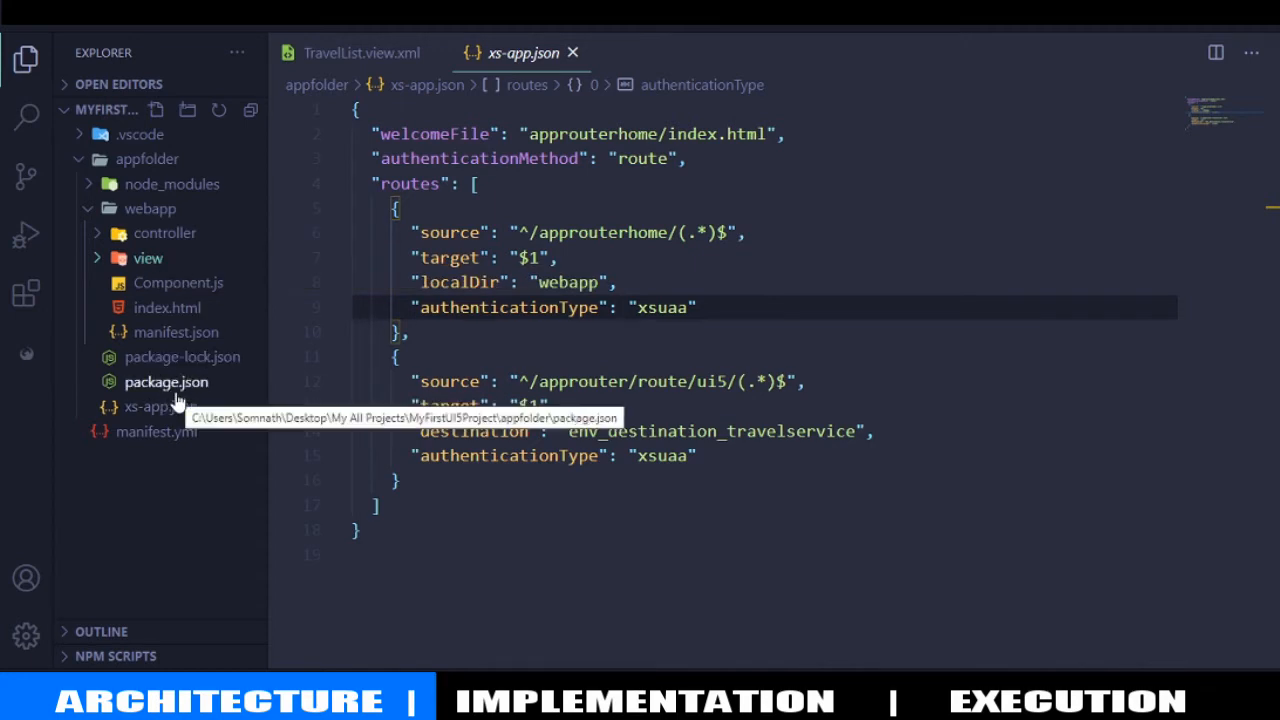
mouse_move(335, 495)
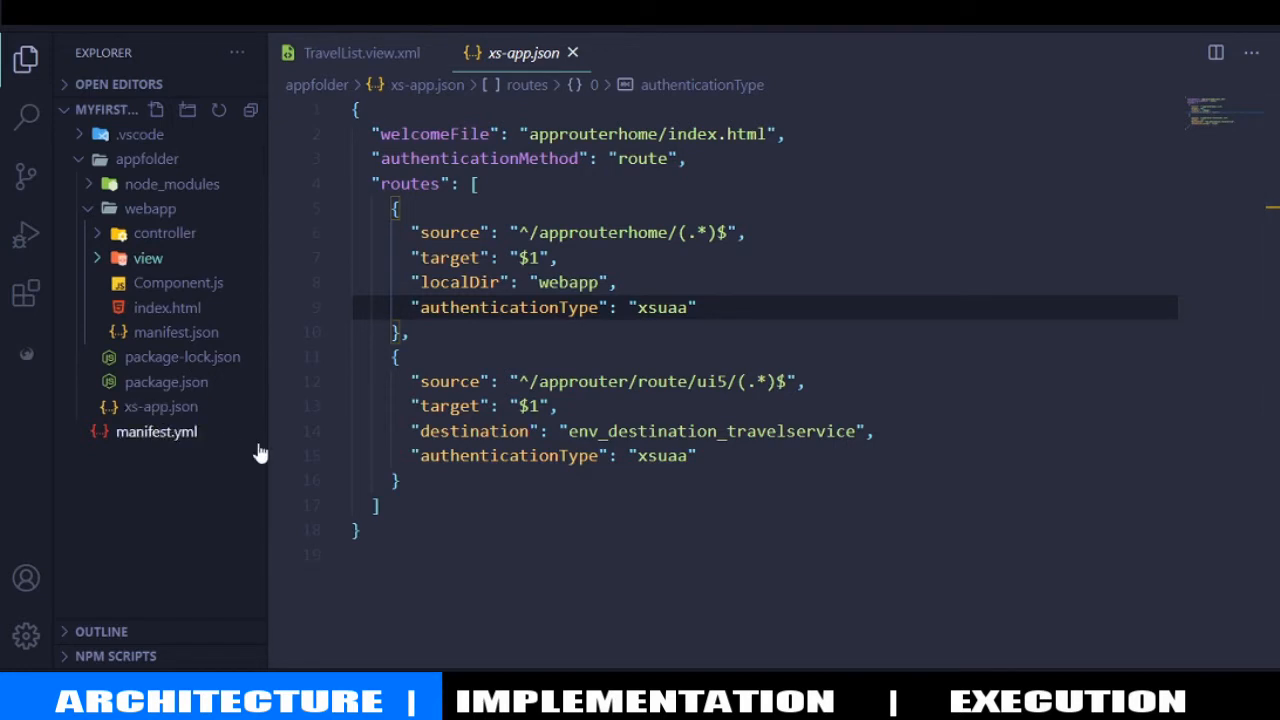
mouse_move(256, 462)
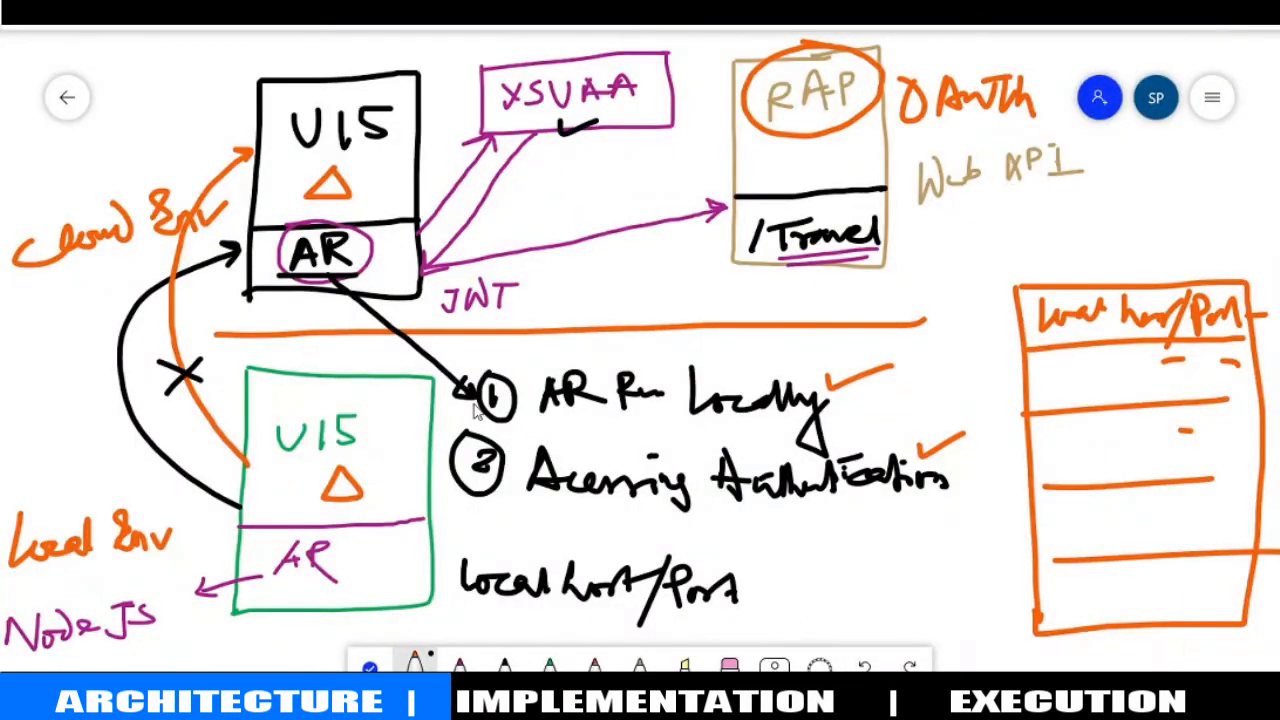
mouse_move(480, 415)
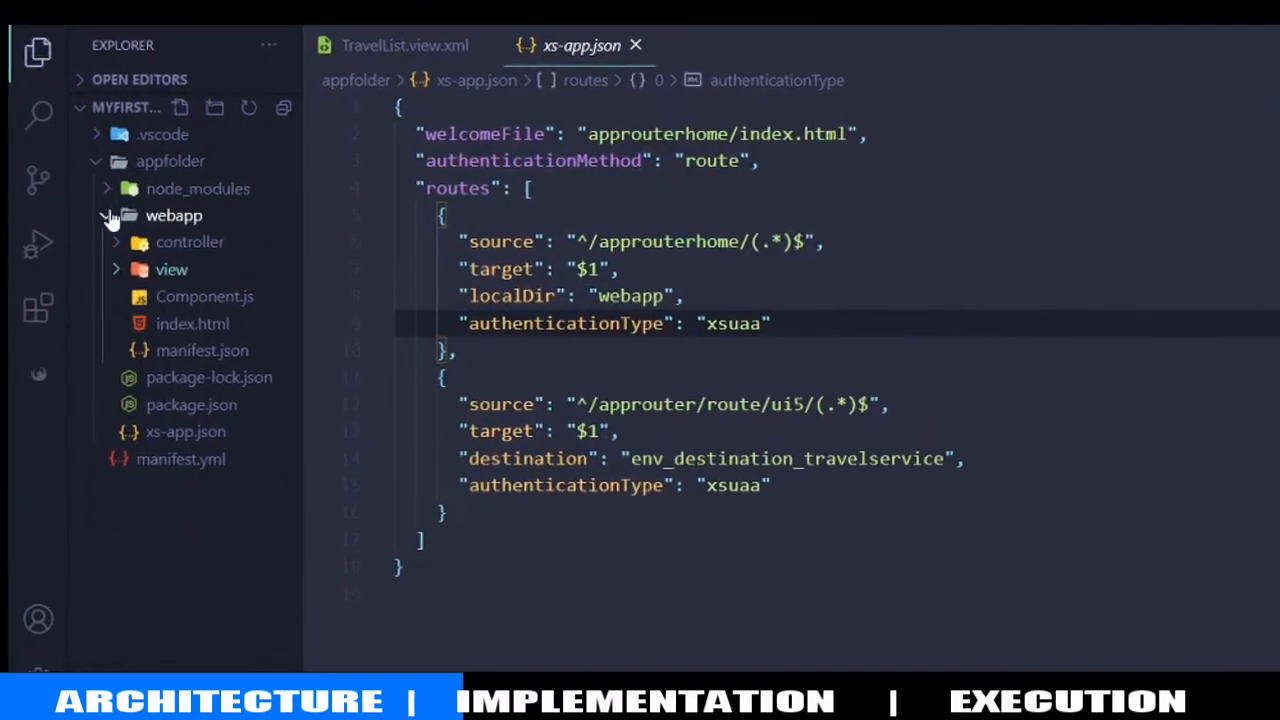
Collapse webapp, select appfolder and create a new file named default-env.json
click(174, 215)
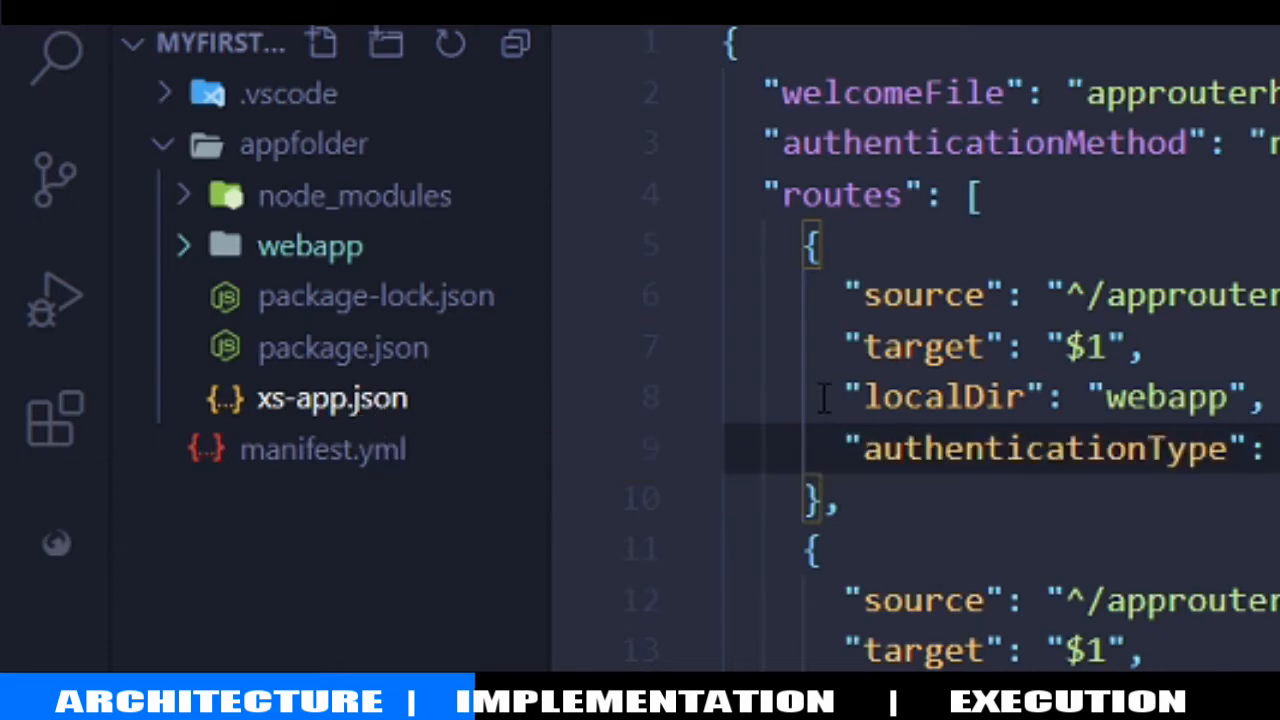
mouse_move(248, 260)
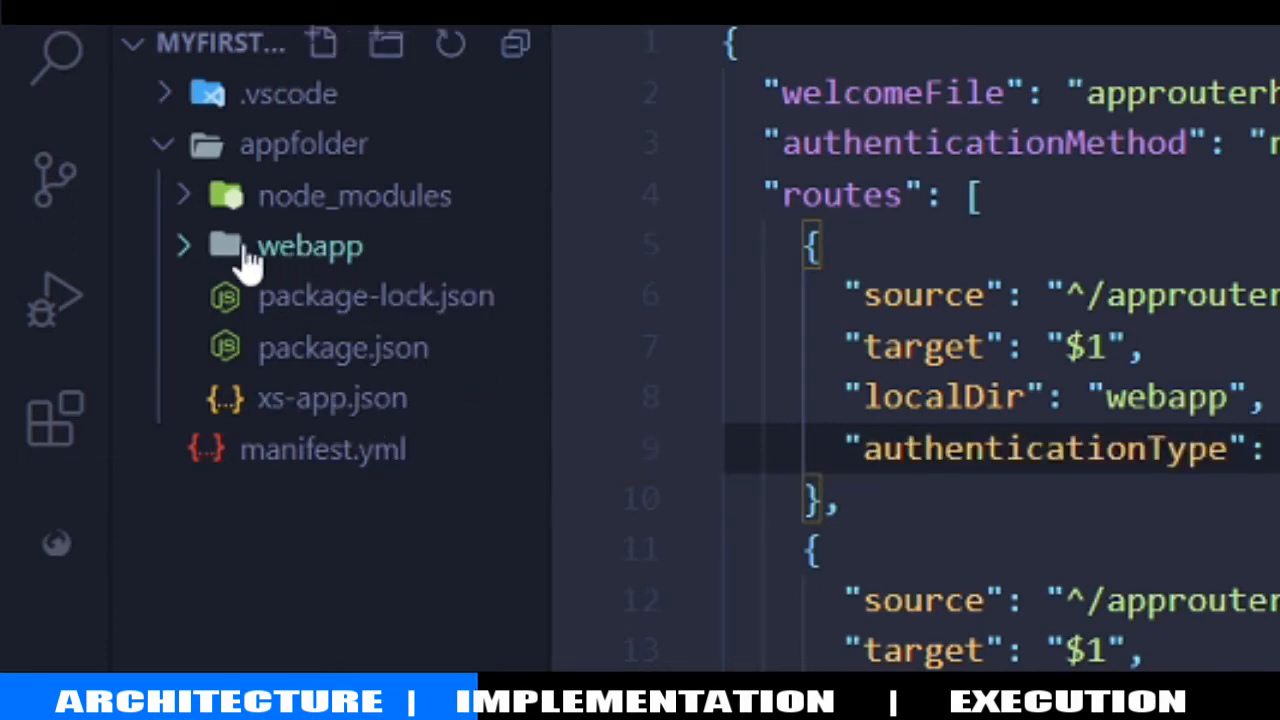
click(162, 143)
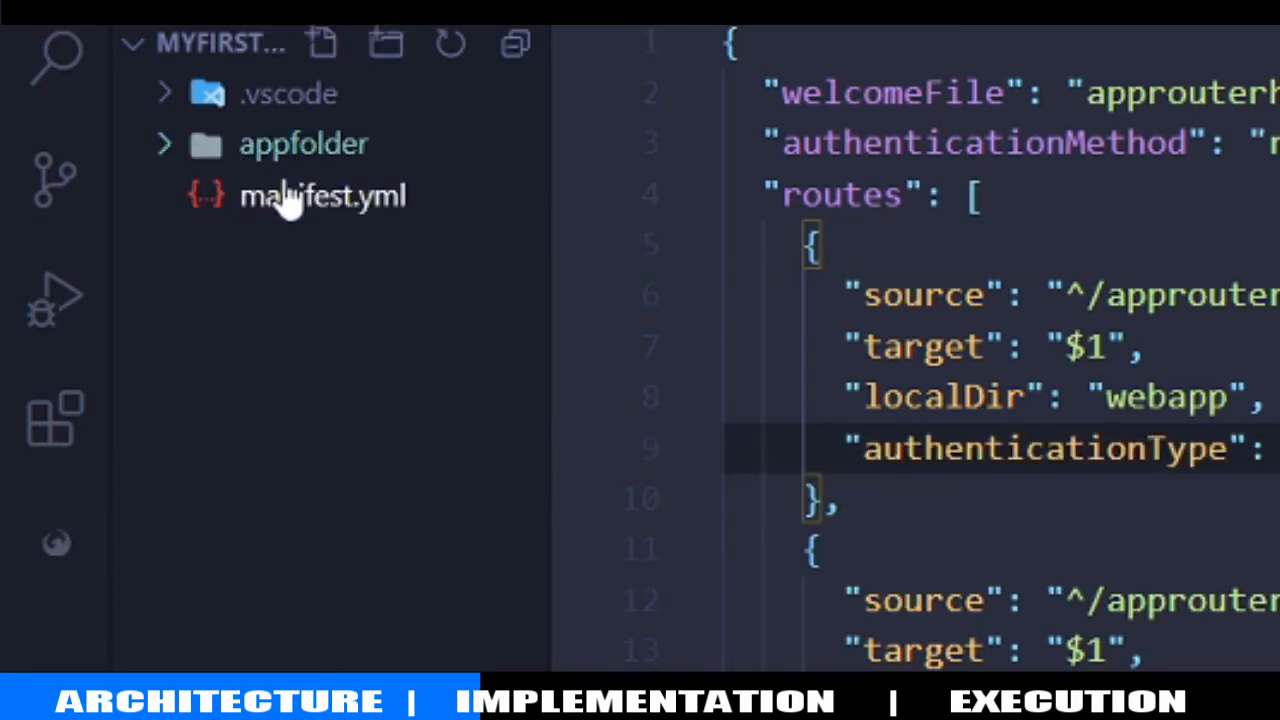
click(322, 43)
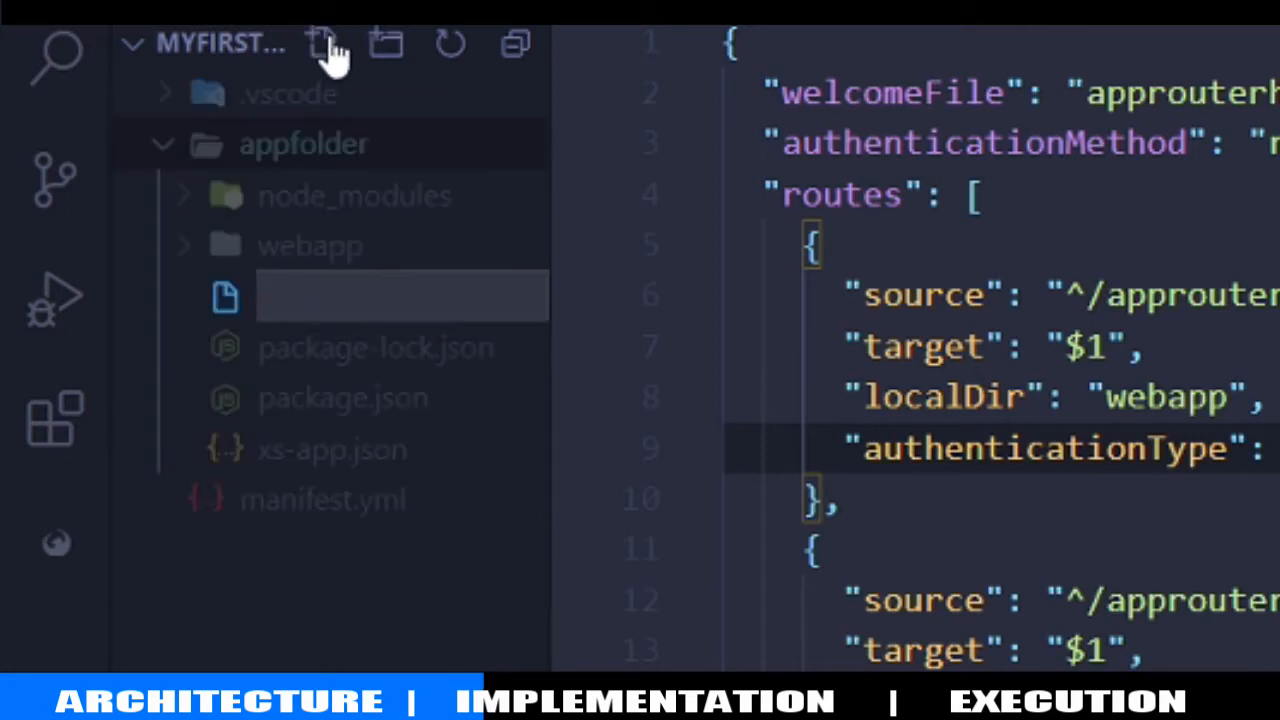
text(de)
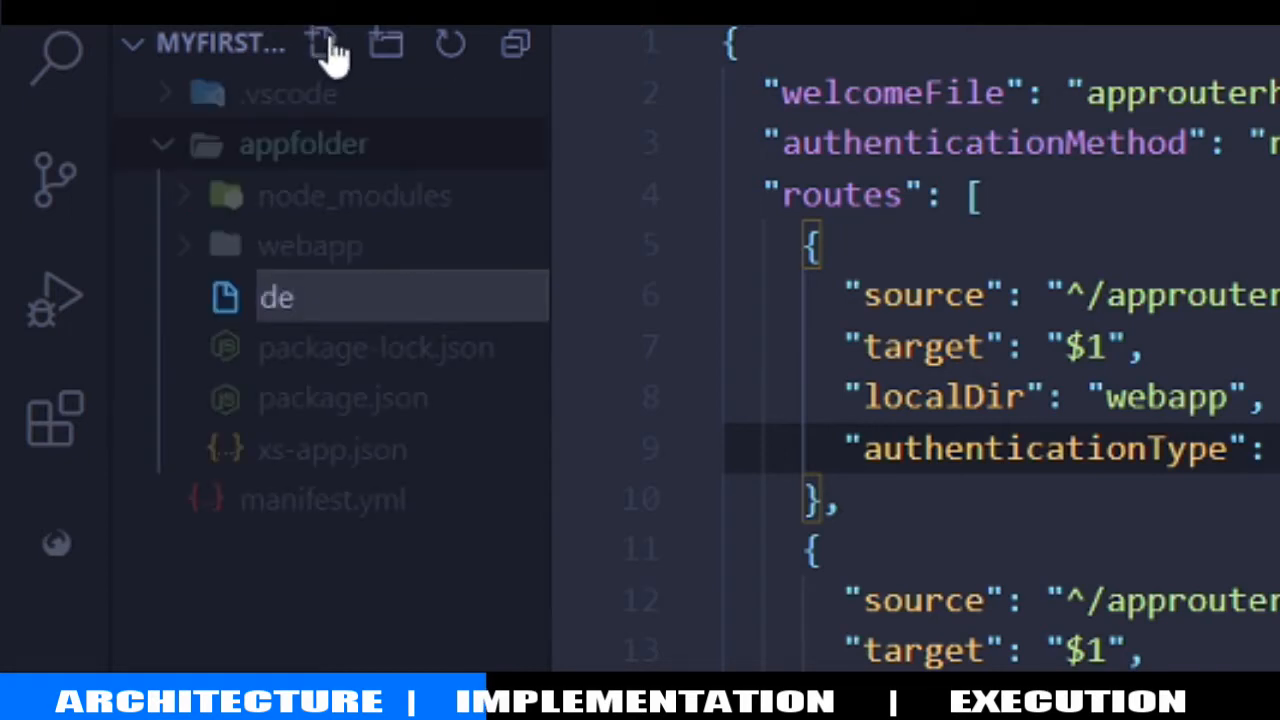
text(fault-env.json)
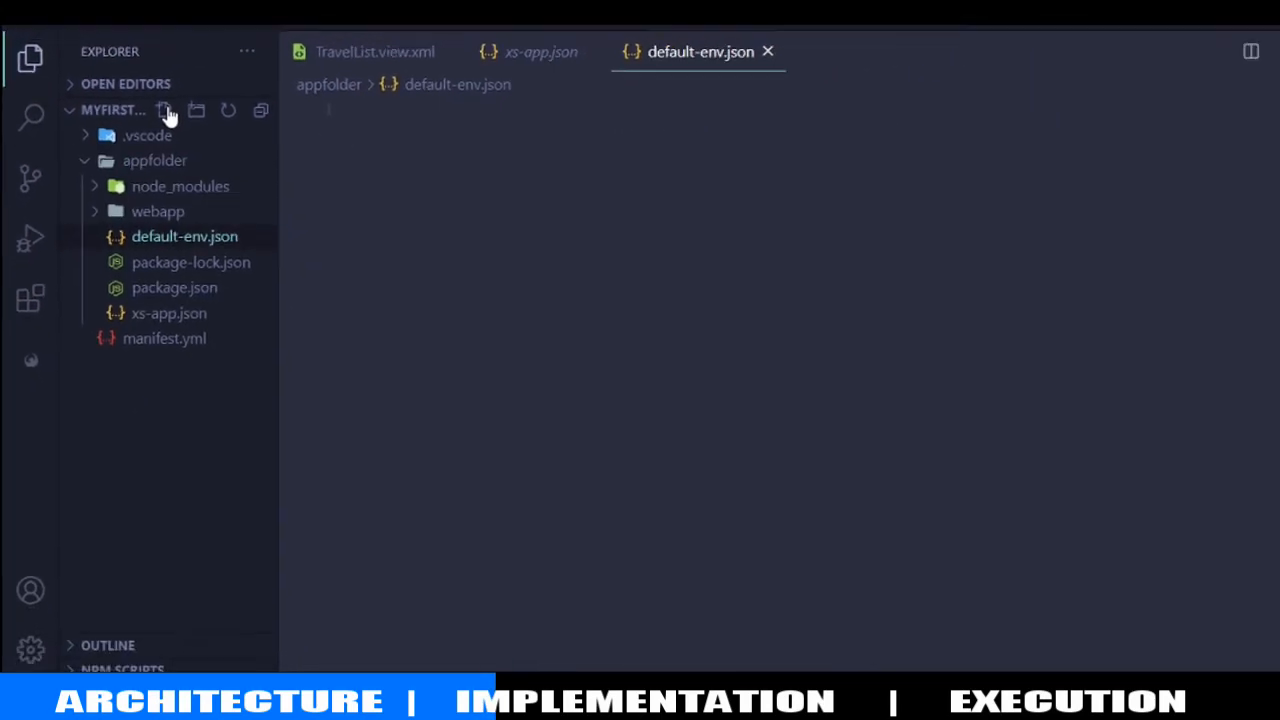
mouse_move(183, 258)
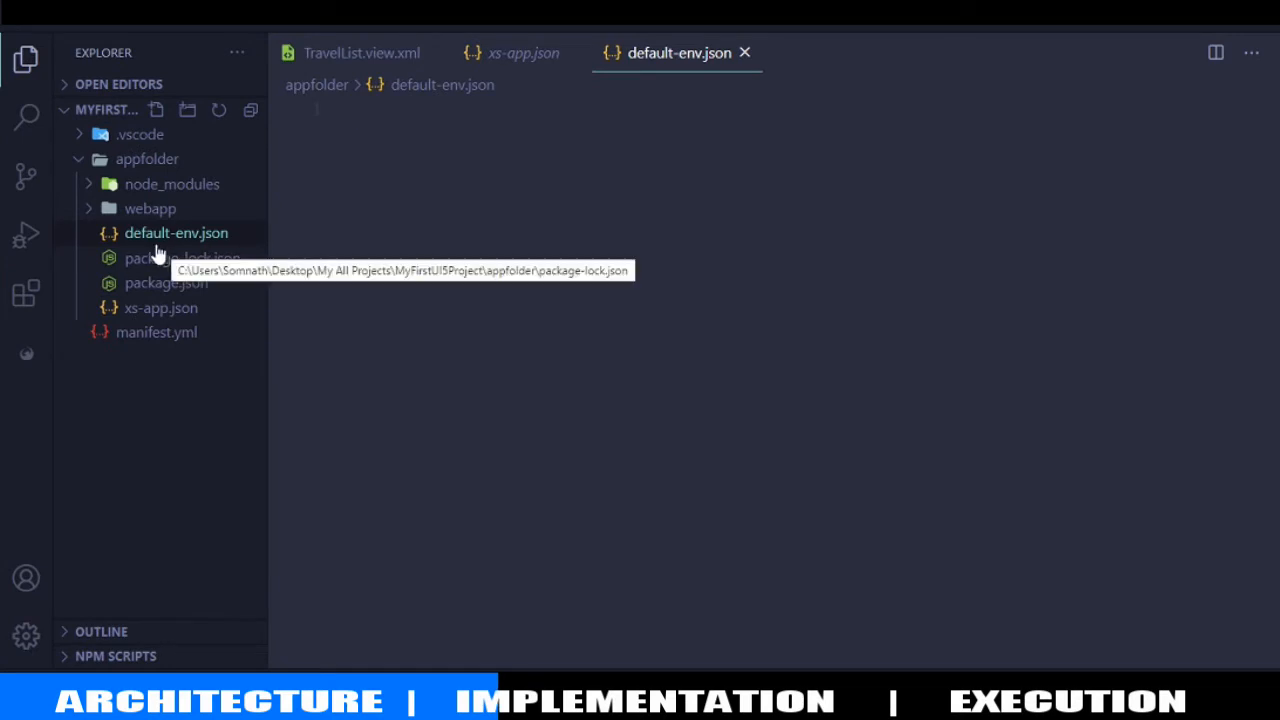
mouse_move(176, 232)
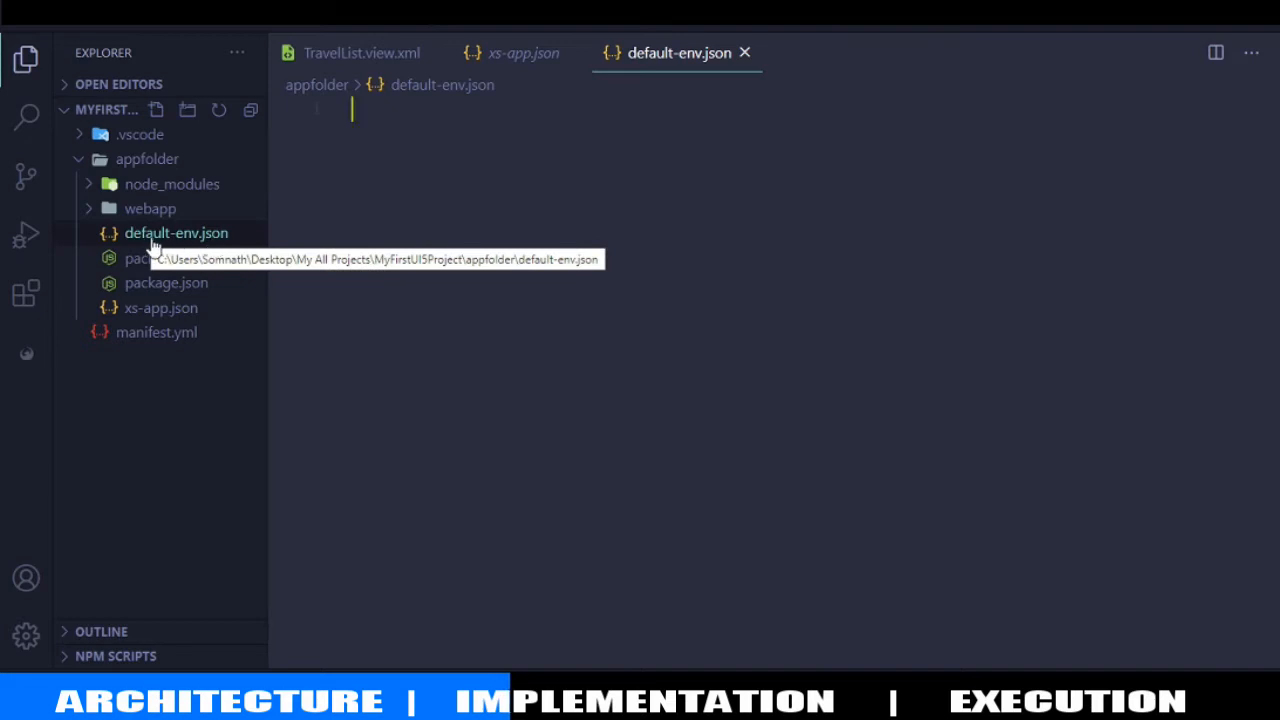
mouse_move(160, 247)
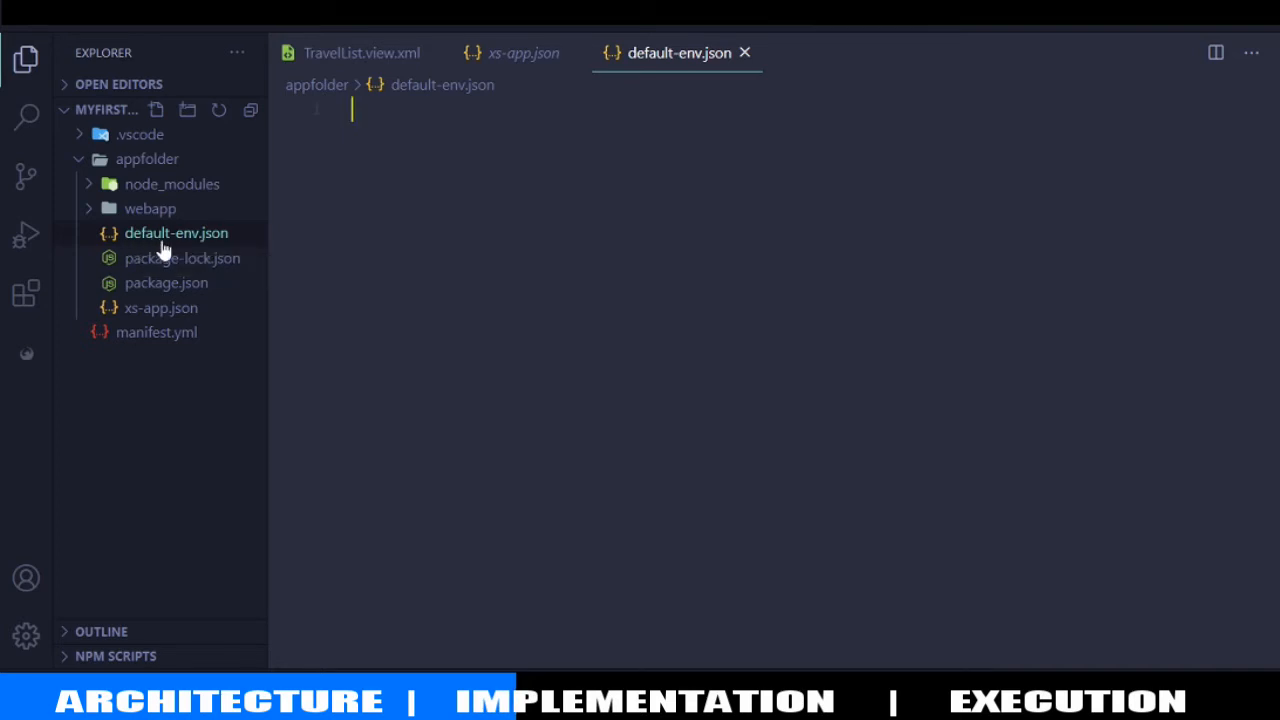
mouse_move(190, 245)
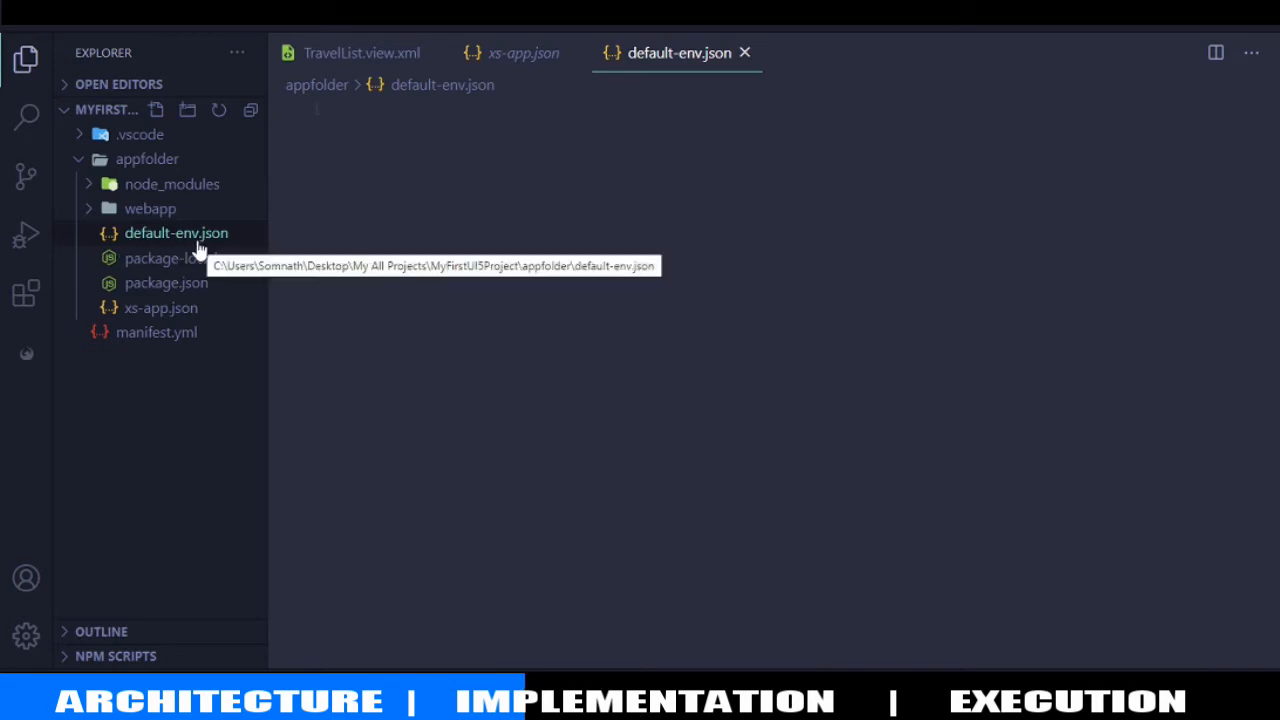
mouse_move(170, 243)
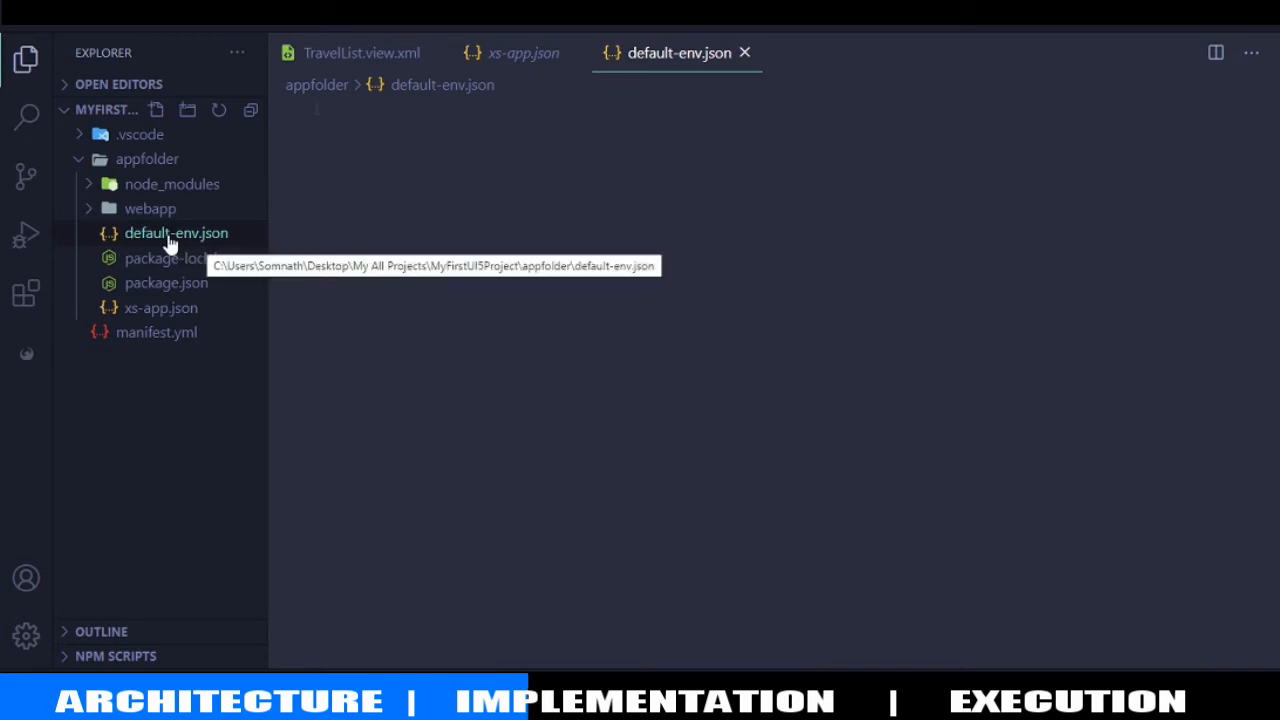
mouse_move(183, 243)
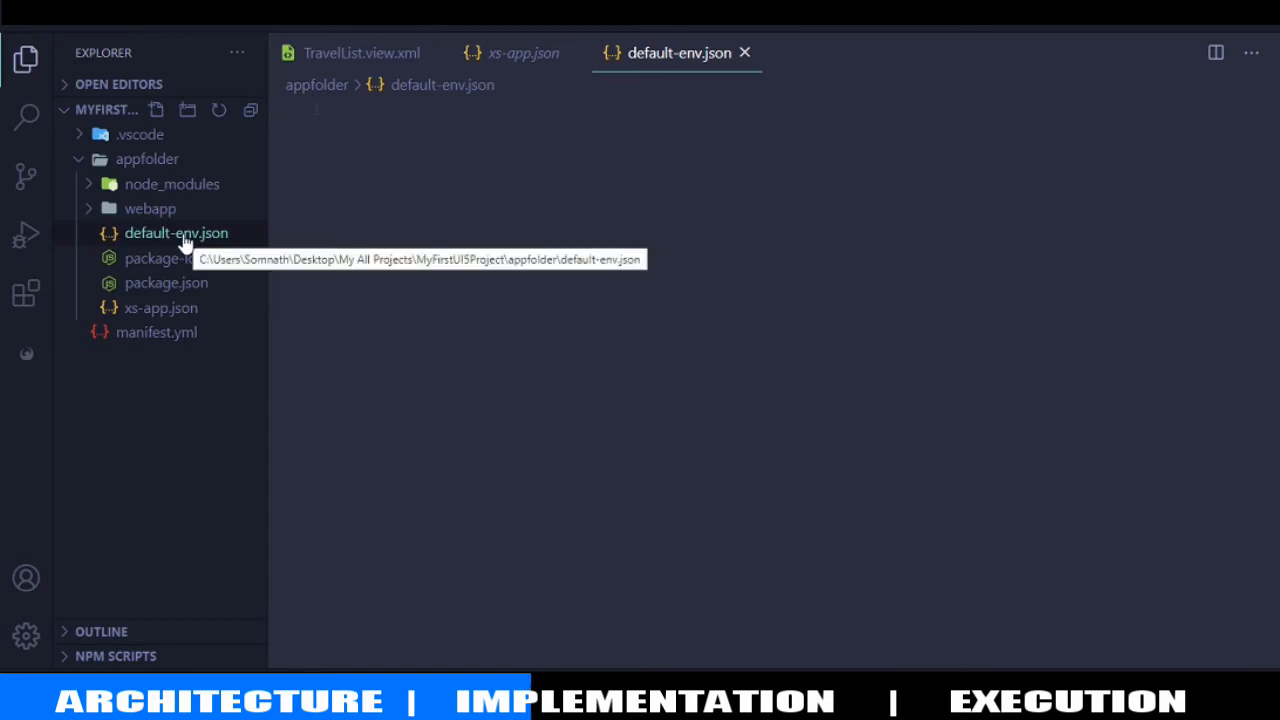
mouse_move(400, 210)
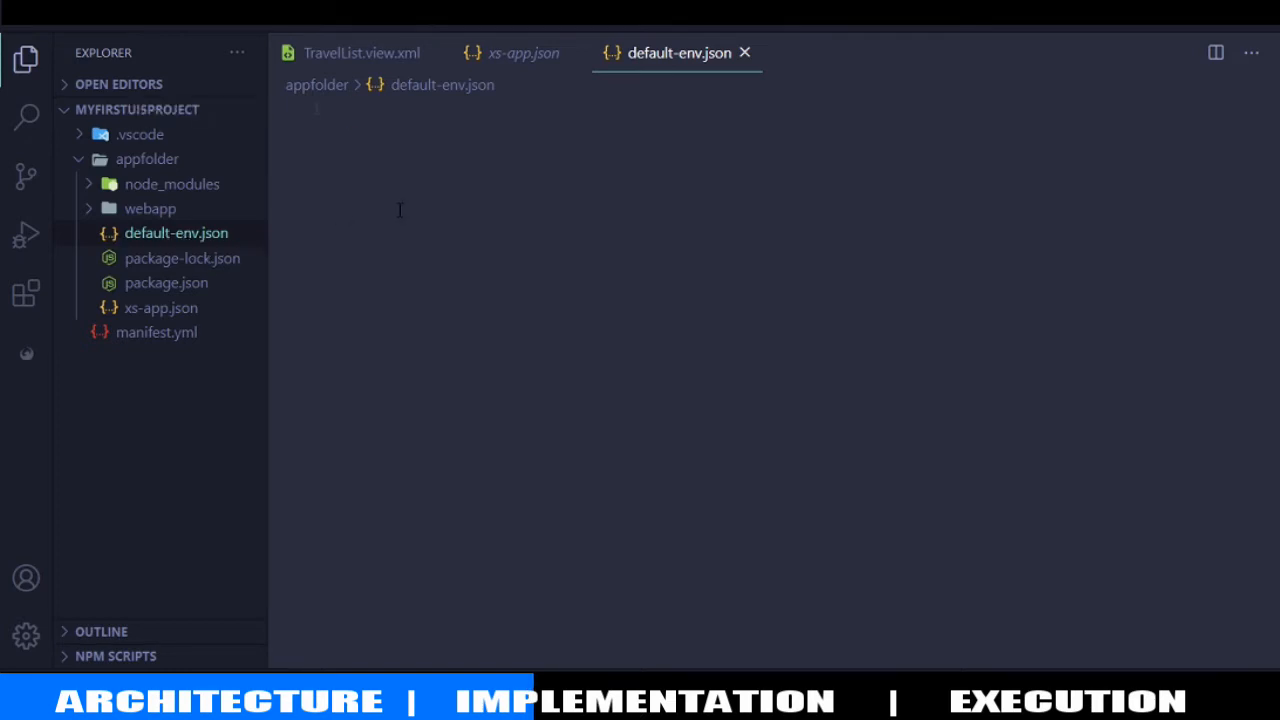
mouse_move(155, 332)
text({)
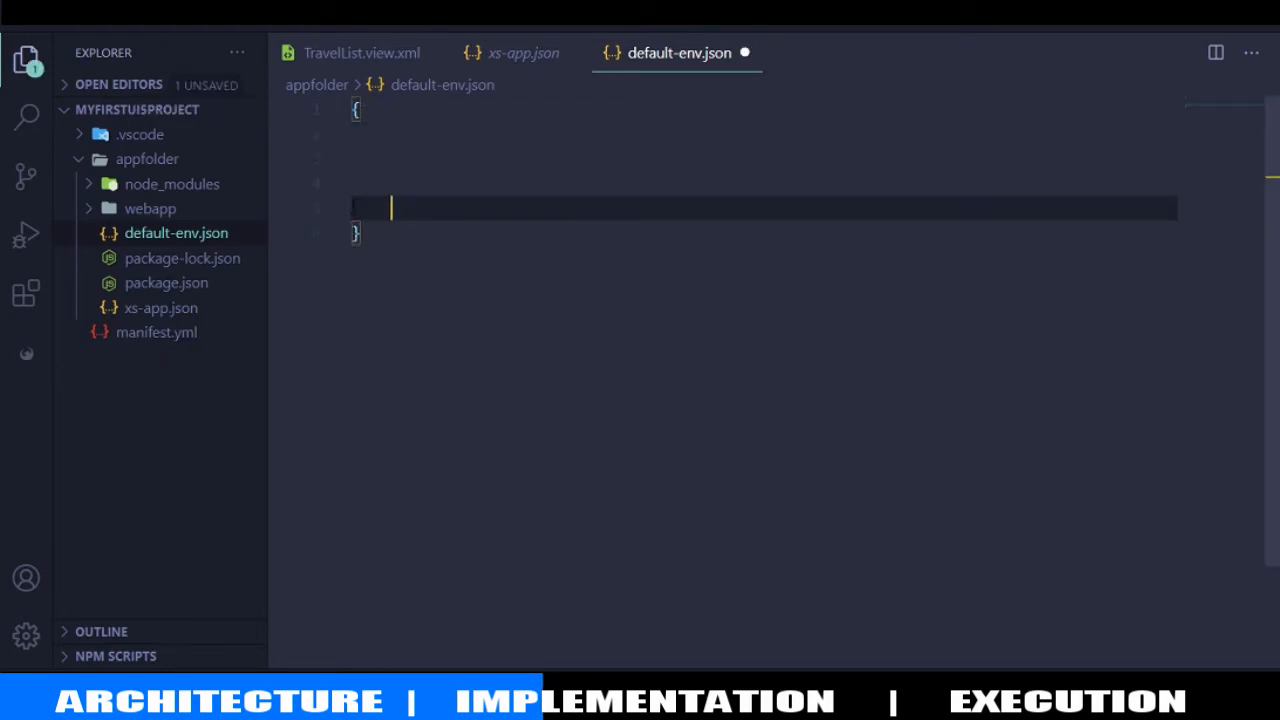
mouse_move(156, 332)
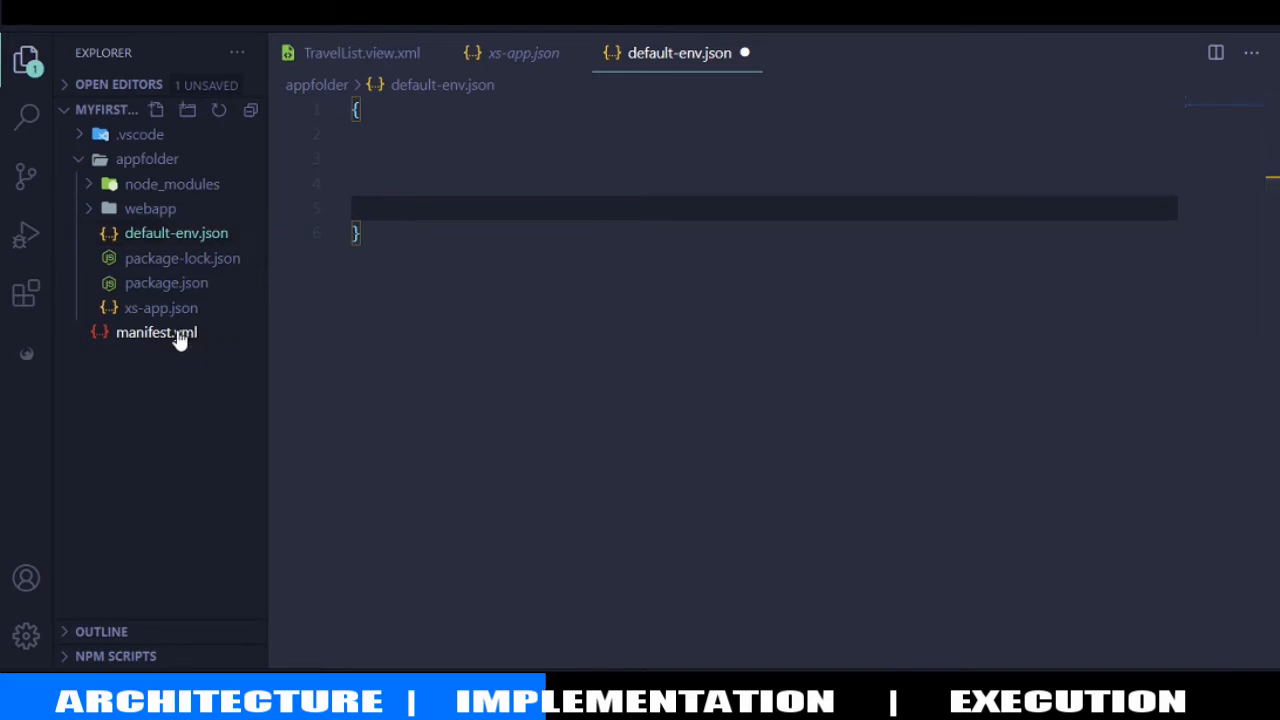
Check the destination settings in manifest.yml and start the destinations entry in default-env.json
click(155, 332)
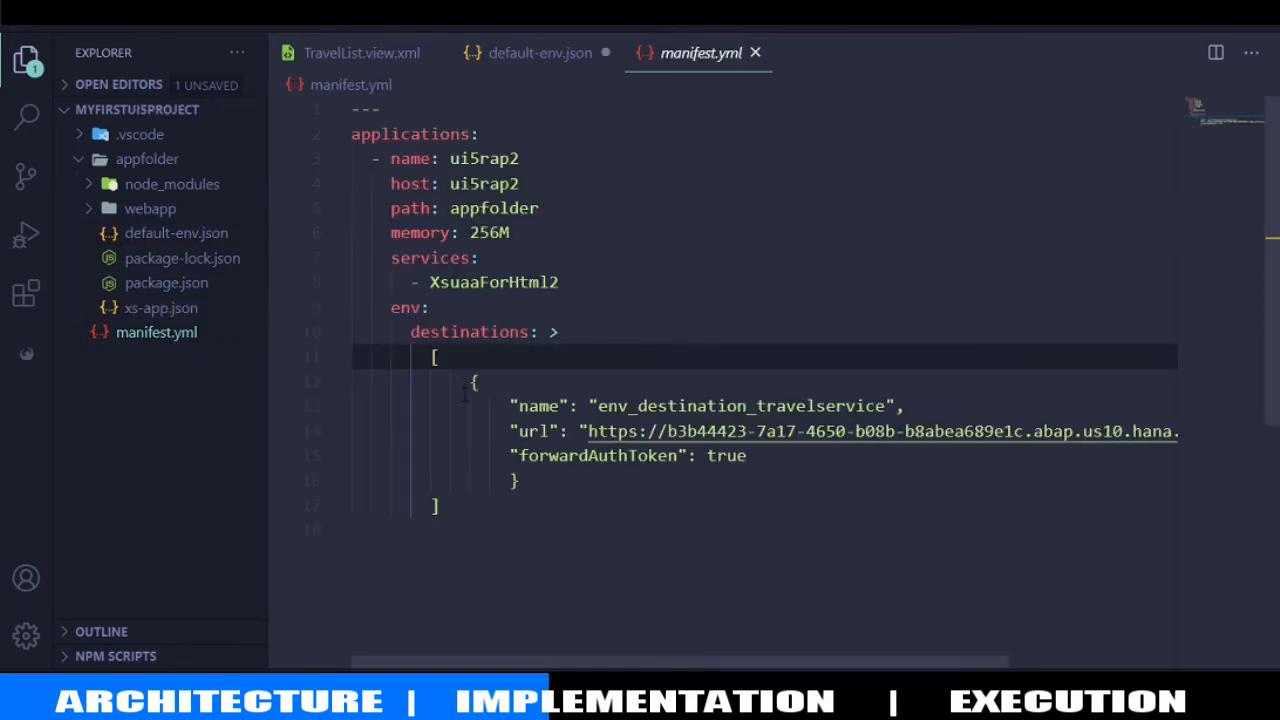
click(515, 480)
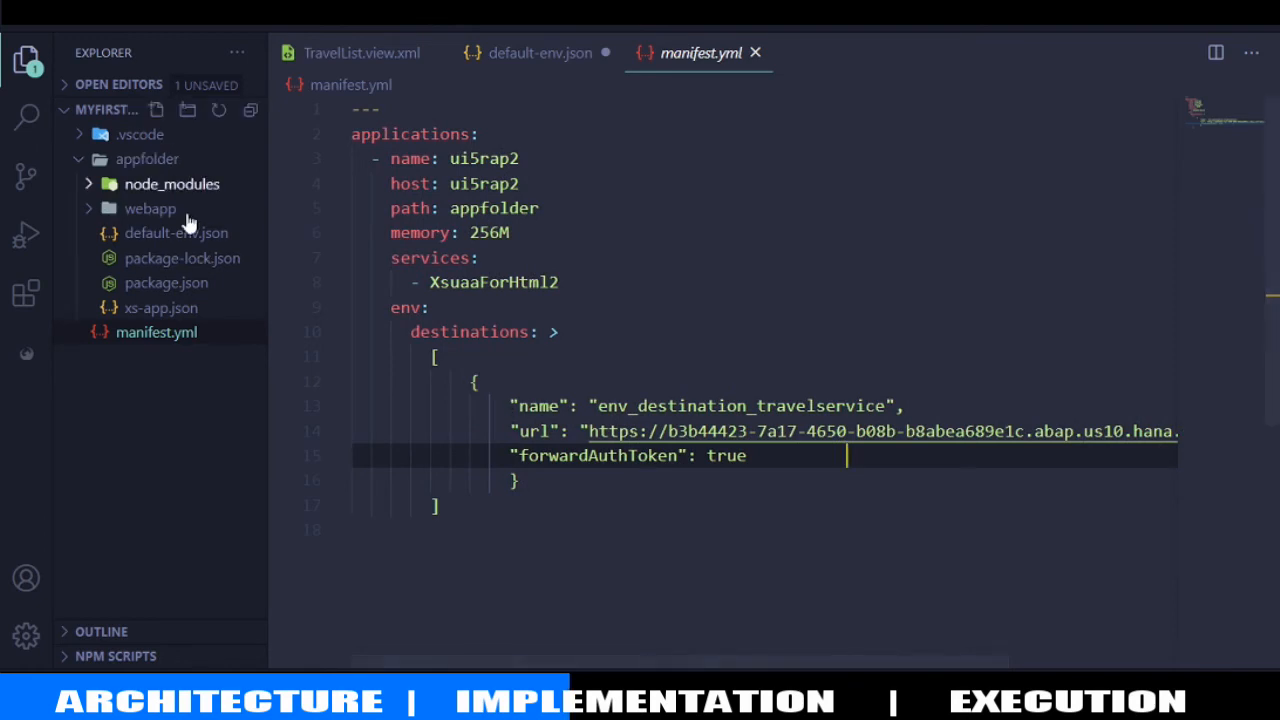
click(540, 52)
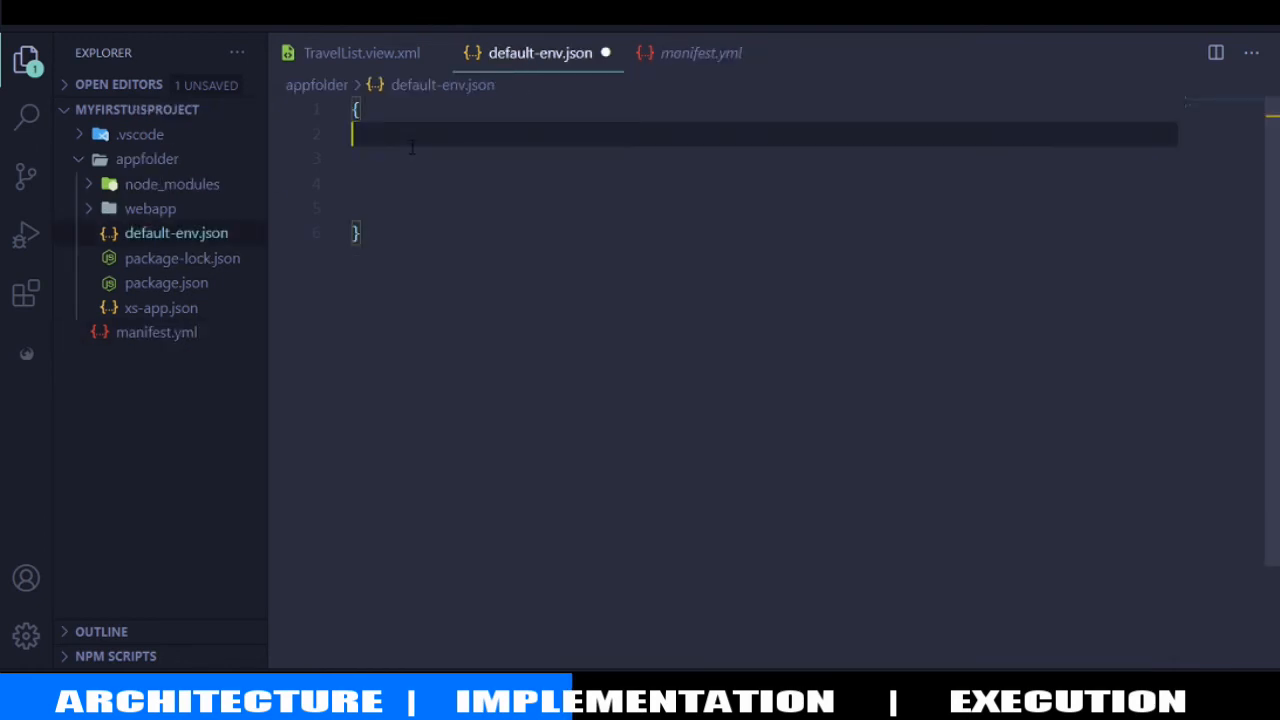
text("")
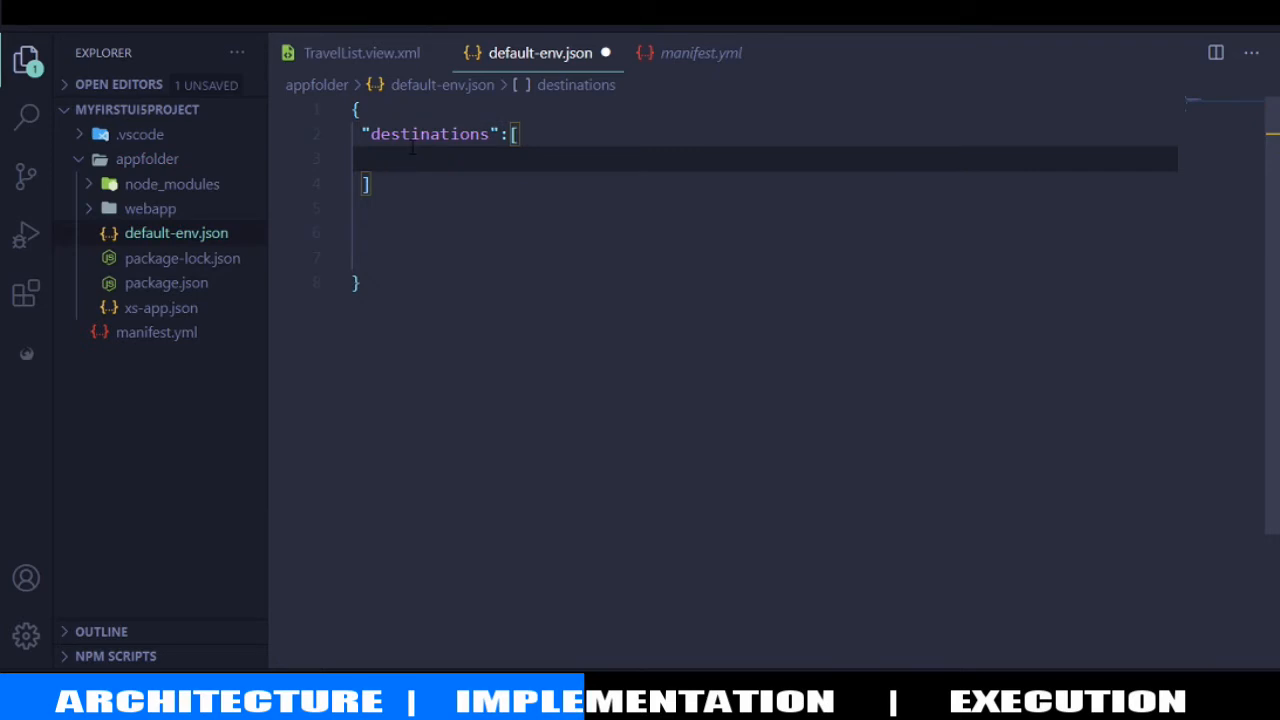
Copy the env_destination_travelservice object from manifest.yml into the destinations array and save
click(700, 53)
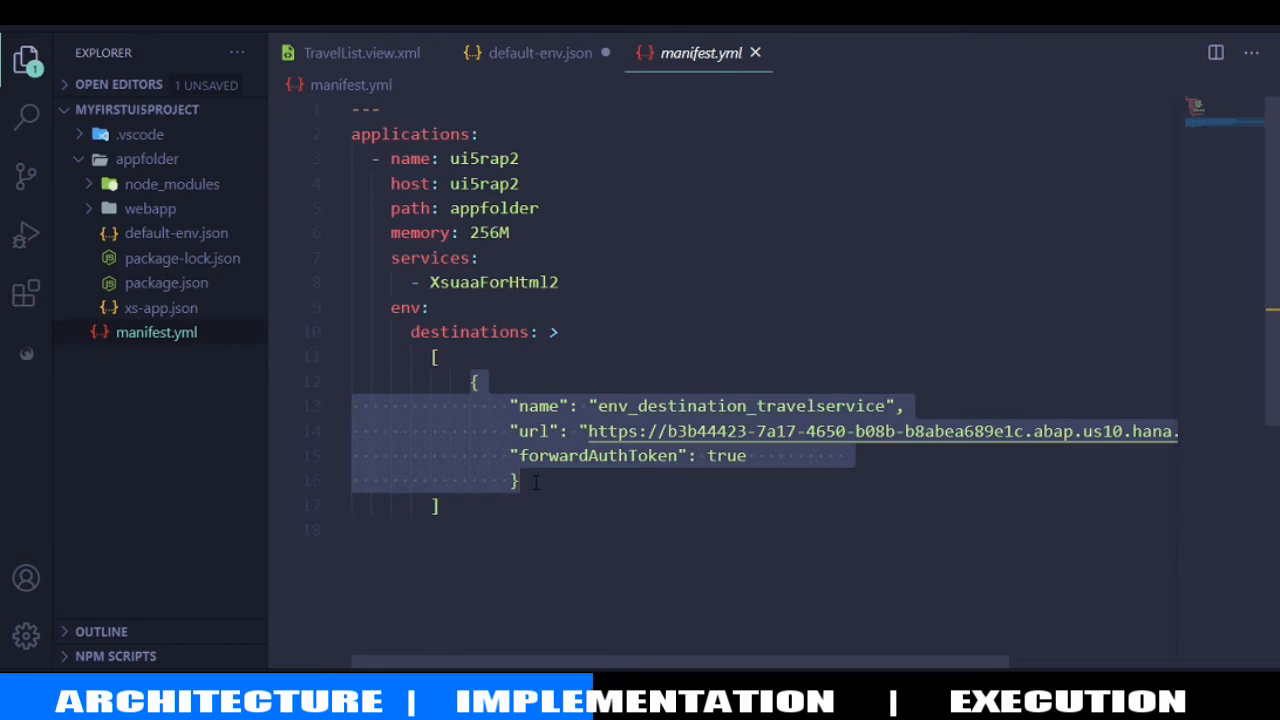
click(540, 52)
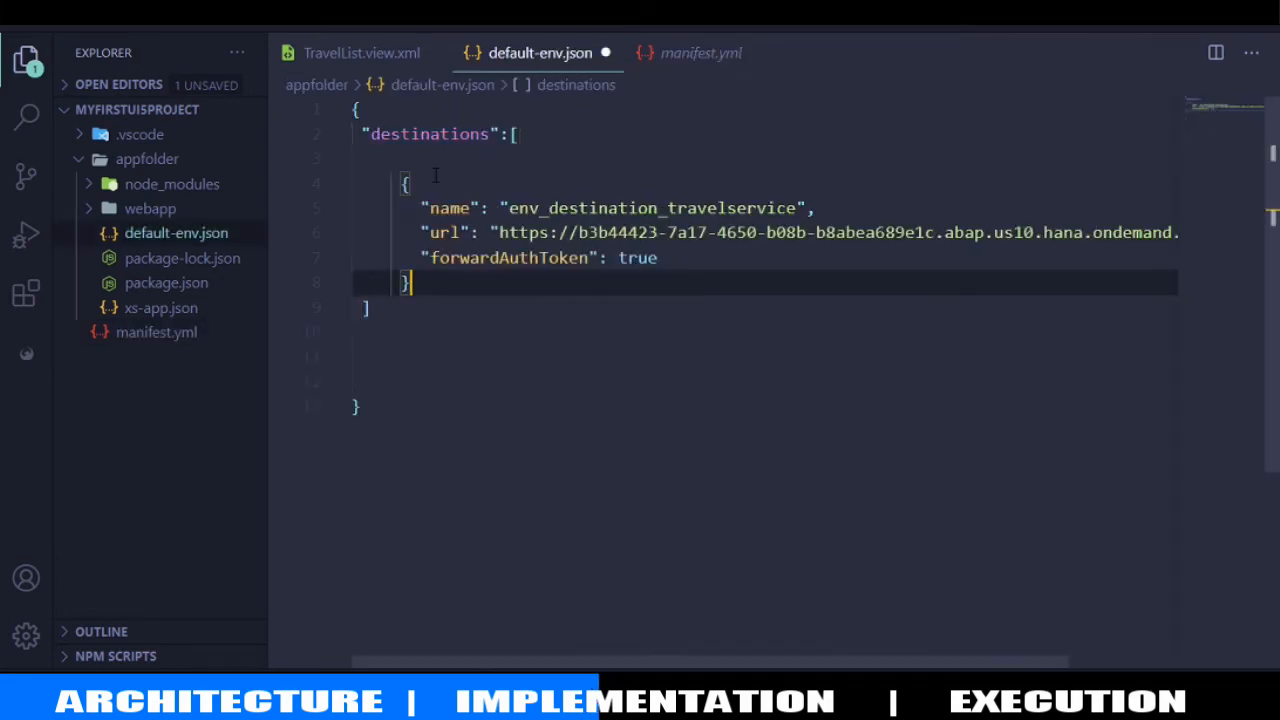
key(ctrl+s)
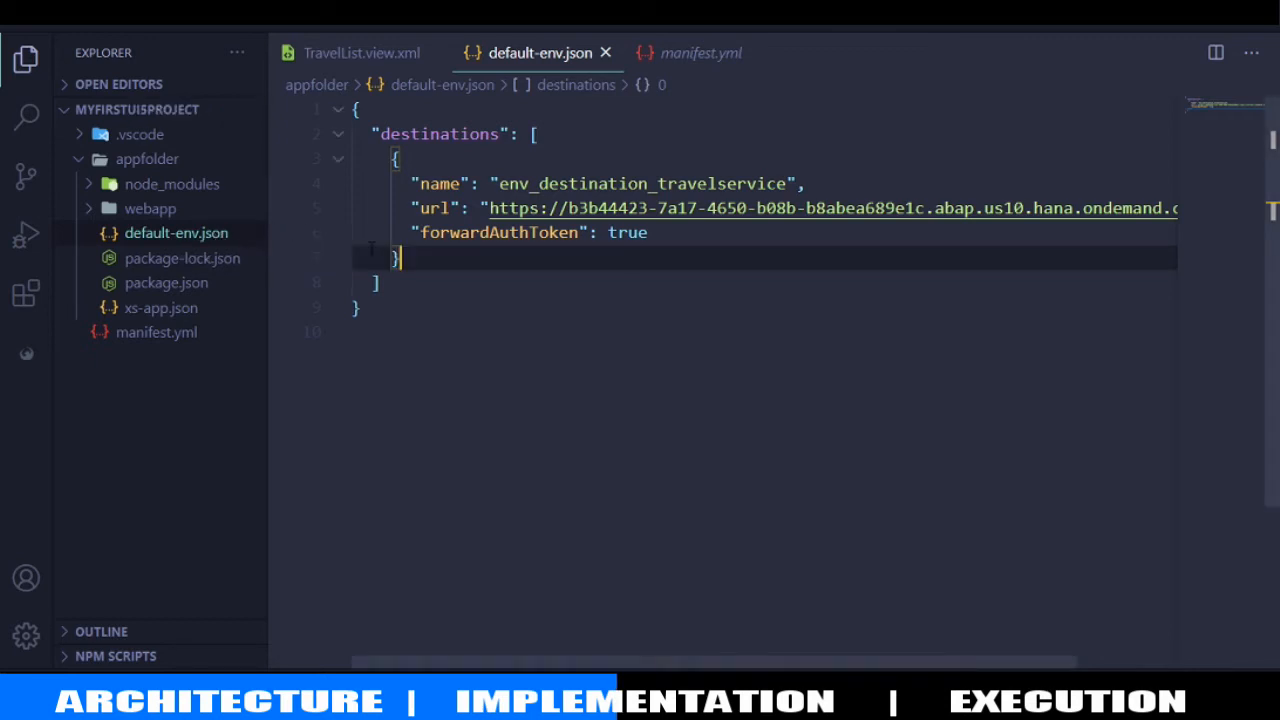
mouse_move(156, 332)
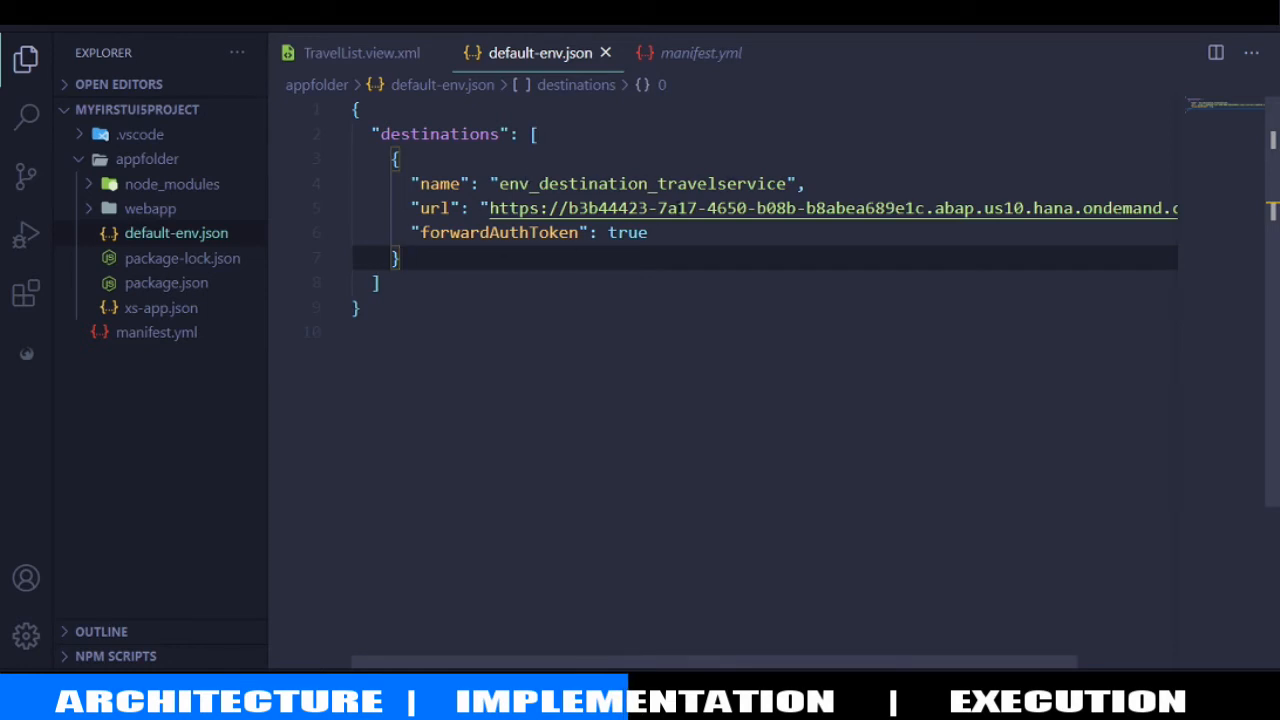
mouse_move(625, 208)
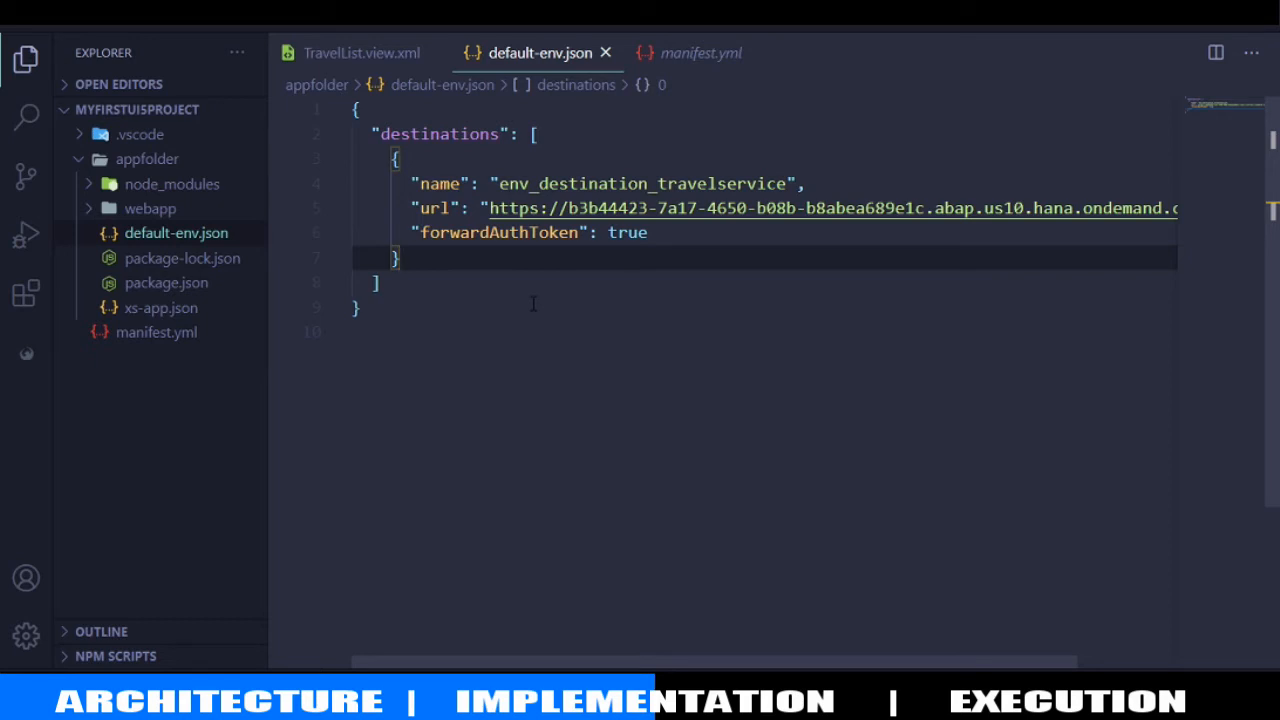
mouse_move(441, 337)
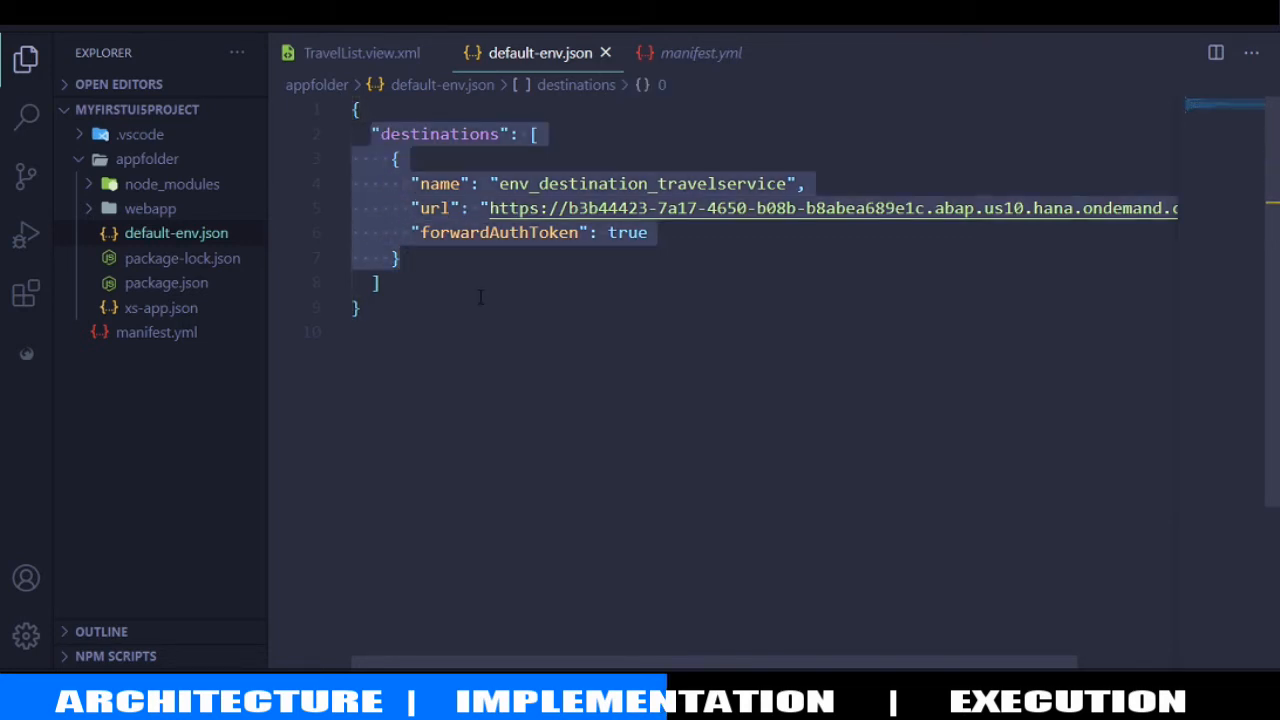
click(360, 308)
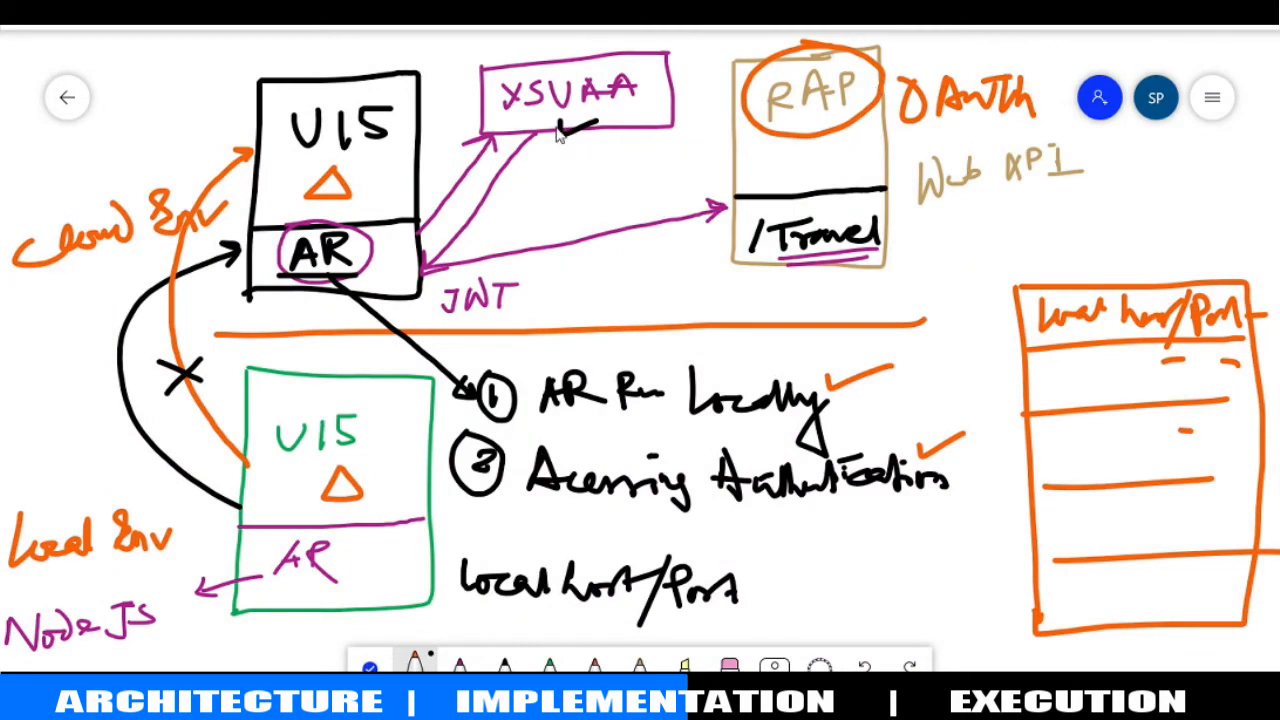
mouse_move(585, 120)
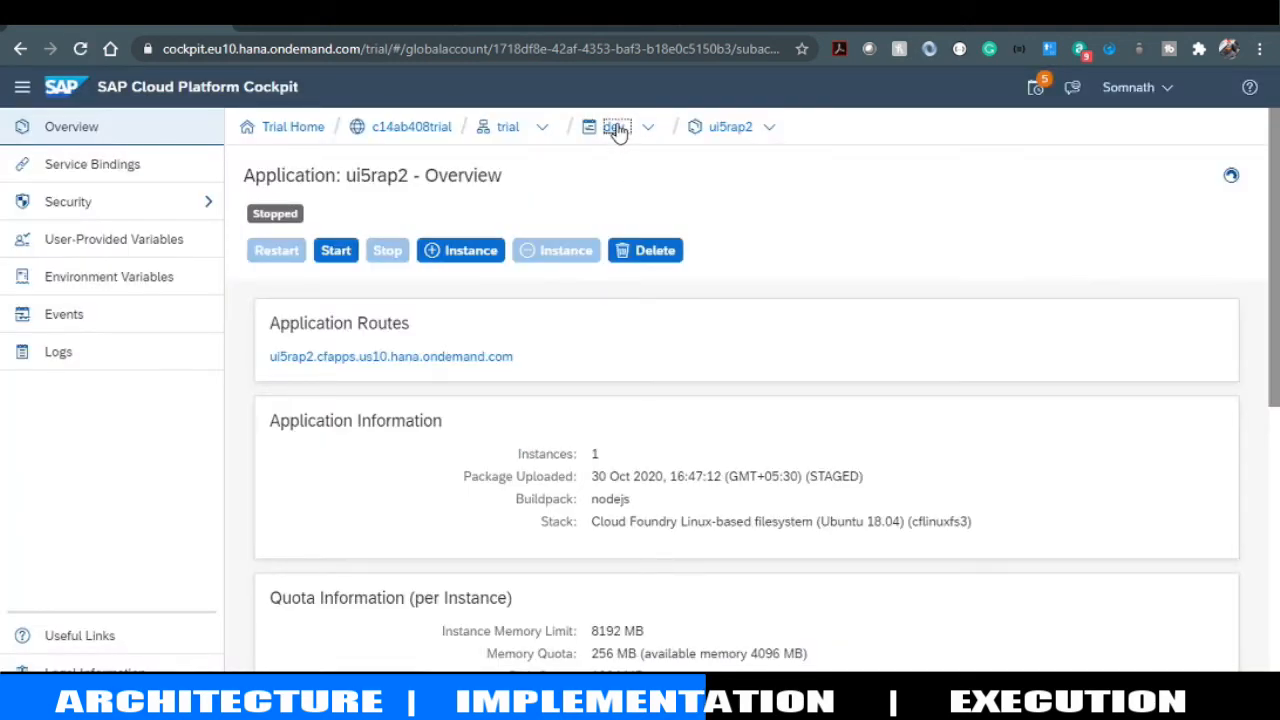
Open the ui5rap1 application in the dev space and show its Environment Variables
click(614, 126)
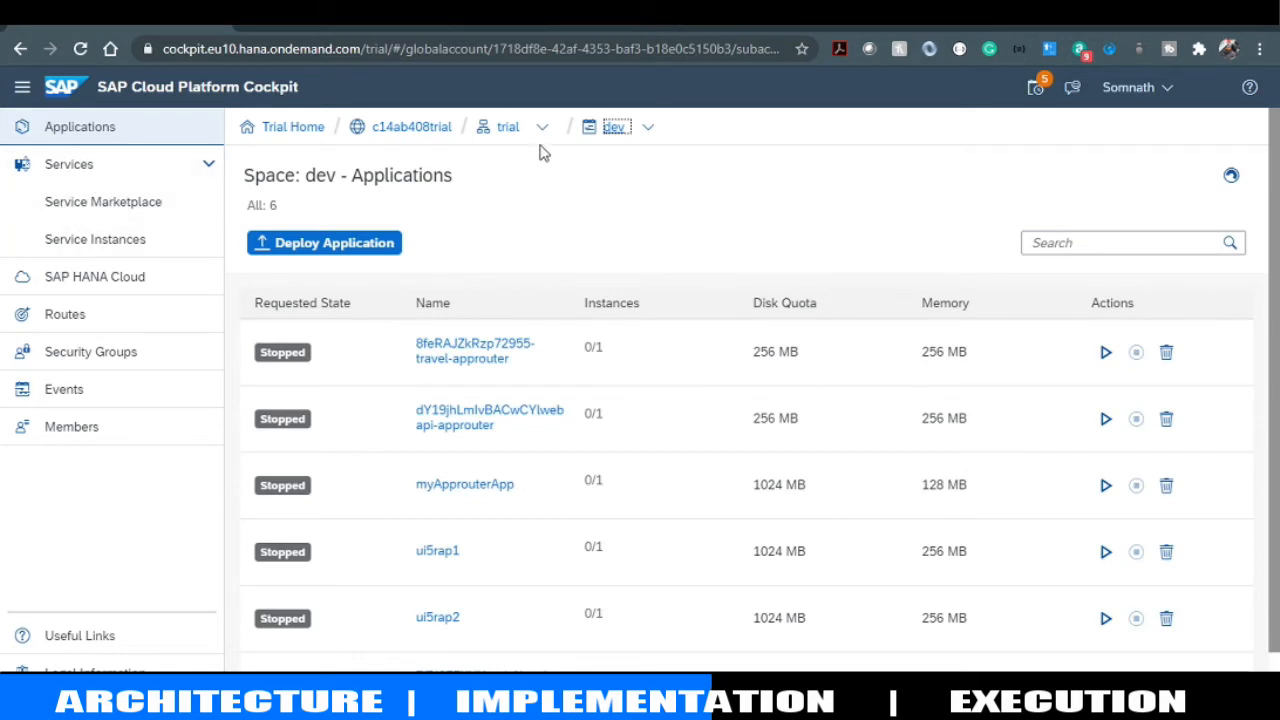
mouse_move(323, 323)
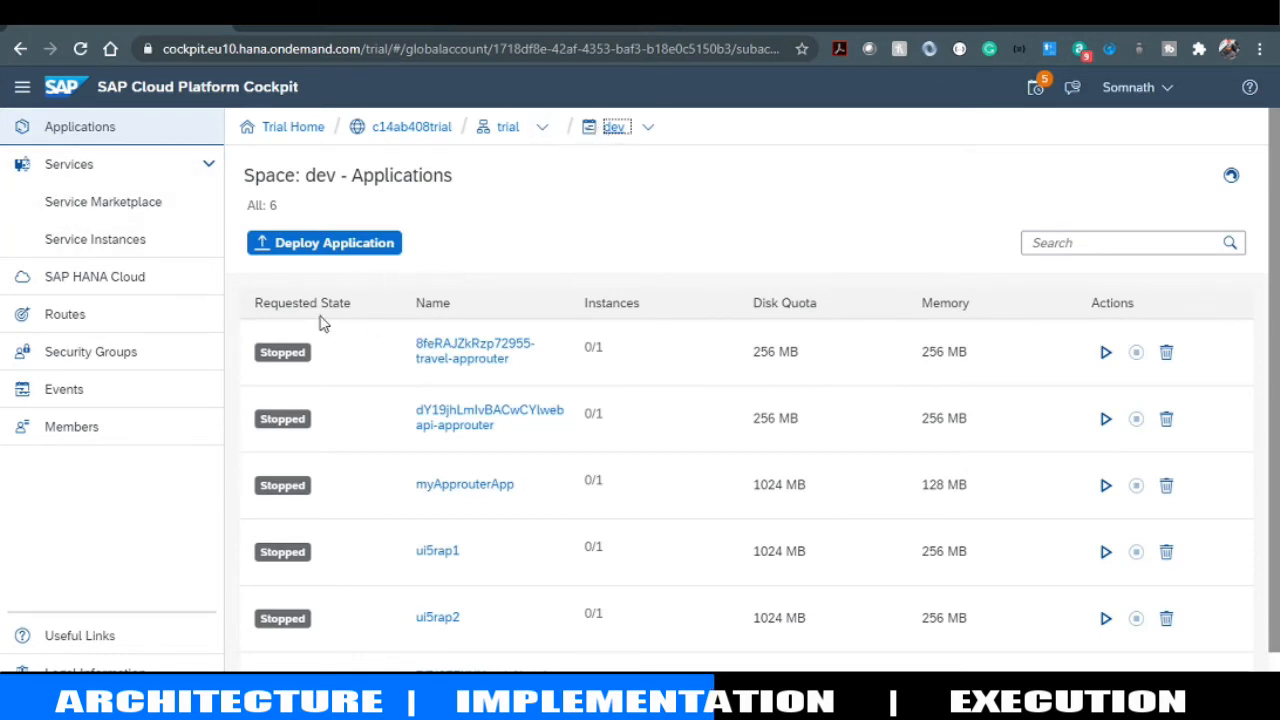
mouse_move(437, 551)
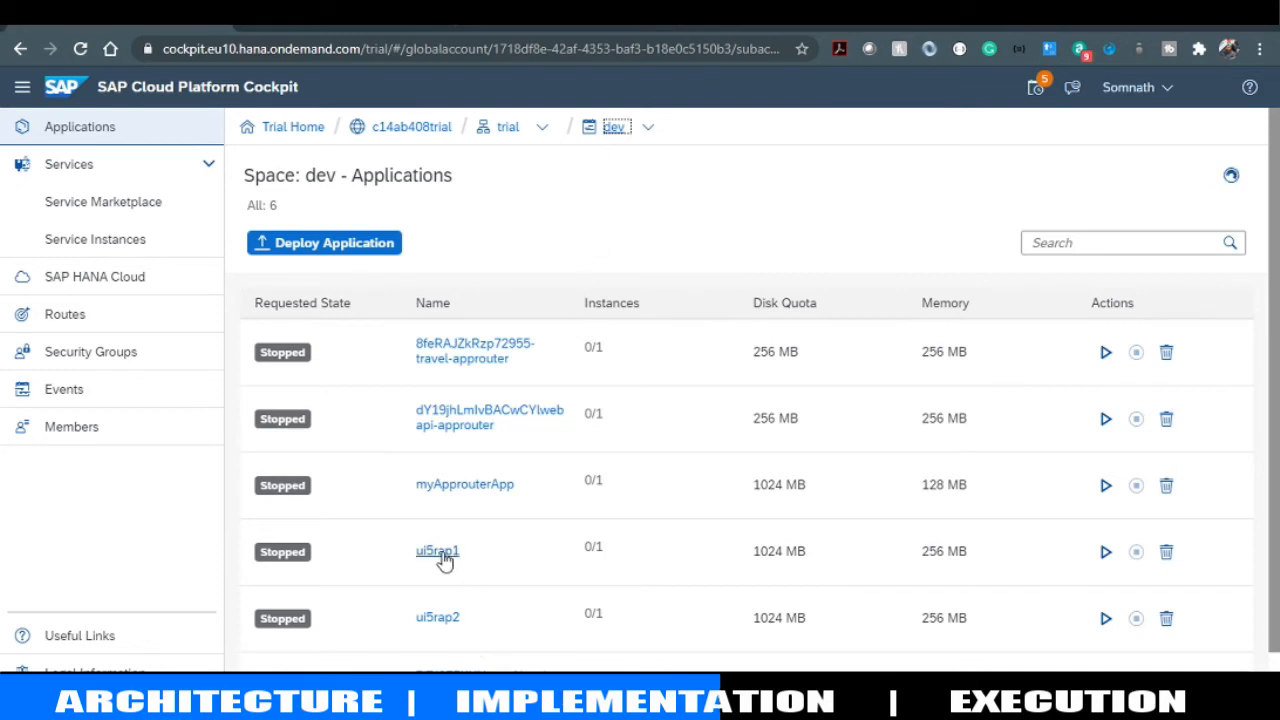
click(437, 551)
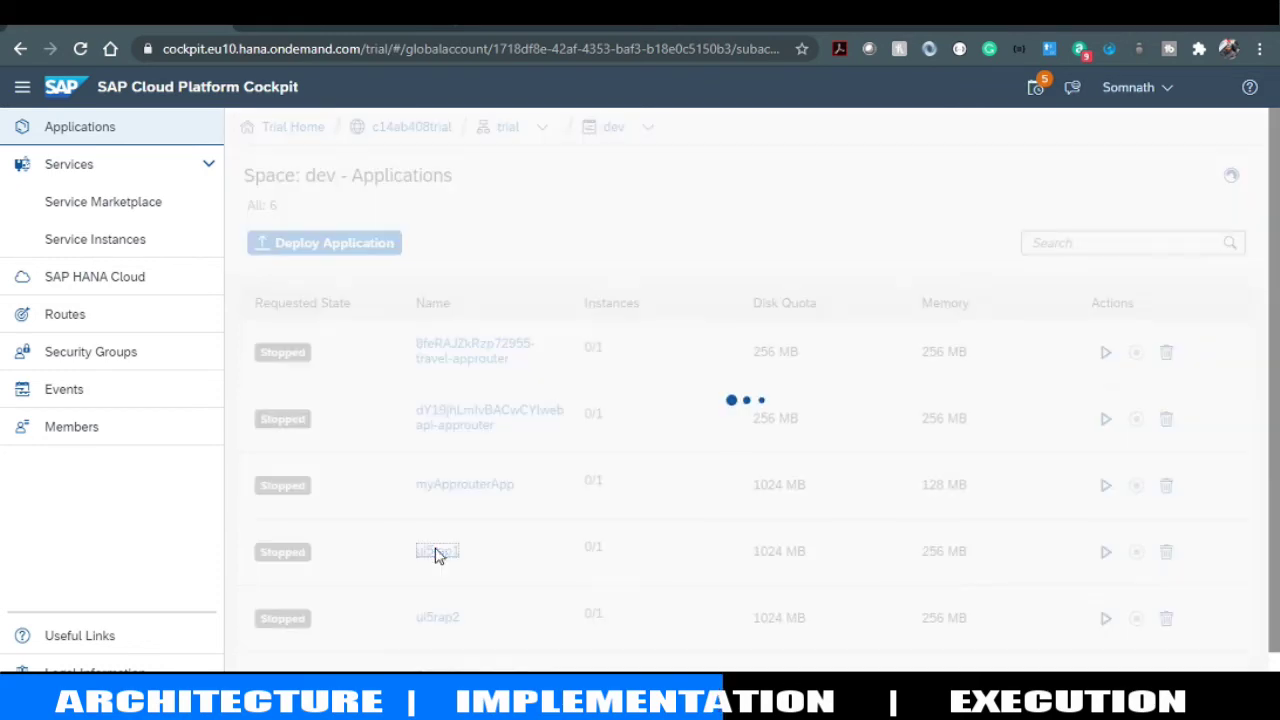
click(437, 550)
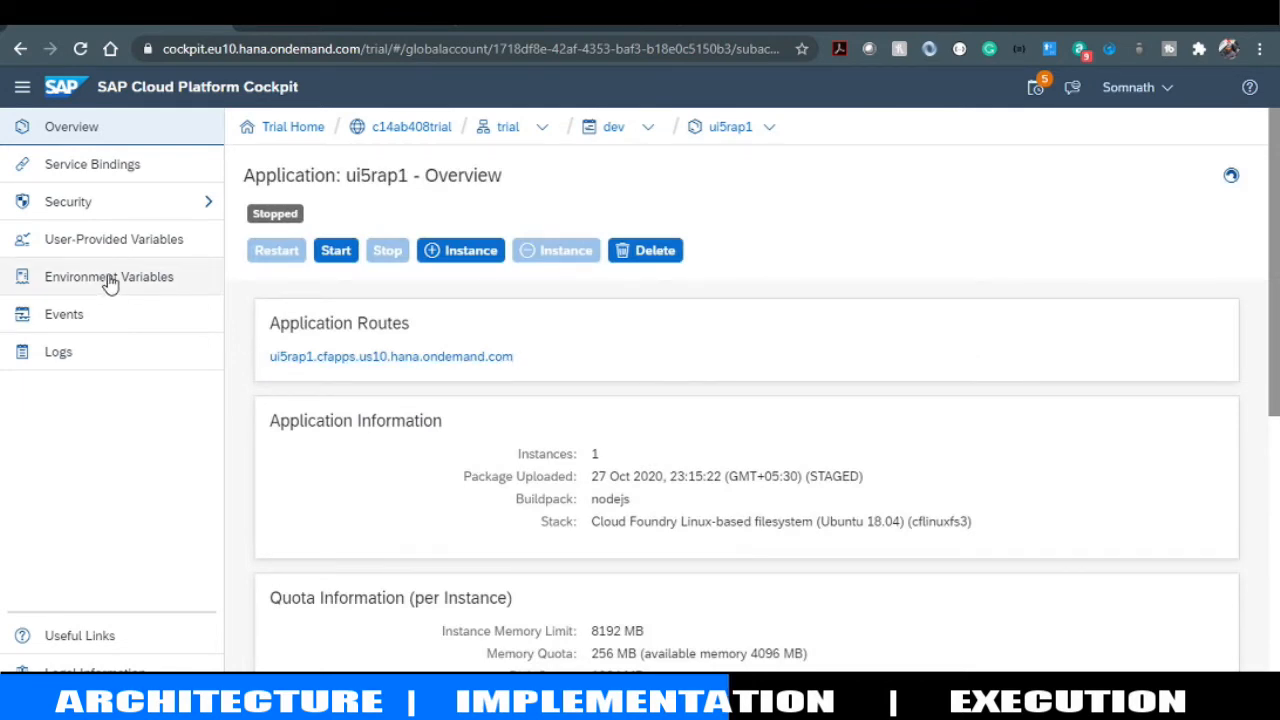
click(109, 277)
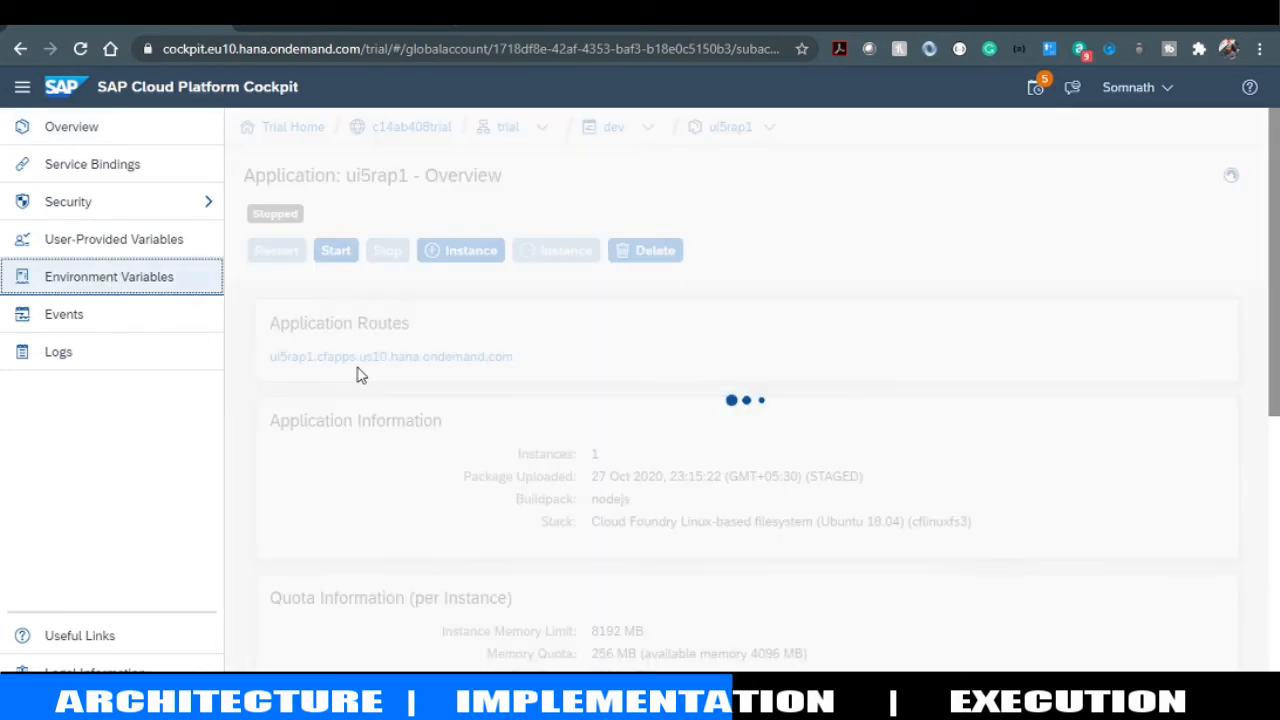
click(109, 276)
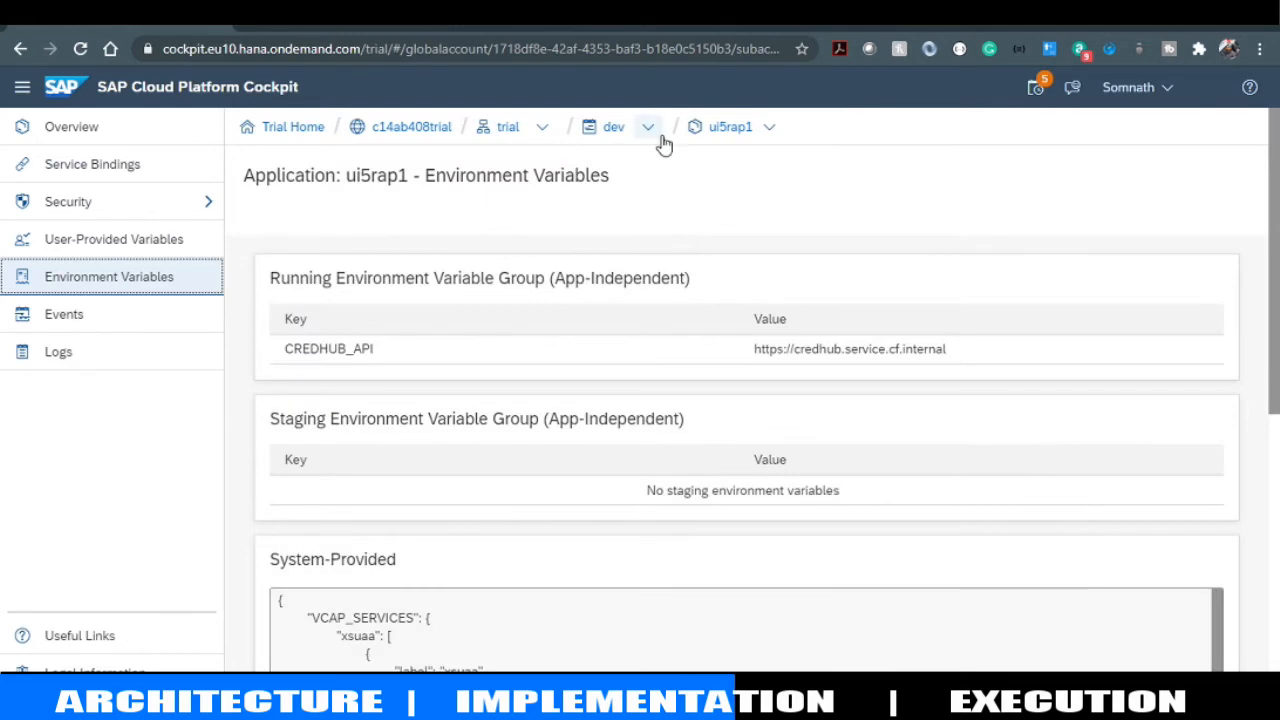
mouse_move(670, 593)
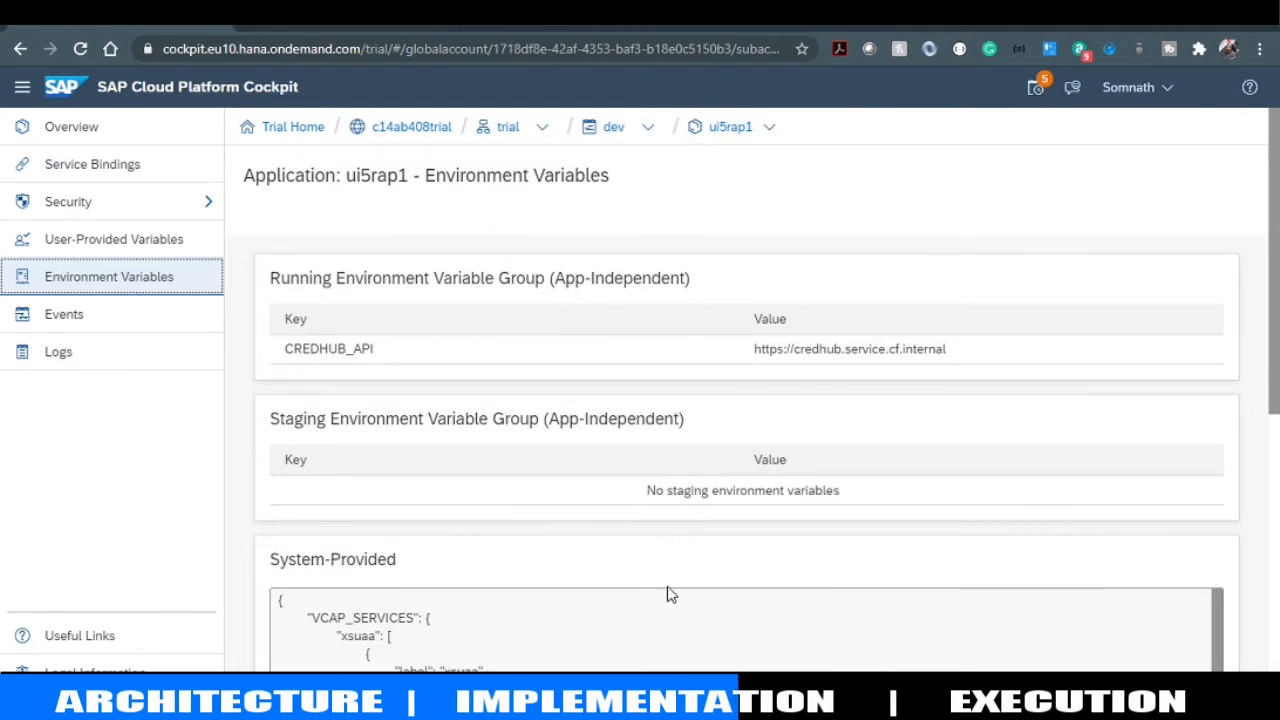
Scroll the System-Provided JSON to locate the VCAP_SERVICES xsuaa credentials
scroll(down, 3)
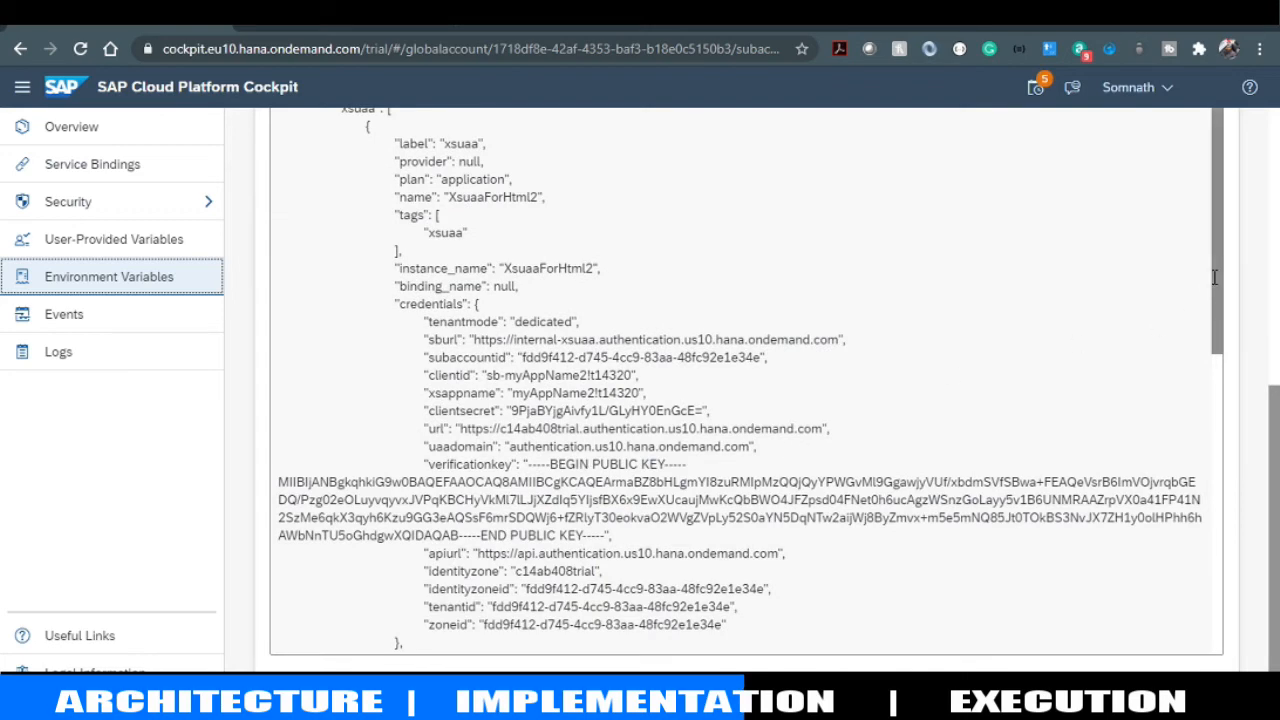
scroll(down, 3)
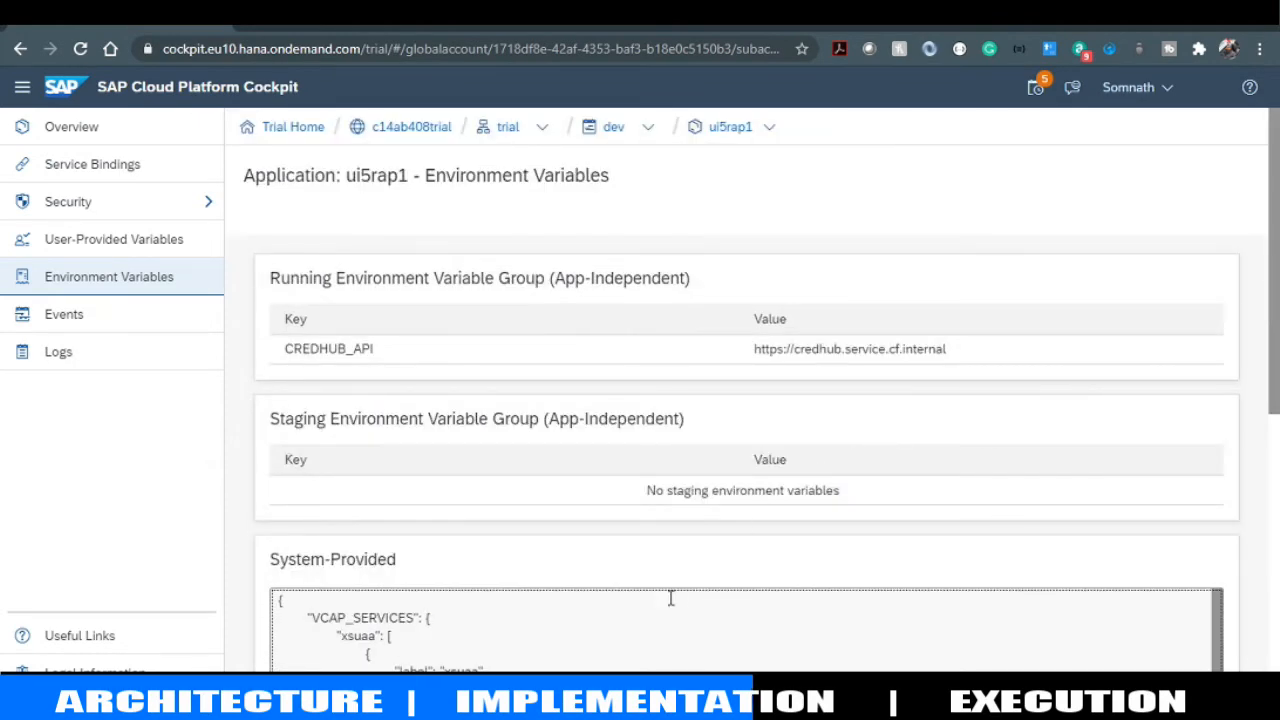
scroll(down, 3)
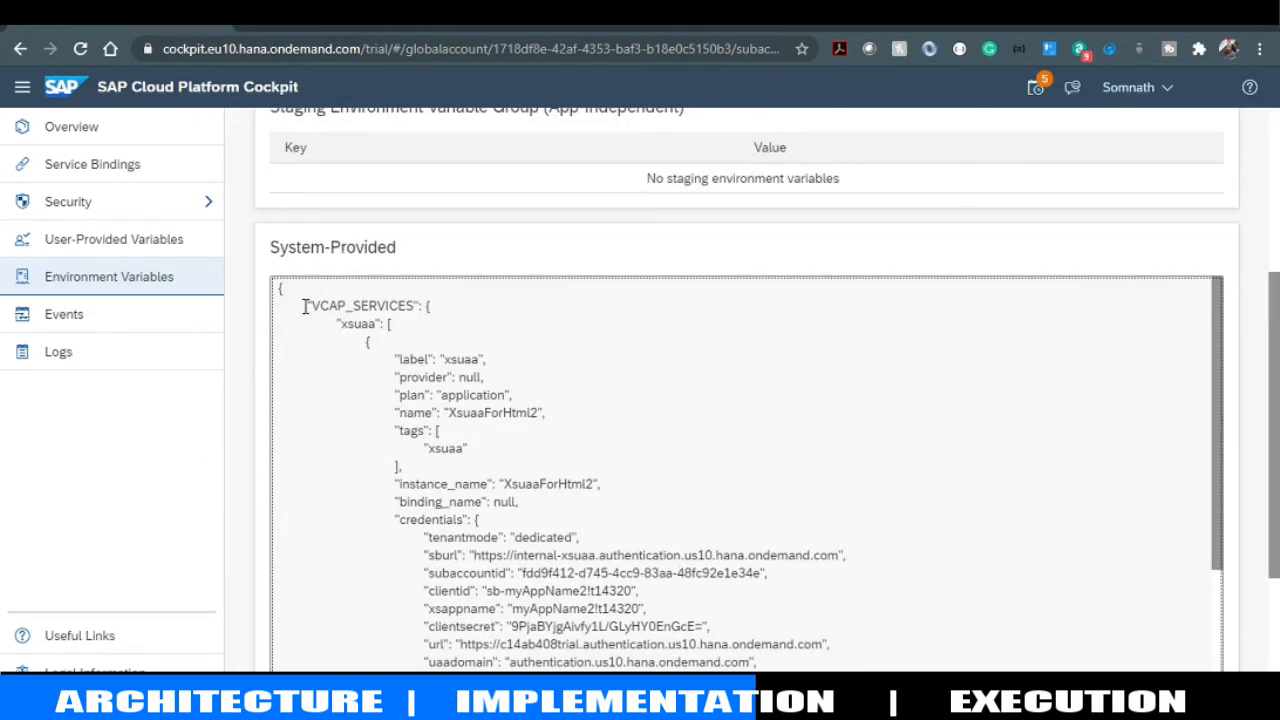
scroll(down, 3)
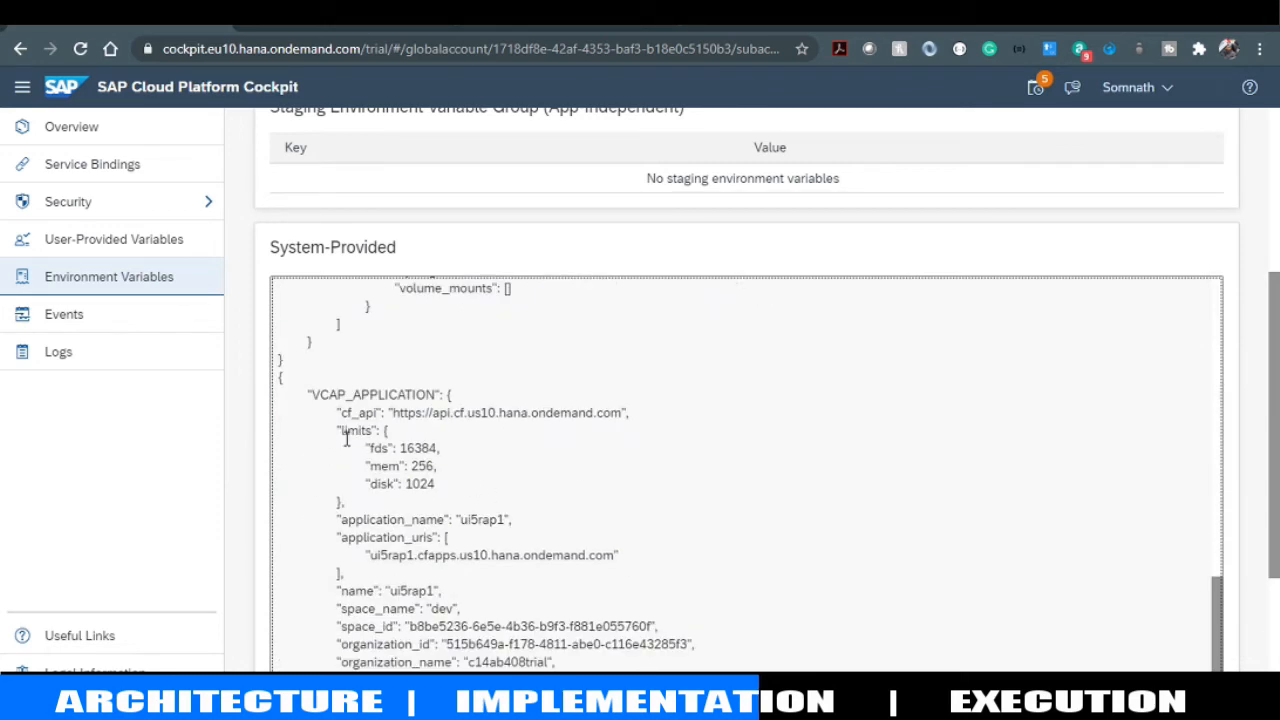
scroll(up, 3)
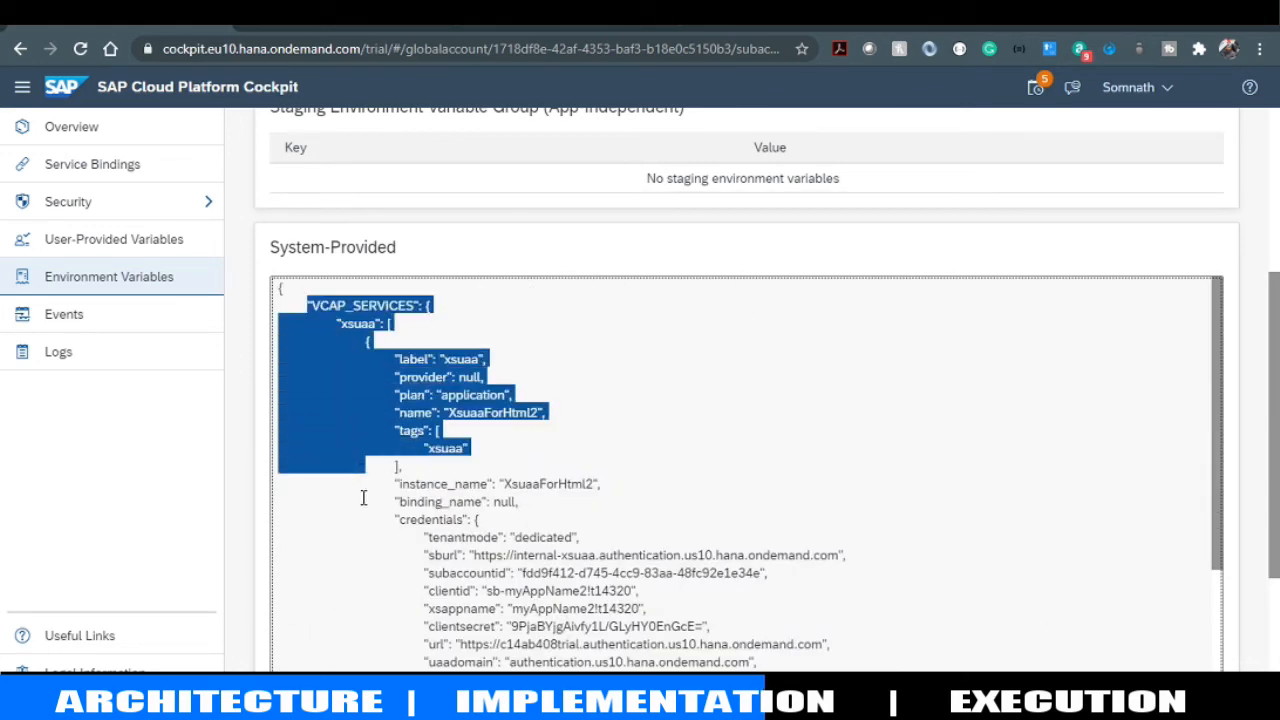
scroll(down, 3)
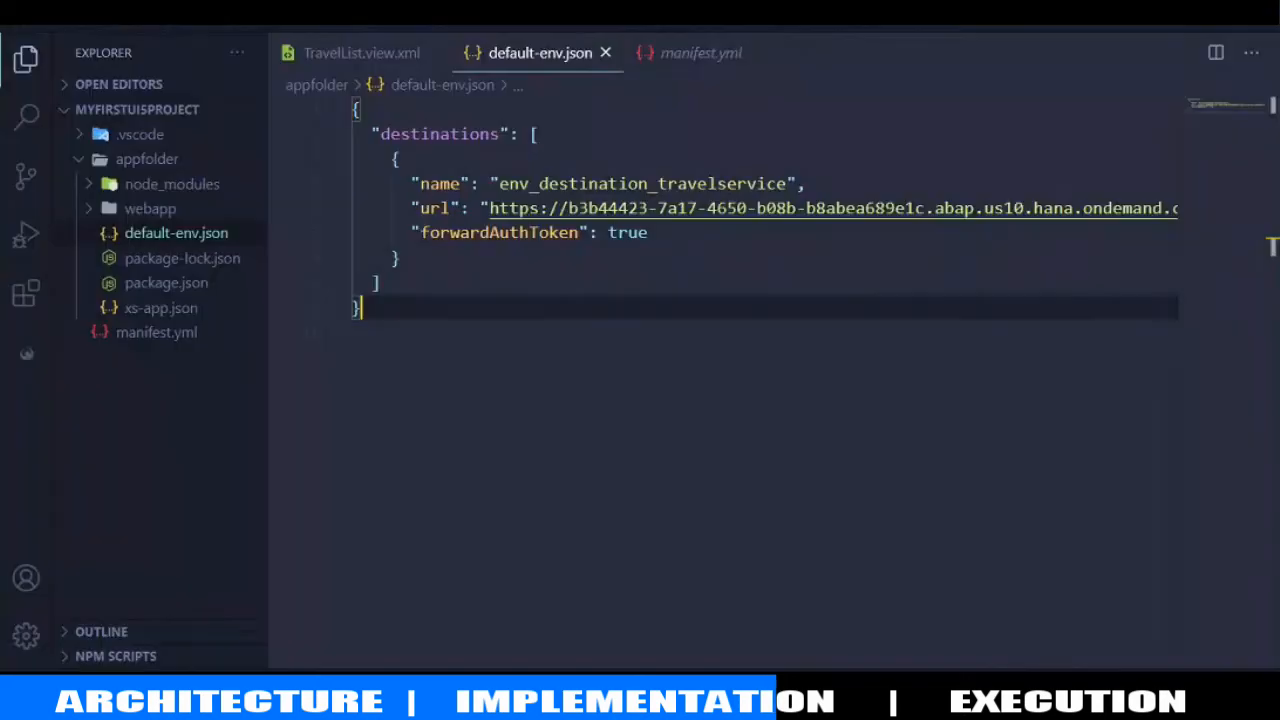
Add a comma after destinations and paste the VCAP_SERVICES xsuaa credentials block into default-env.json
text(,)
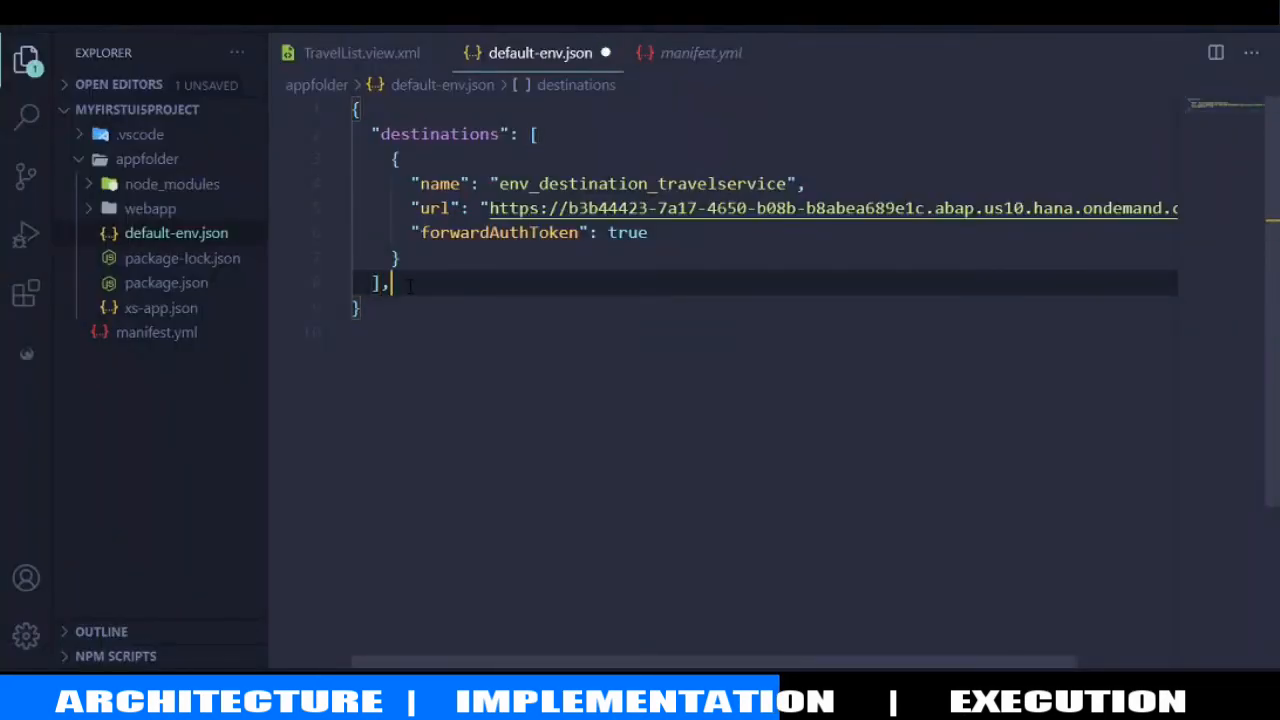
scroll(down, 3)
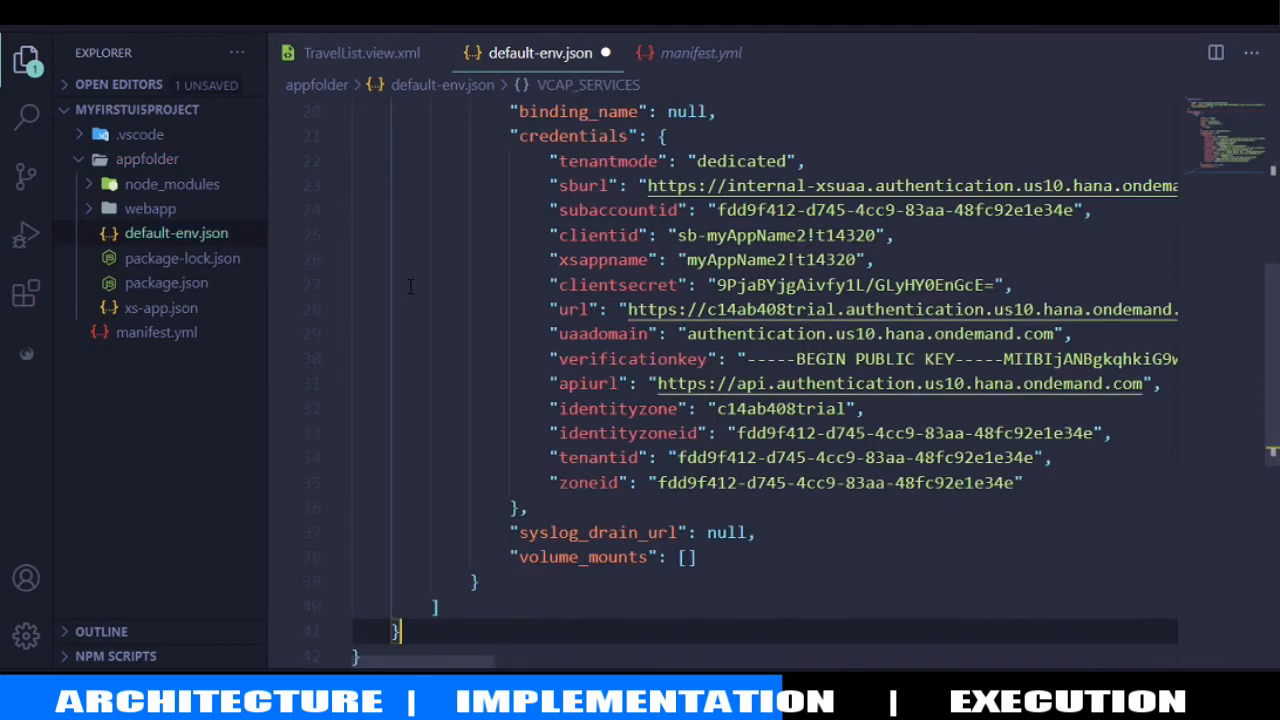
scroll(up, 3)
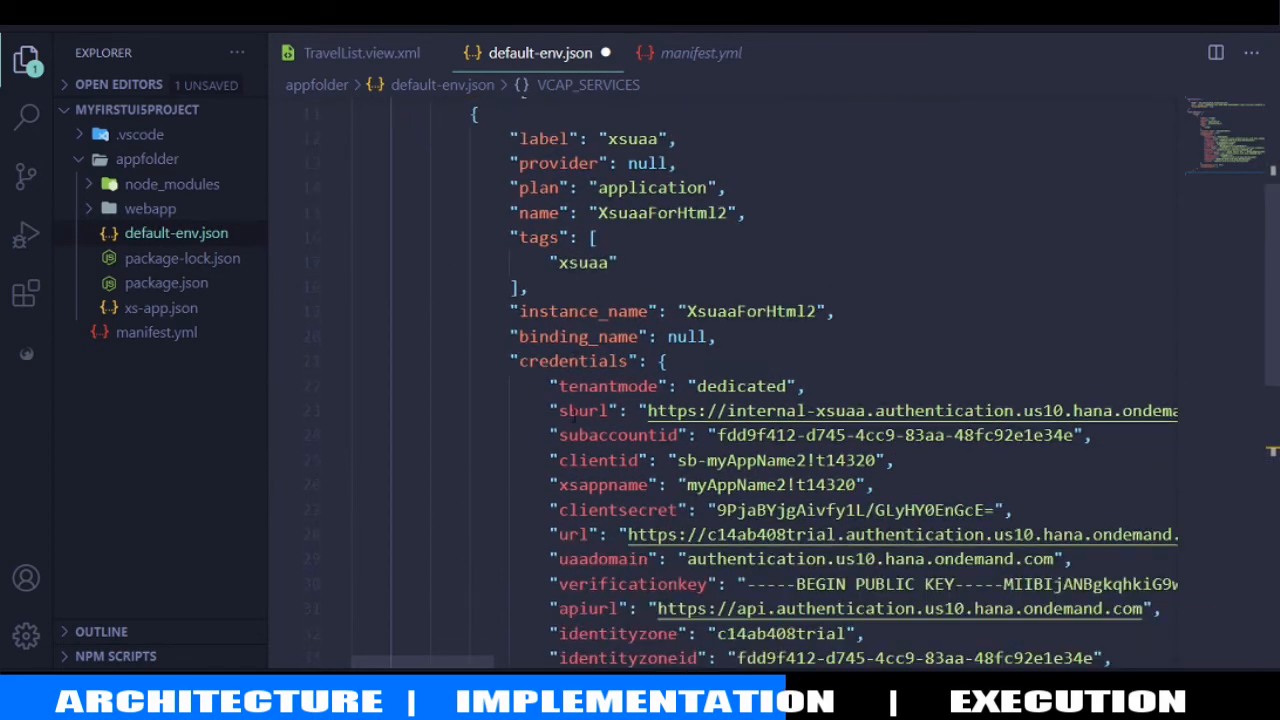
scroll(up, 3)
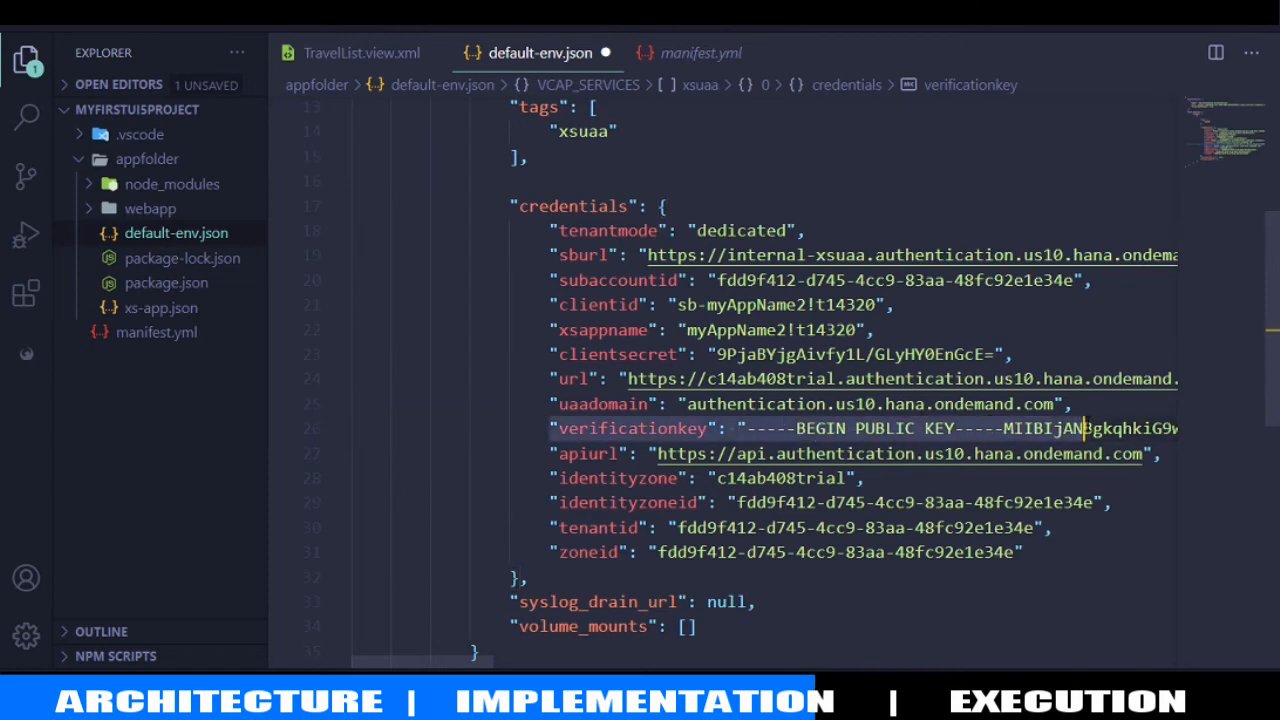
scroll(right, 3)
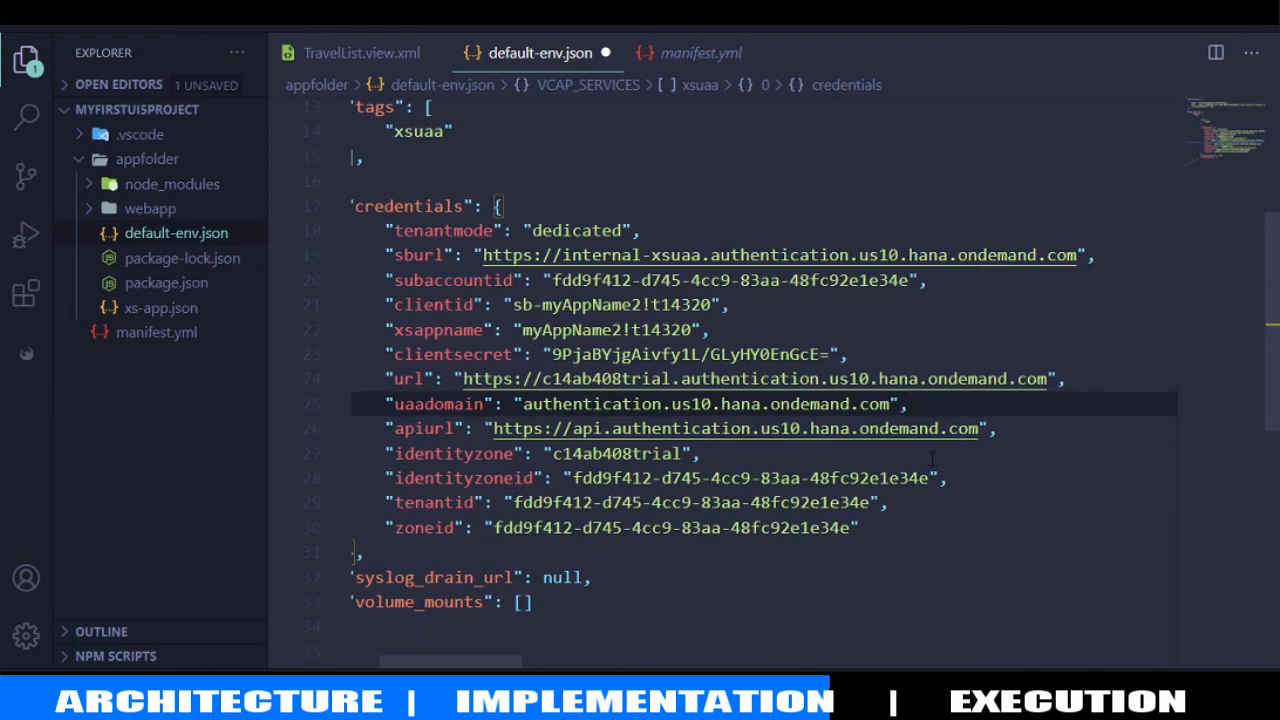
mouse_move(697, 666)
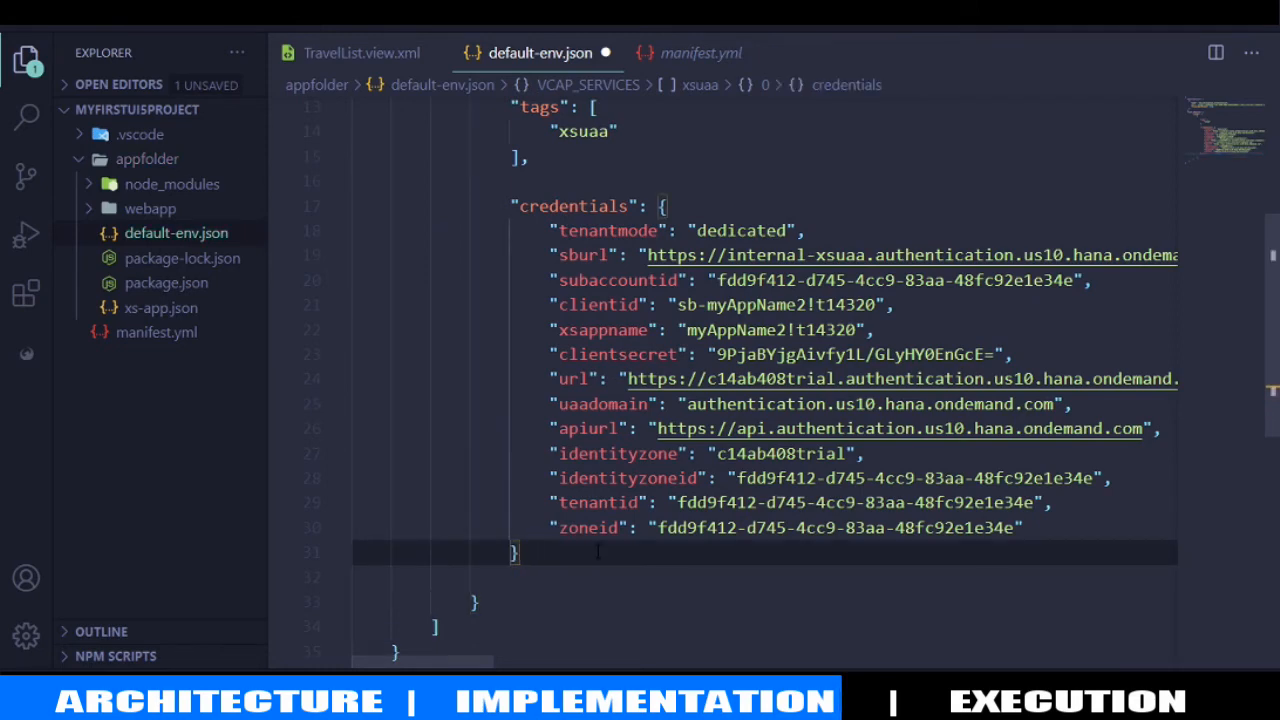
scroll(up, 3)
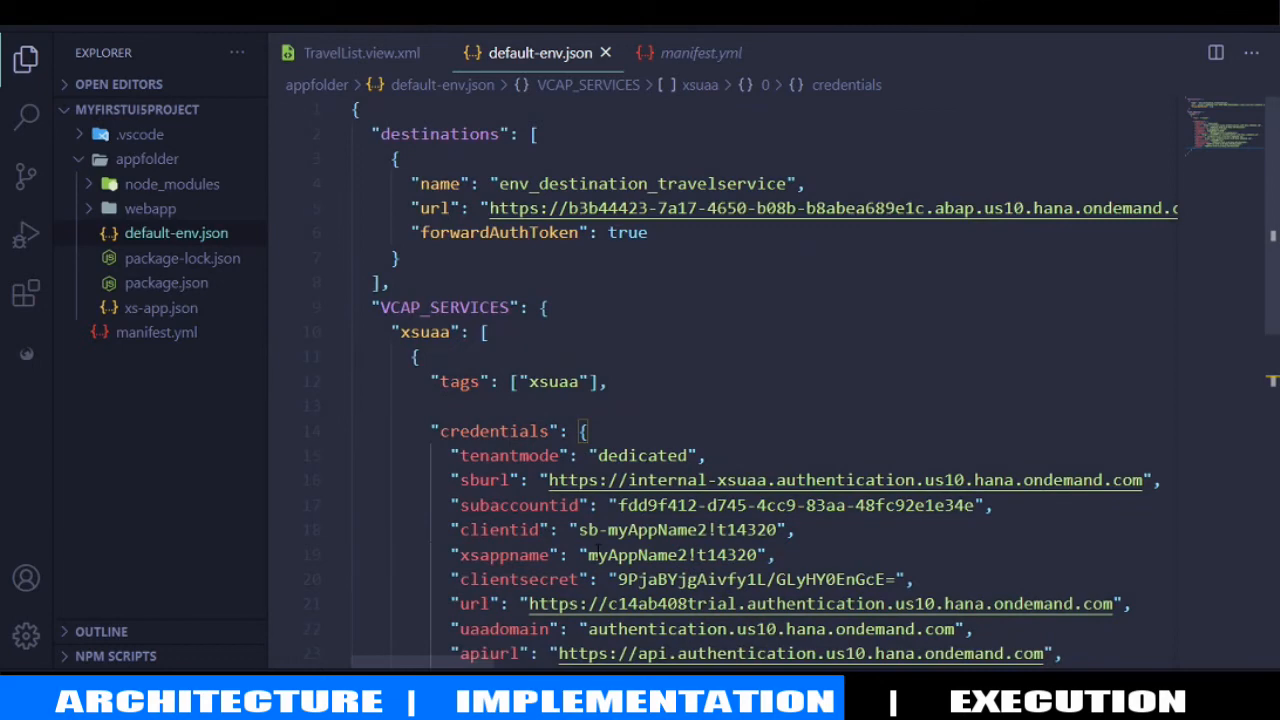
scroll(down, 3)
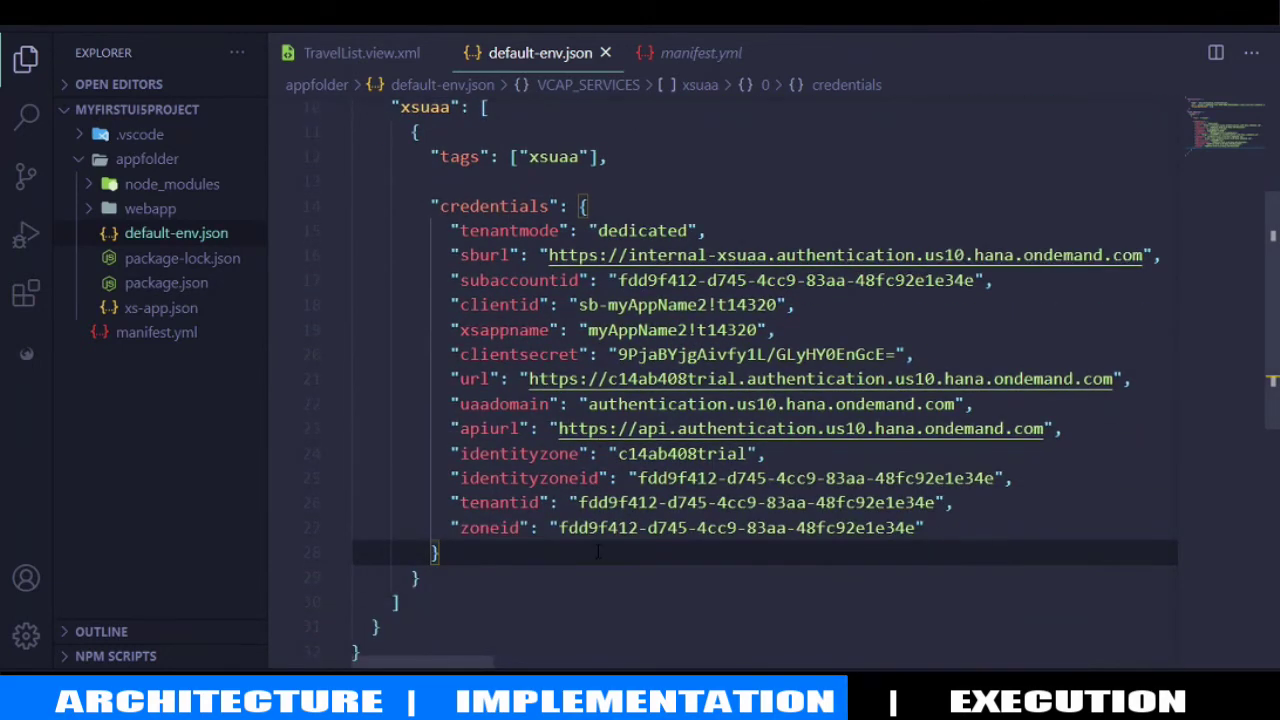
scroll(up, 3)
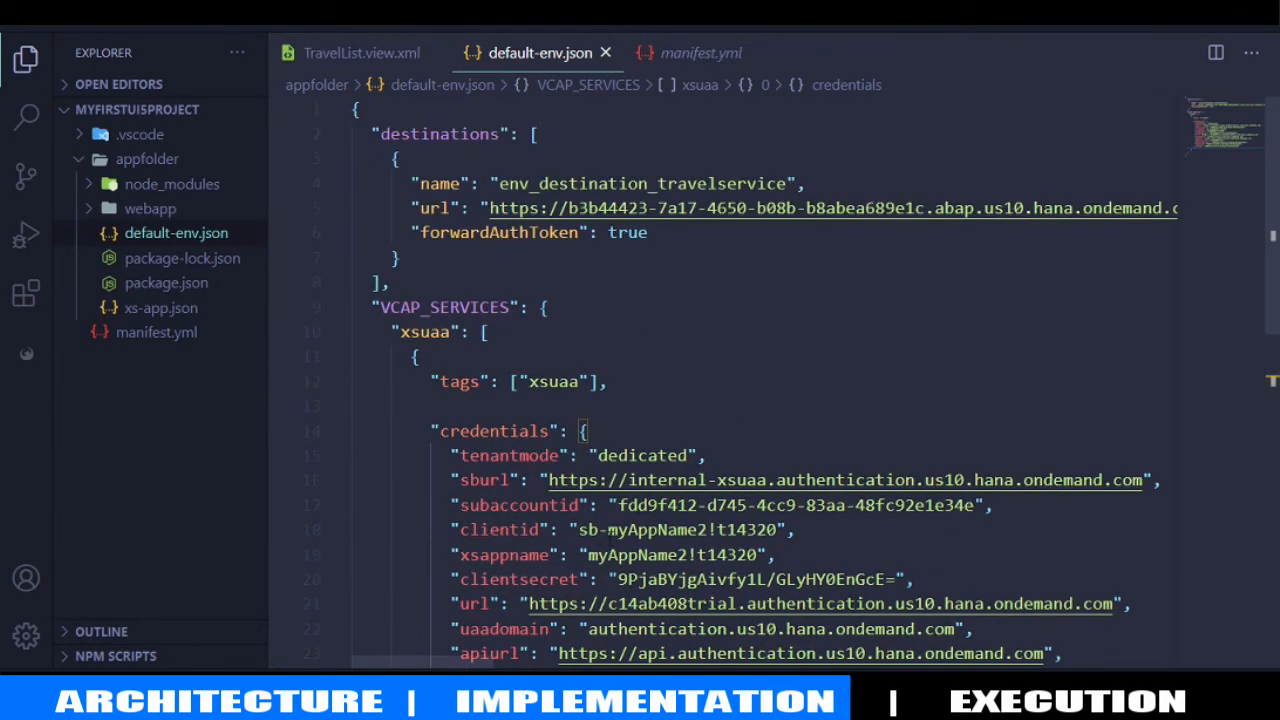
Compare the destinations entry with manifest.yml, then return to the xsuaa section of default-env.json
click(381, 133)
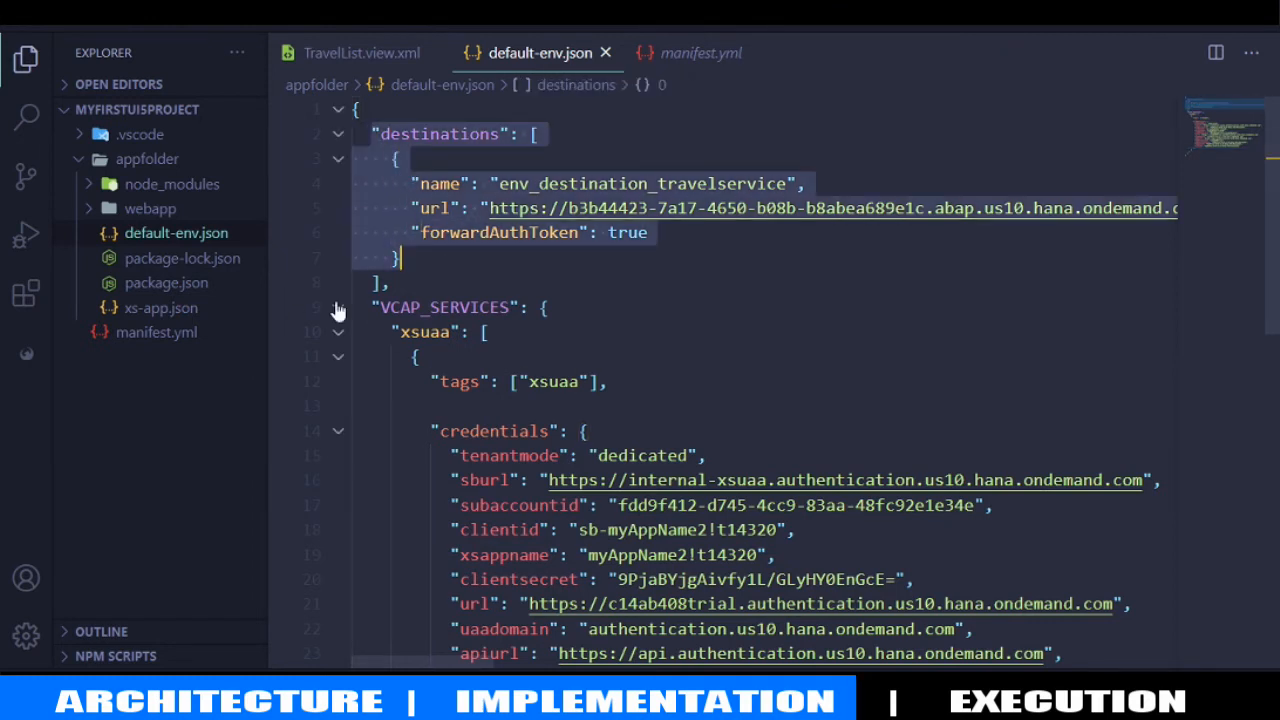
mouse_move(156, 332)
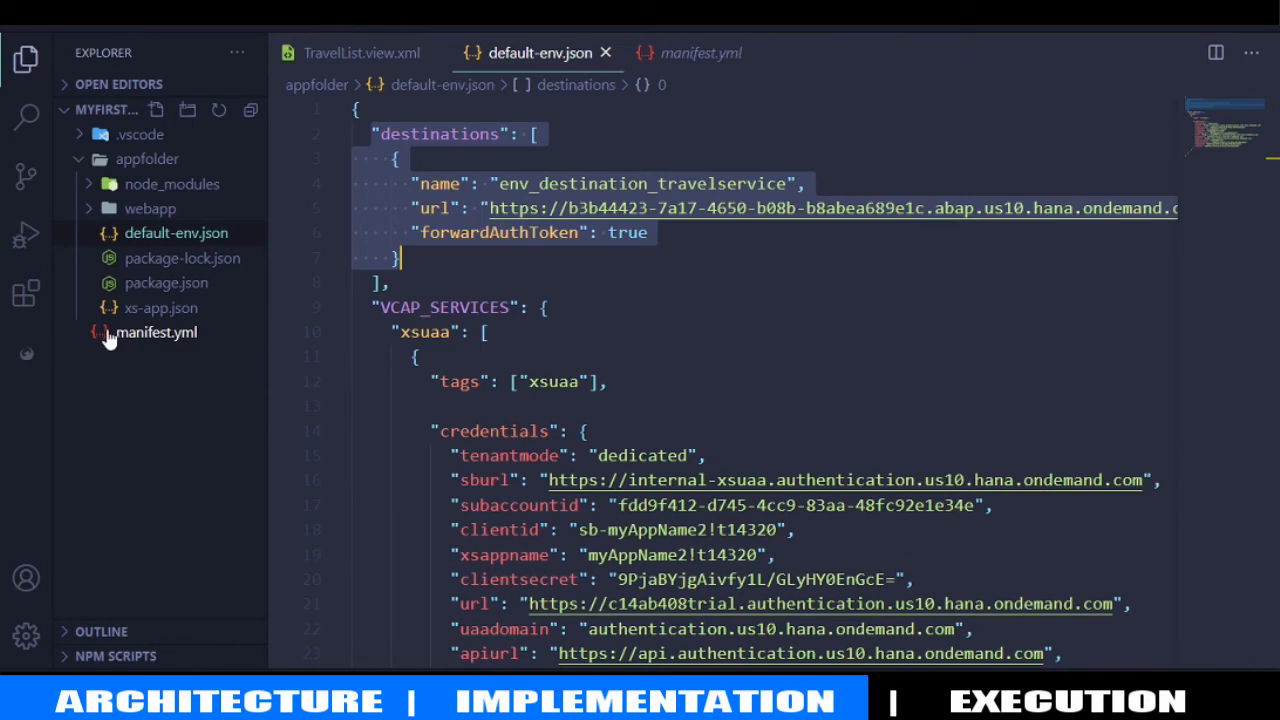
mouse_move(150, 332)
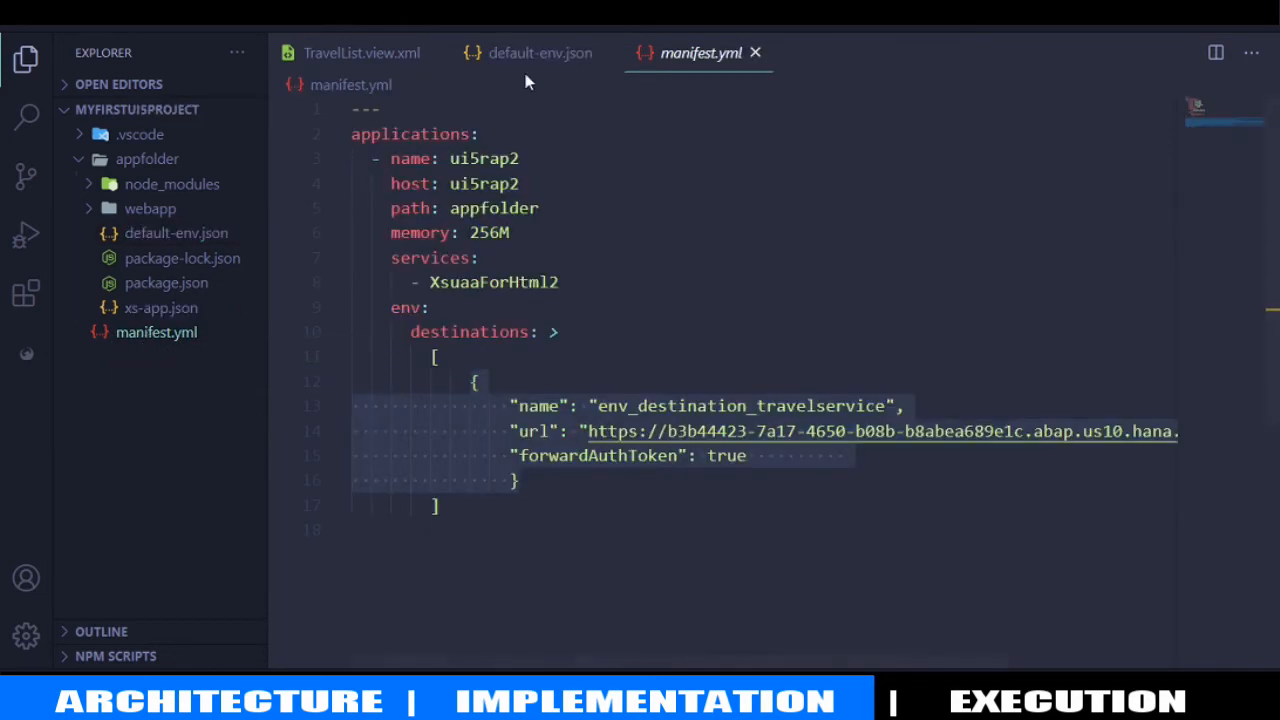
click(540, 53)
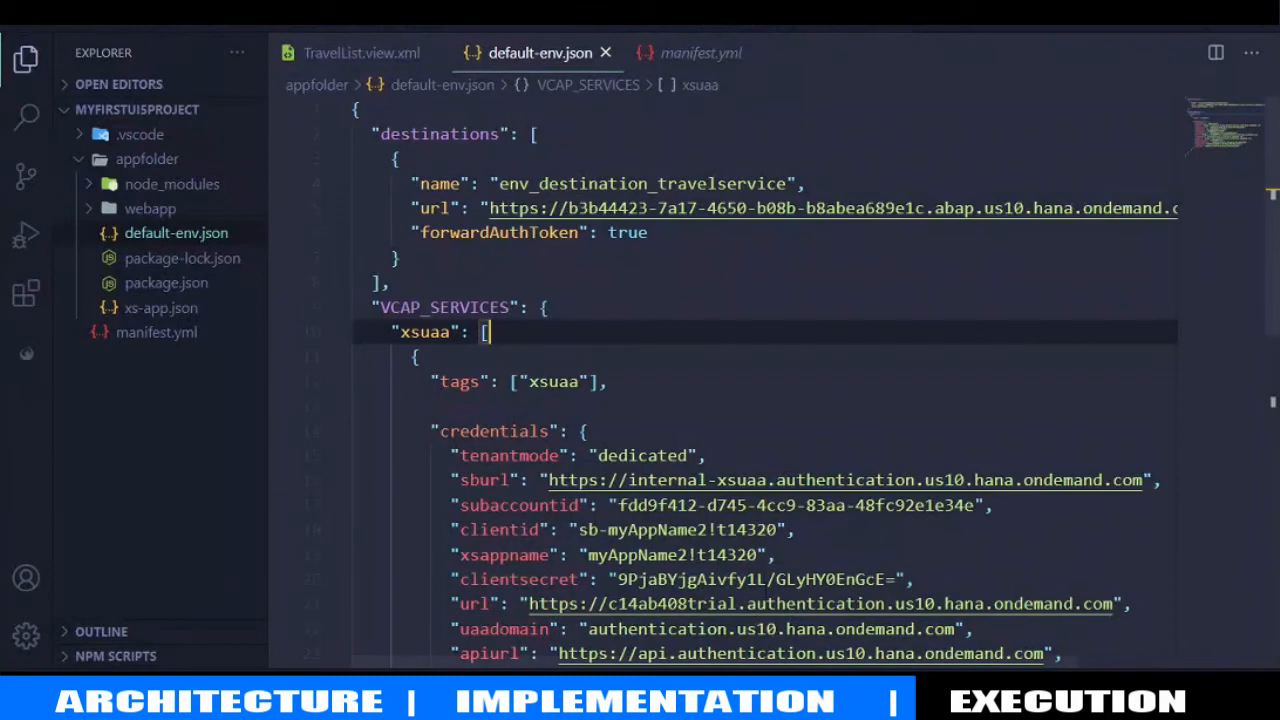
click(443, 307)
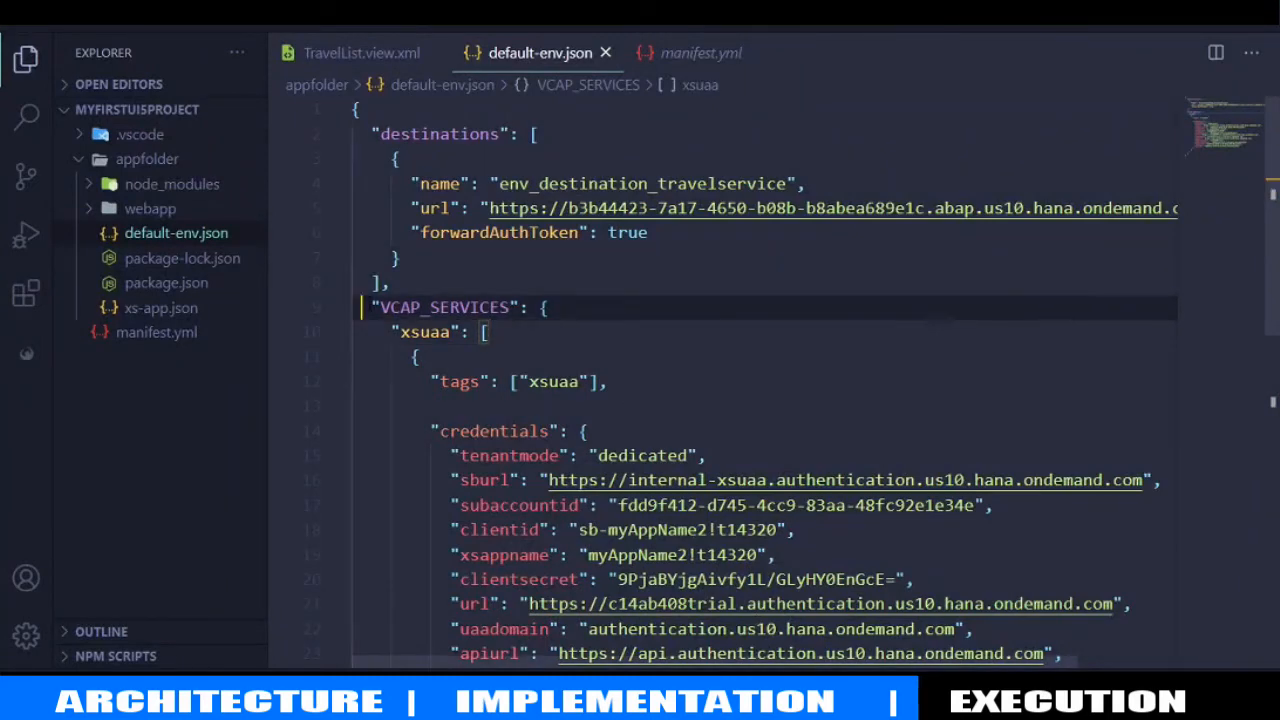
scroll(down, 3)
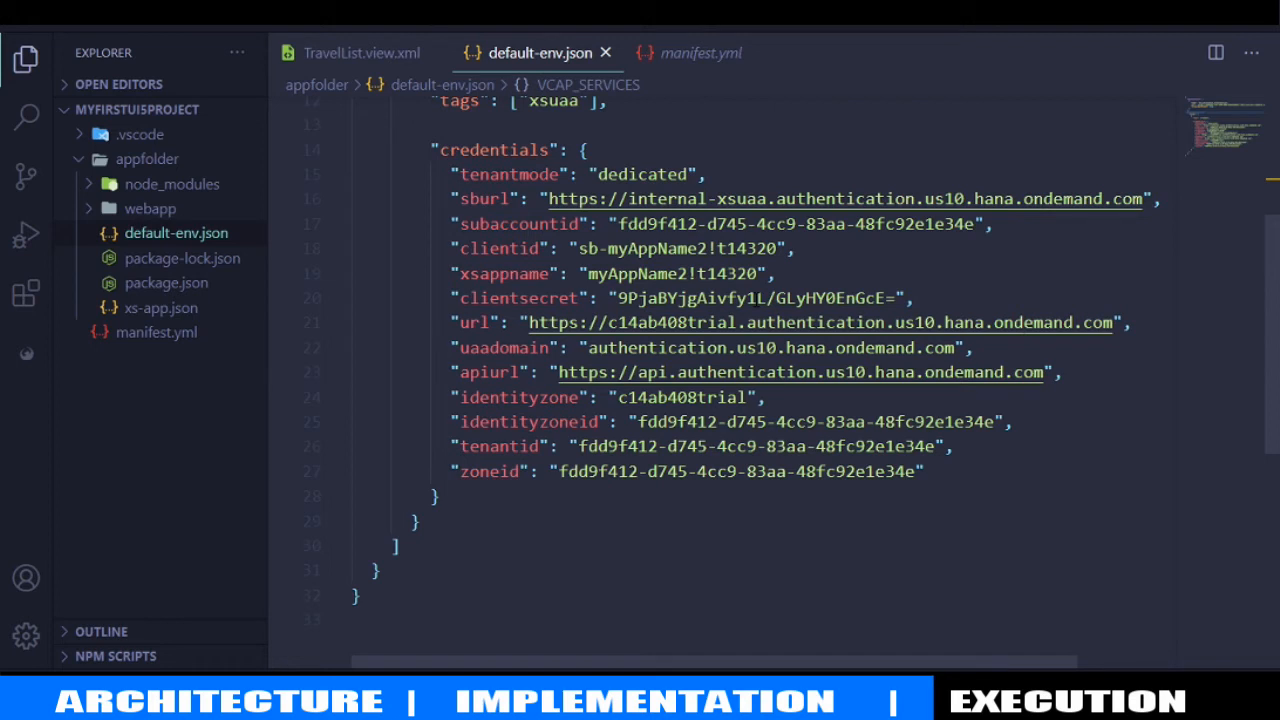
mouse_move(398, 280)
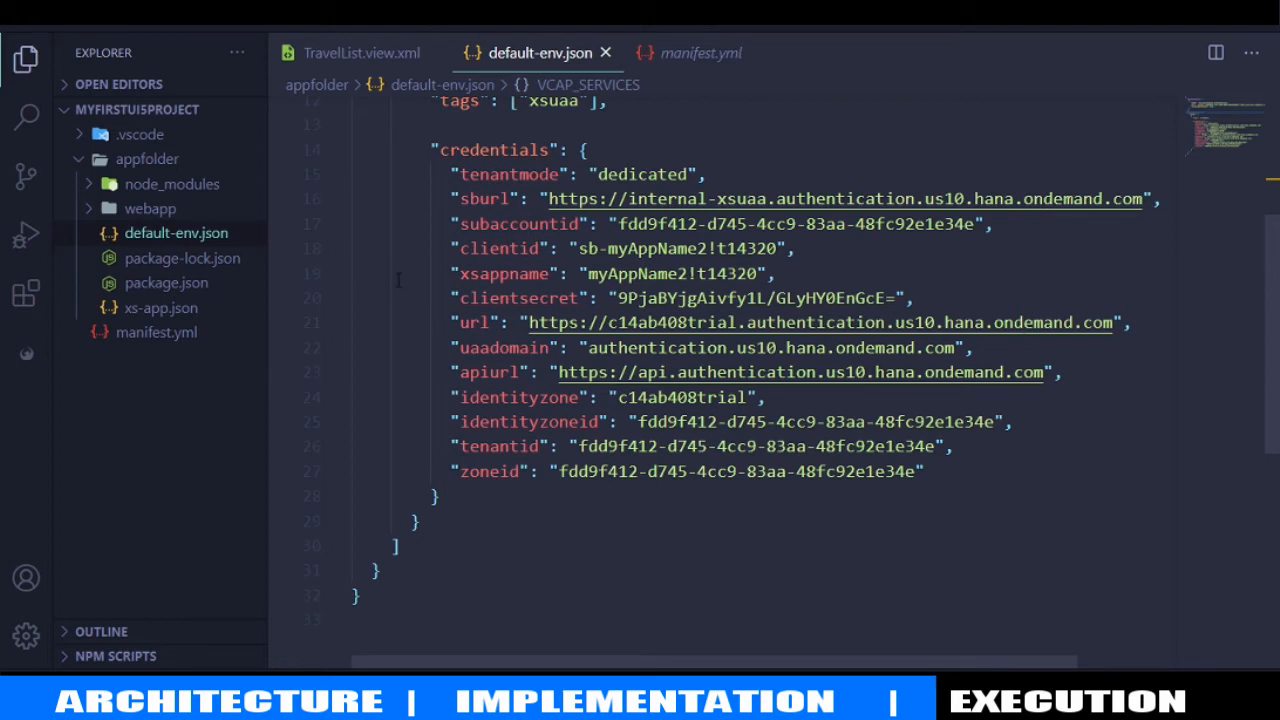
mouse_move(268, 70)
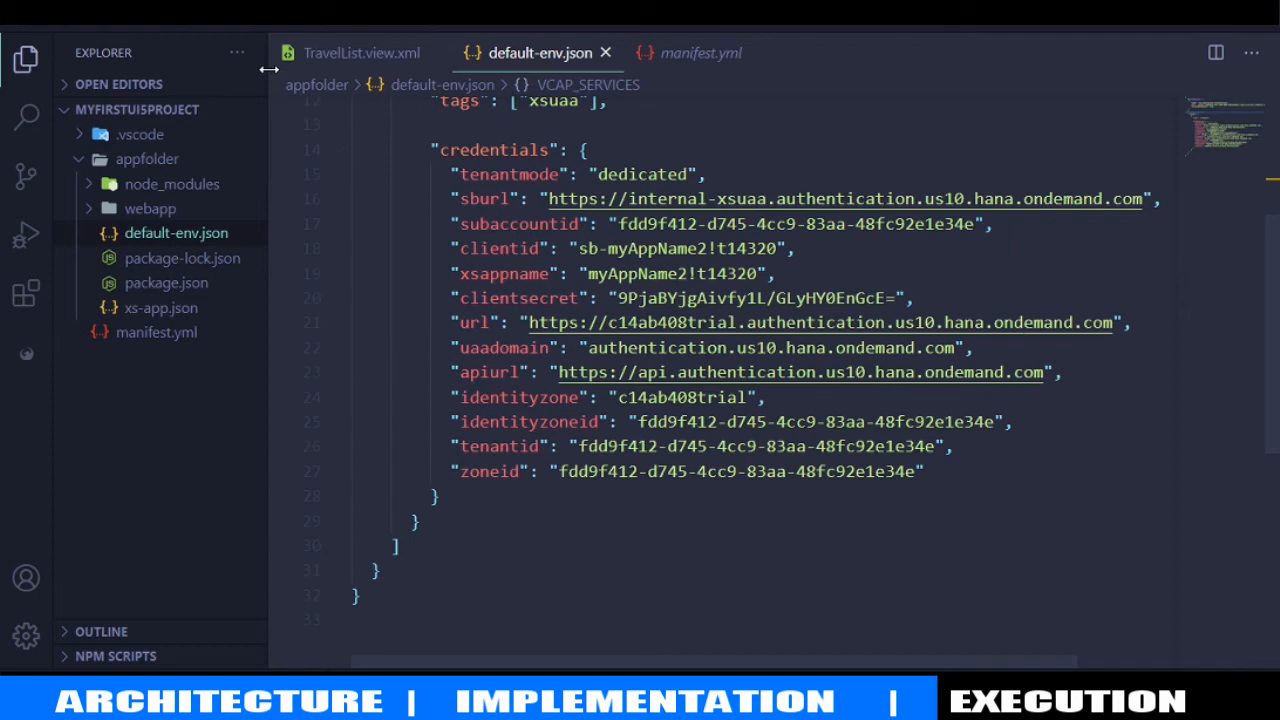
mouse_move(231, 29)
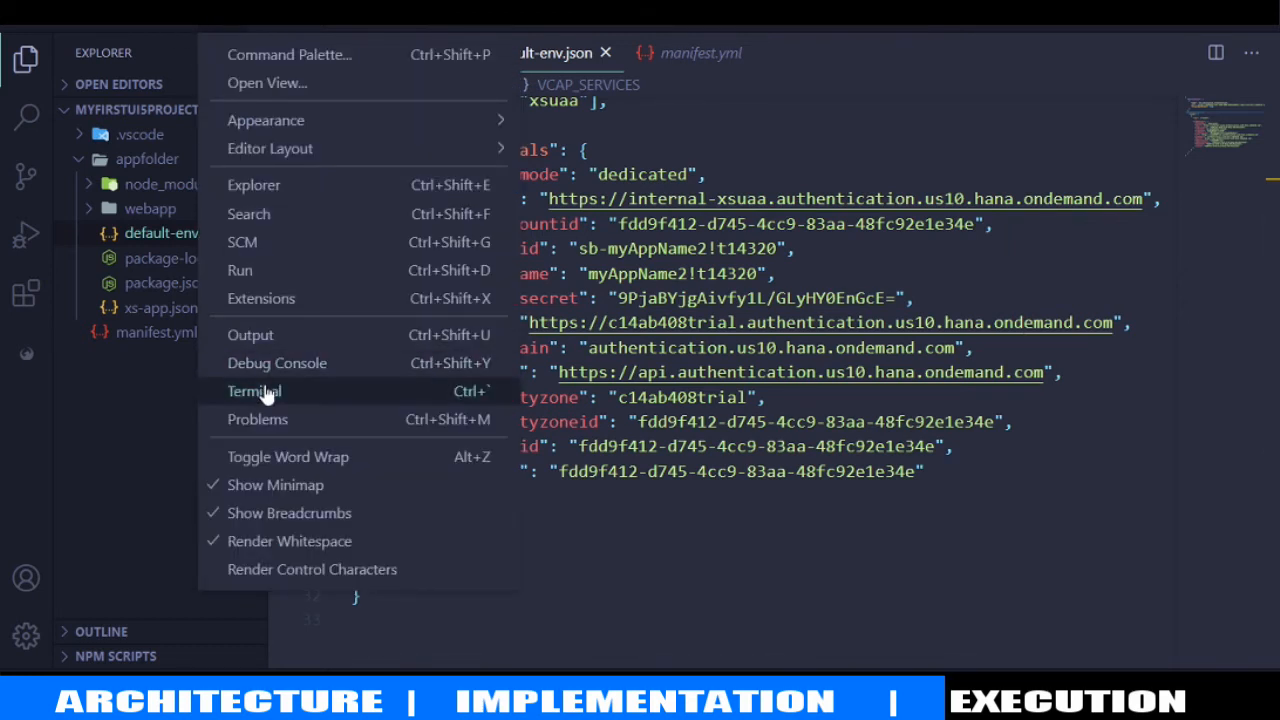
In a new integrated terminal, cd into .\appfolder\ and run npm start to launch the app router
click(254, 391)
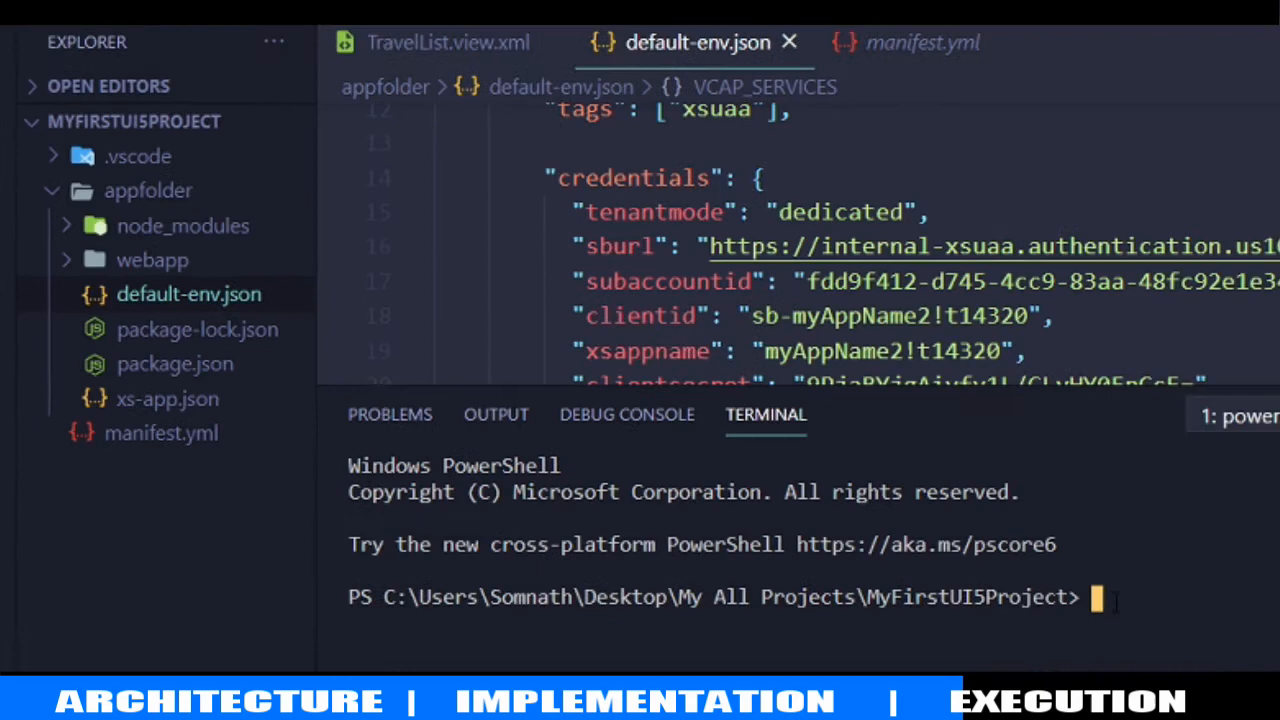
text(cd .\appfolder\)
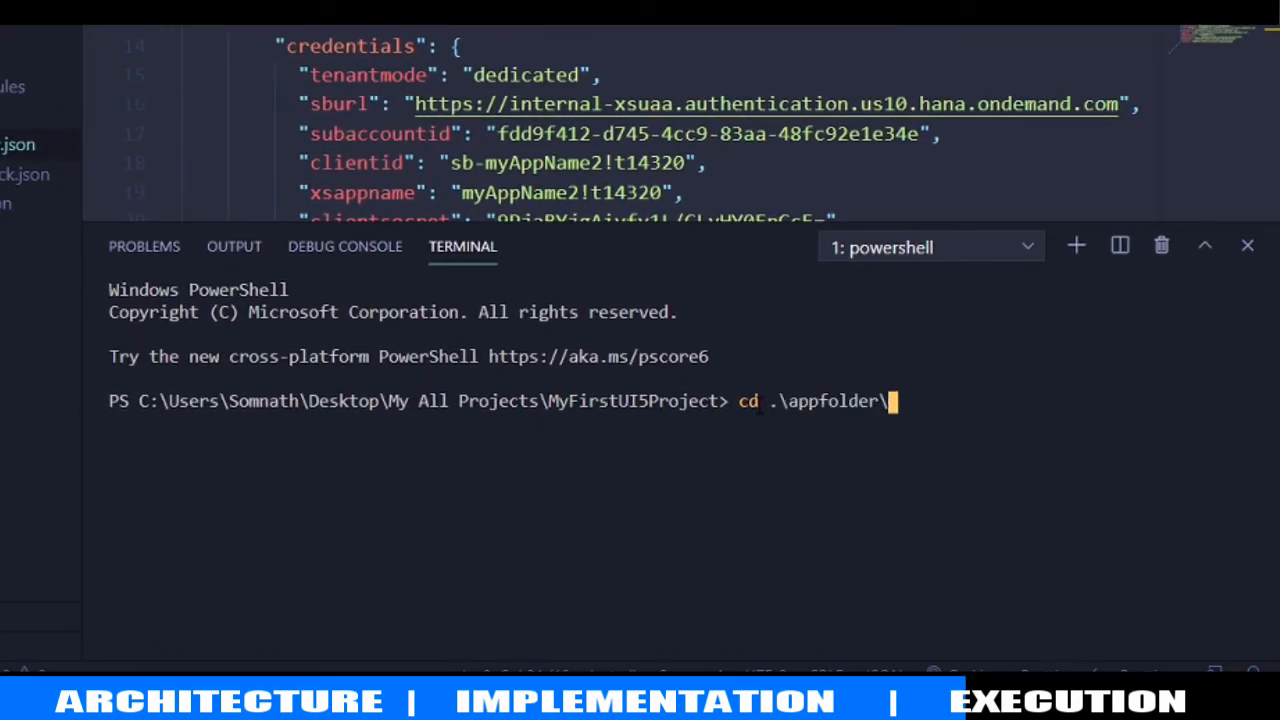
key(Return)
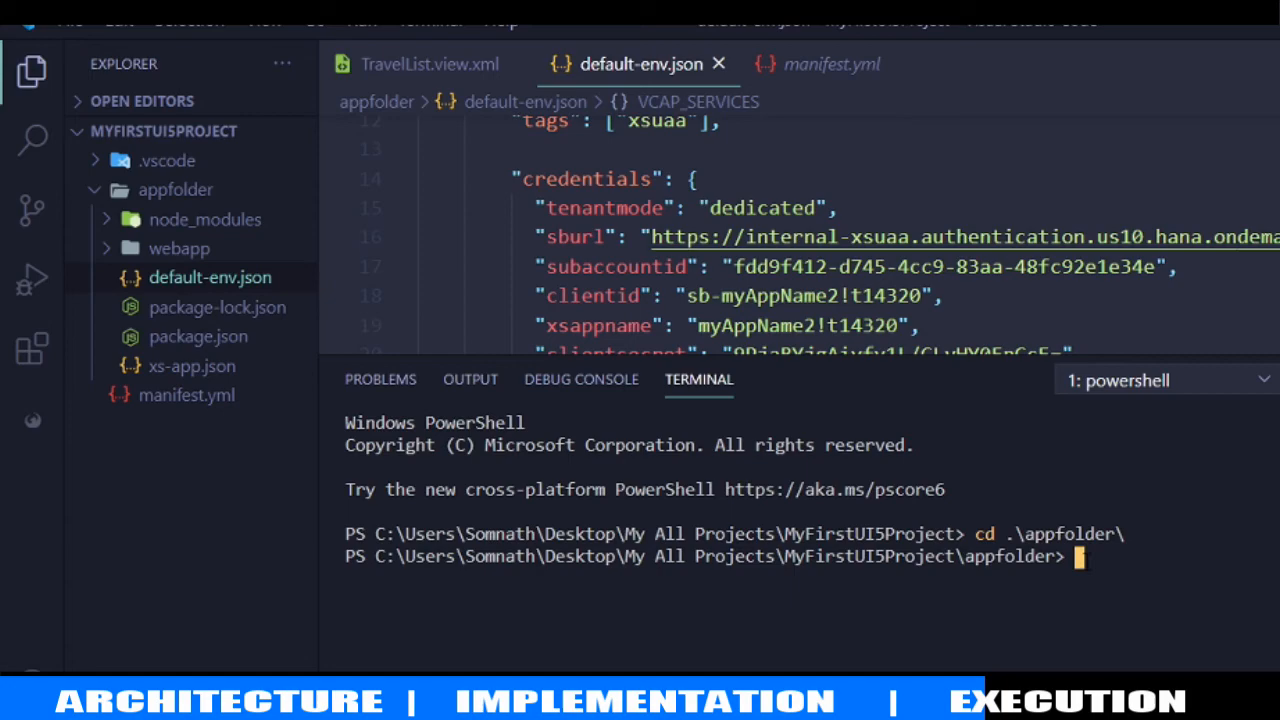
text(npm start)
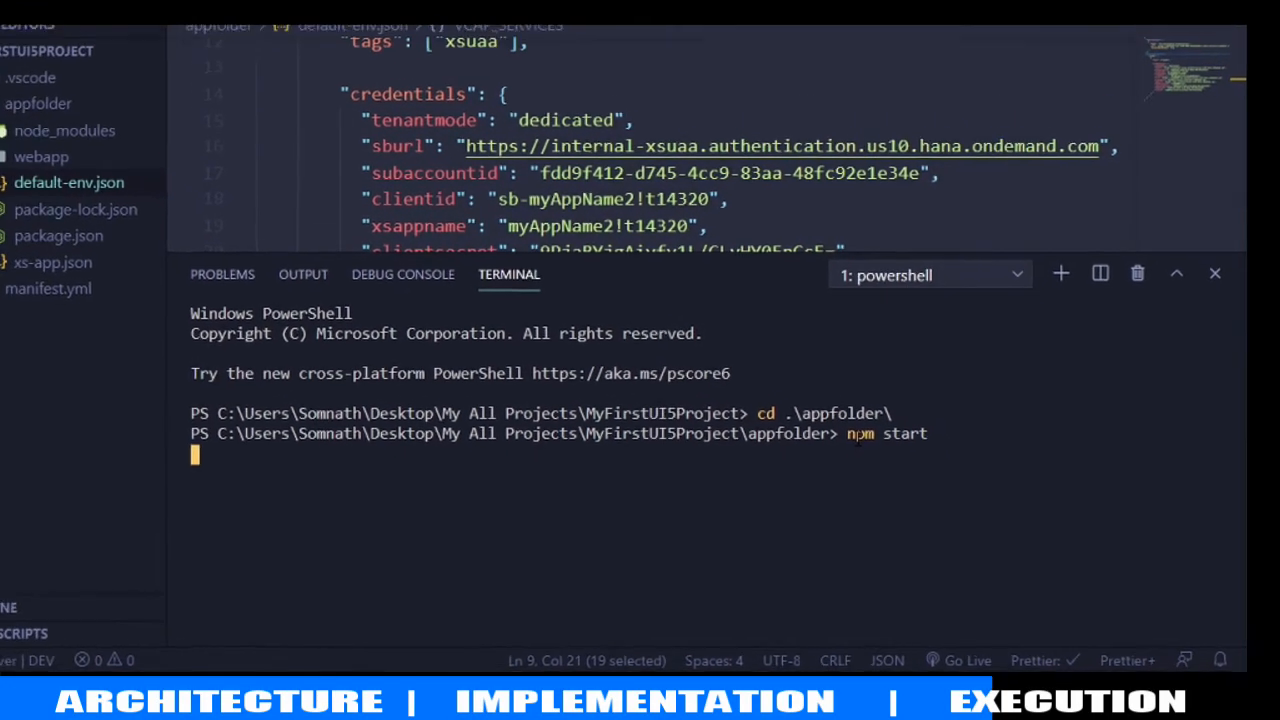
key(Return)
text(lo)
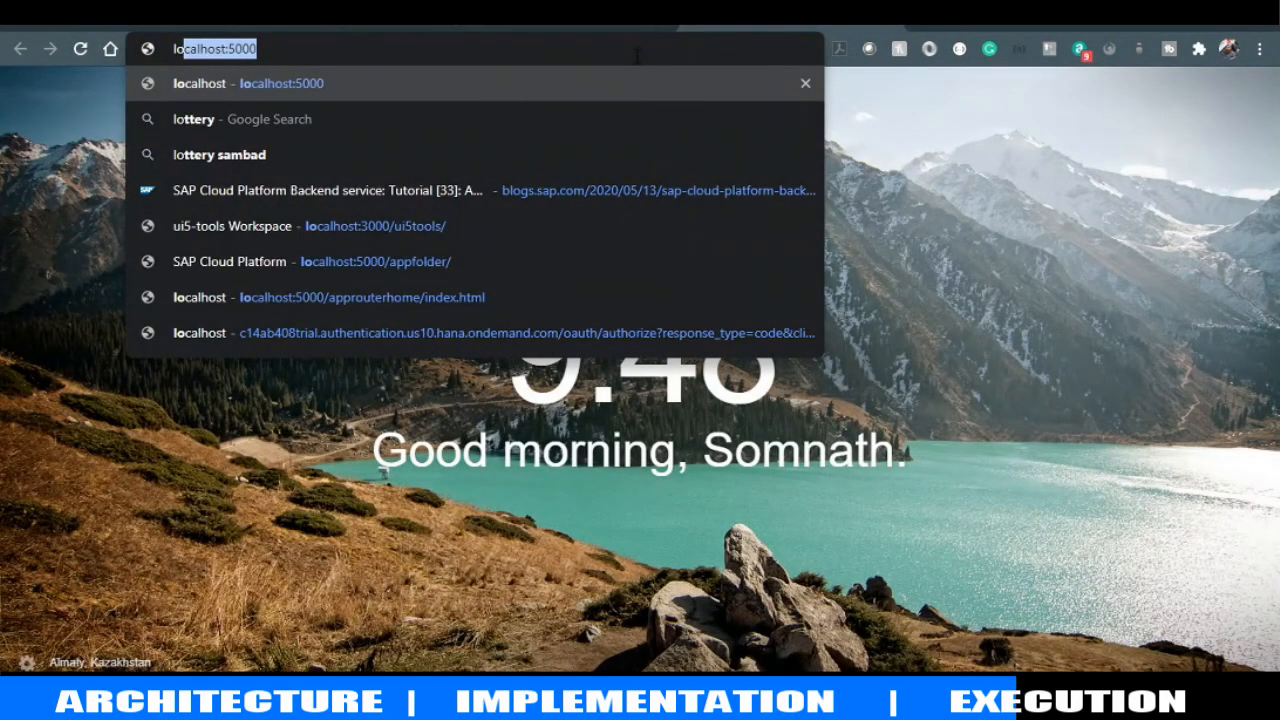
Load localhost:5000/approuterhome/index.html from the Chrome address bar suggestions
click(350, 297)
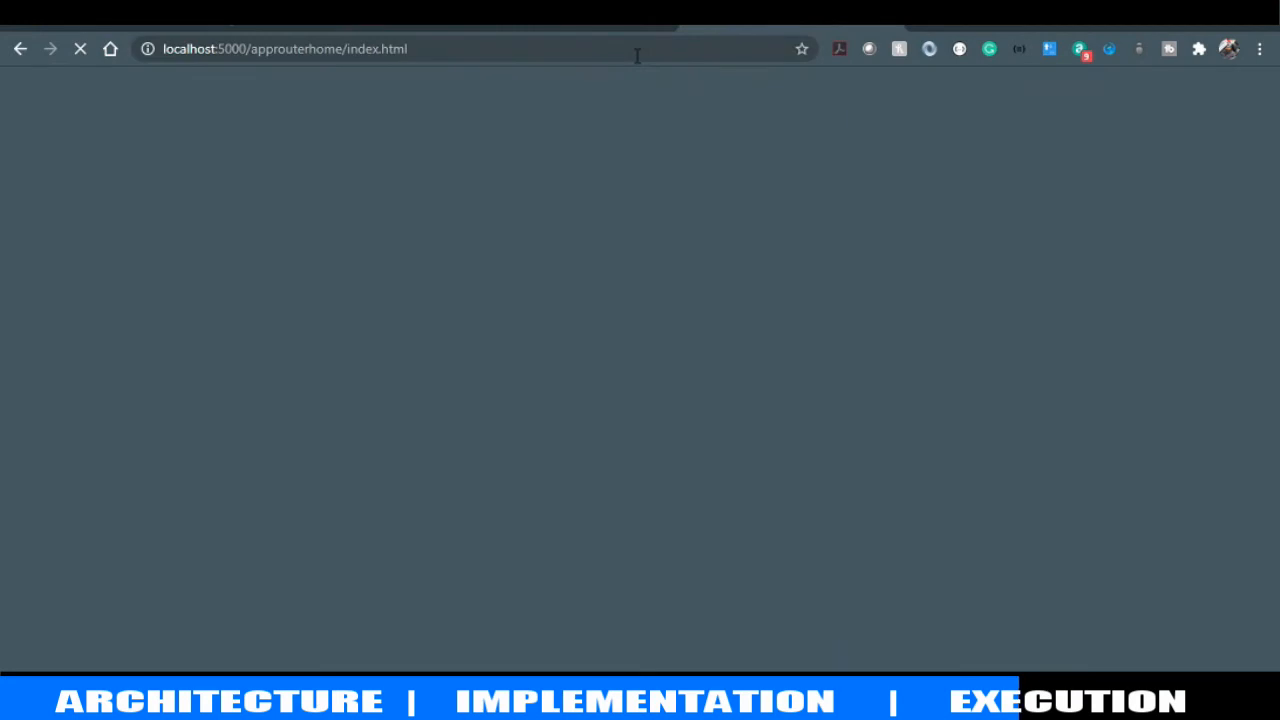
mouse_move(667, 197)
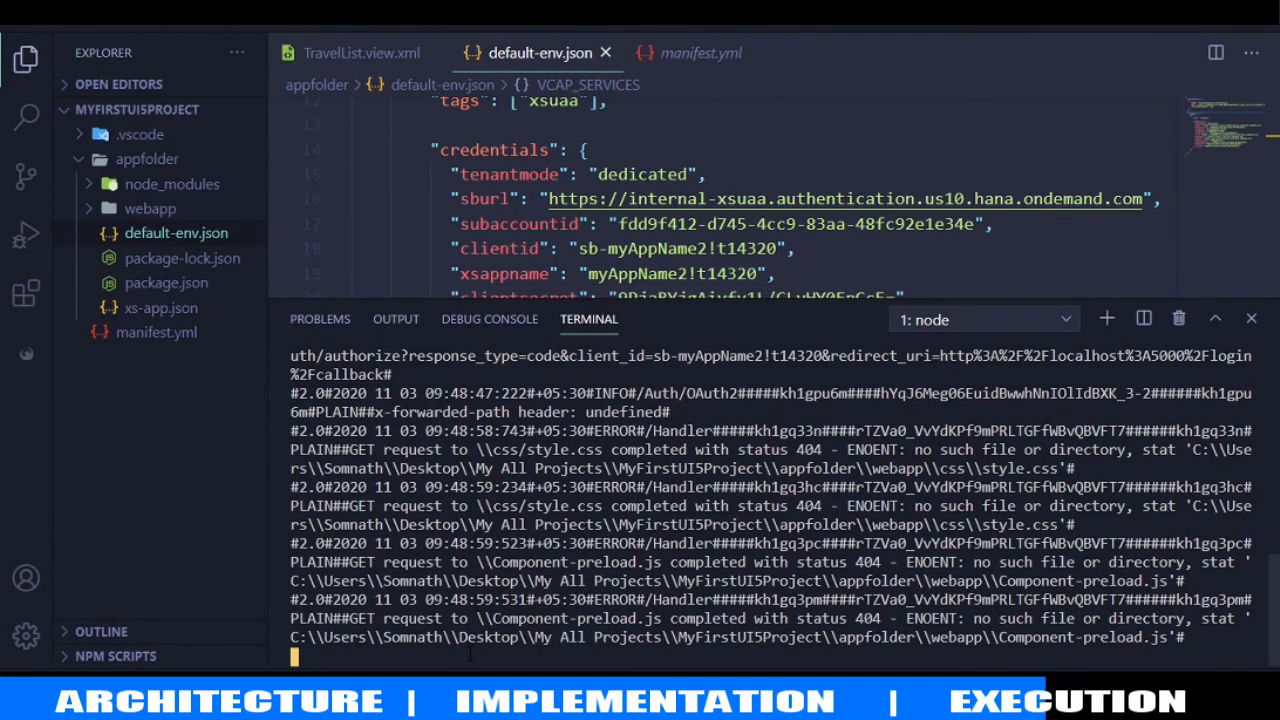
Stop the local server in the terminal and bring up TravelList.view.xml for editing
click(980, 319)
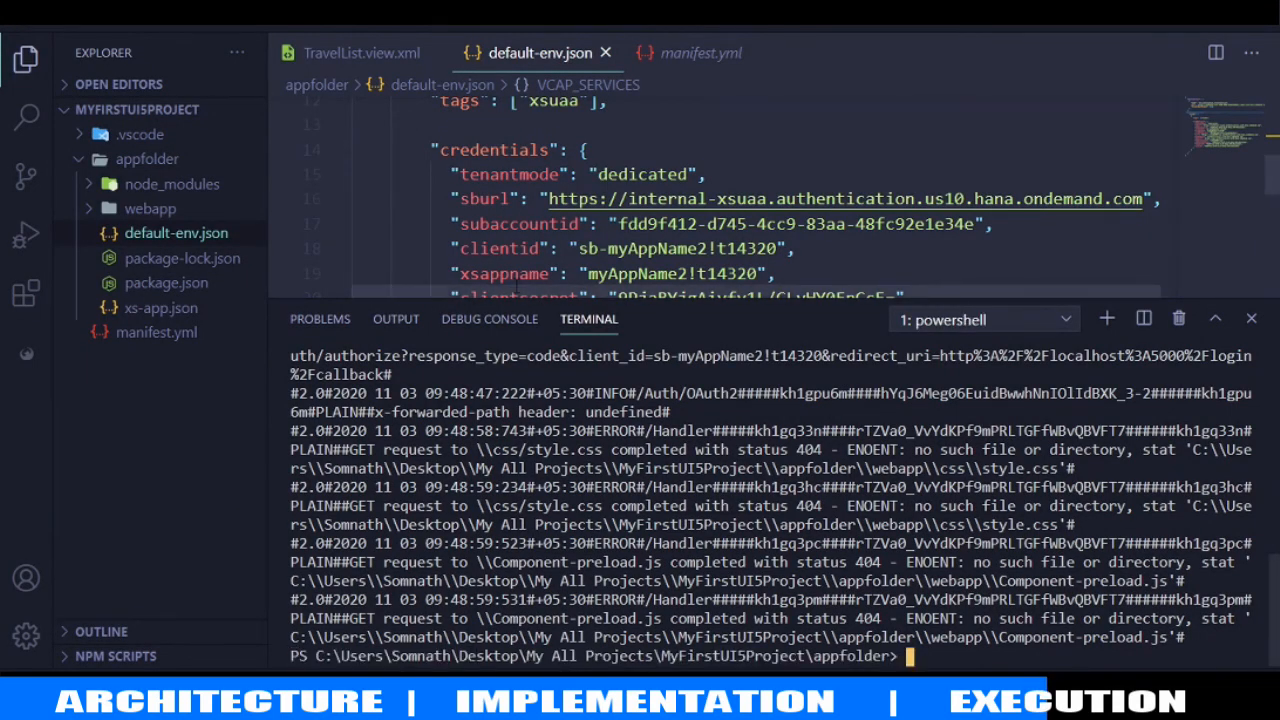
scroll(down, 3)
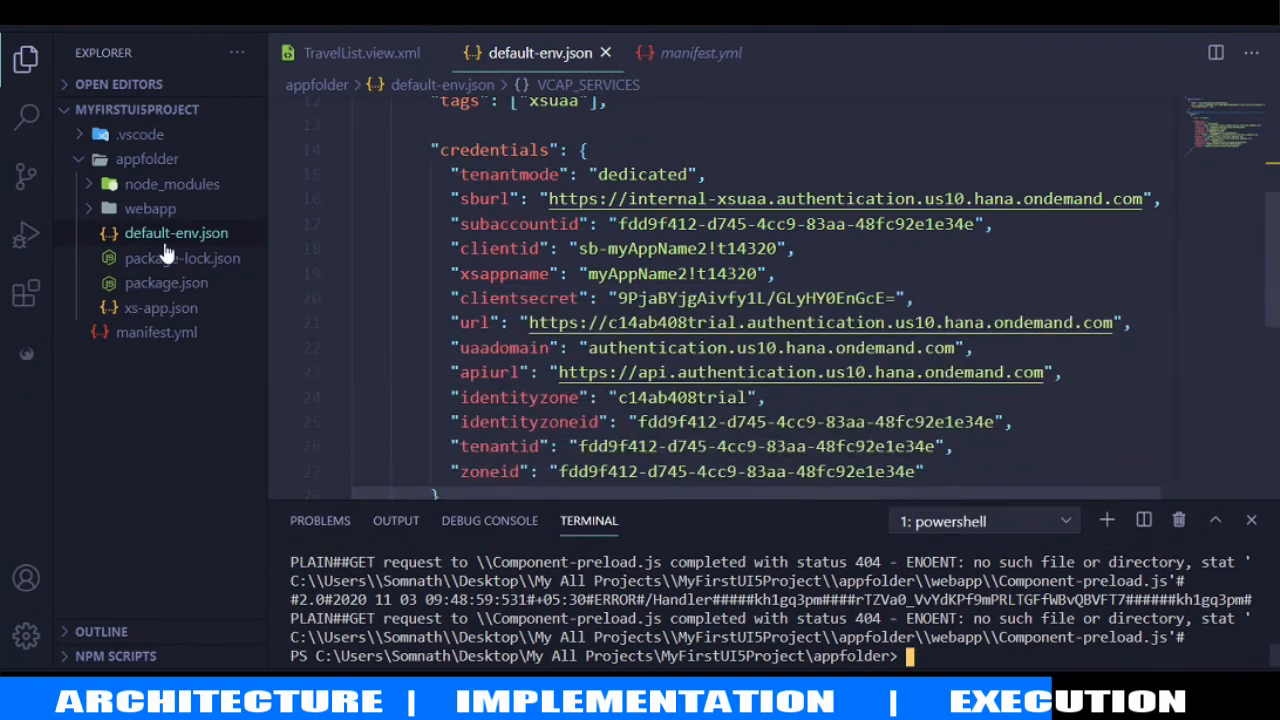
mouse_move(175, 233)
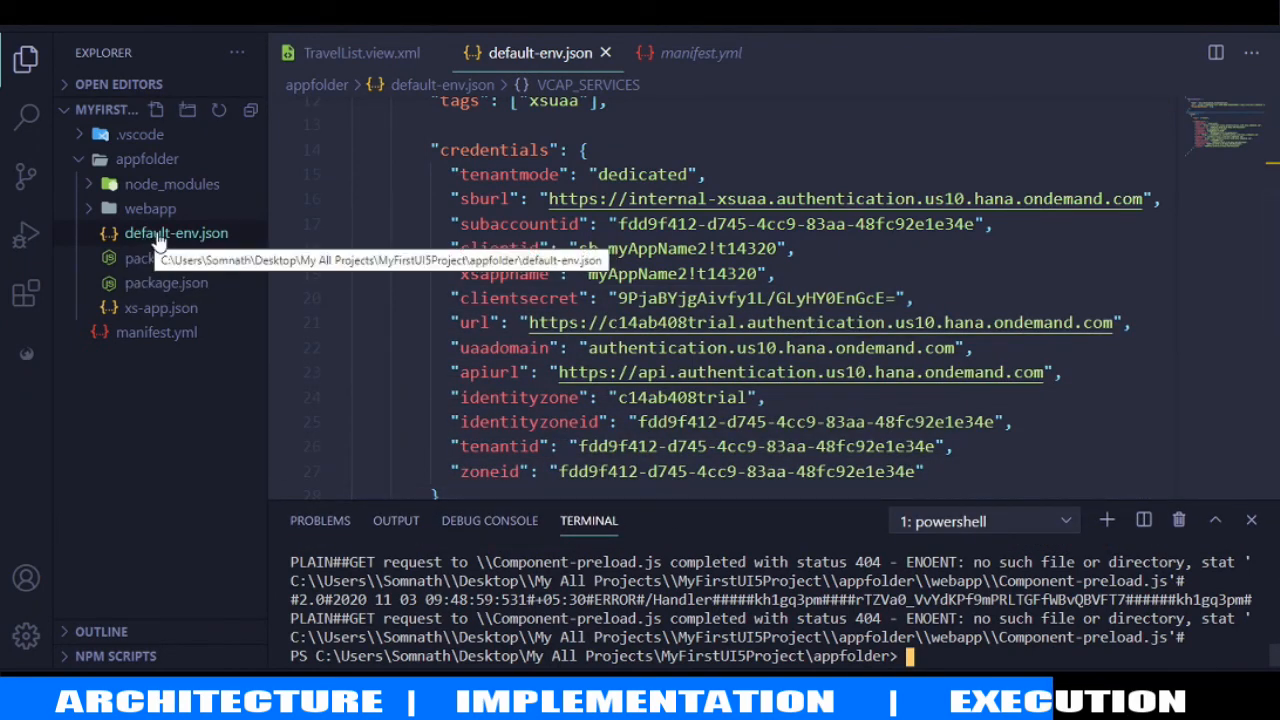
click(150, 208)
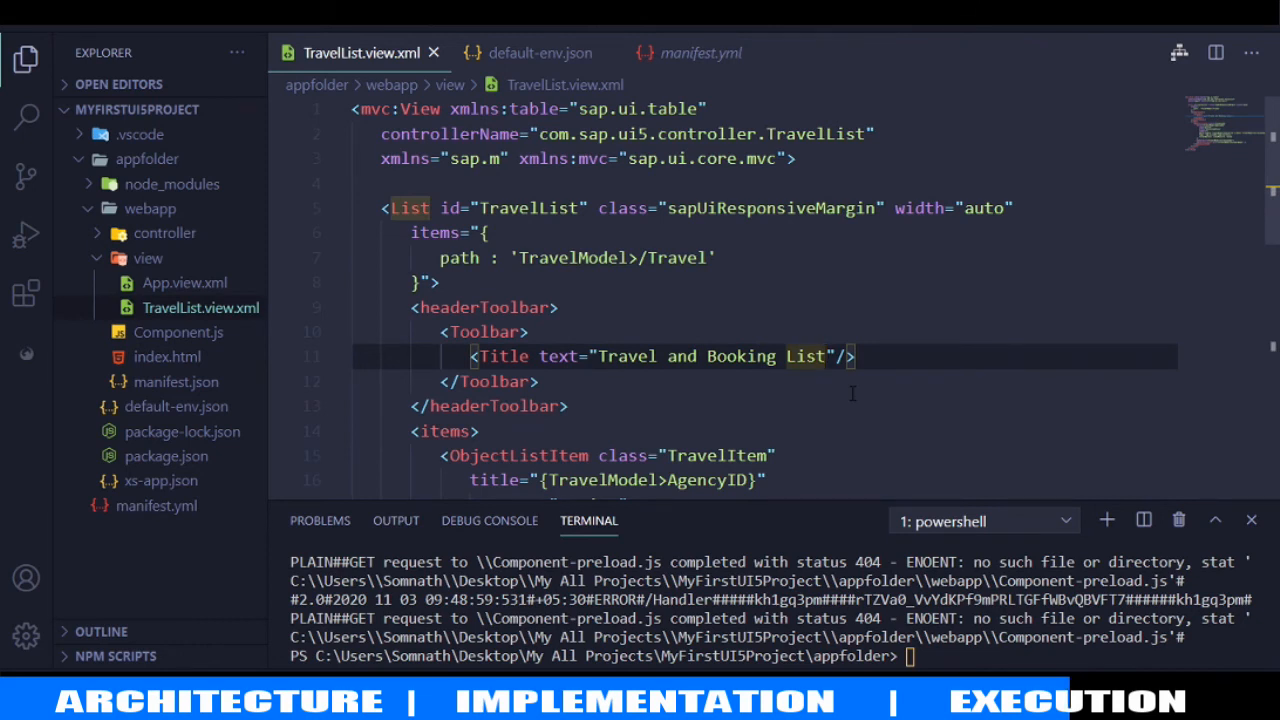
Append ' - Running Locally' to the Title text and bind list items to TravelID instead of AgencyID
text(- Running Loca)
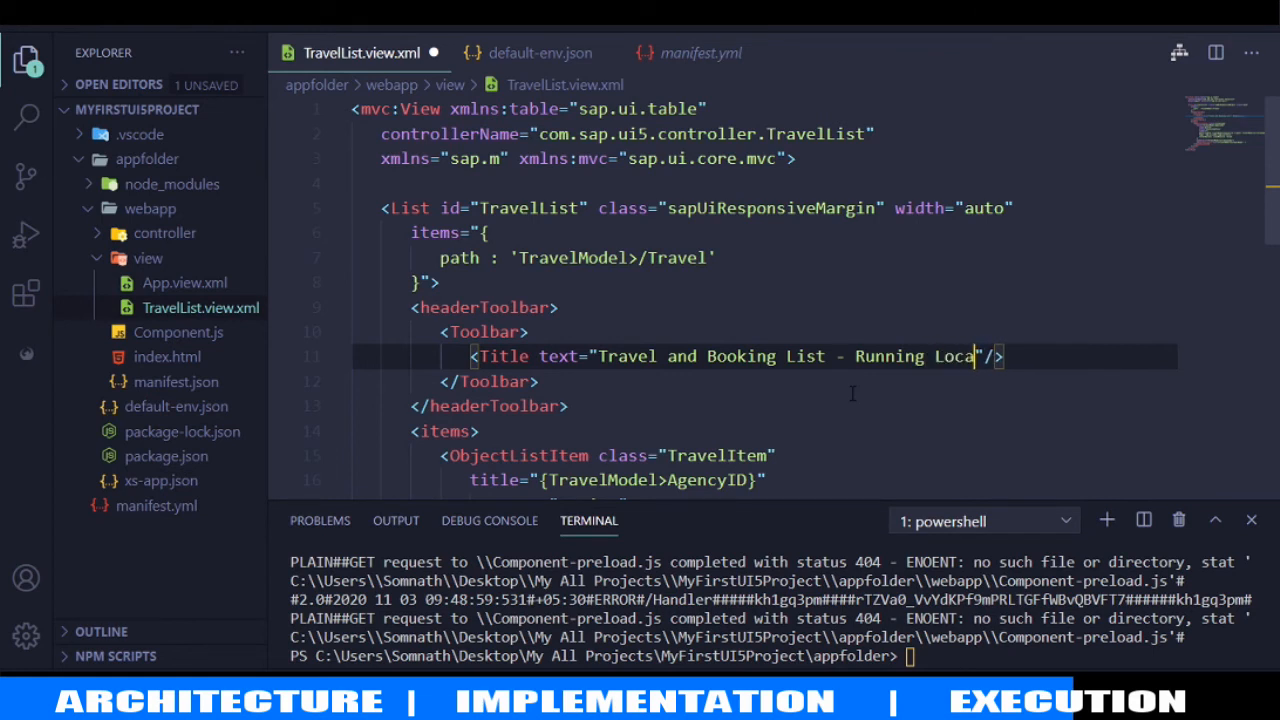
text(lly)
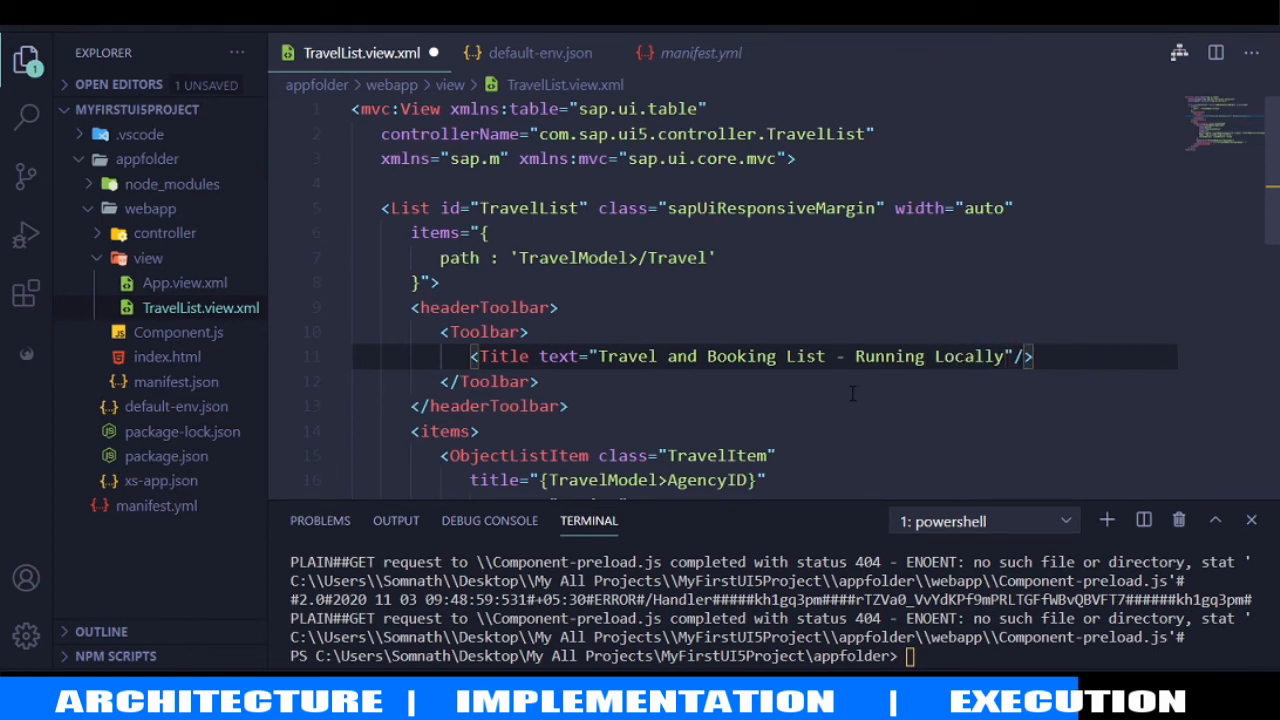
scroll(down, 3)
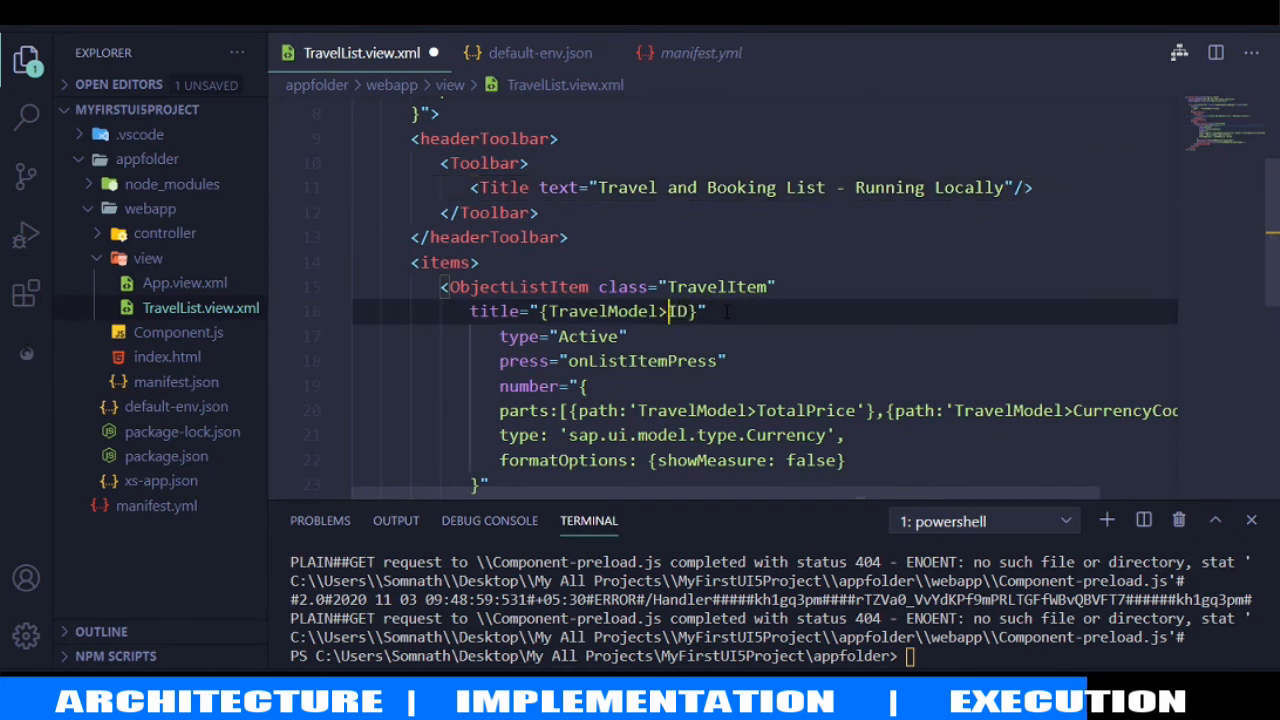
text(Travel)
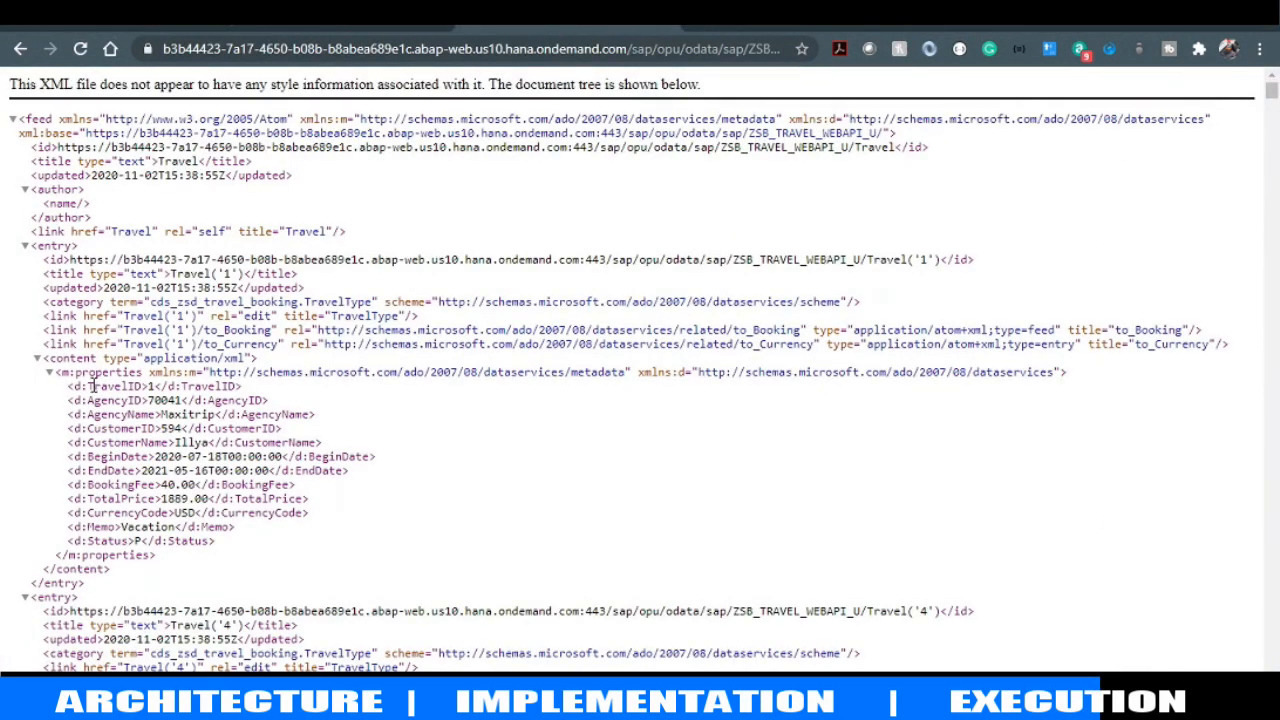
double_click(107, 386)
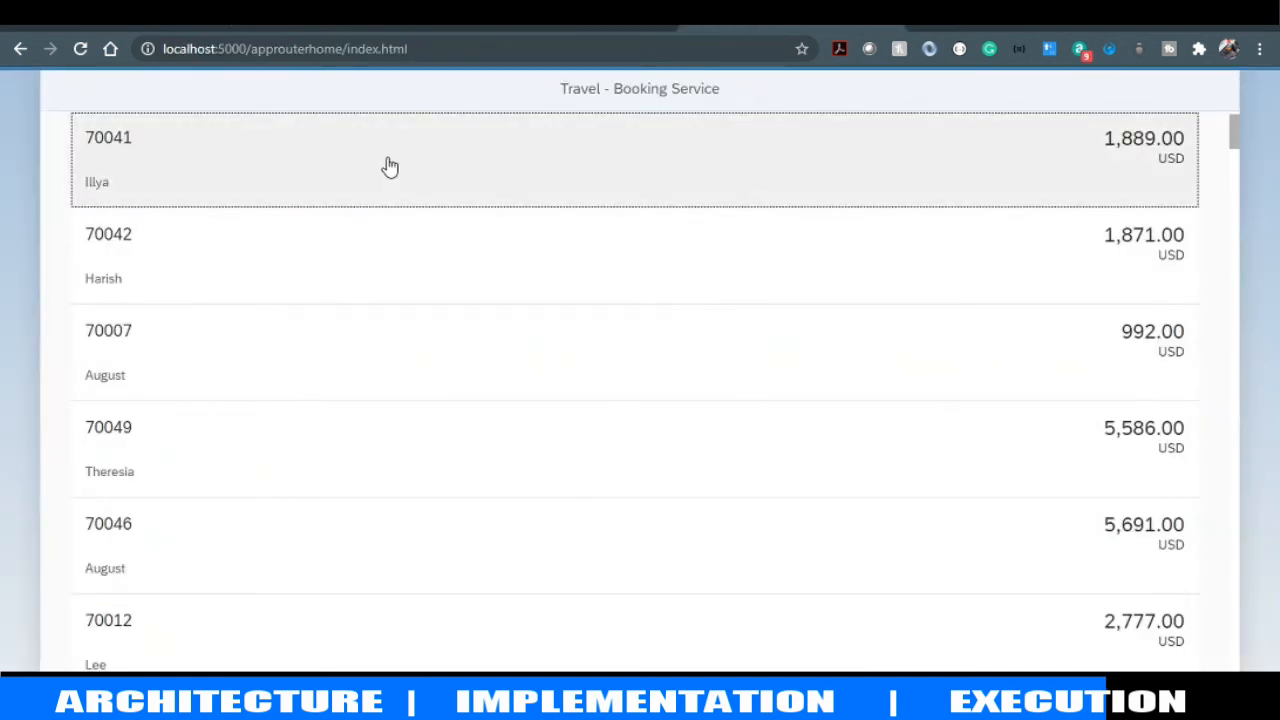
mouse_move(177, 145)
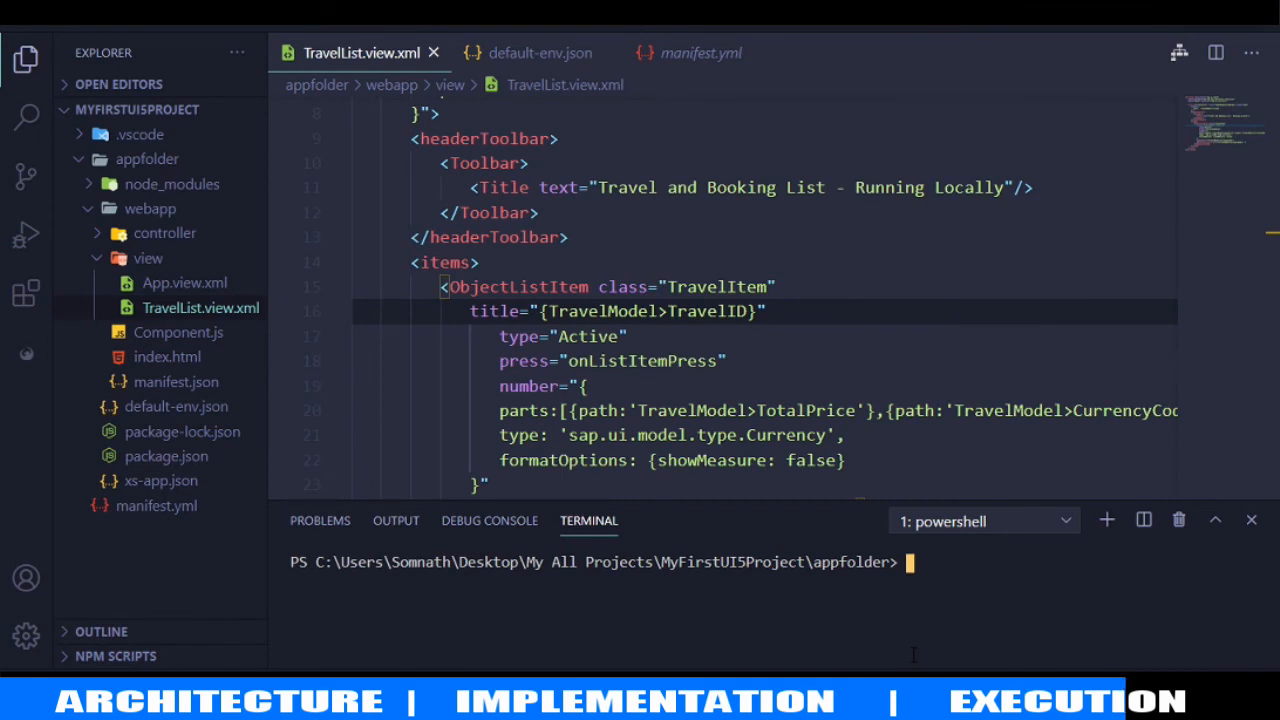
Run npm start in the terminal to relaunch the app router server
text(np)
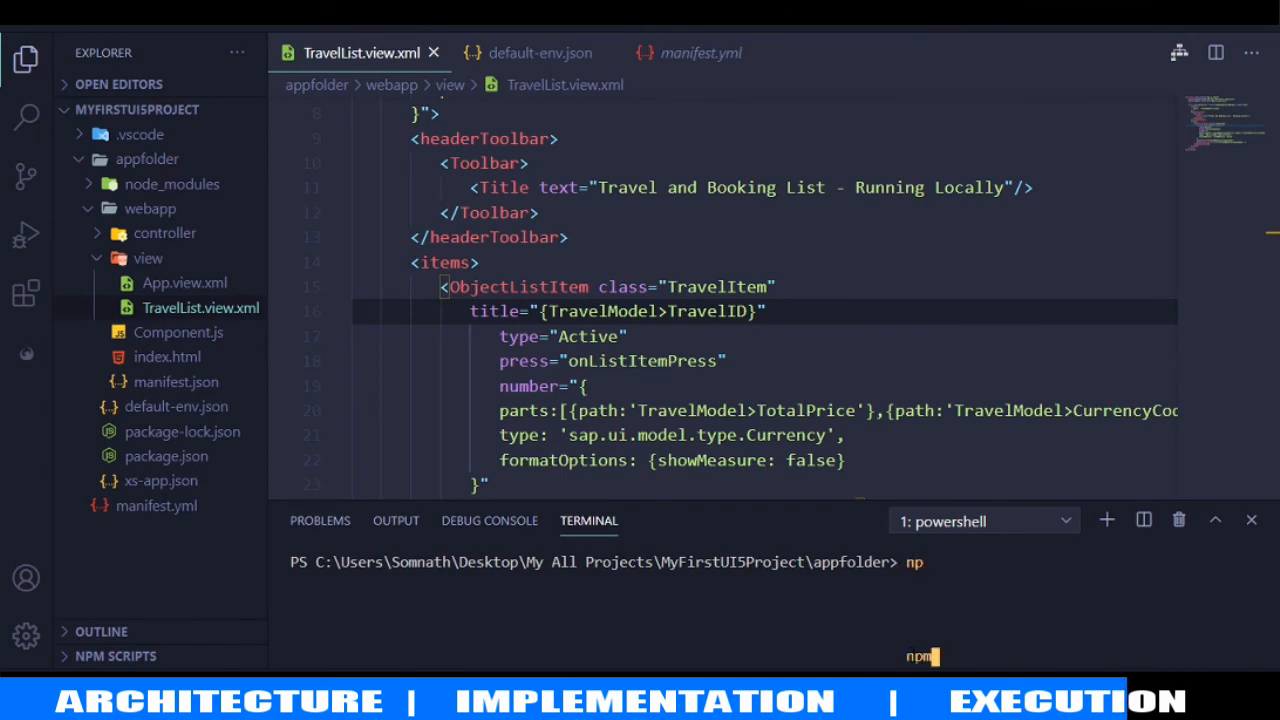
text(start)
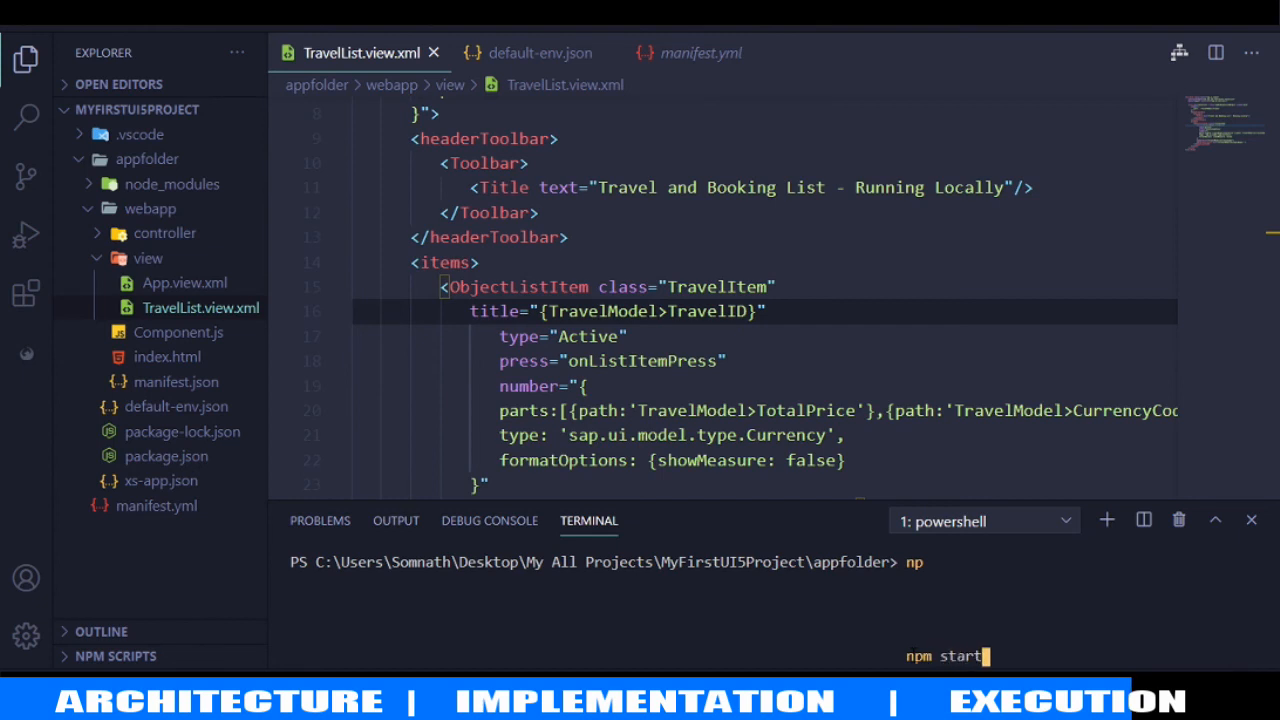
key(Return)
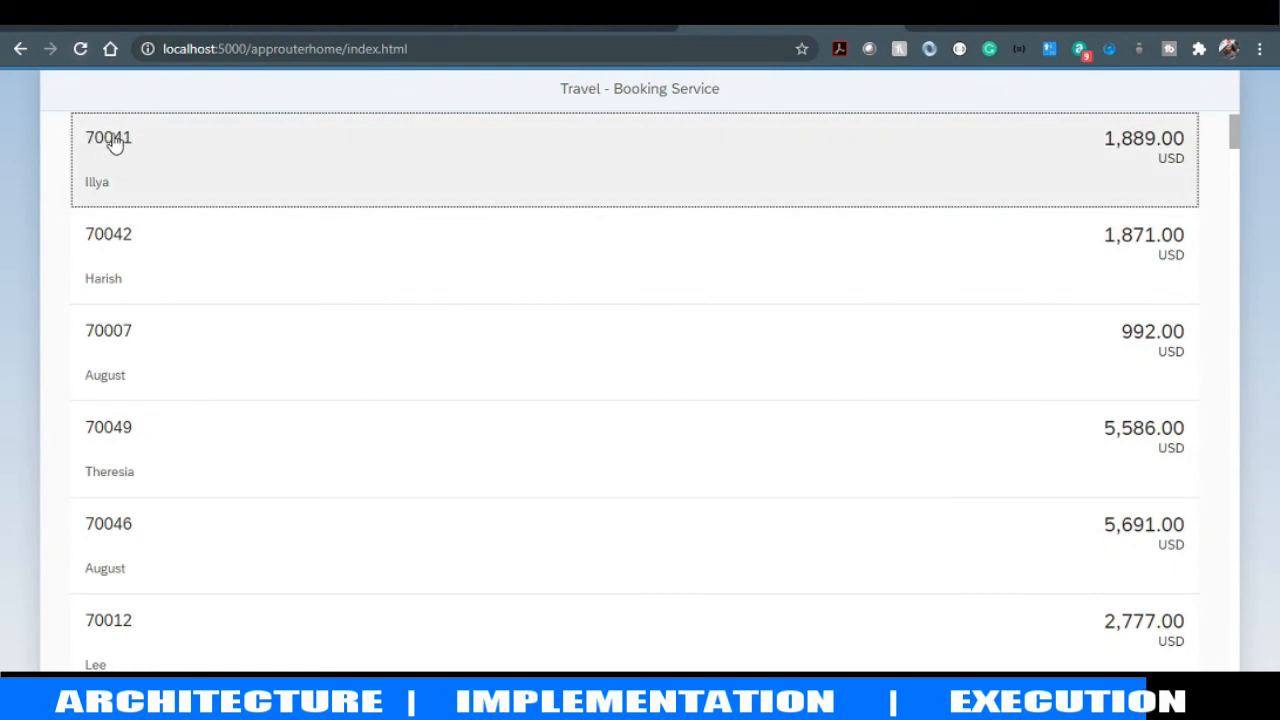
Reload the Chrome tab so the app shows the 'Running Locally' title and TravelID items
click(108, 137)
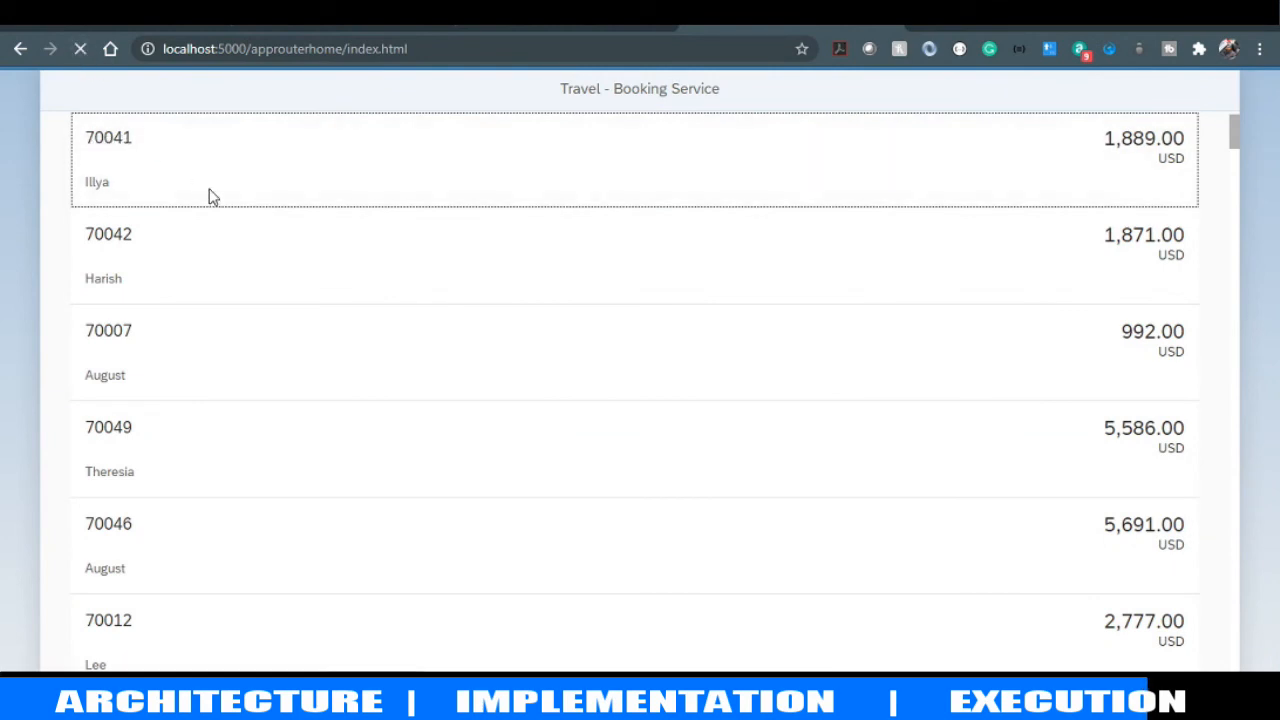
mouse_move(611, 134)
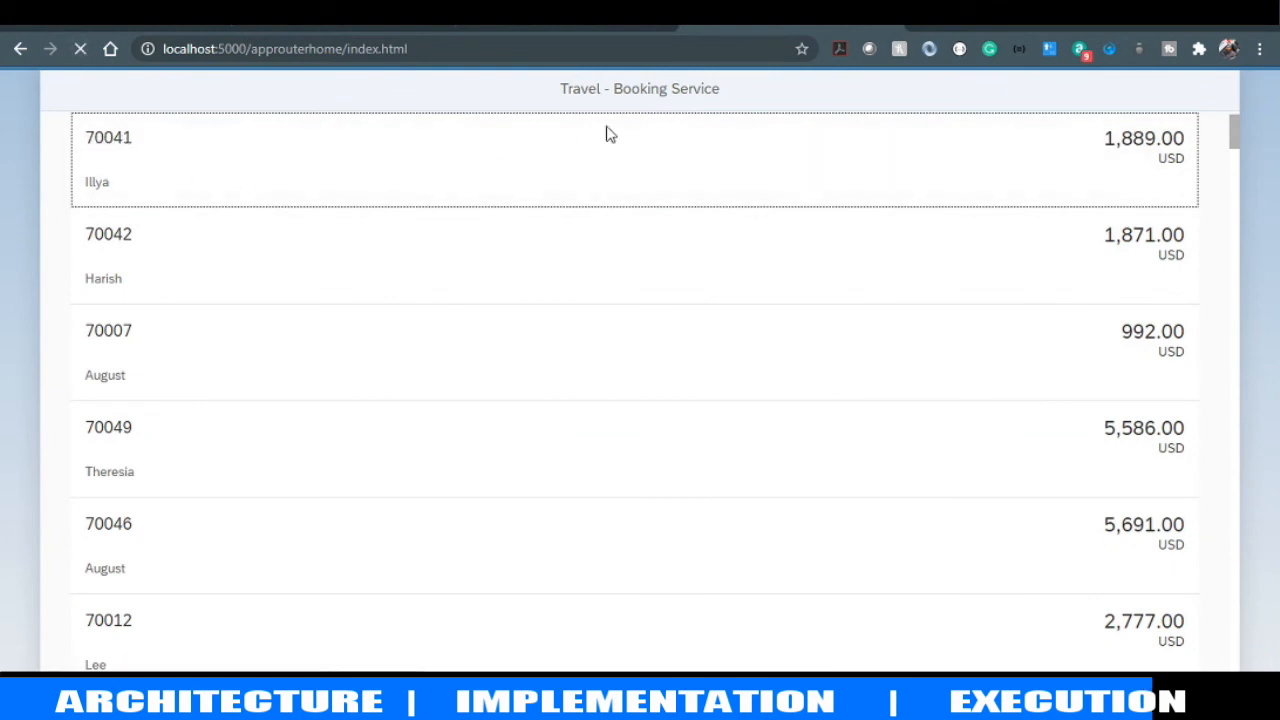
click(80, 48)
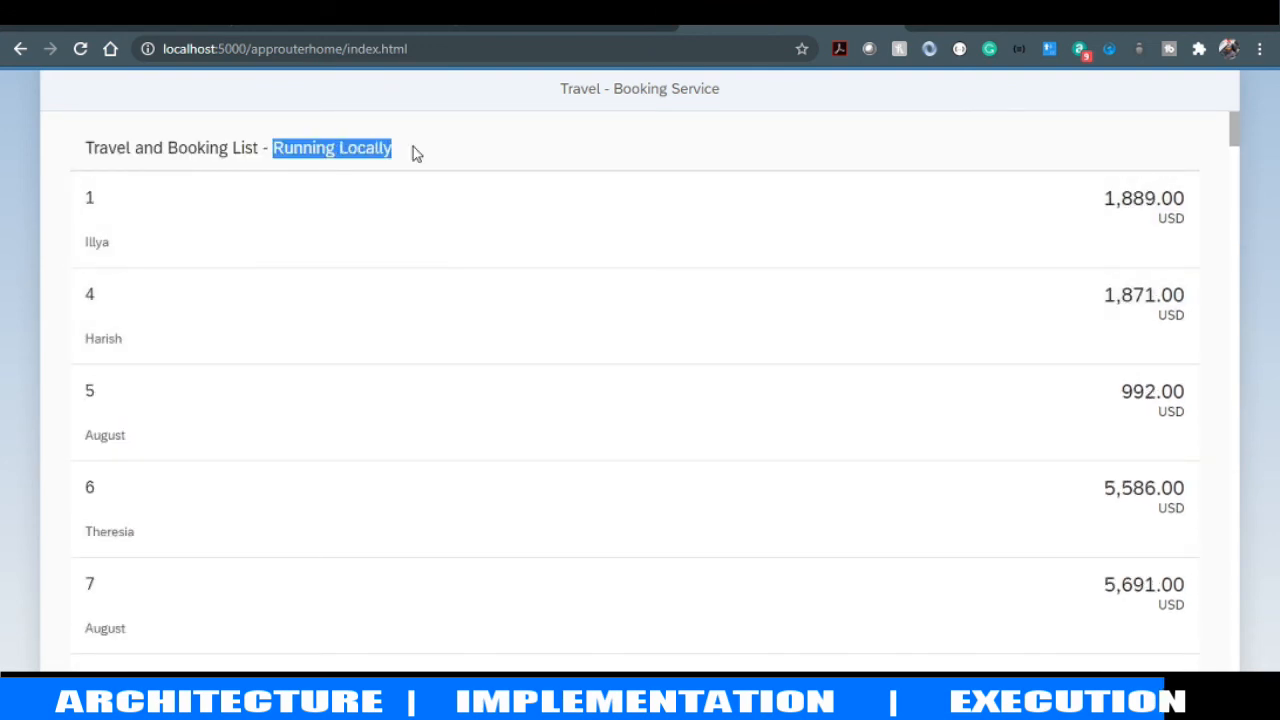
mouse_move(110, 311)
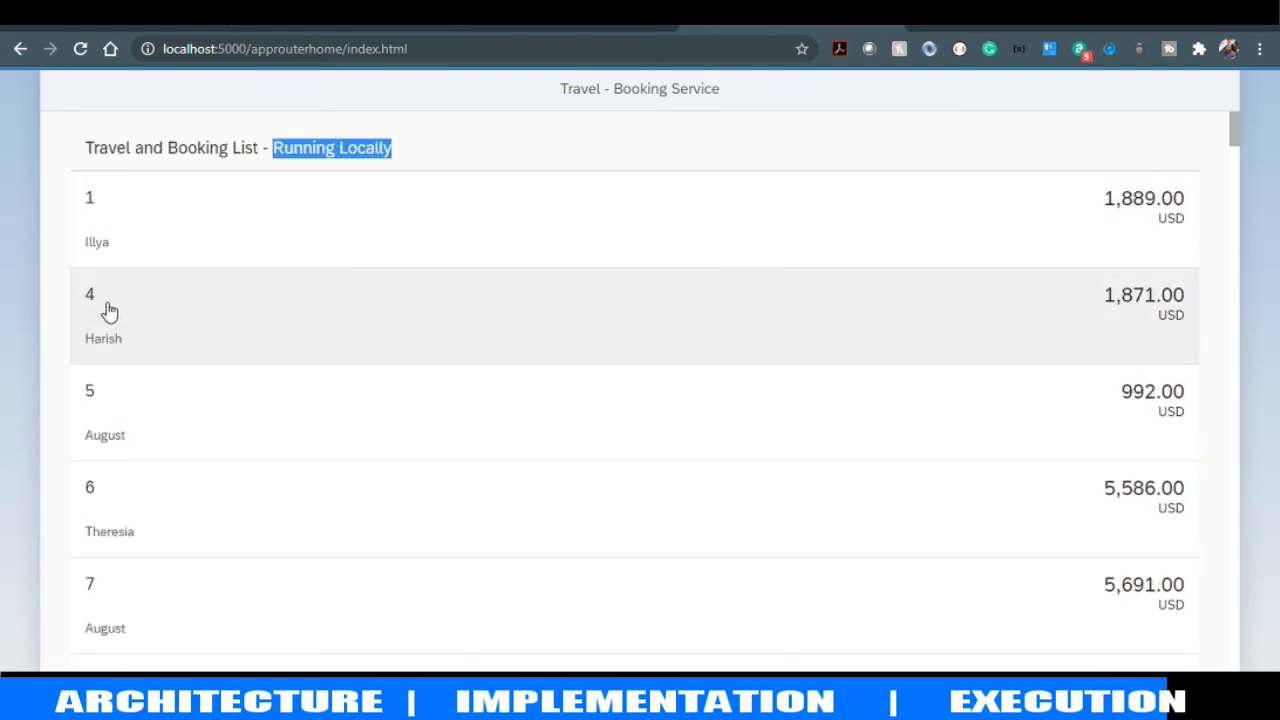
mouse_move(149, 338)
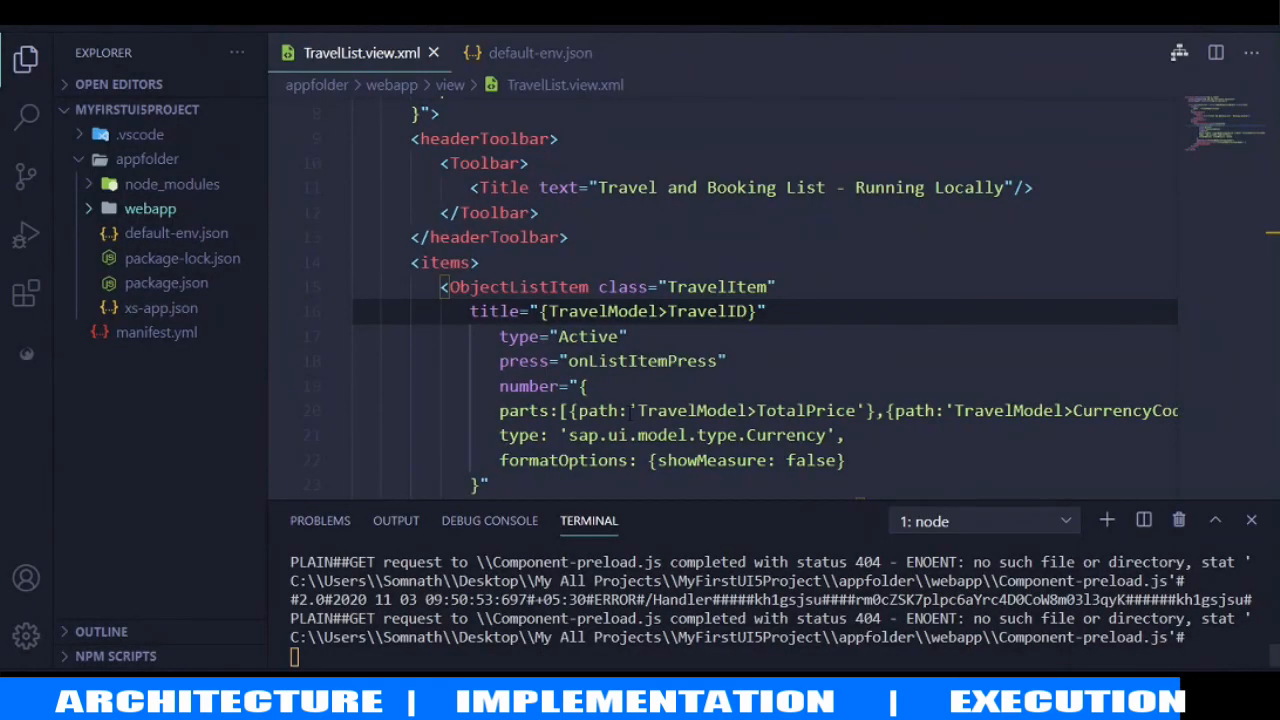
click(540, 53)
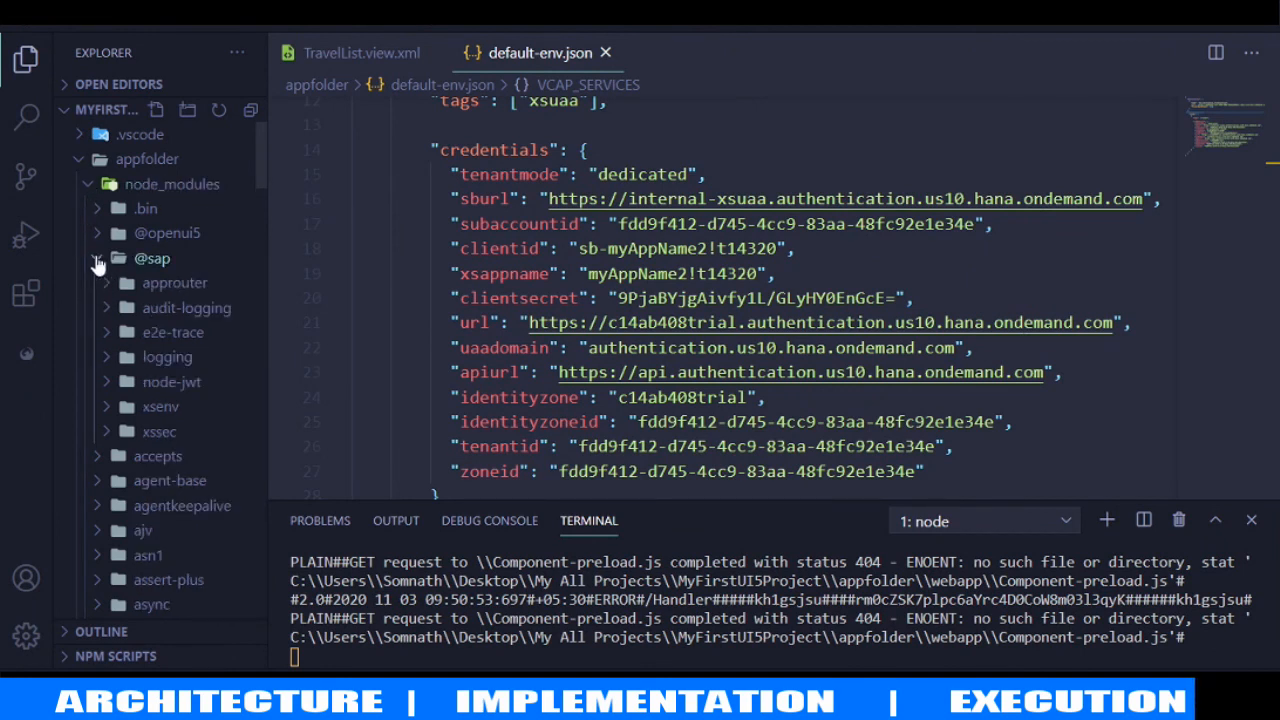
mouse_move(159, 431)
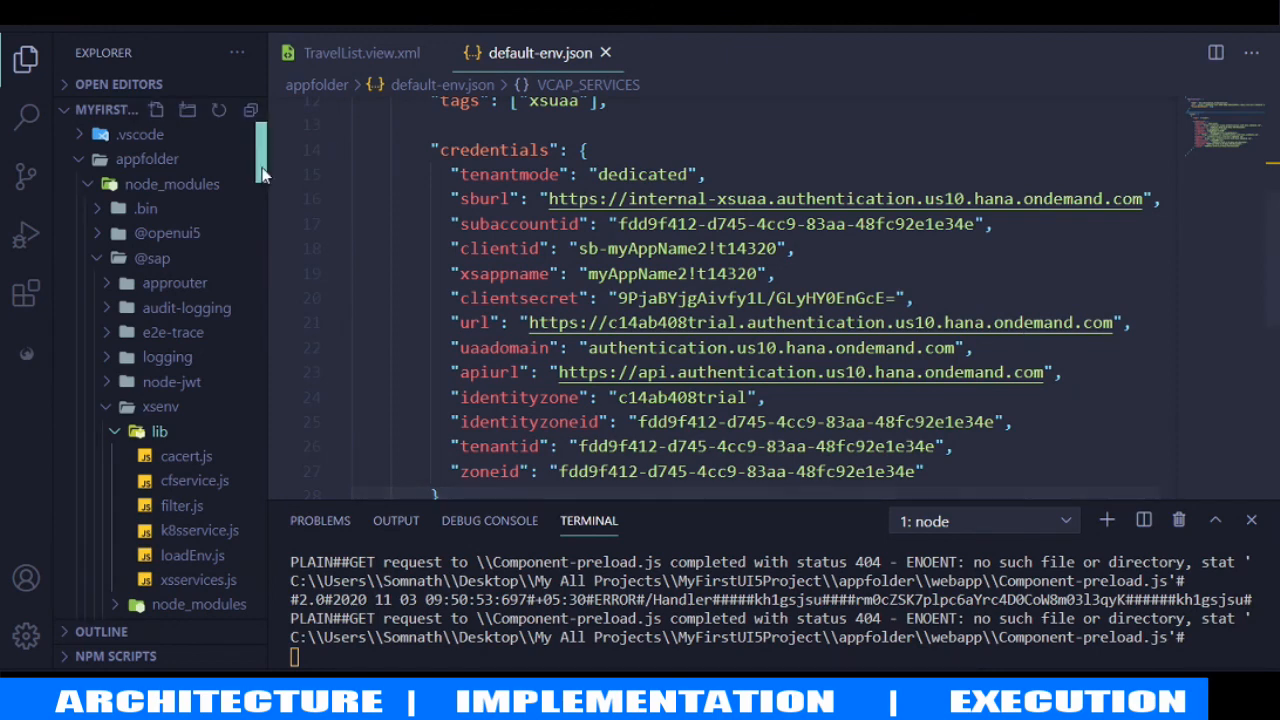
scroll(down, 3)
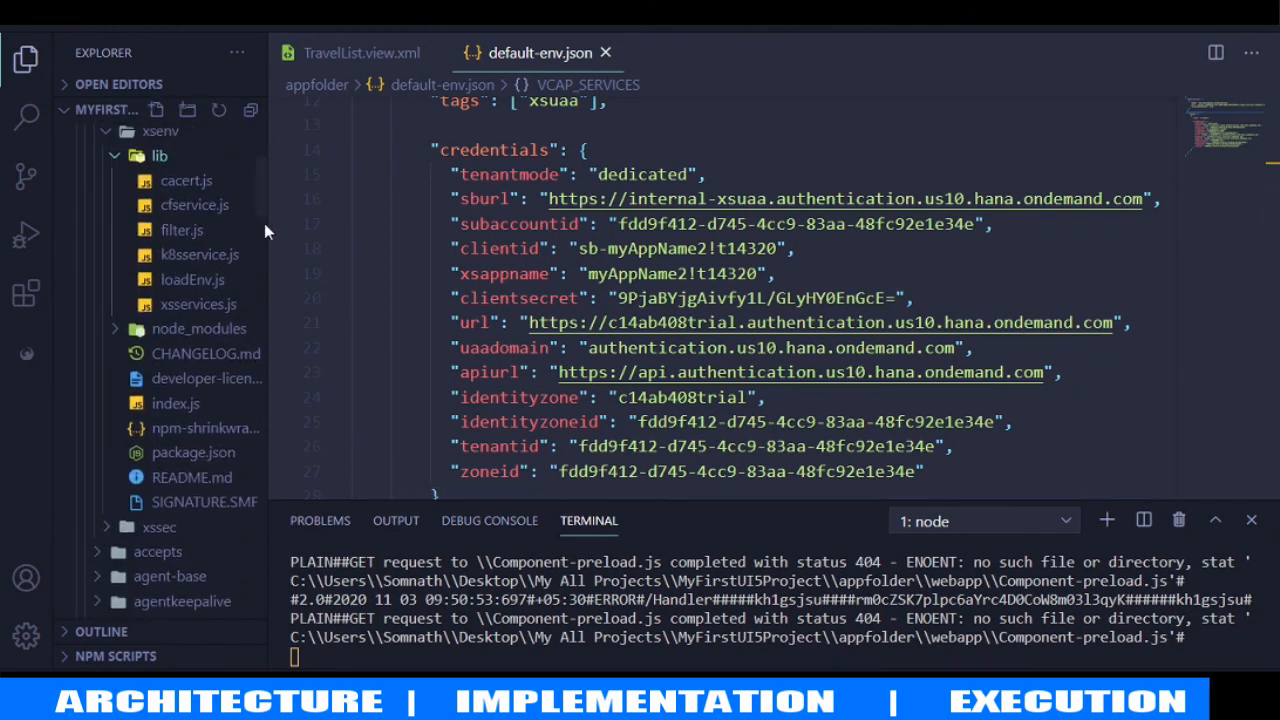
click(192, 279)
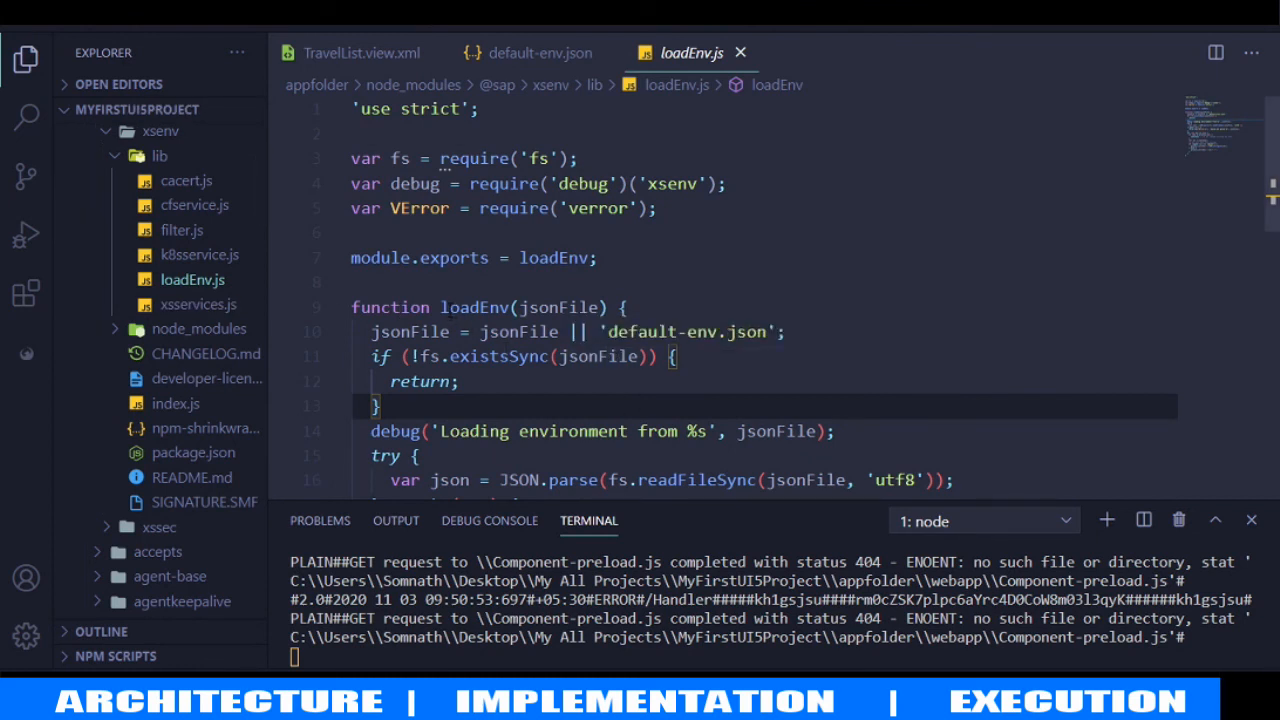
click(635, 331)
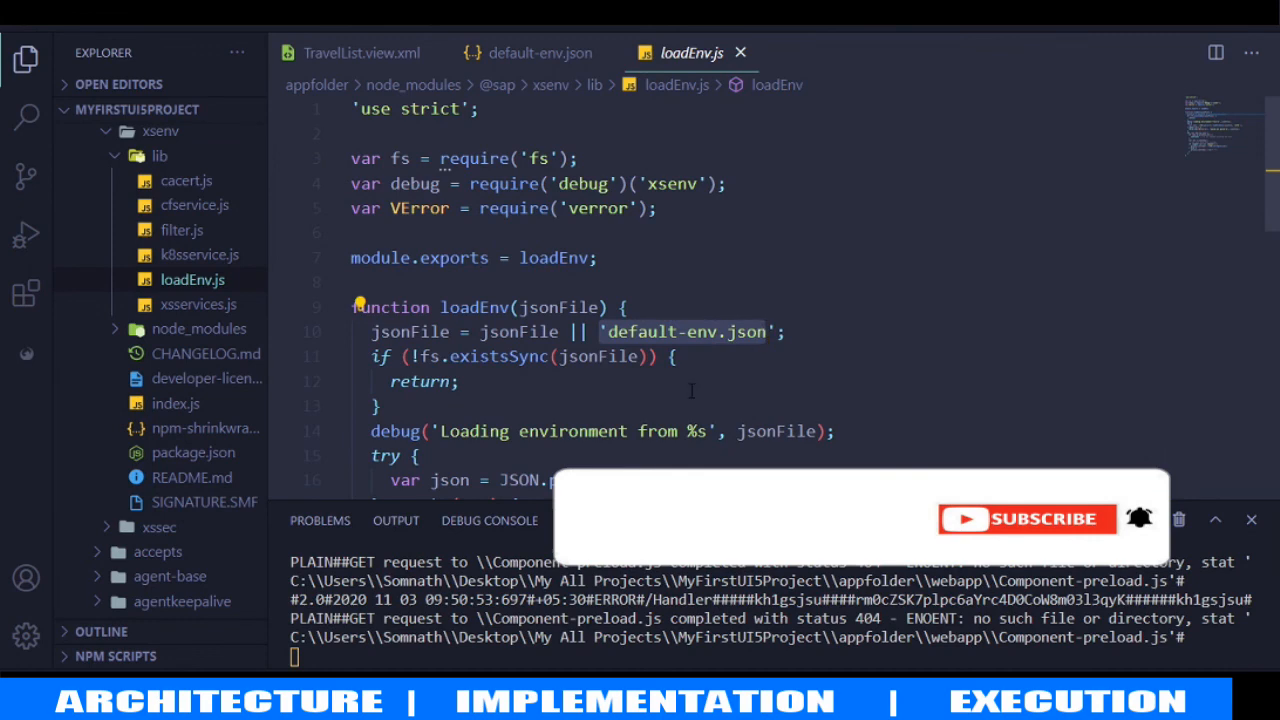
click(1024, 518)
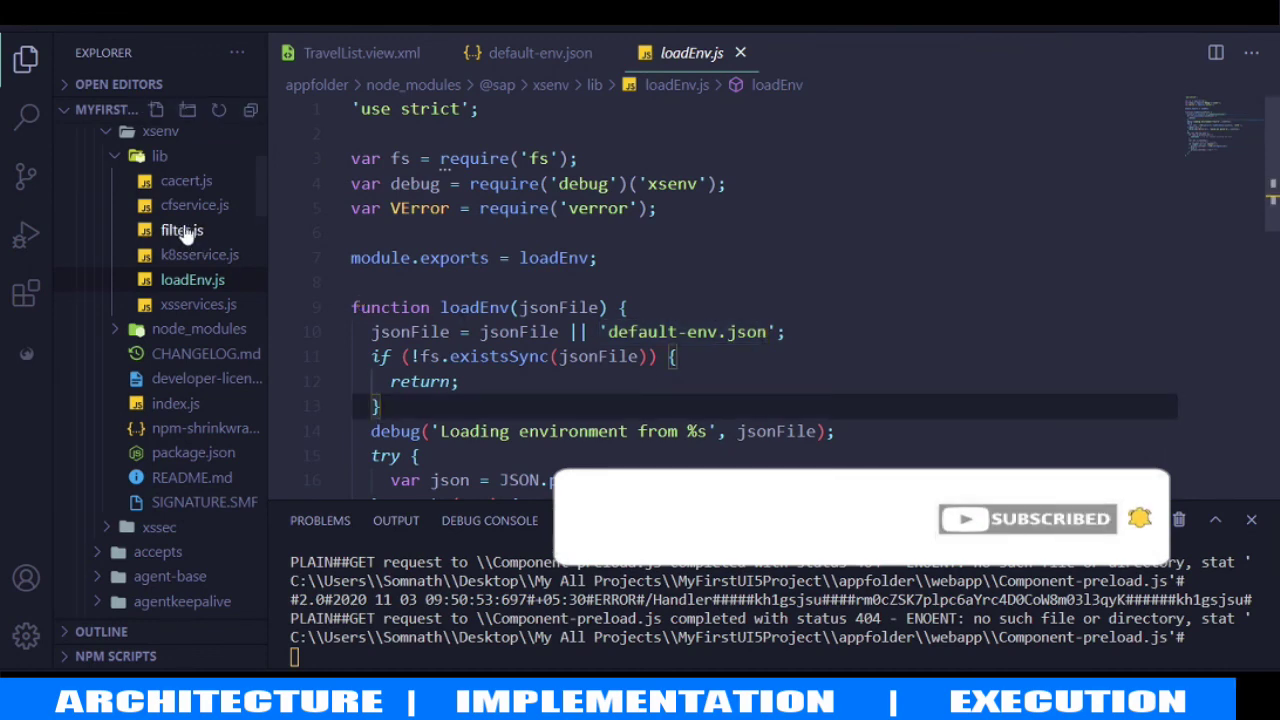
click(147, 159)
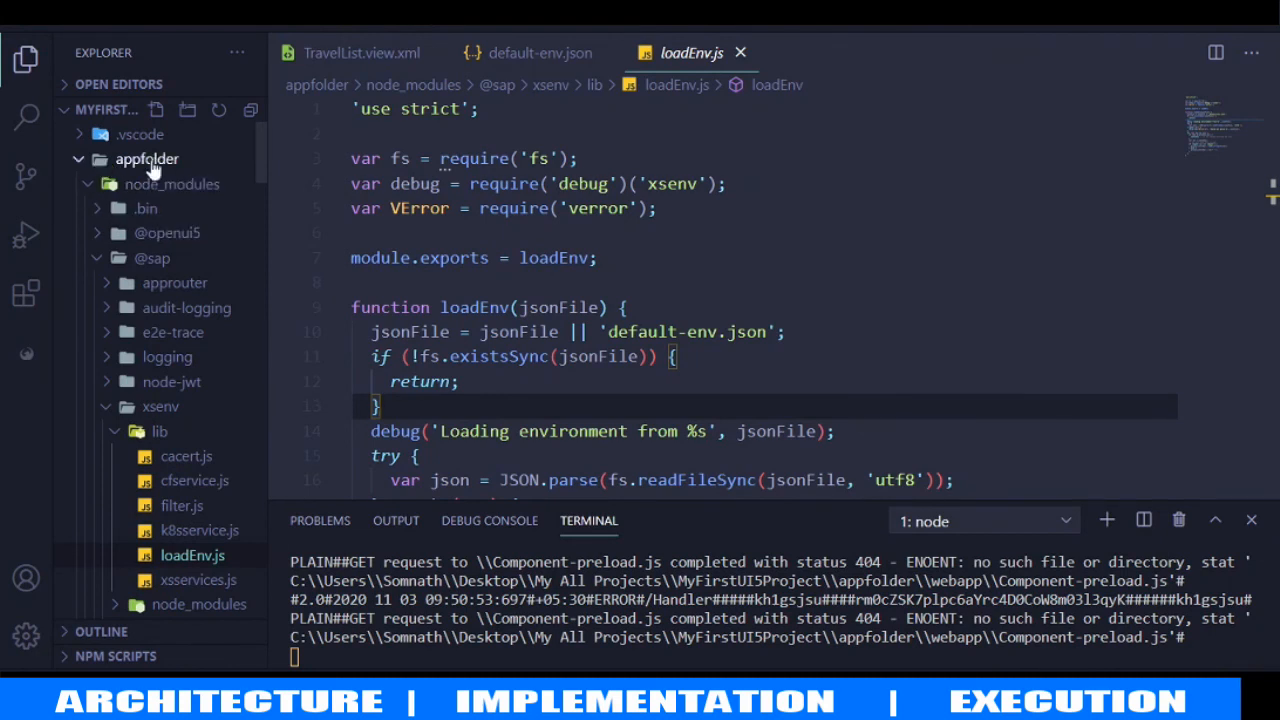